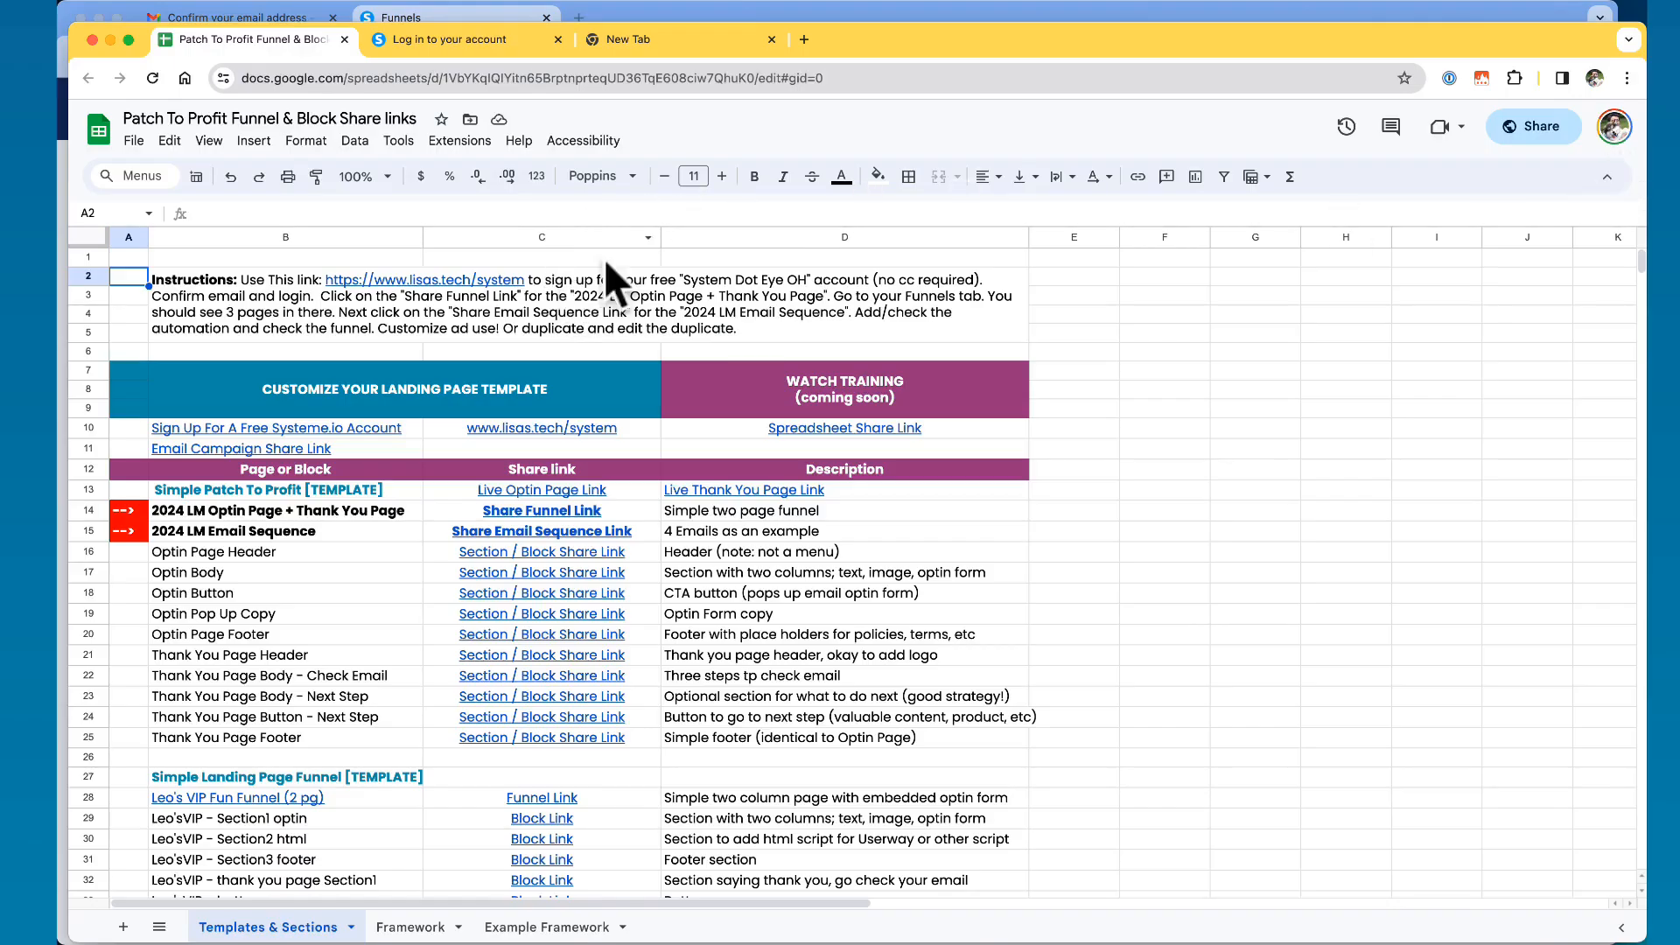
Step: Open the live optin page from the share-links sheet and dismiss its signup popup
click(357, 175)
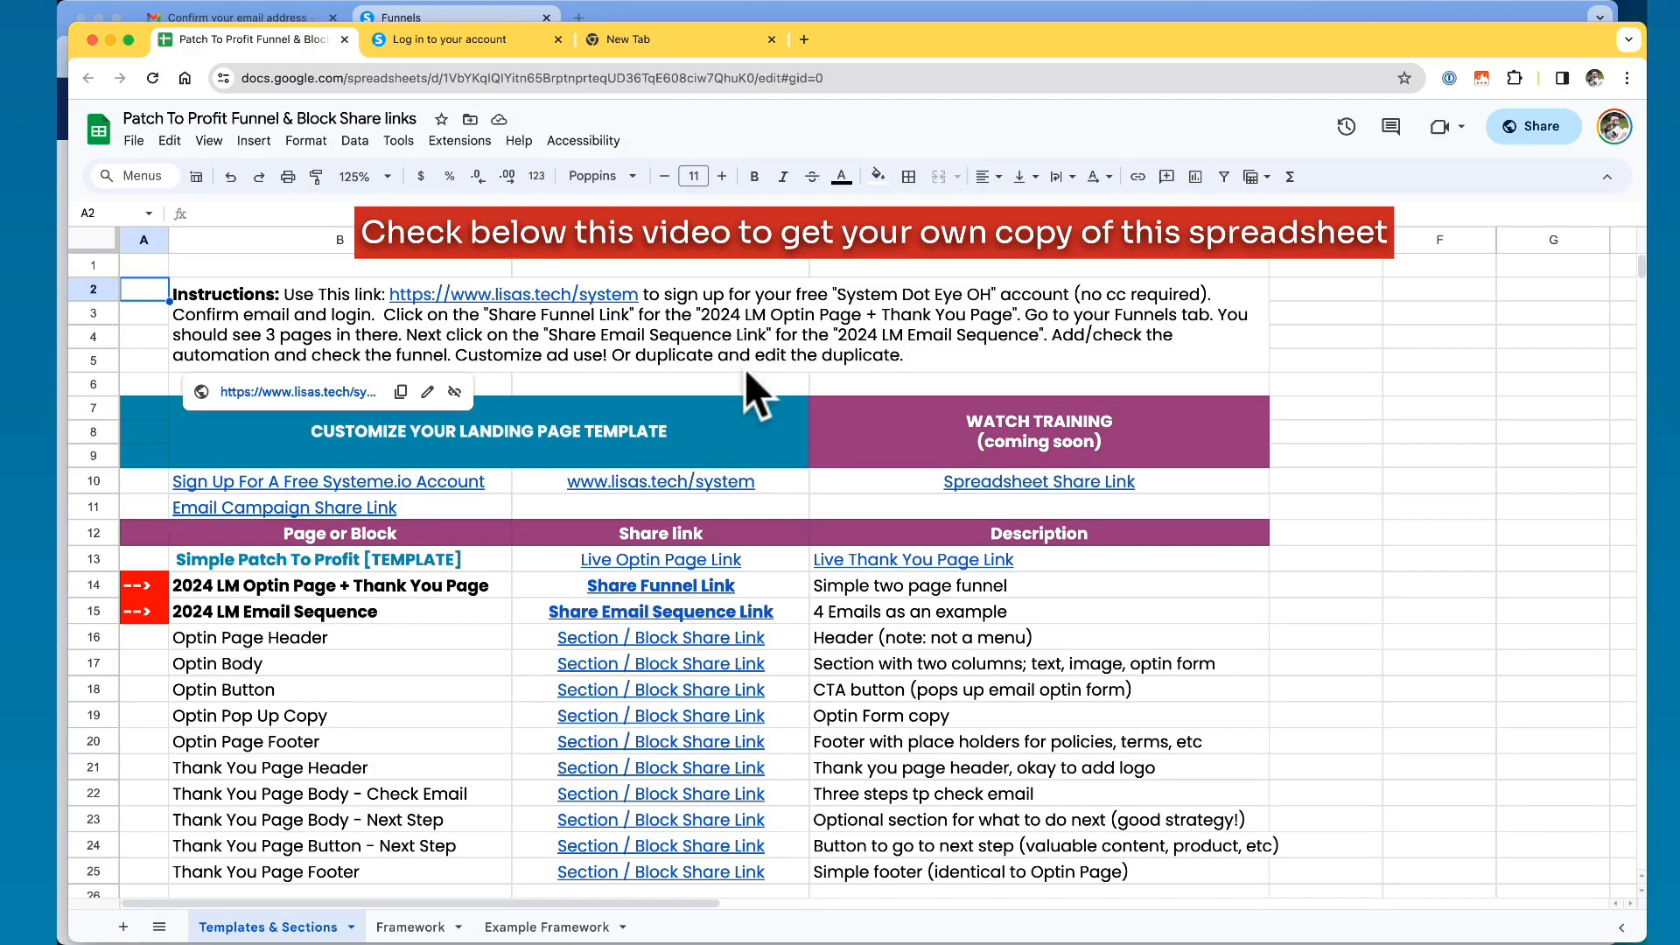
mouse_move(786, 359)
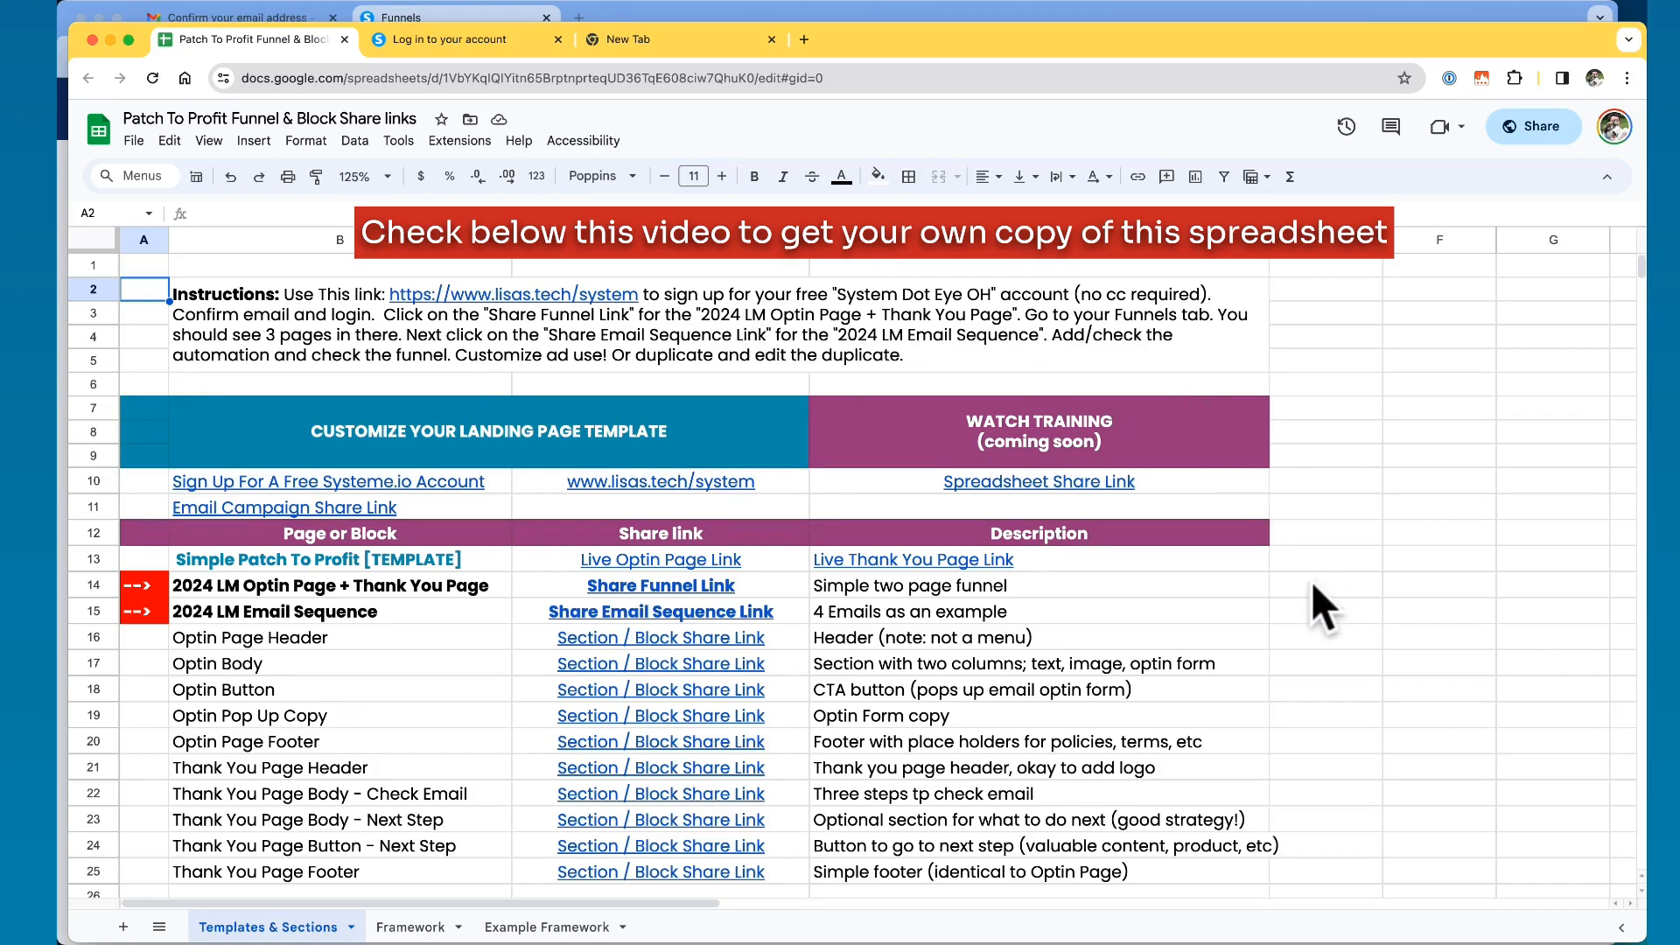
mouse_move(1292, 638)
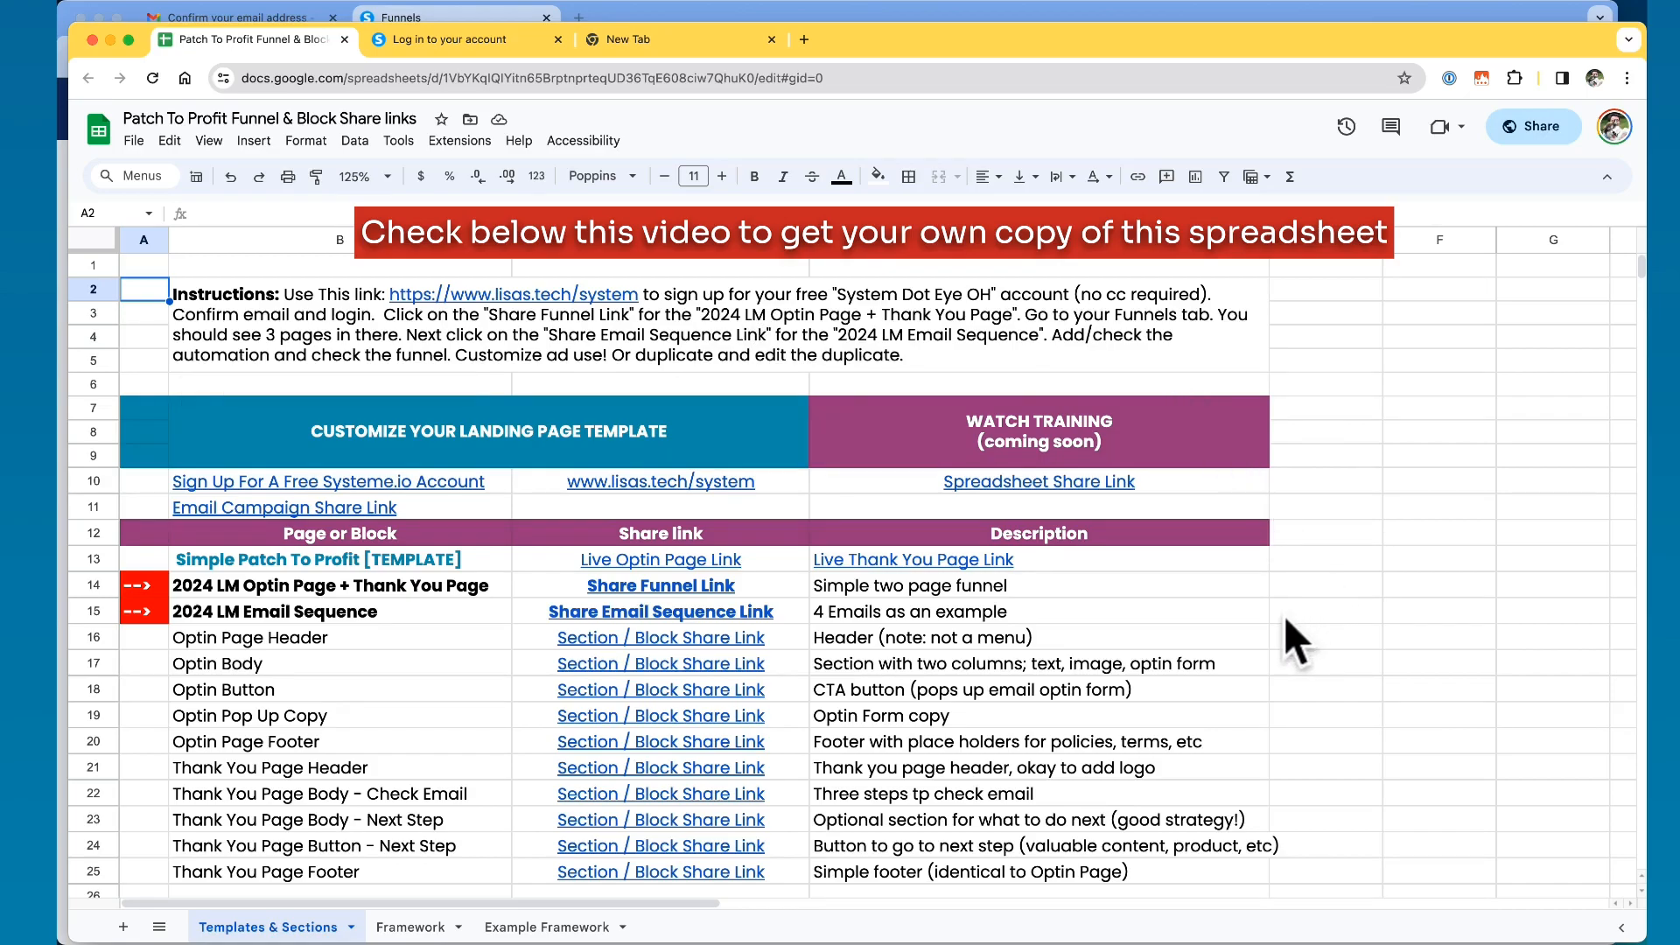
mouse_move(1281, 648)
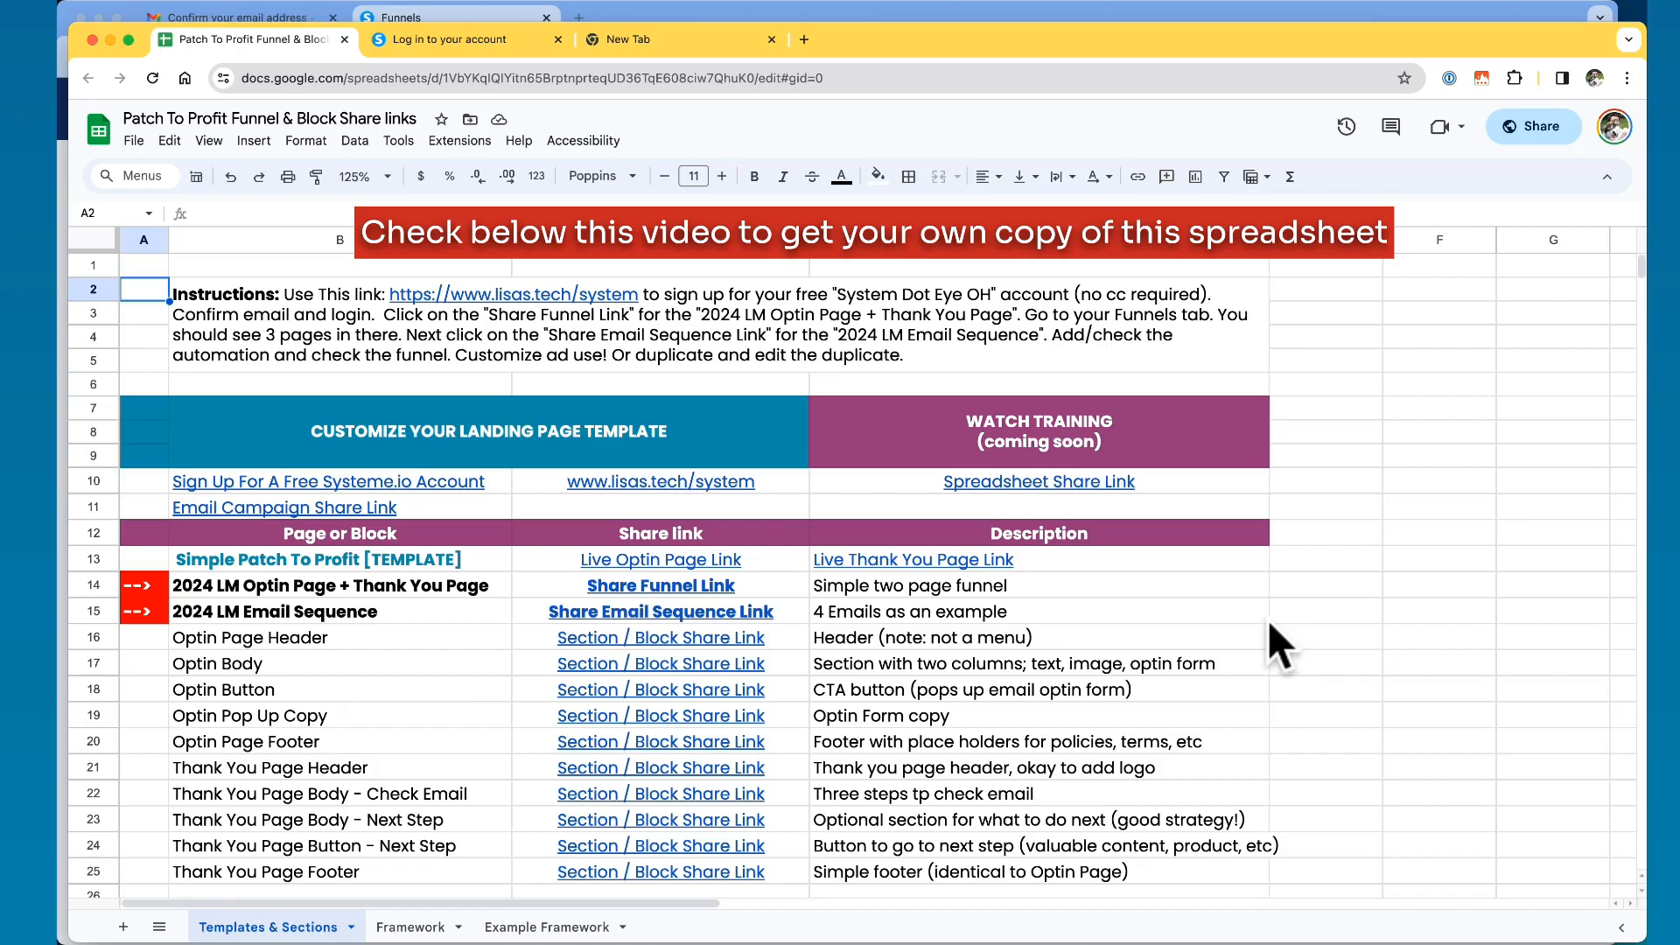
mouse_move(233, 611)
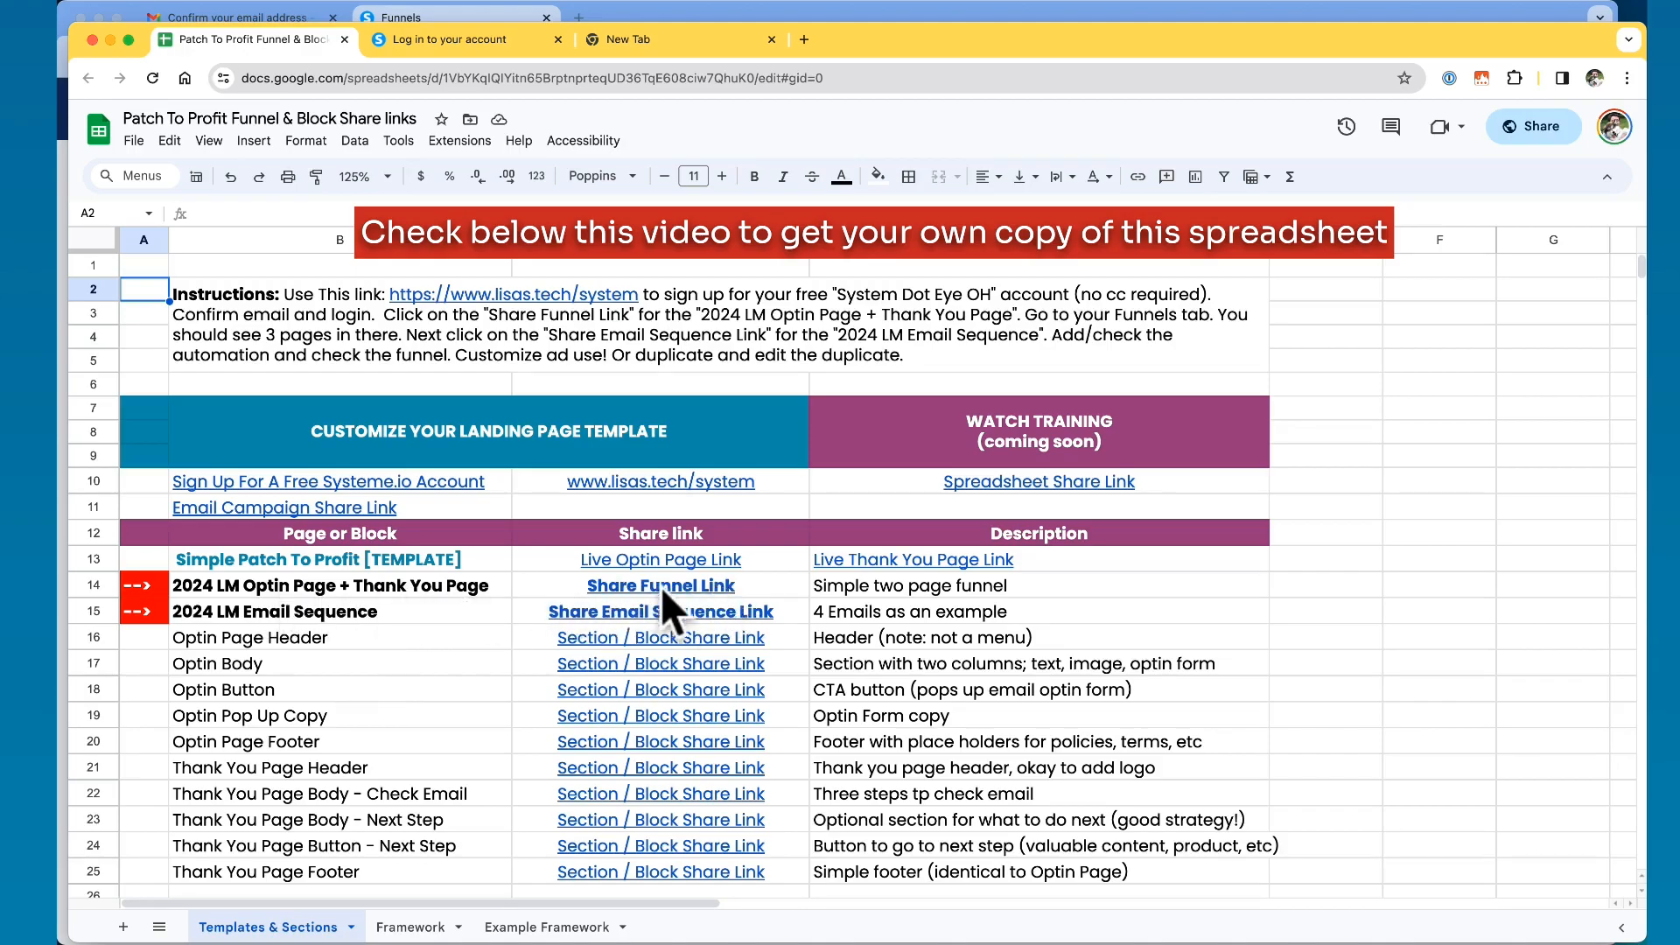
mouse_move(660, 585)
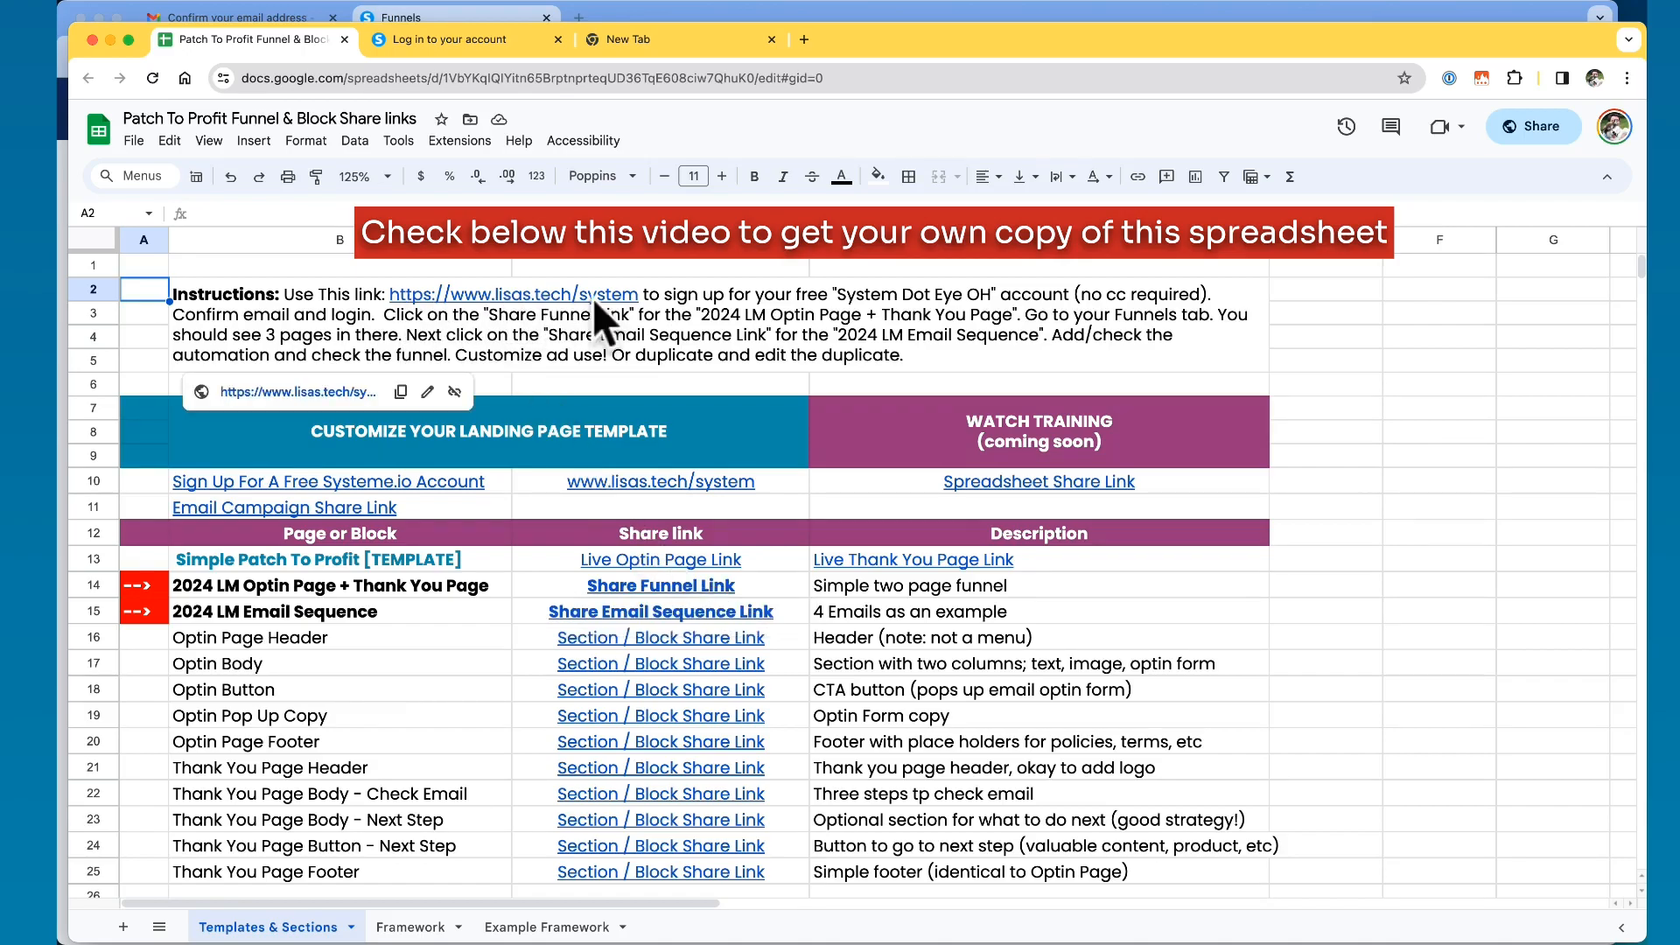
mouse_move(494, 364)
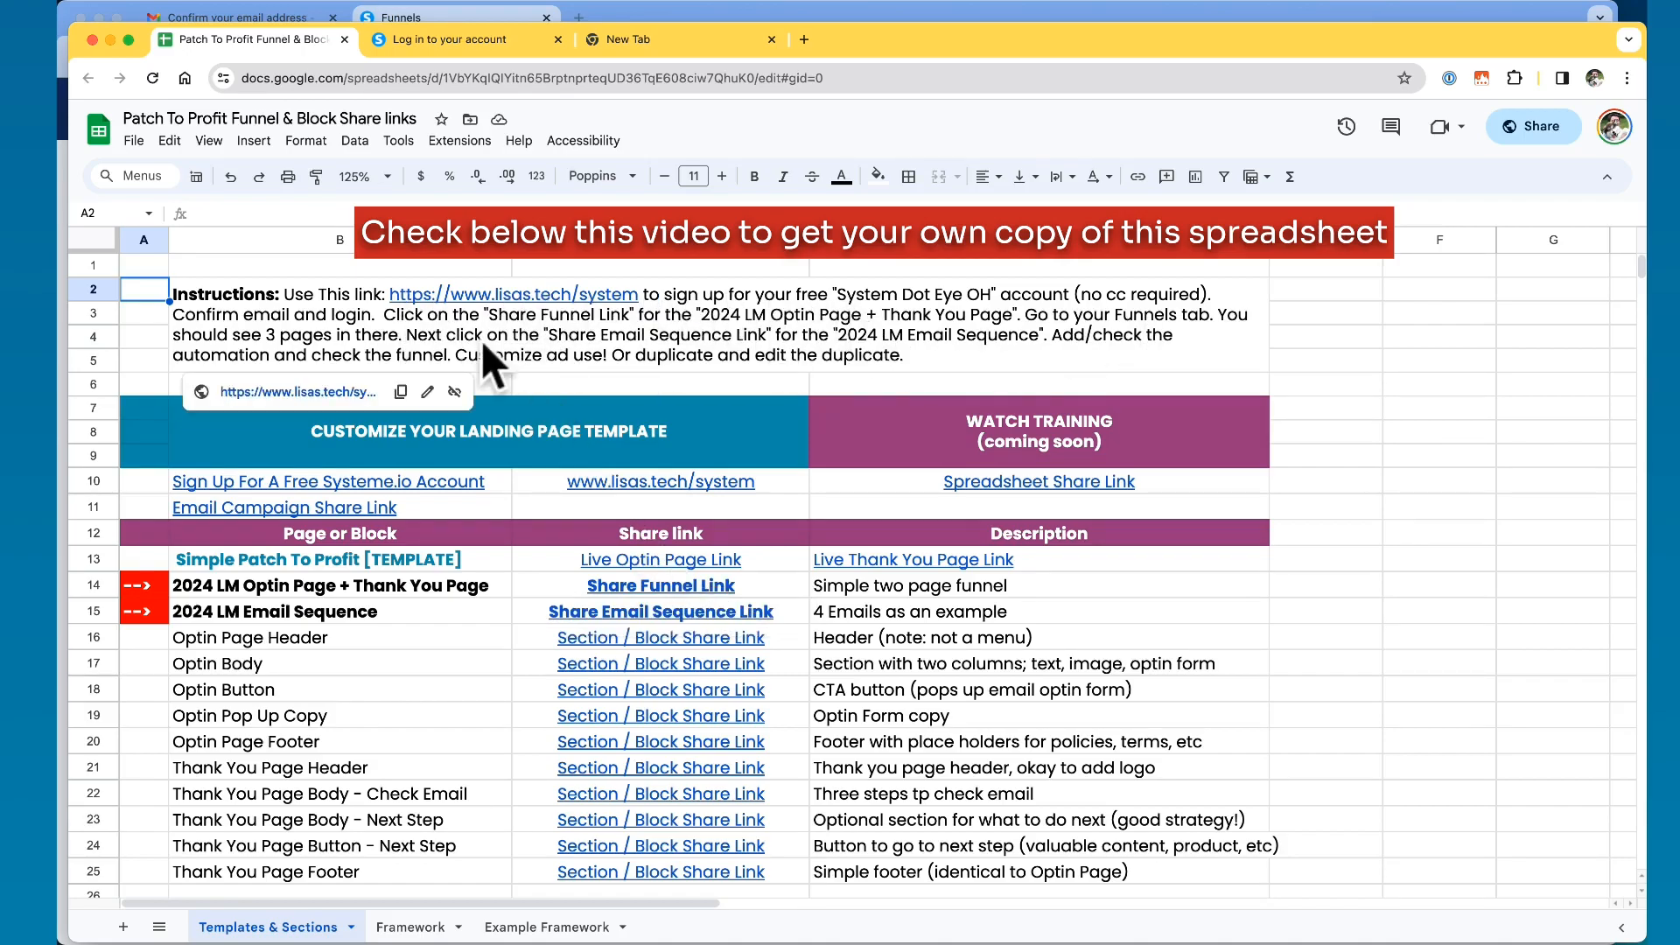
mouse_move(767, 364)
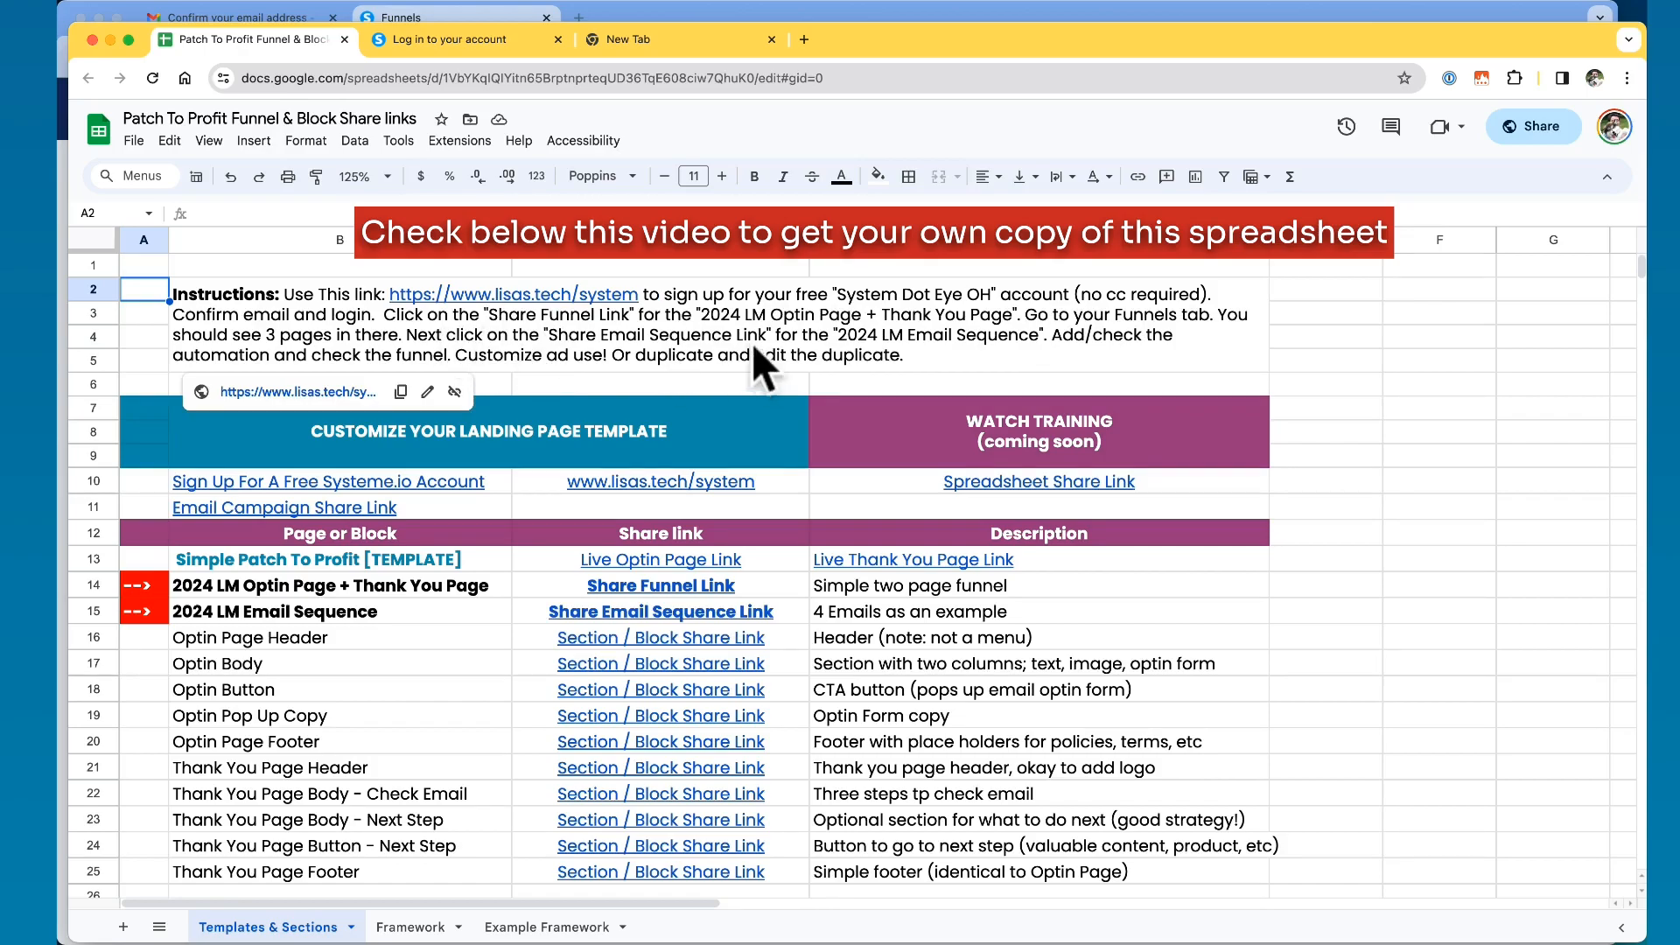
mouse_move(933, 354)
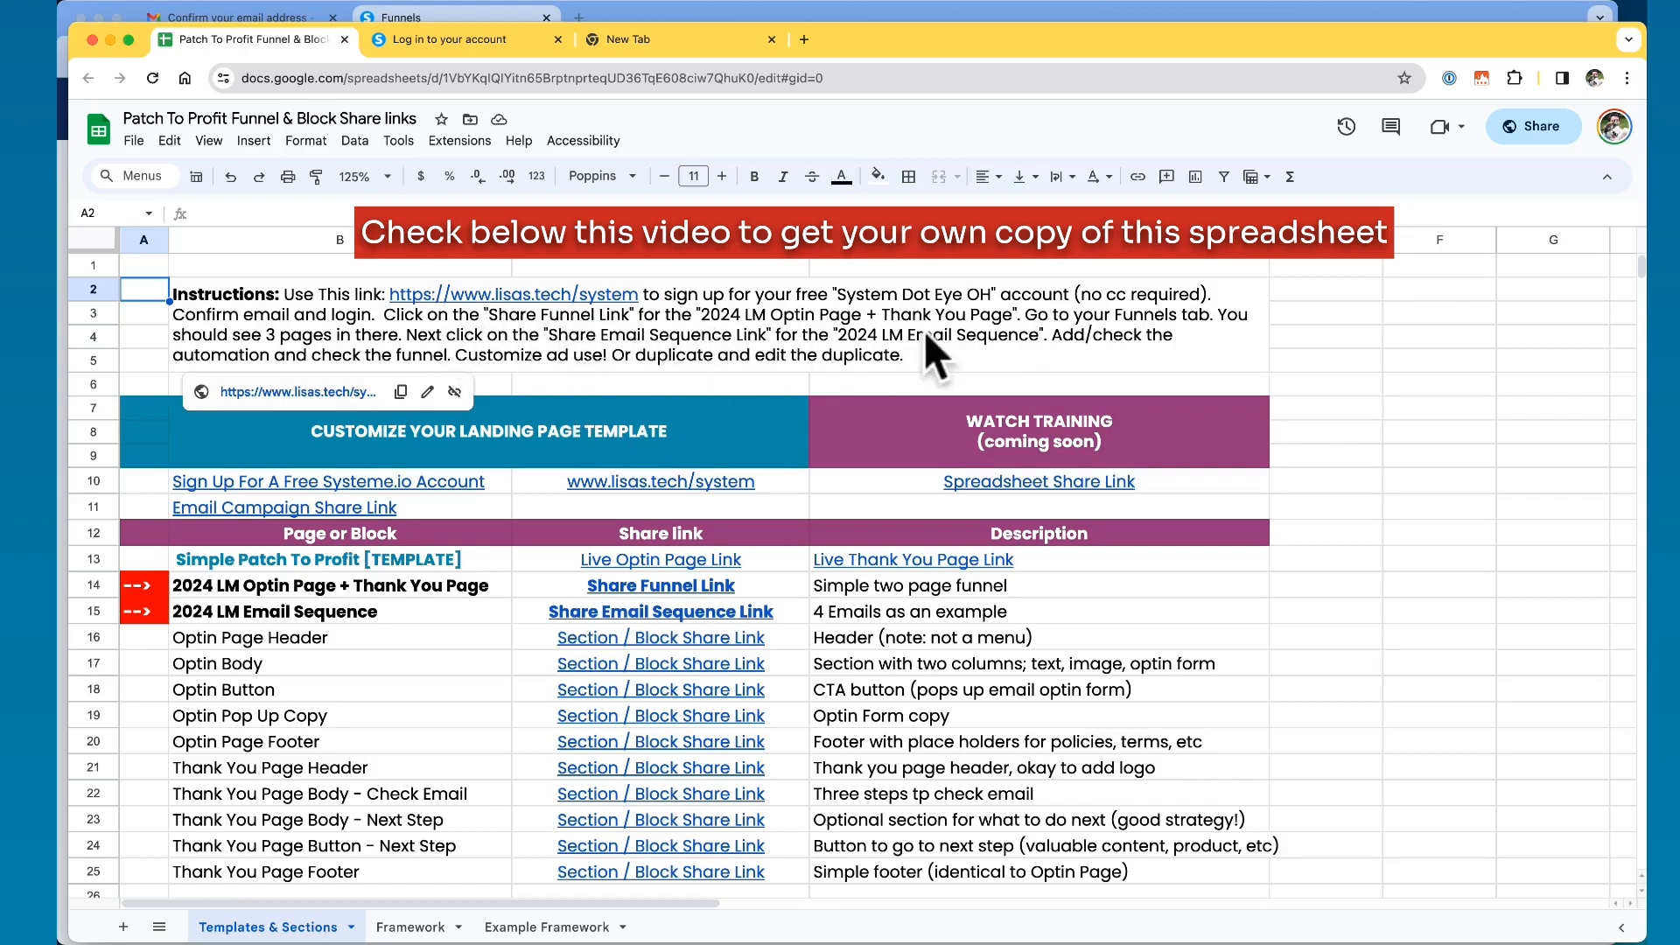
mouse_move(910, 380)
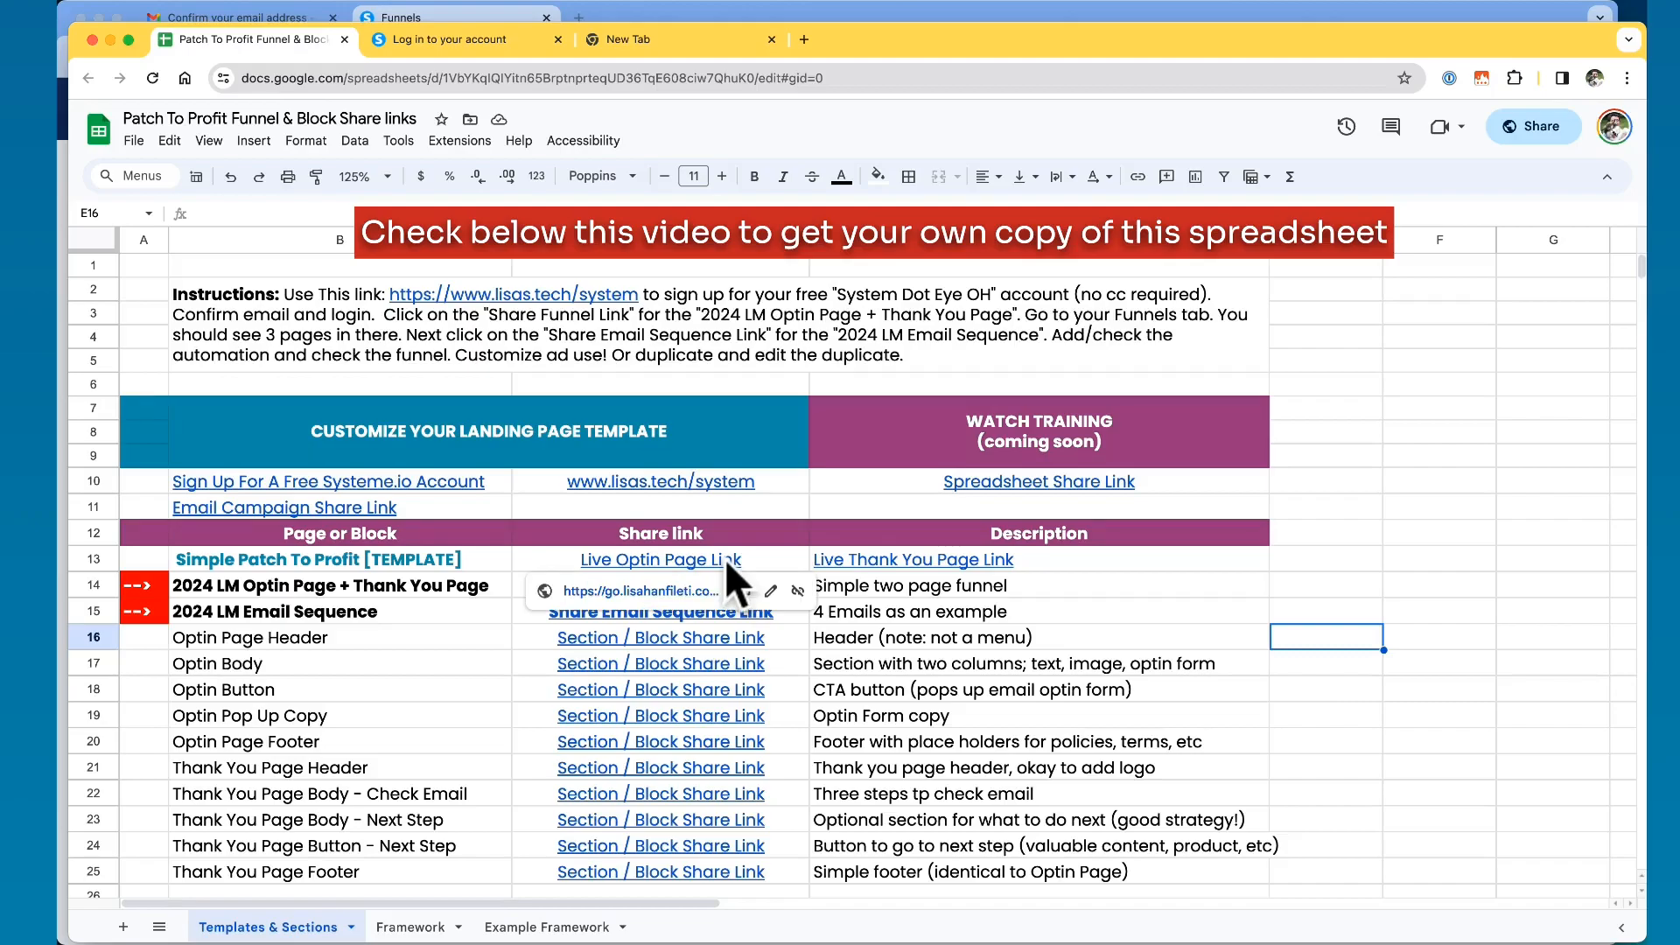
click(660, 560)
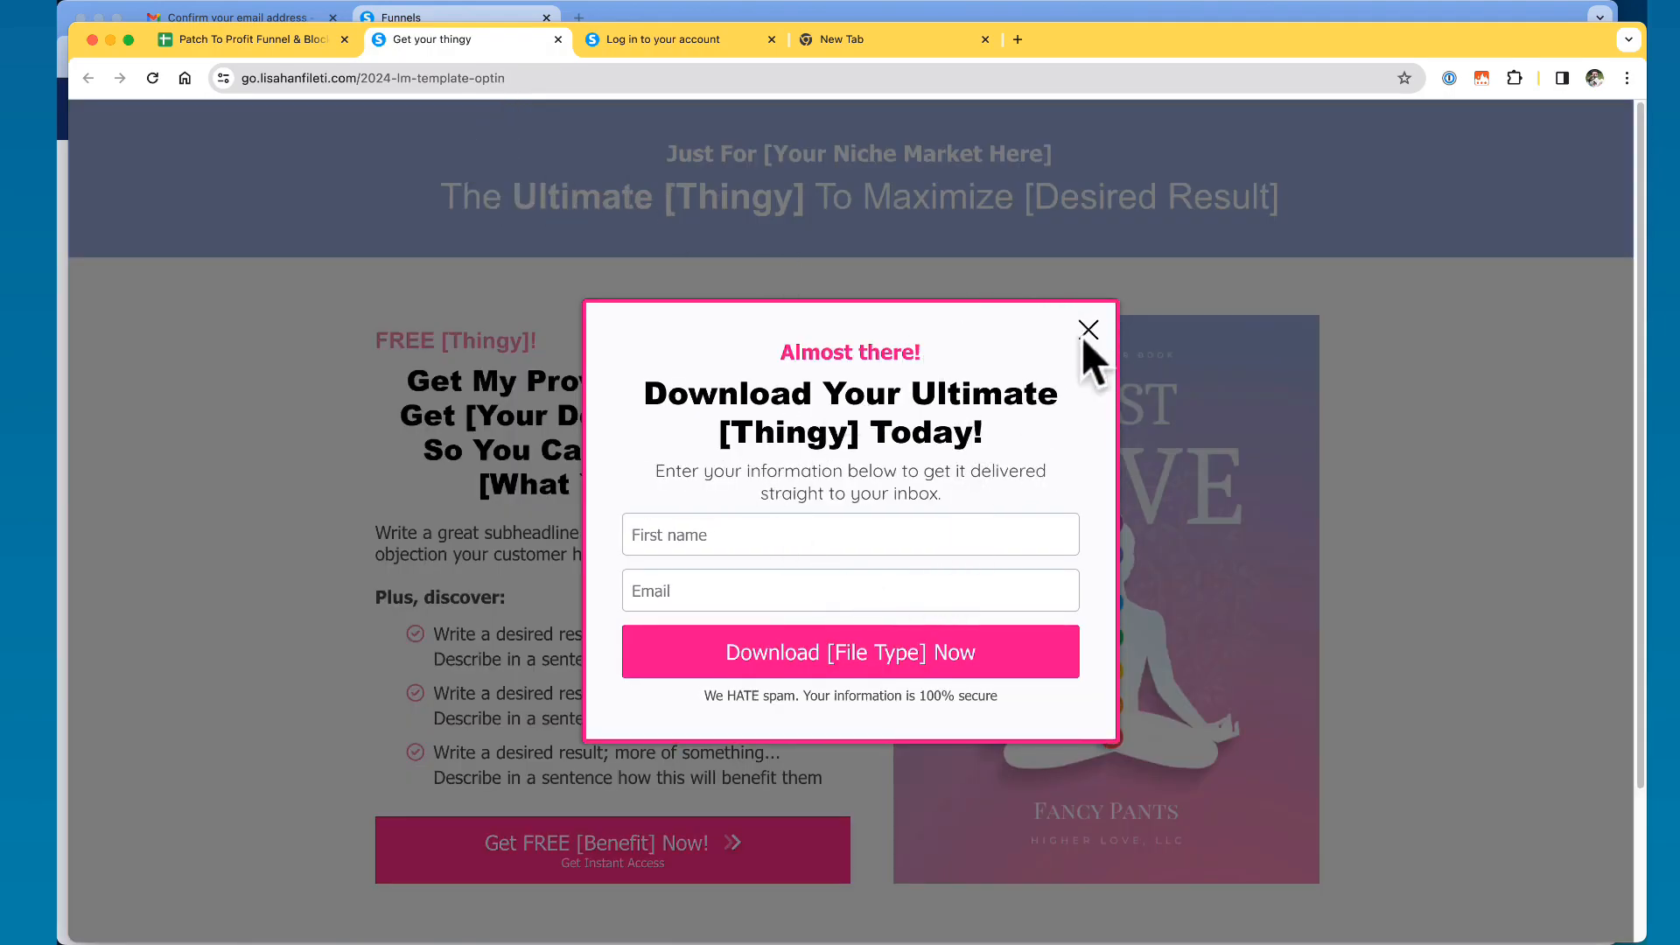
click(1087, 329)
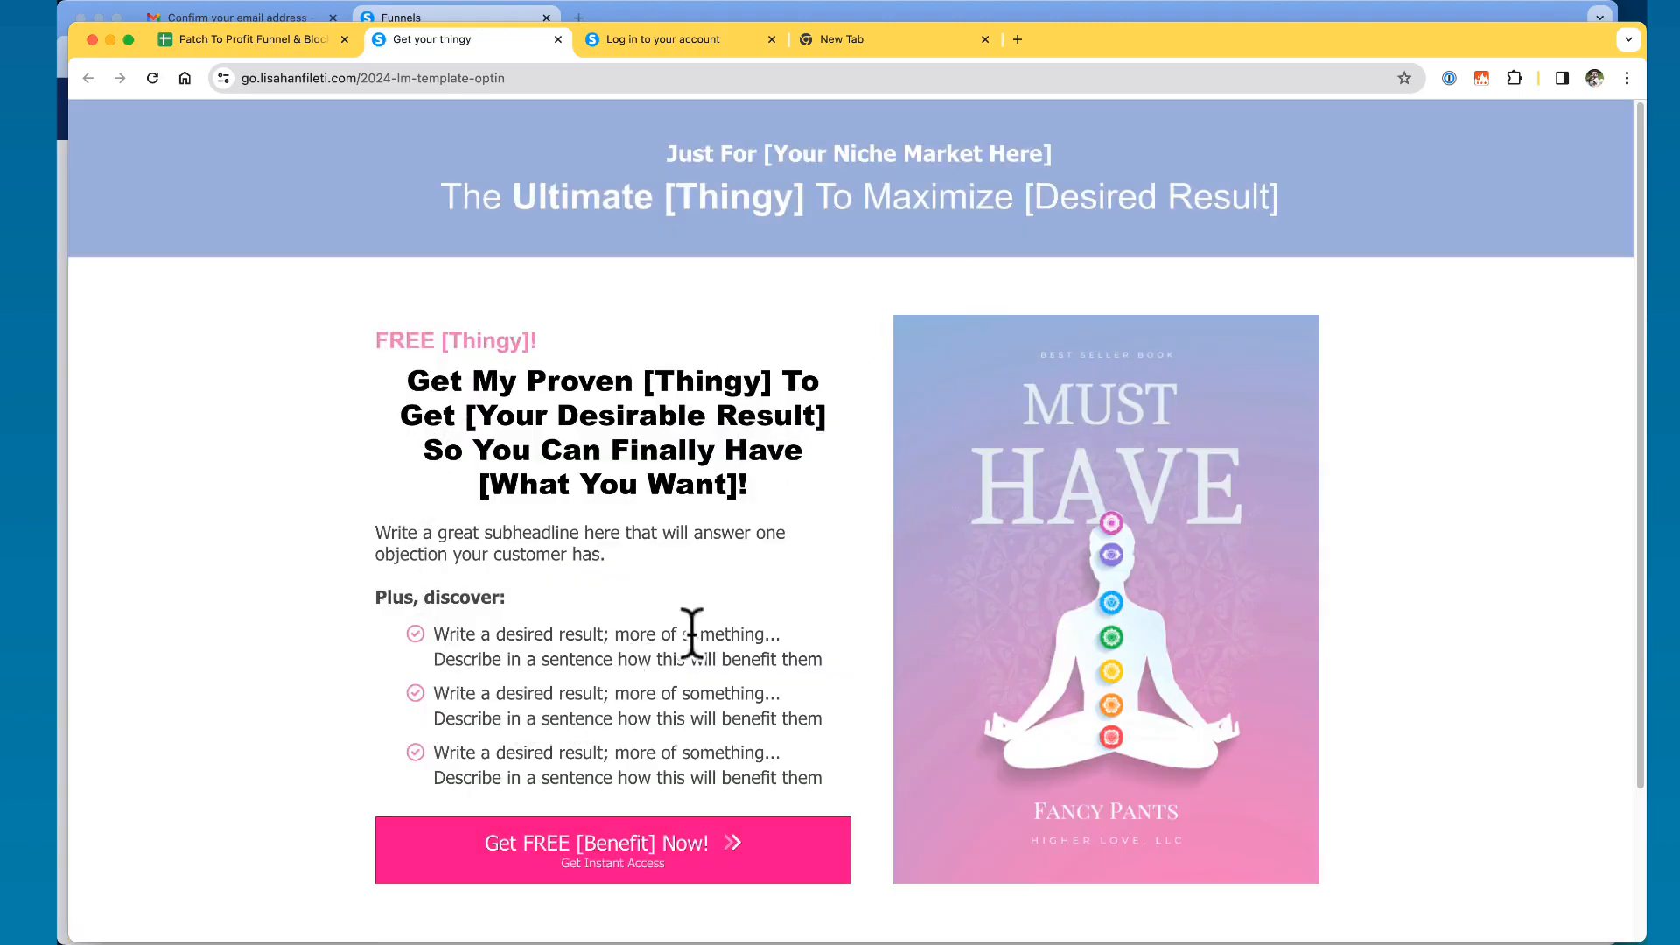
mouse_move(665, 691)
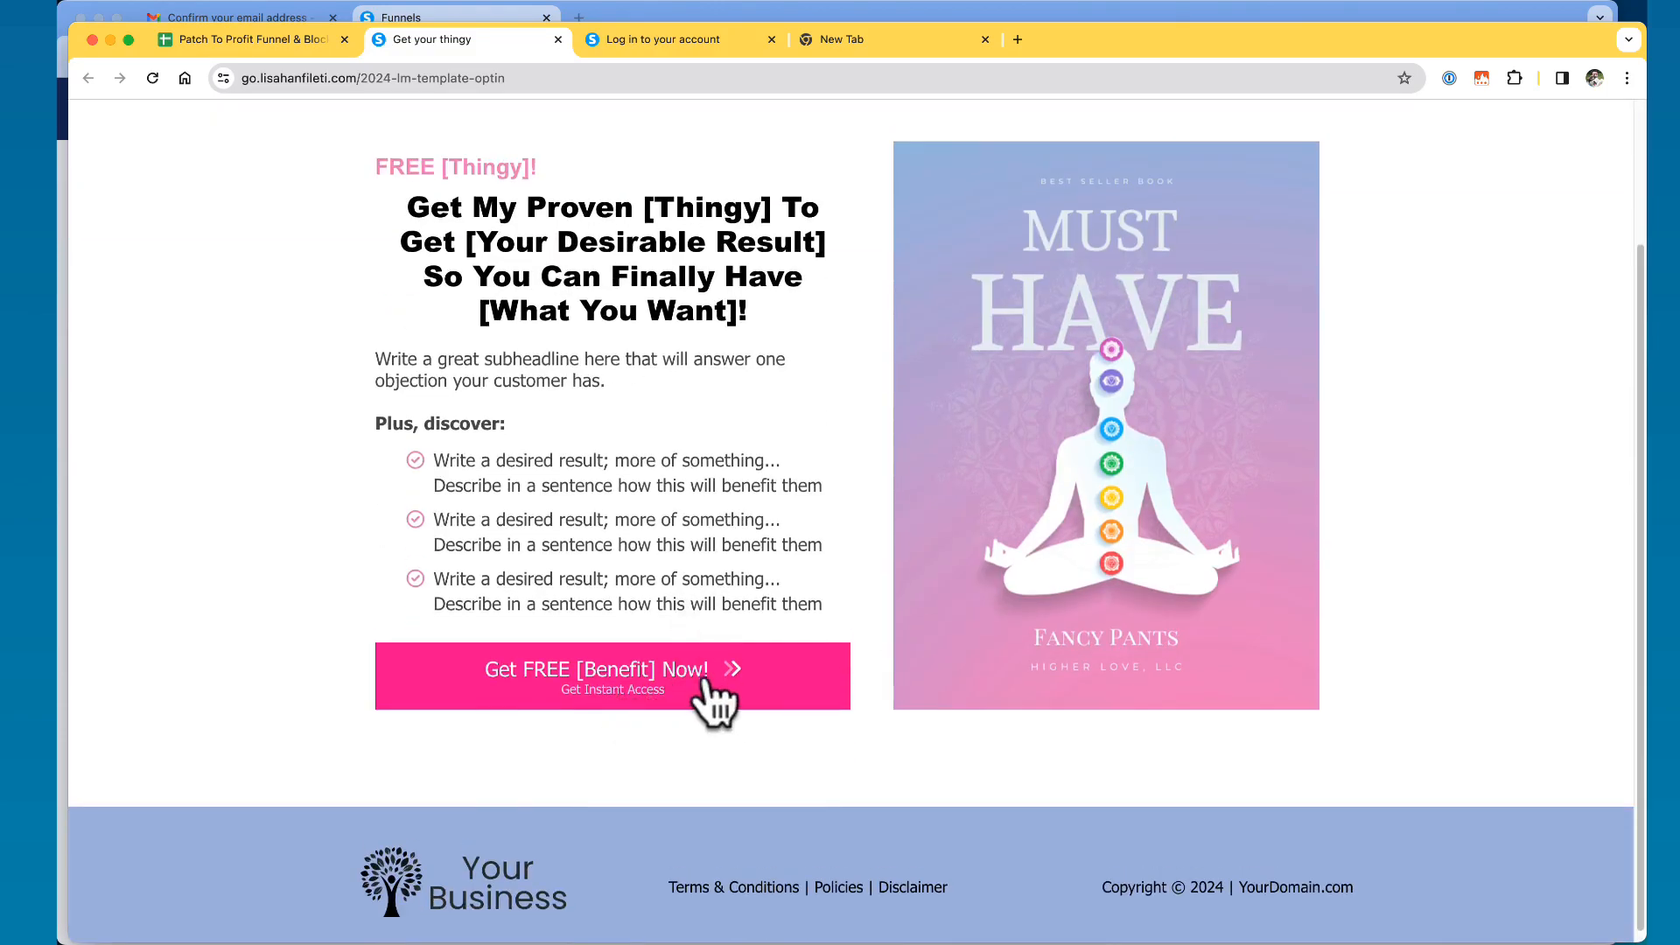
Step: Test the 'Get FREE [Benefit] Now!' button to show the signup form, then close it
click(613, 676)
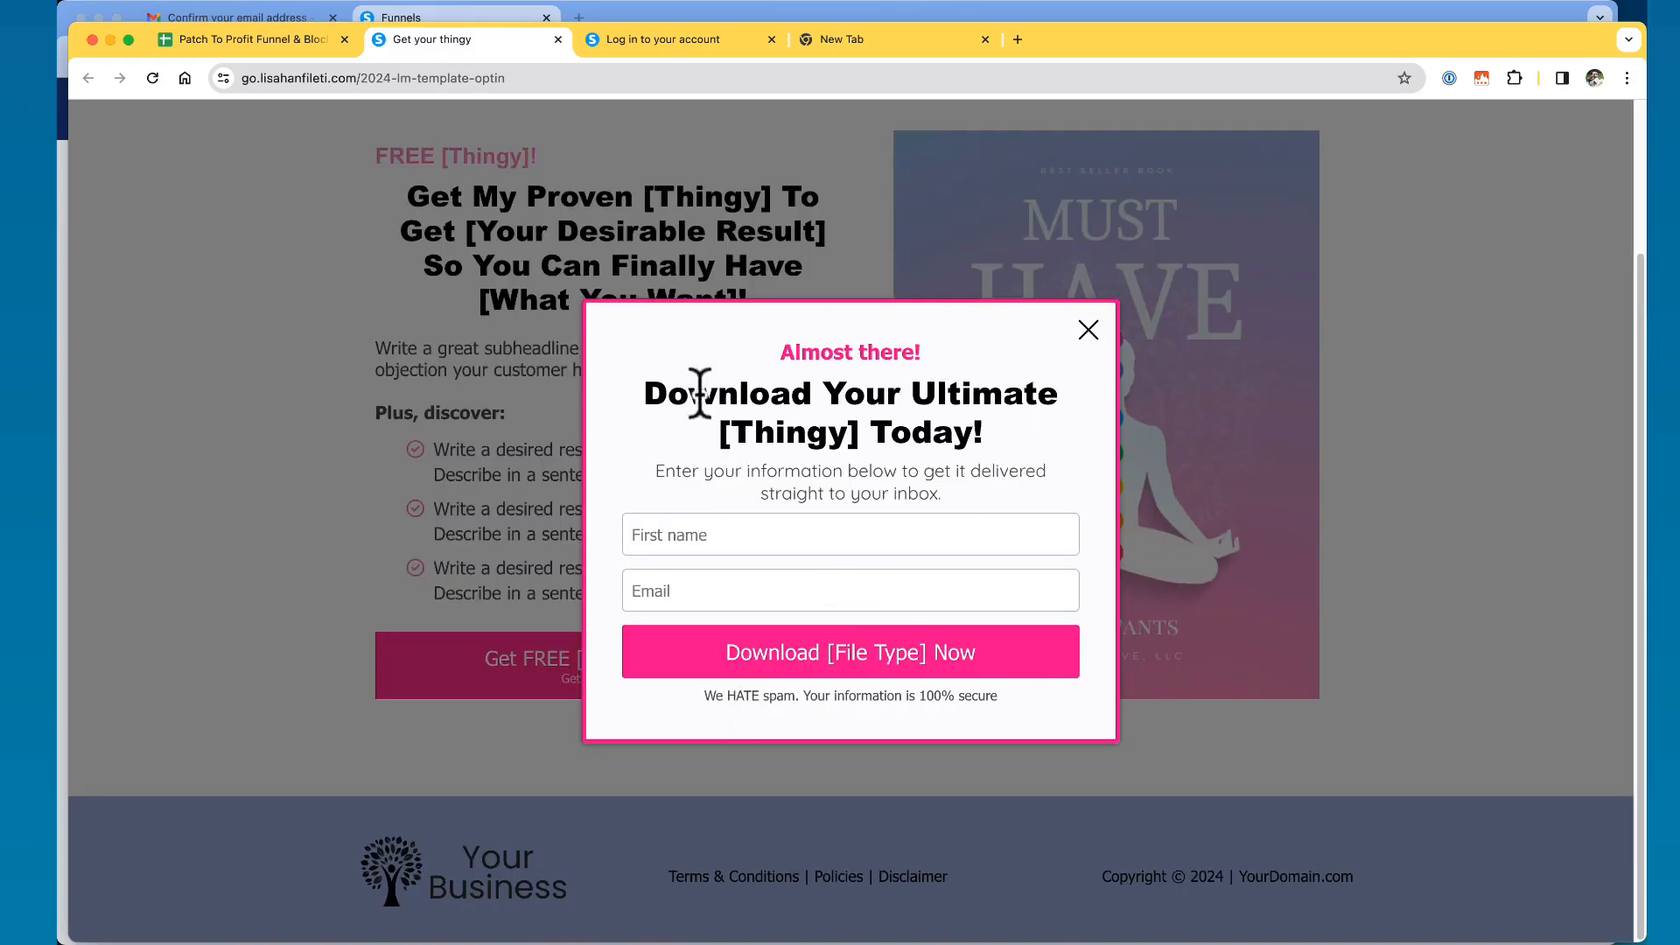
click(1087, 329)
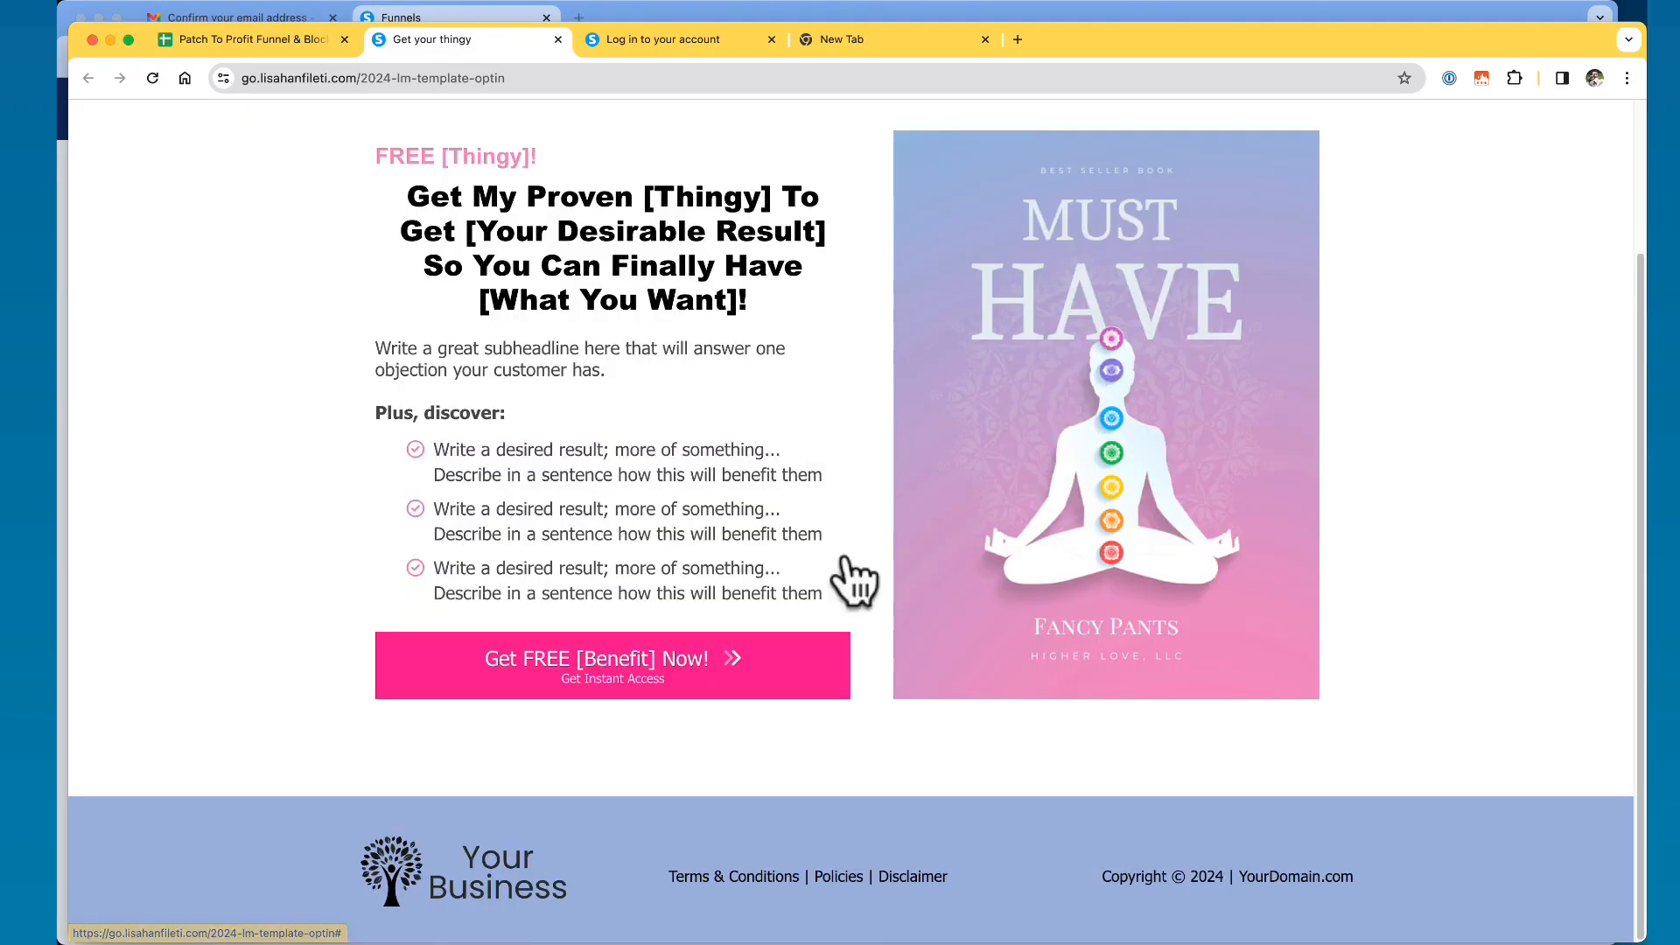
mouse_move(744, 881)
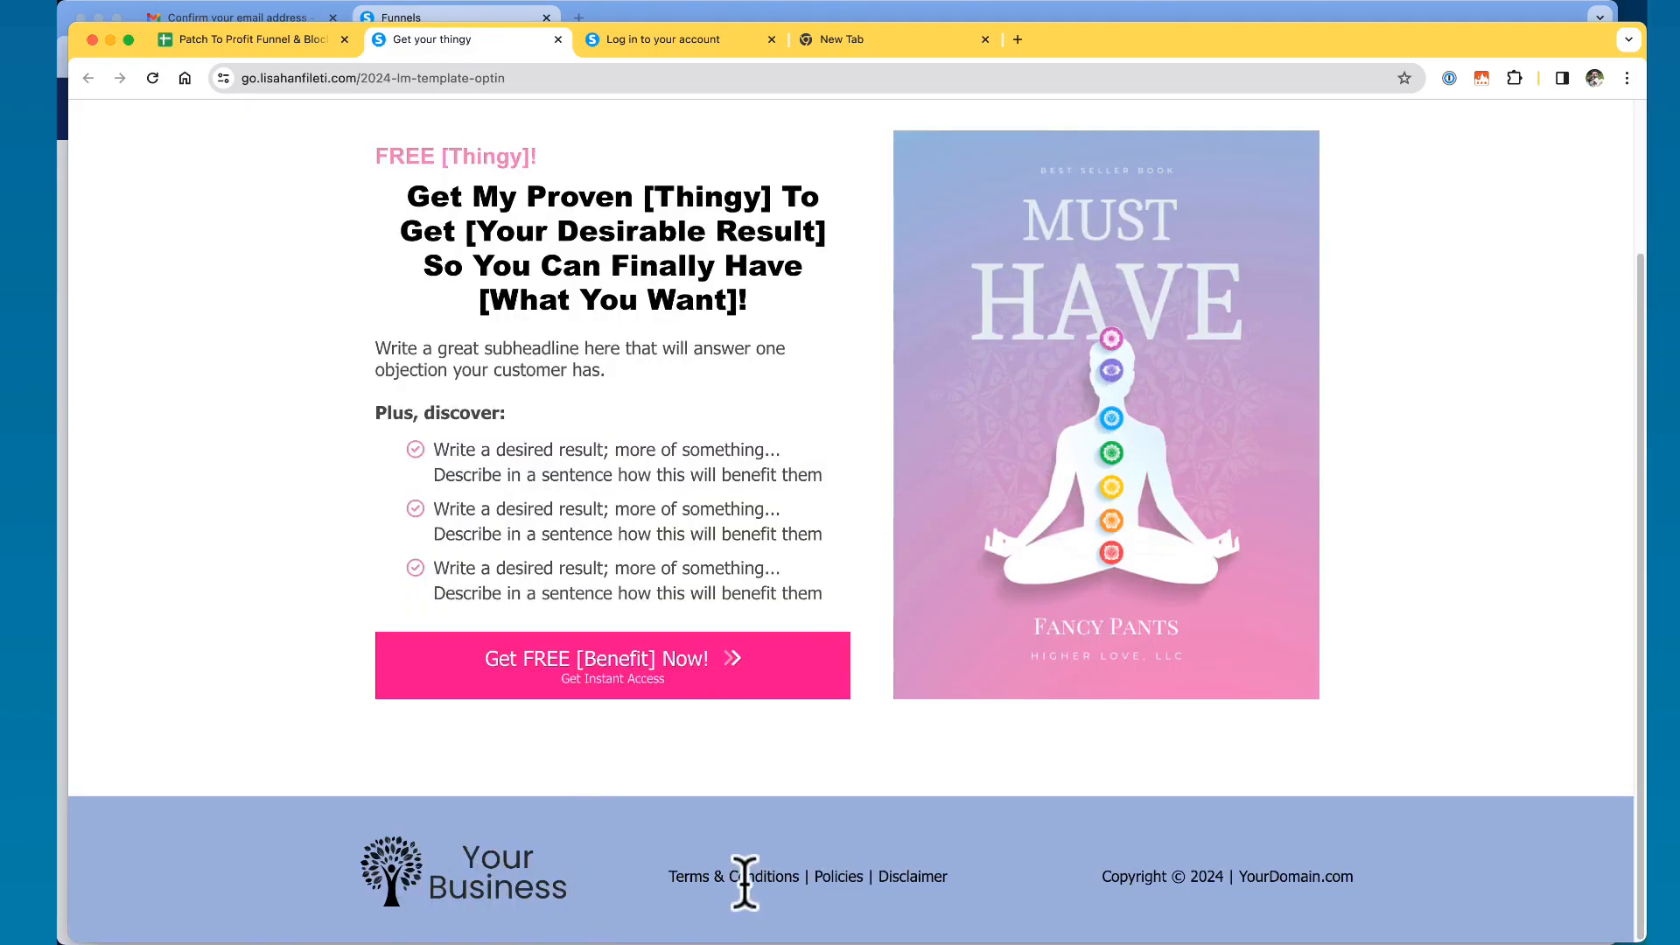
mouse_move(878, 899)
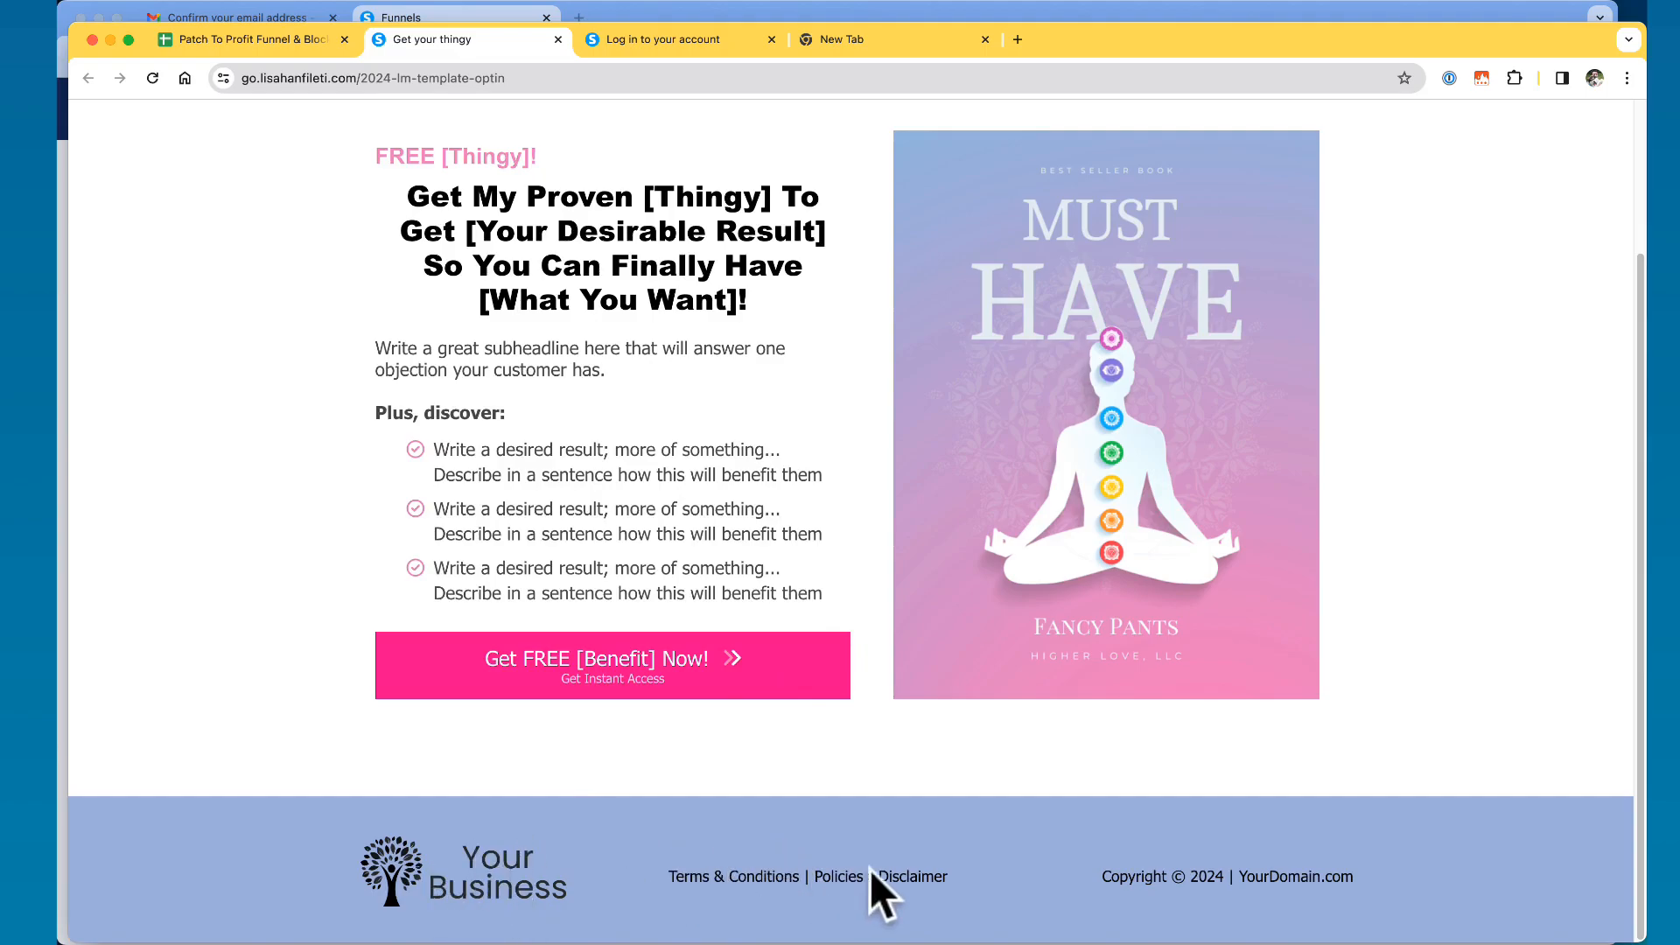
mouse_move(900, 900)
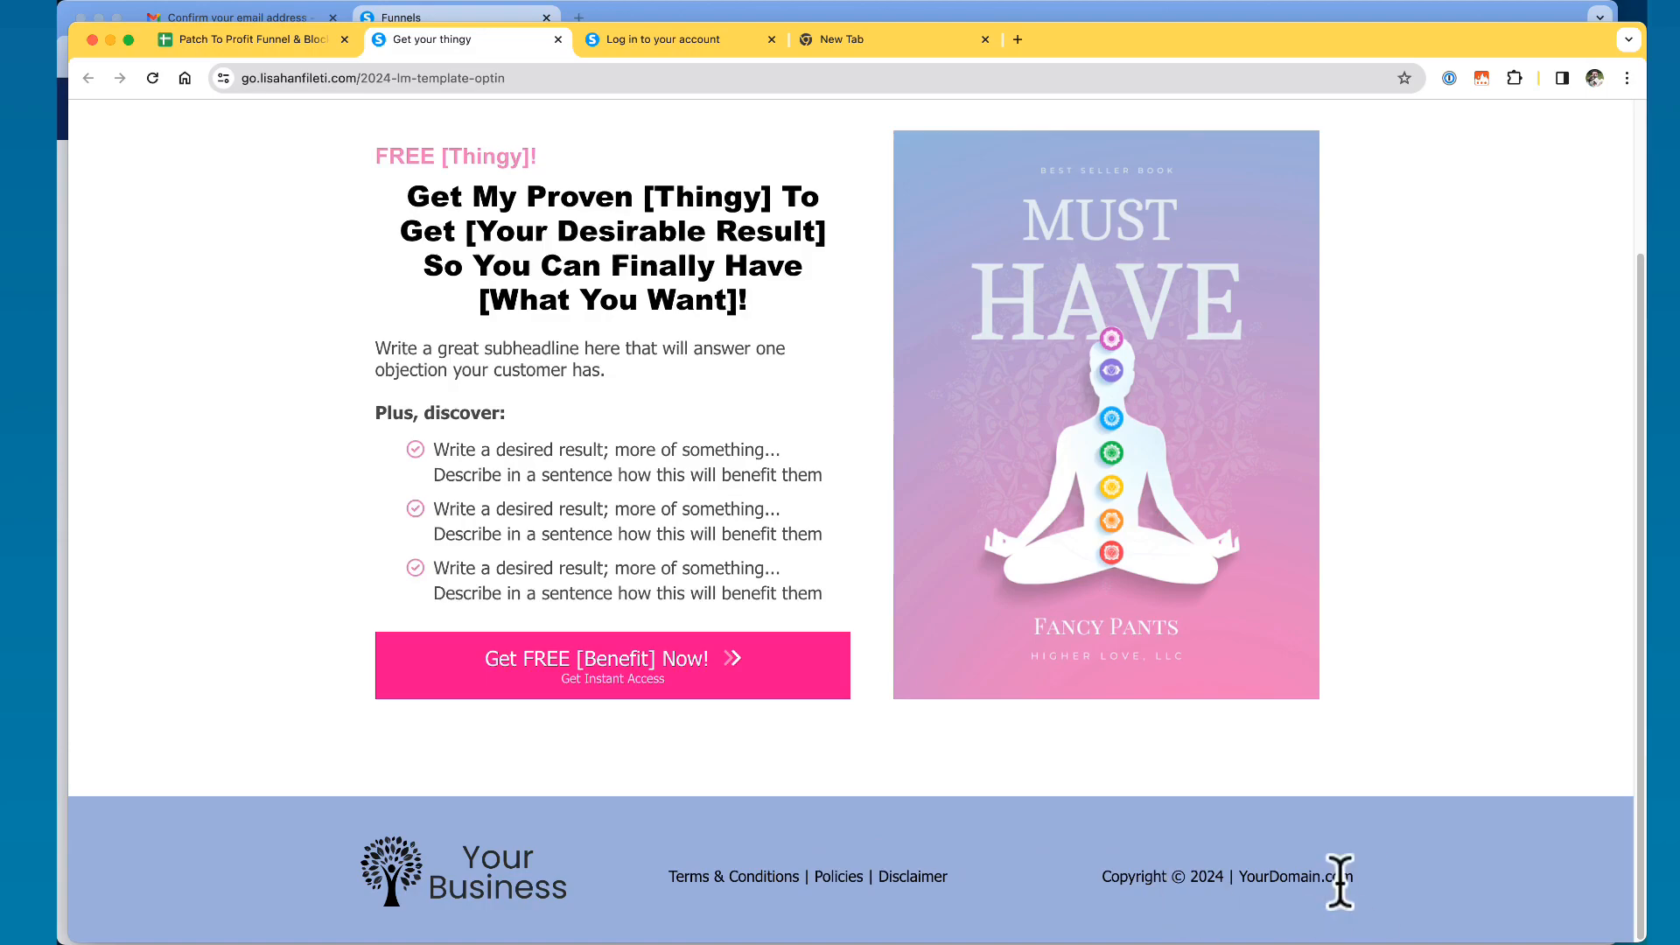
scroll(down, 3)
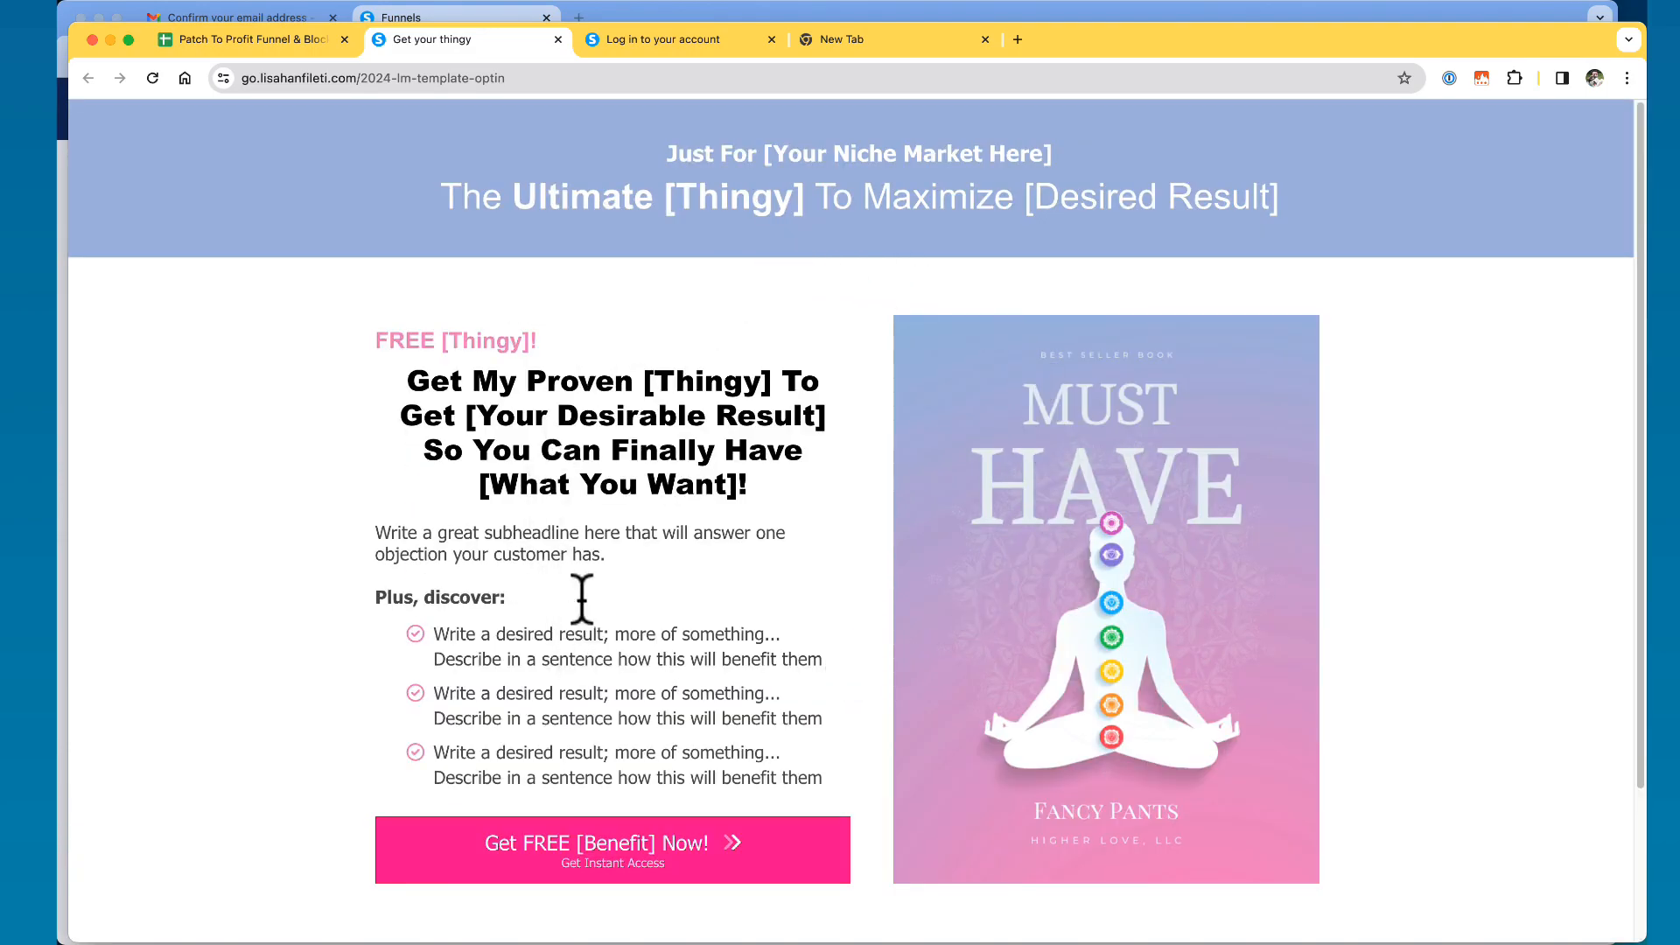
mouse_move(642, 542)
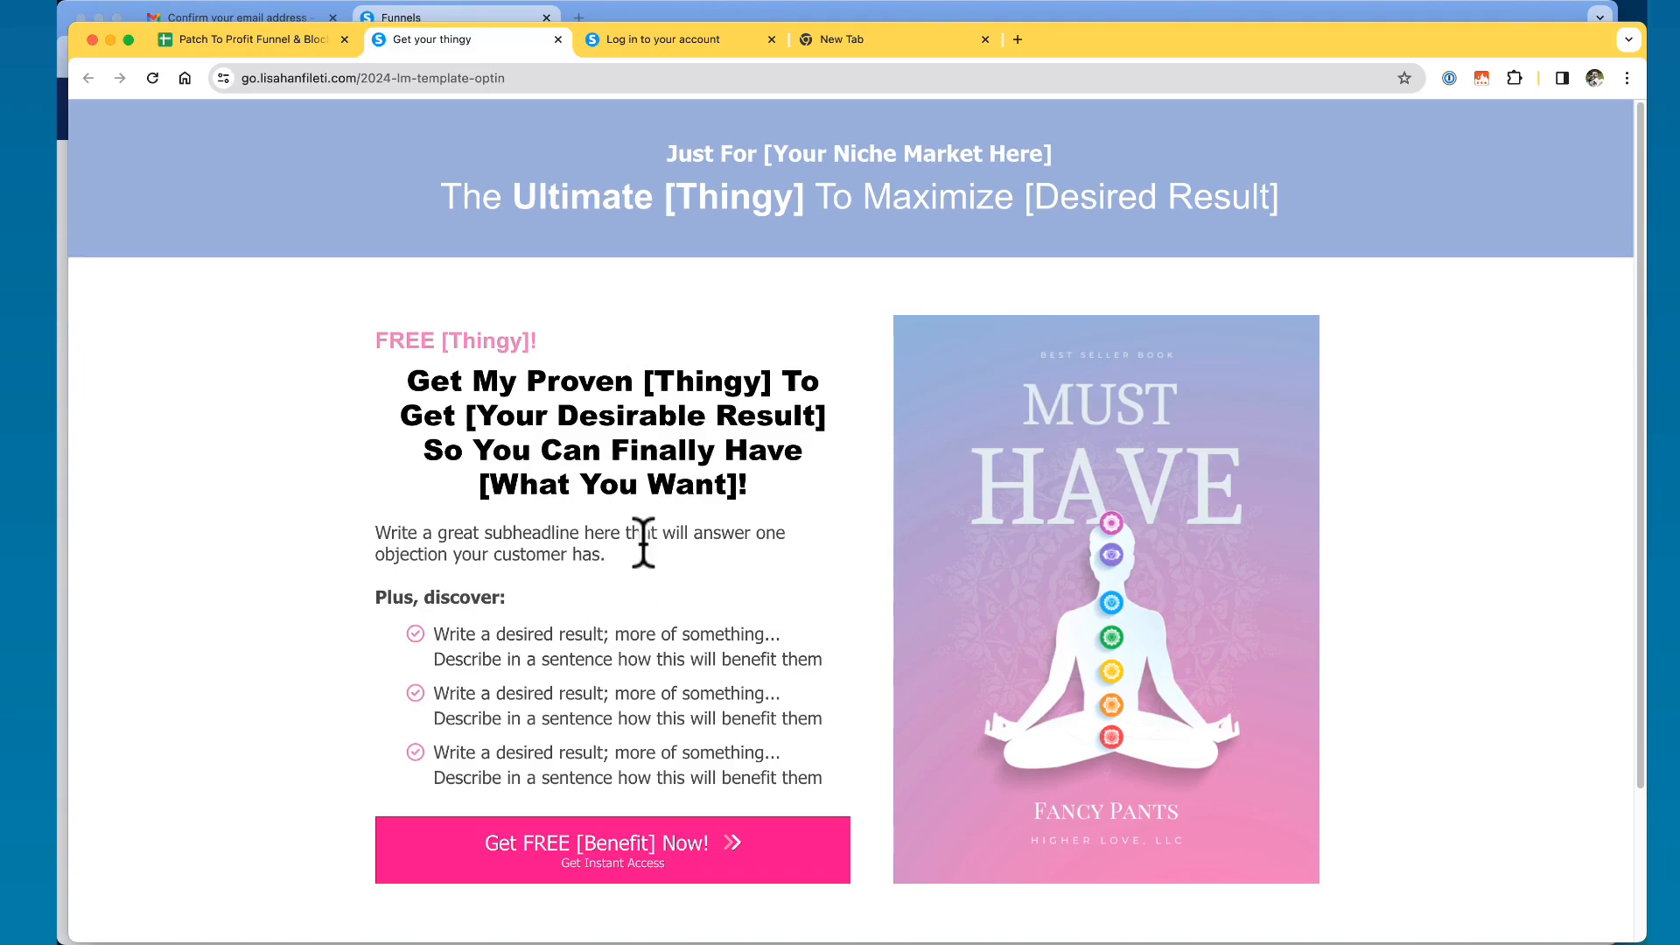
mouse_move(629, 641)
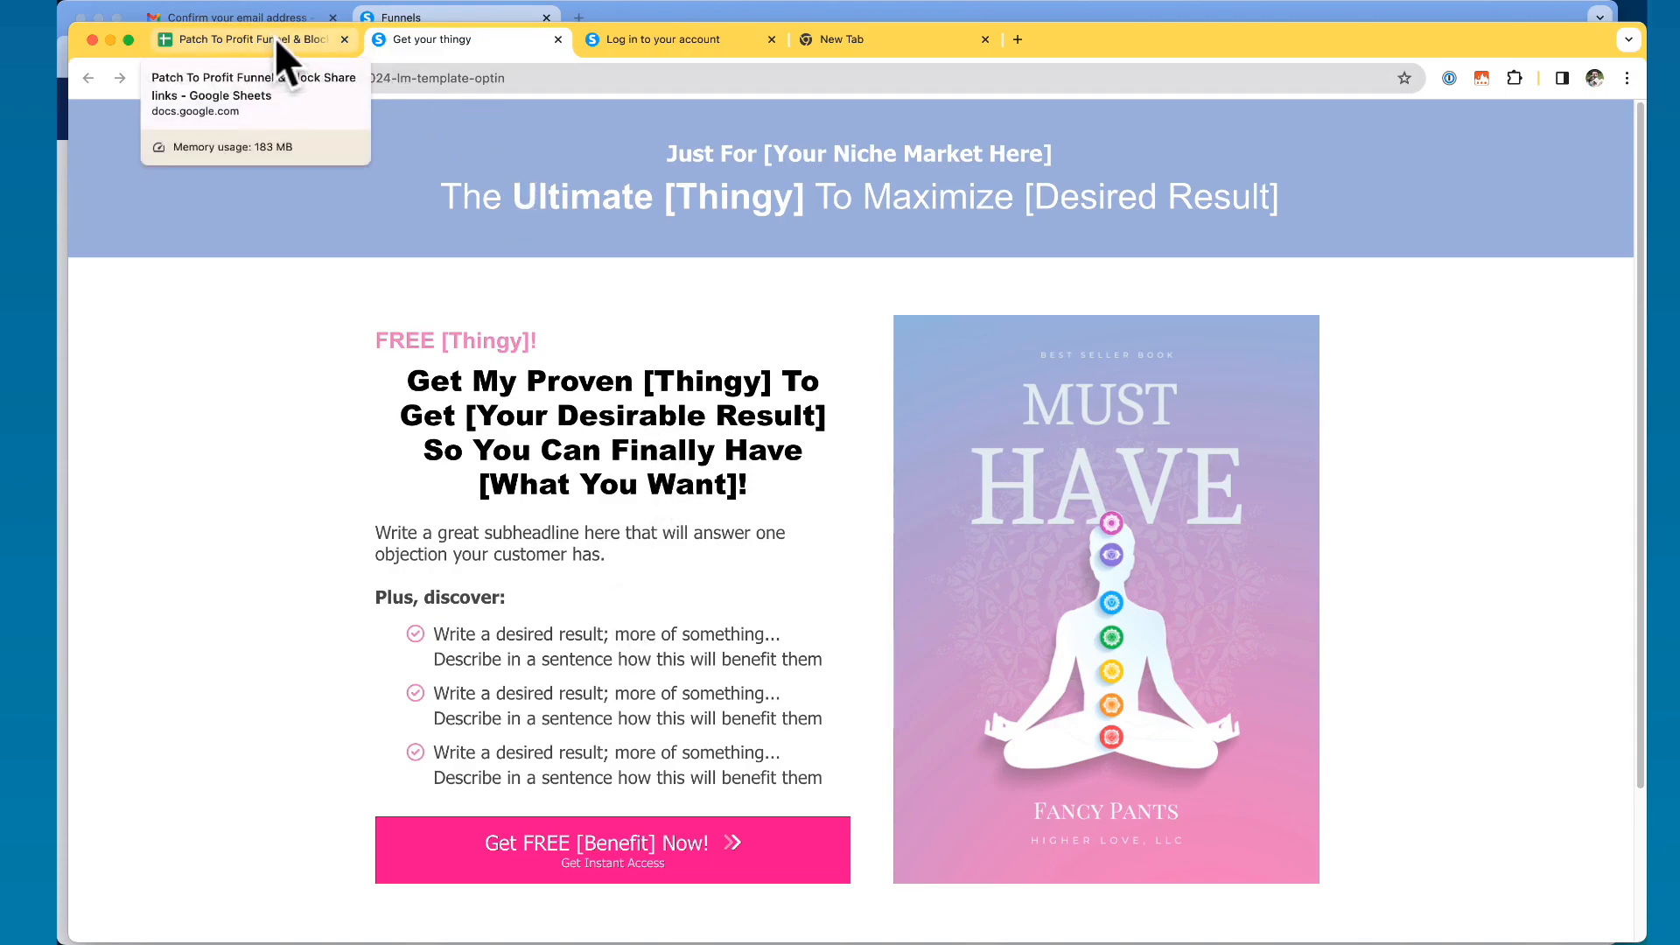
Step: Open the live thank-you page from the share-links spreadsheet
click(247, 40)
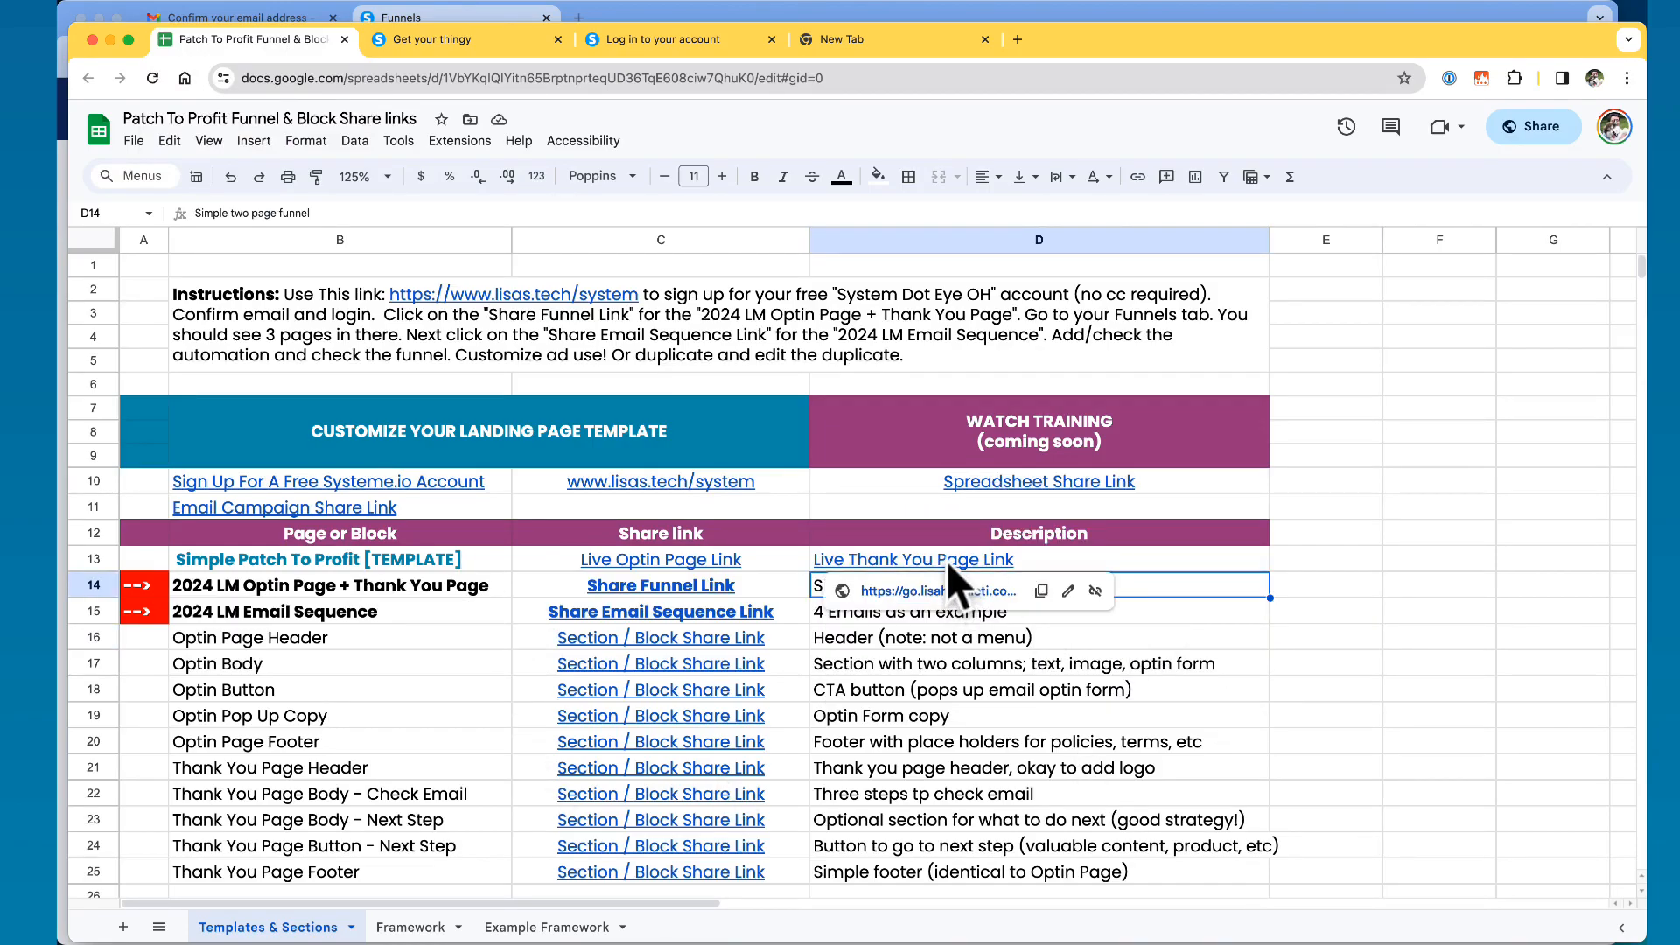
click(912, 561)
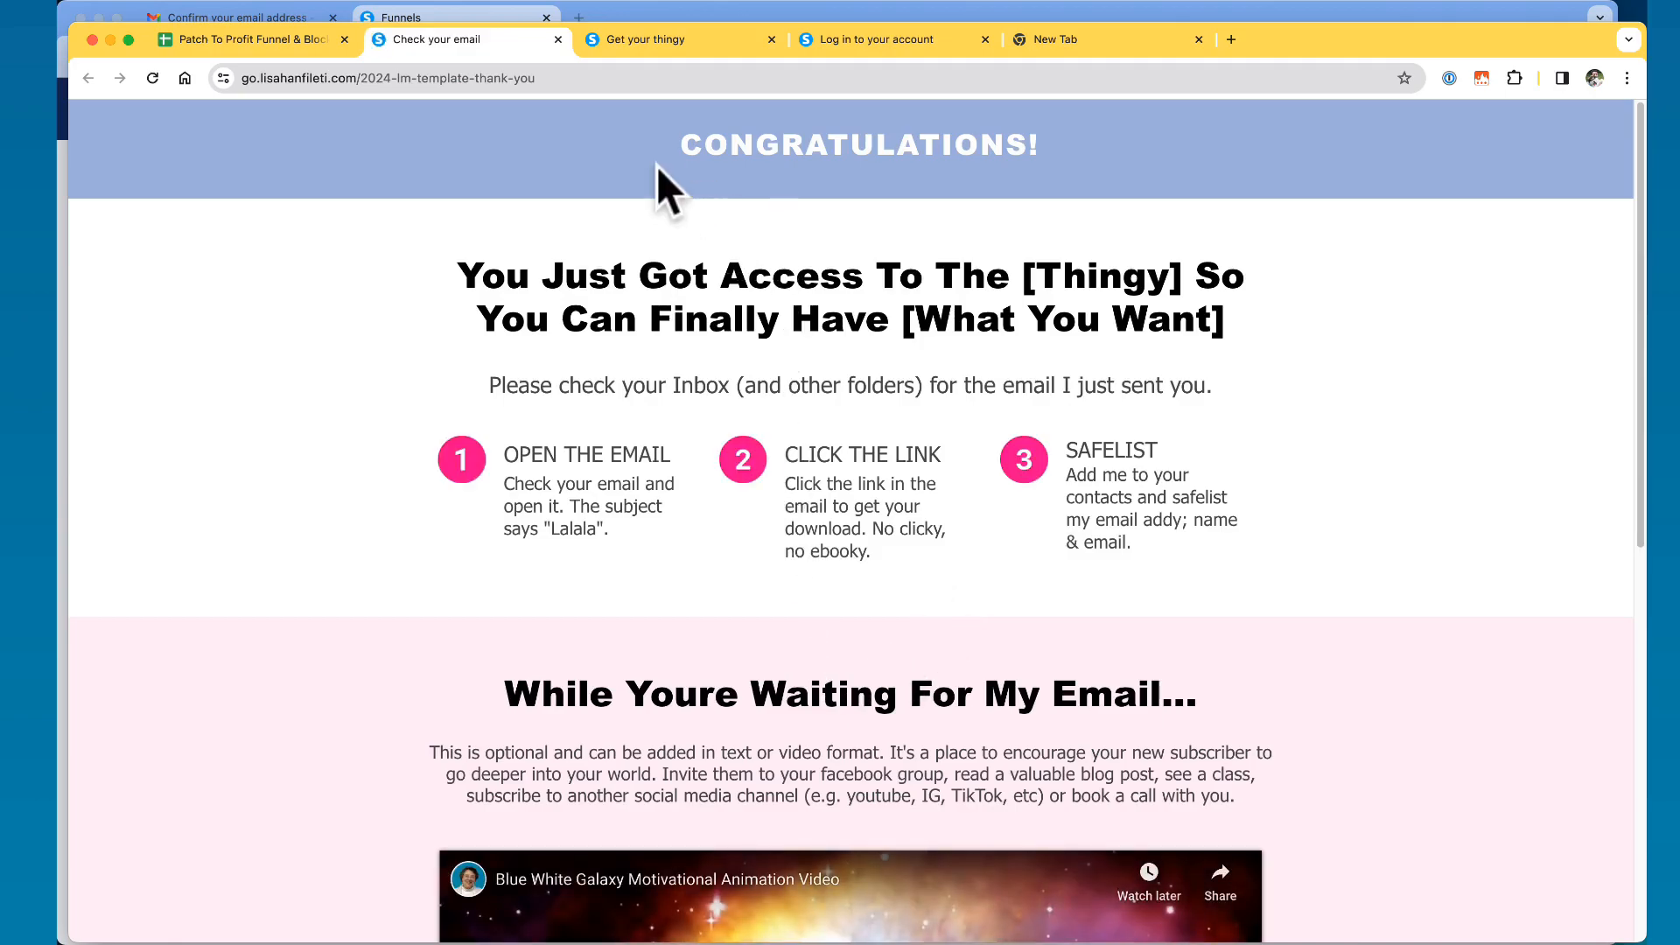
mouse_move(1038, 417)
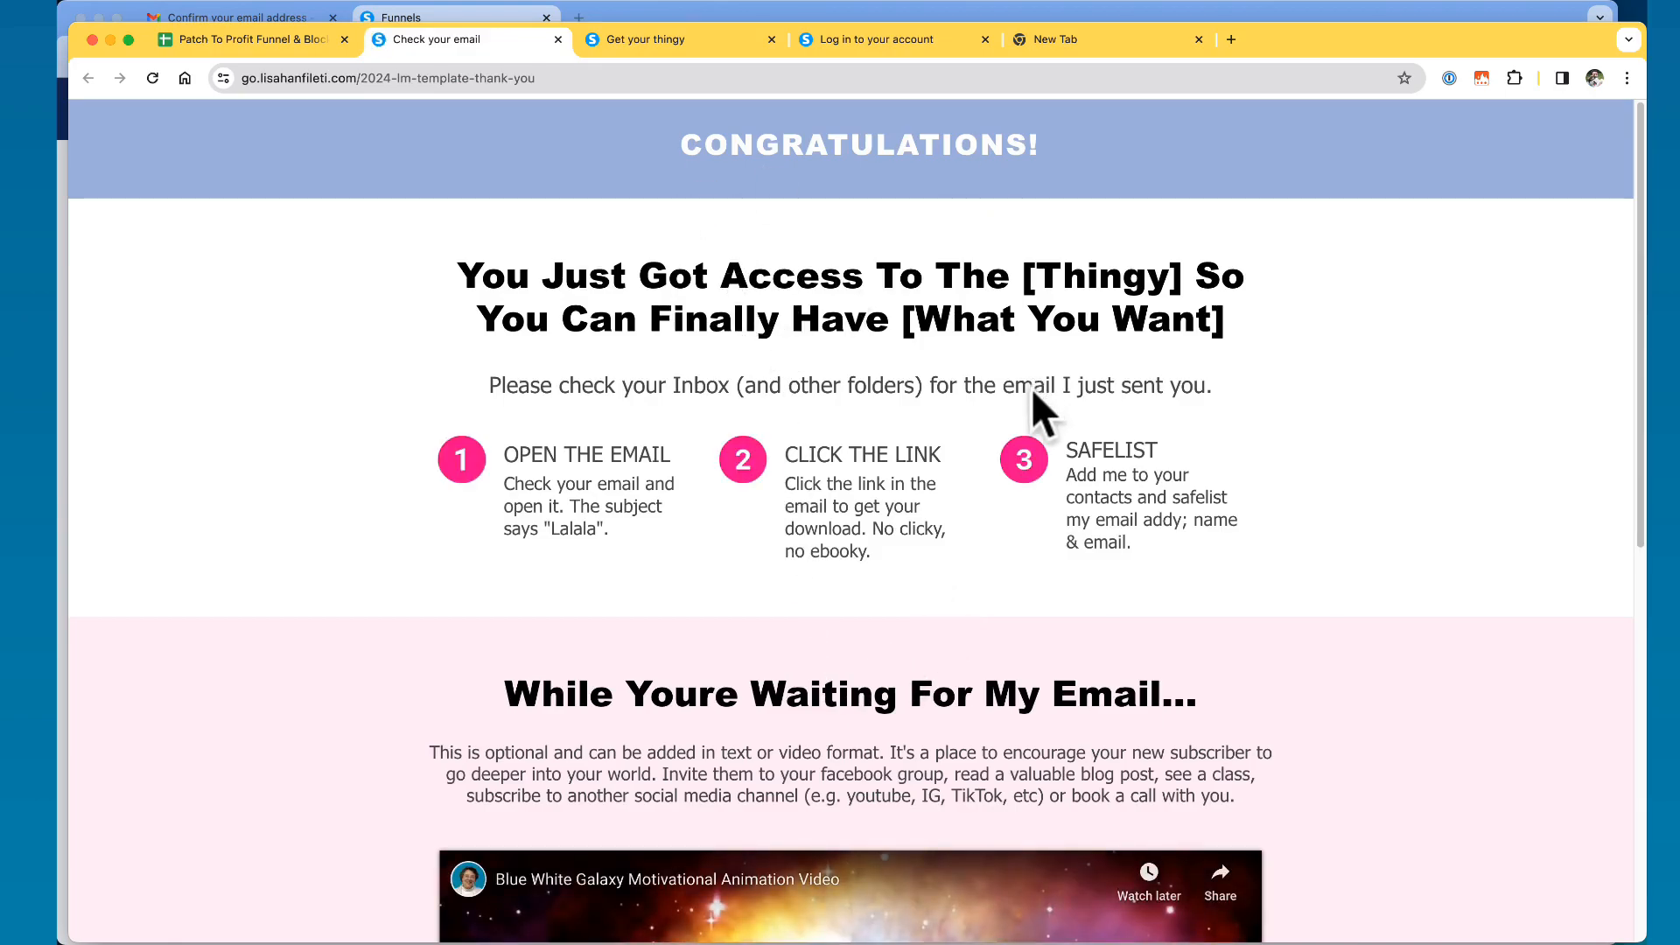
mouse_move(712, 439)
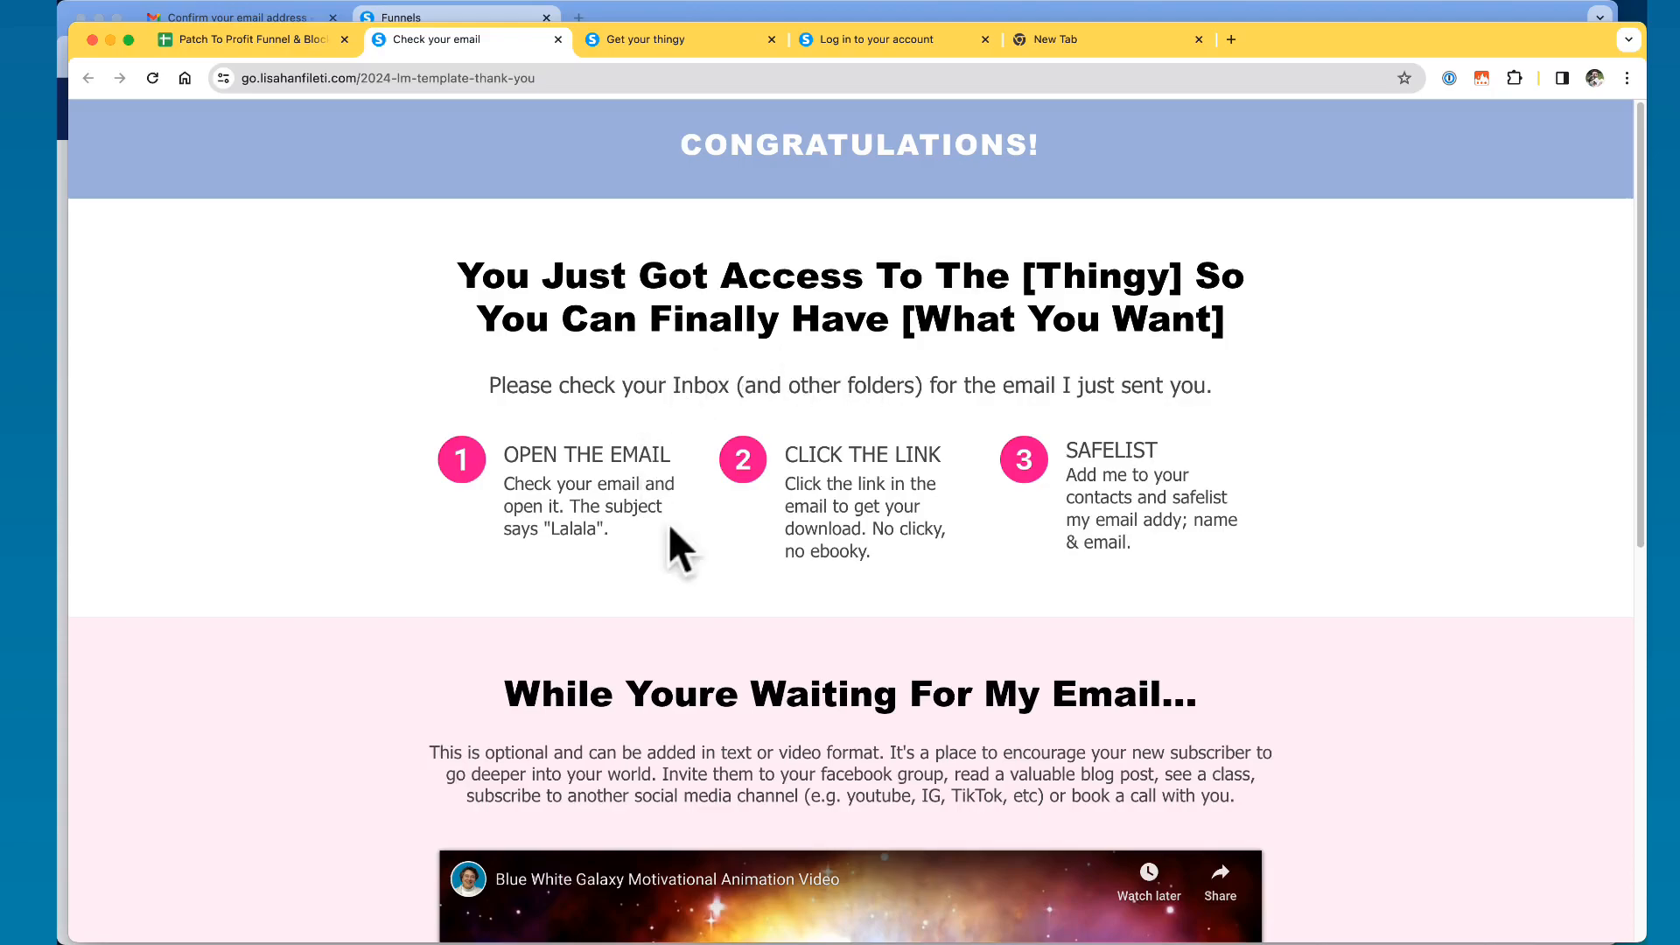
mouse_move(863, 621)
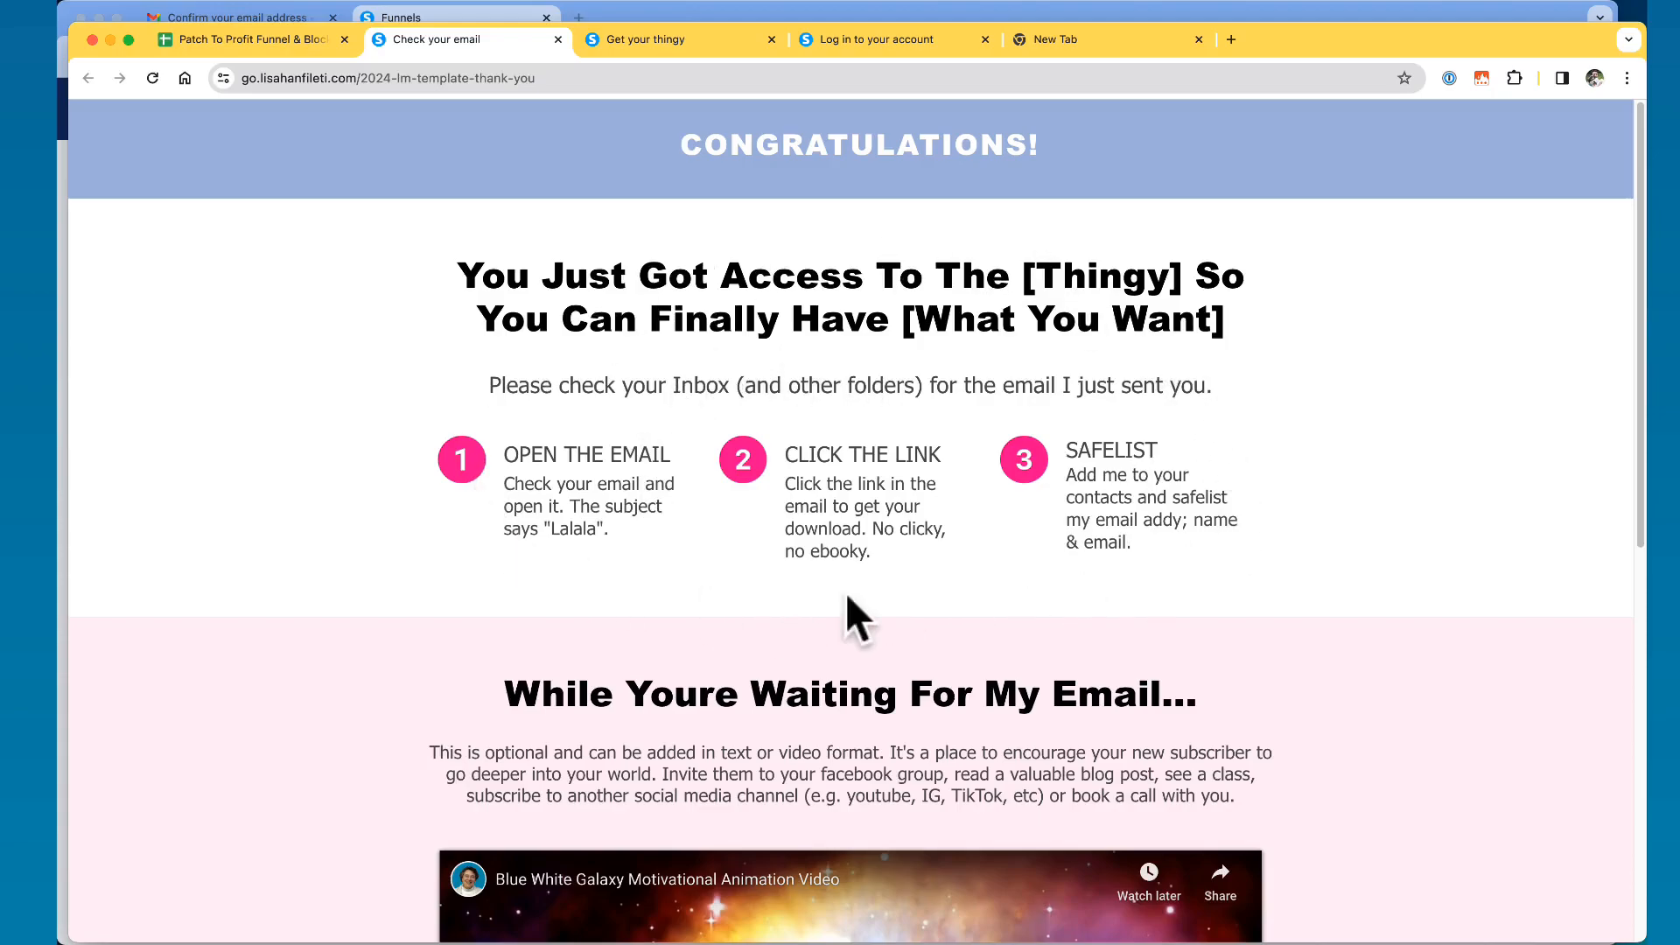
mouse_move(991, 627)
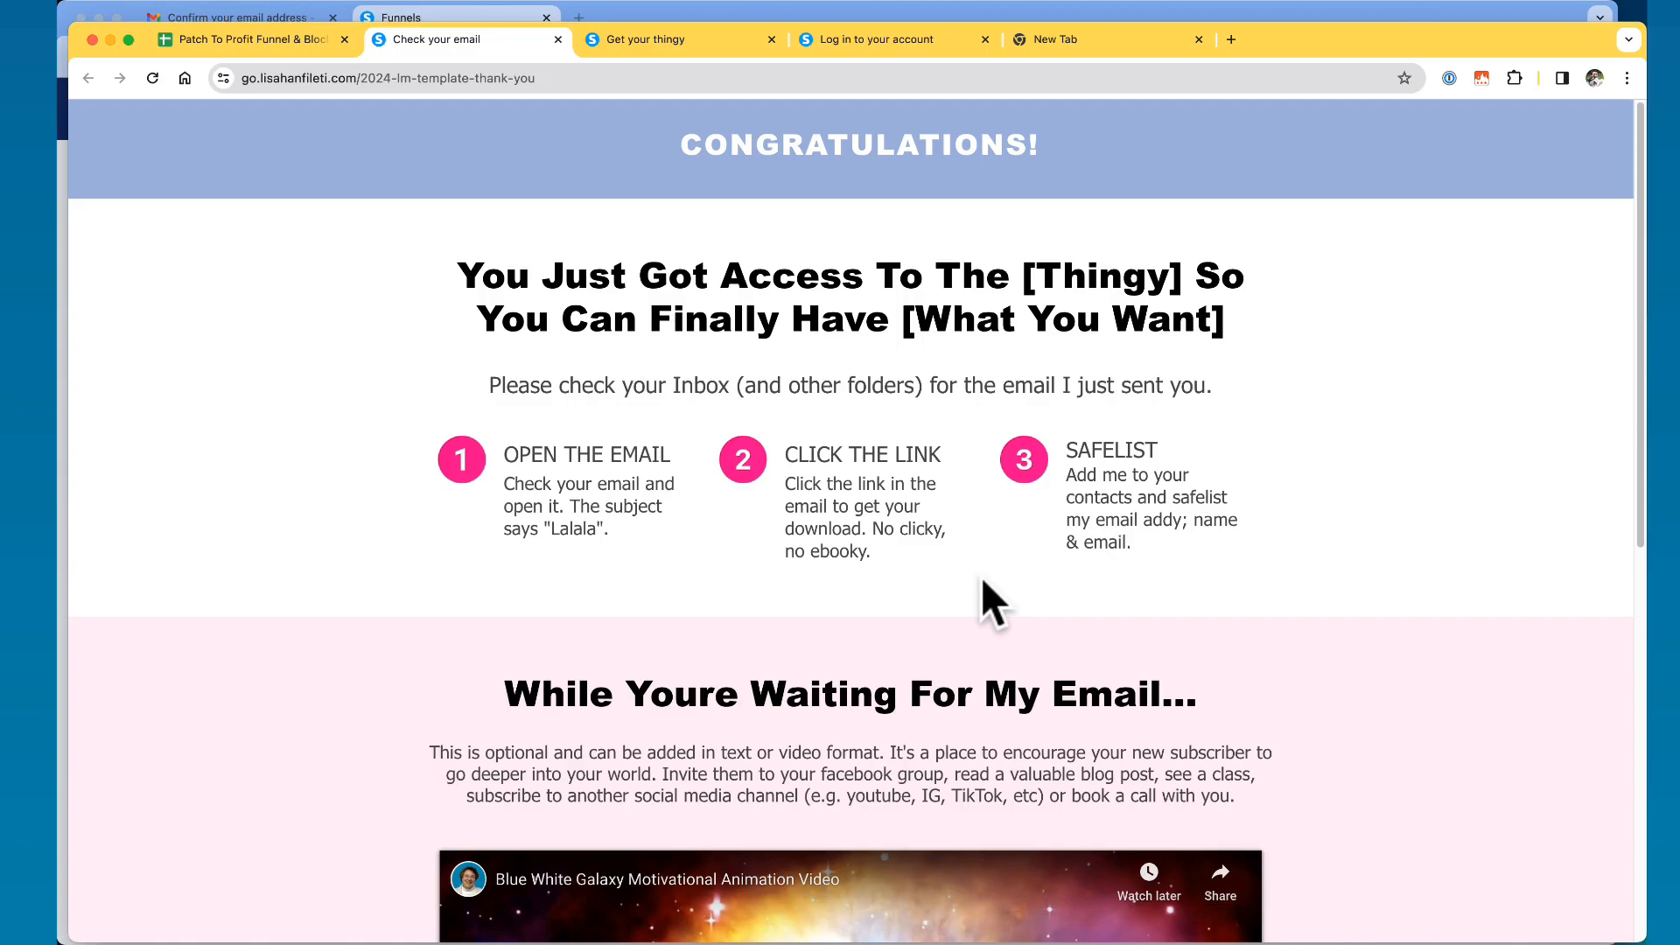
Step: Review the thank-you page down to its pink call-to-action button and footer
scroll(down, 3)
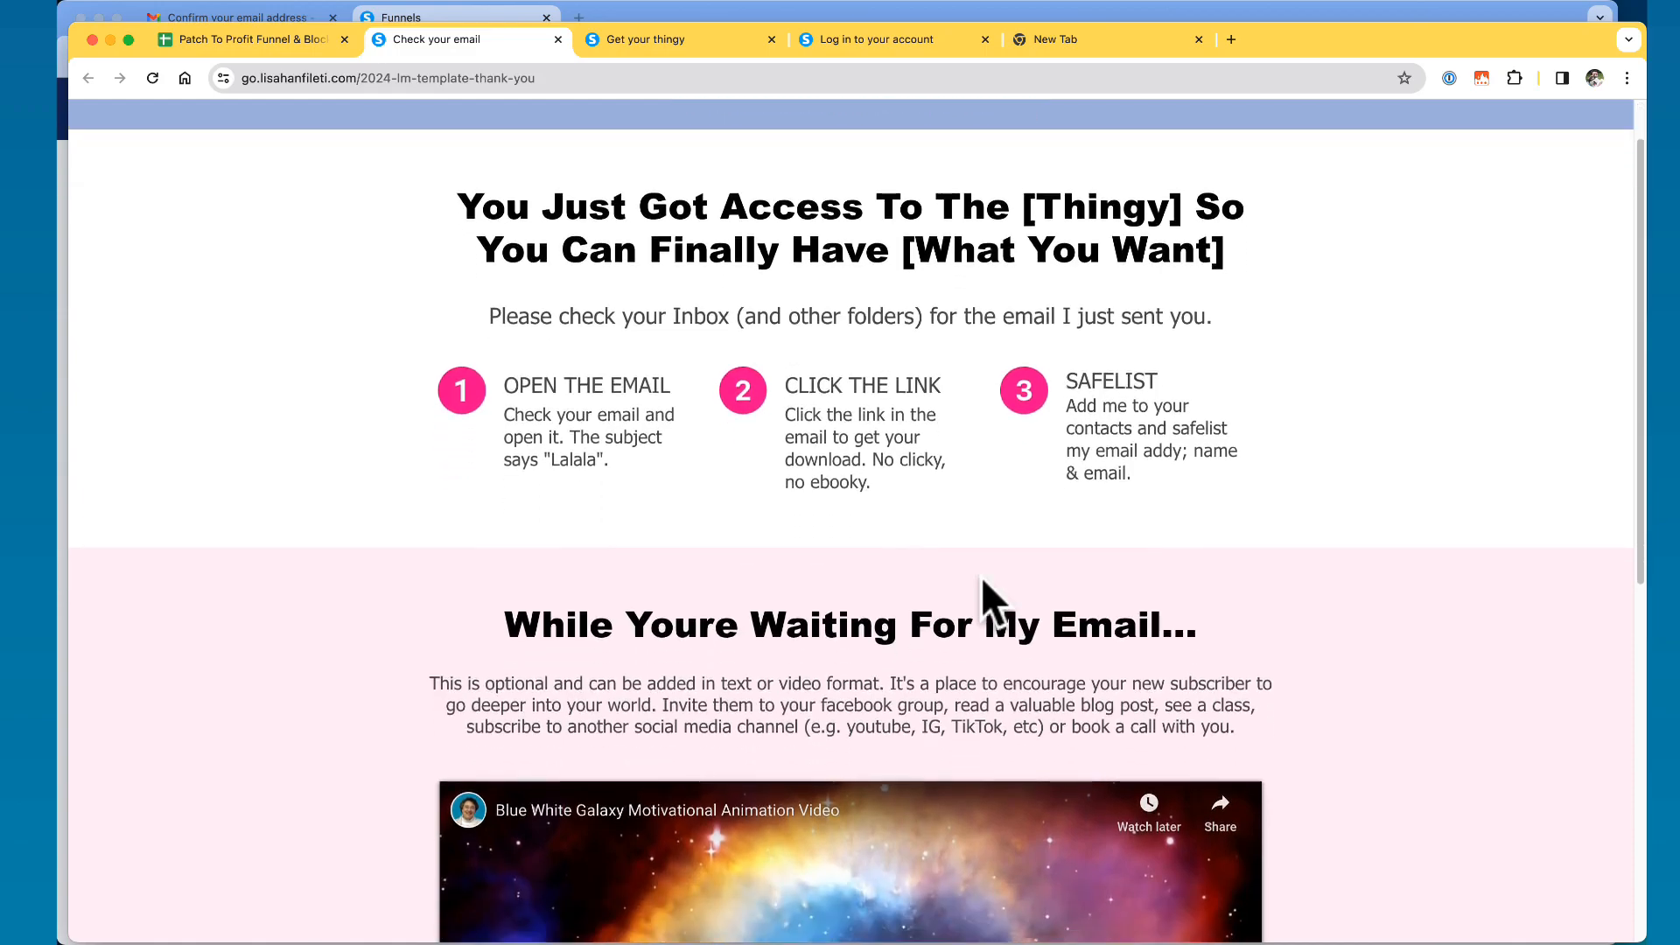
scroll(down, 3)
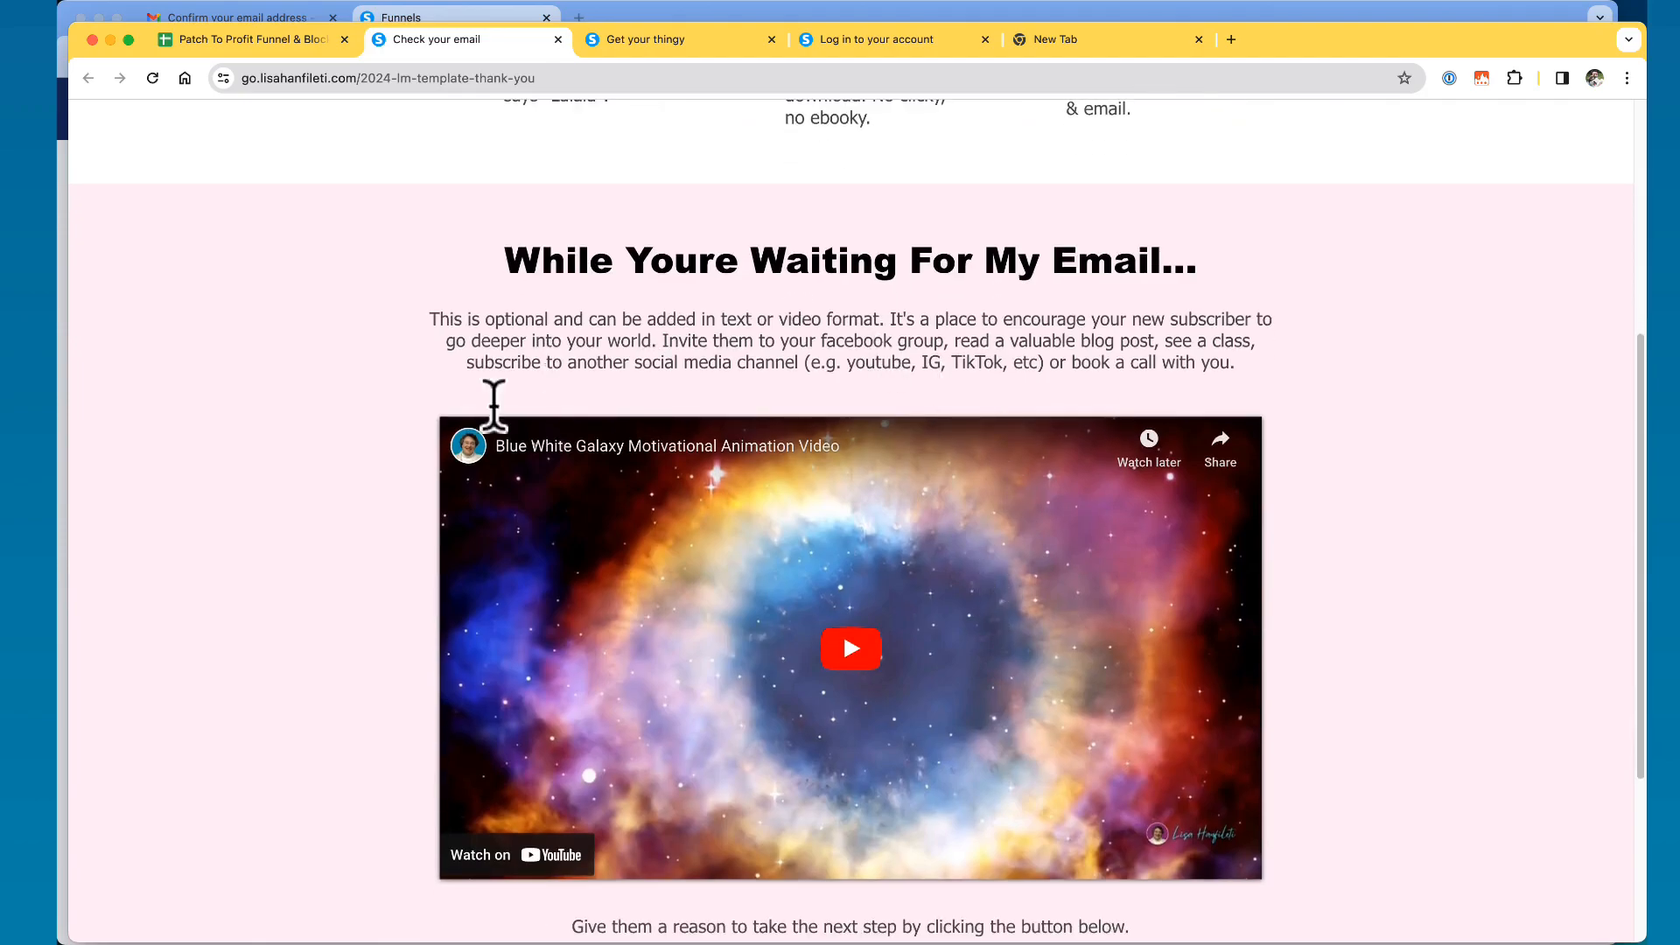
scroll(down, 3)
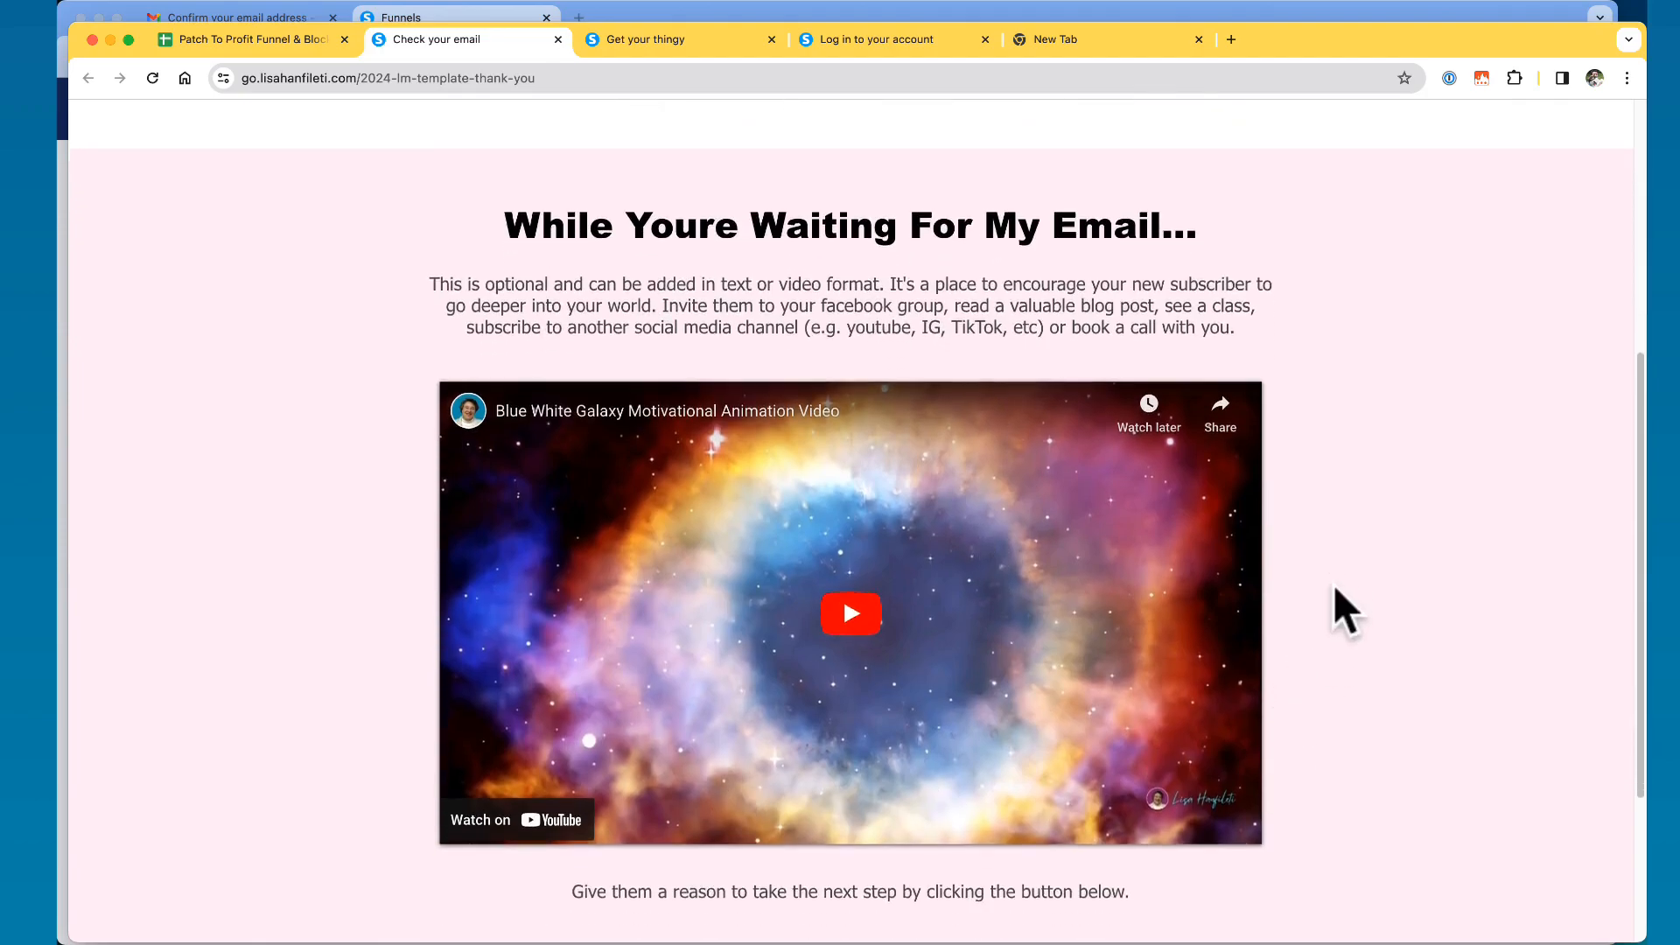
scroll(down, 3)
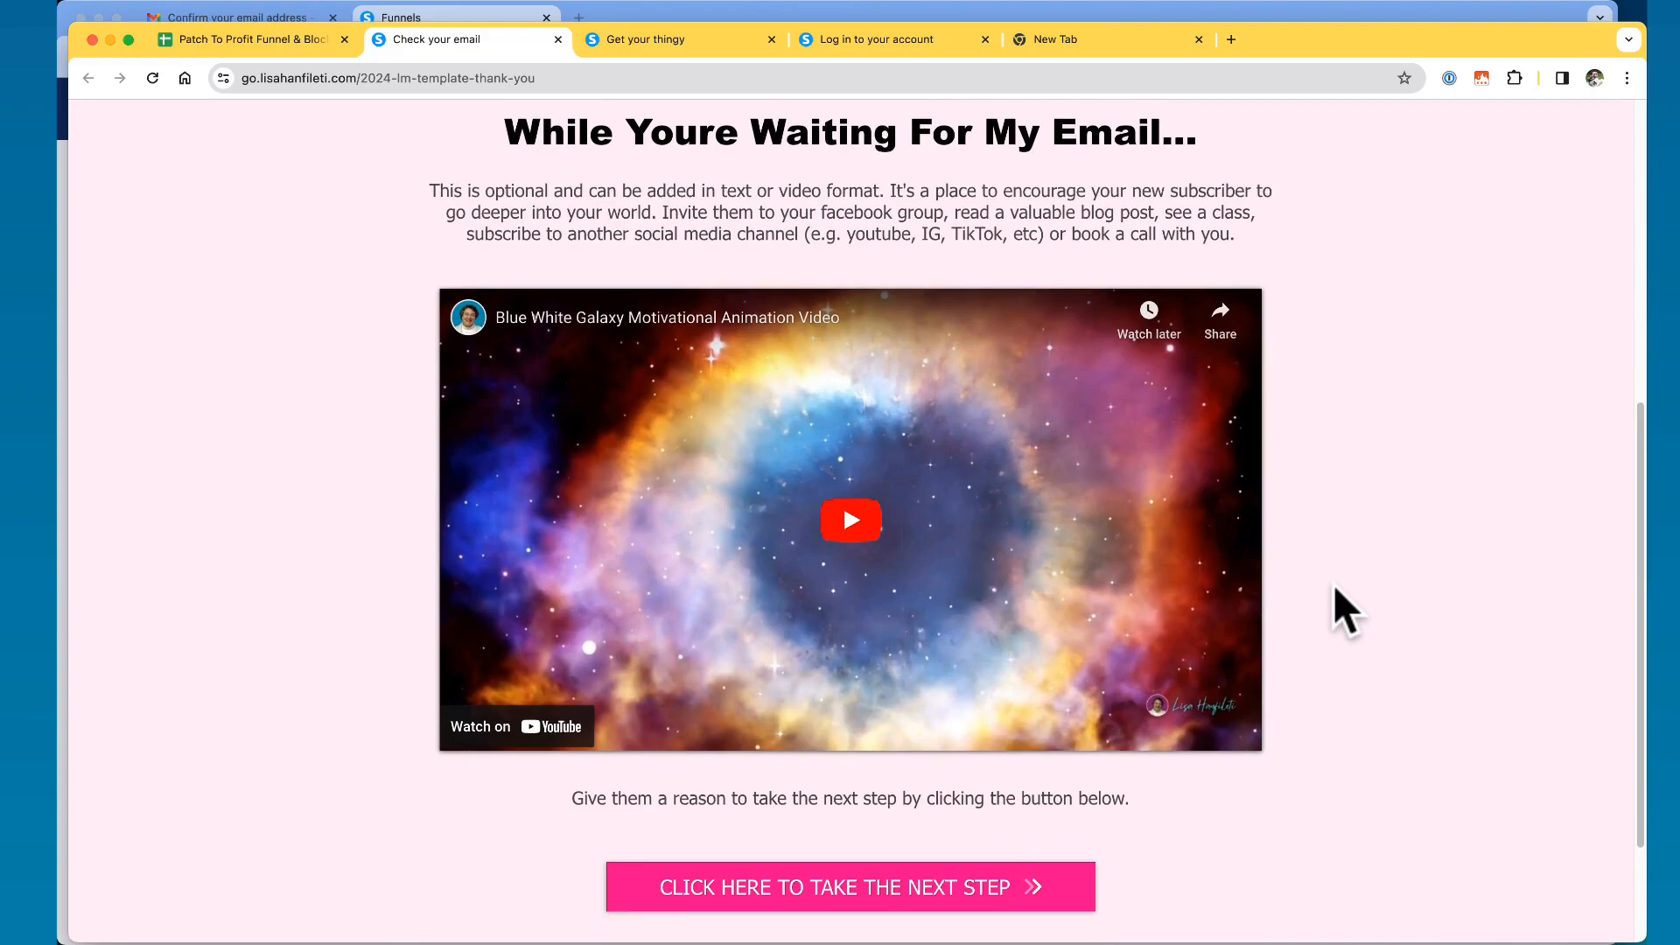
scroll(down, 3)
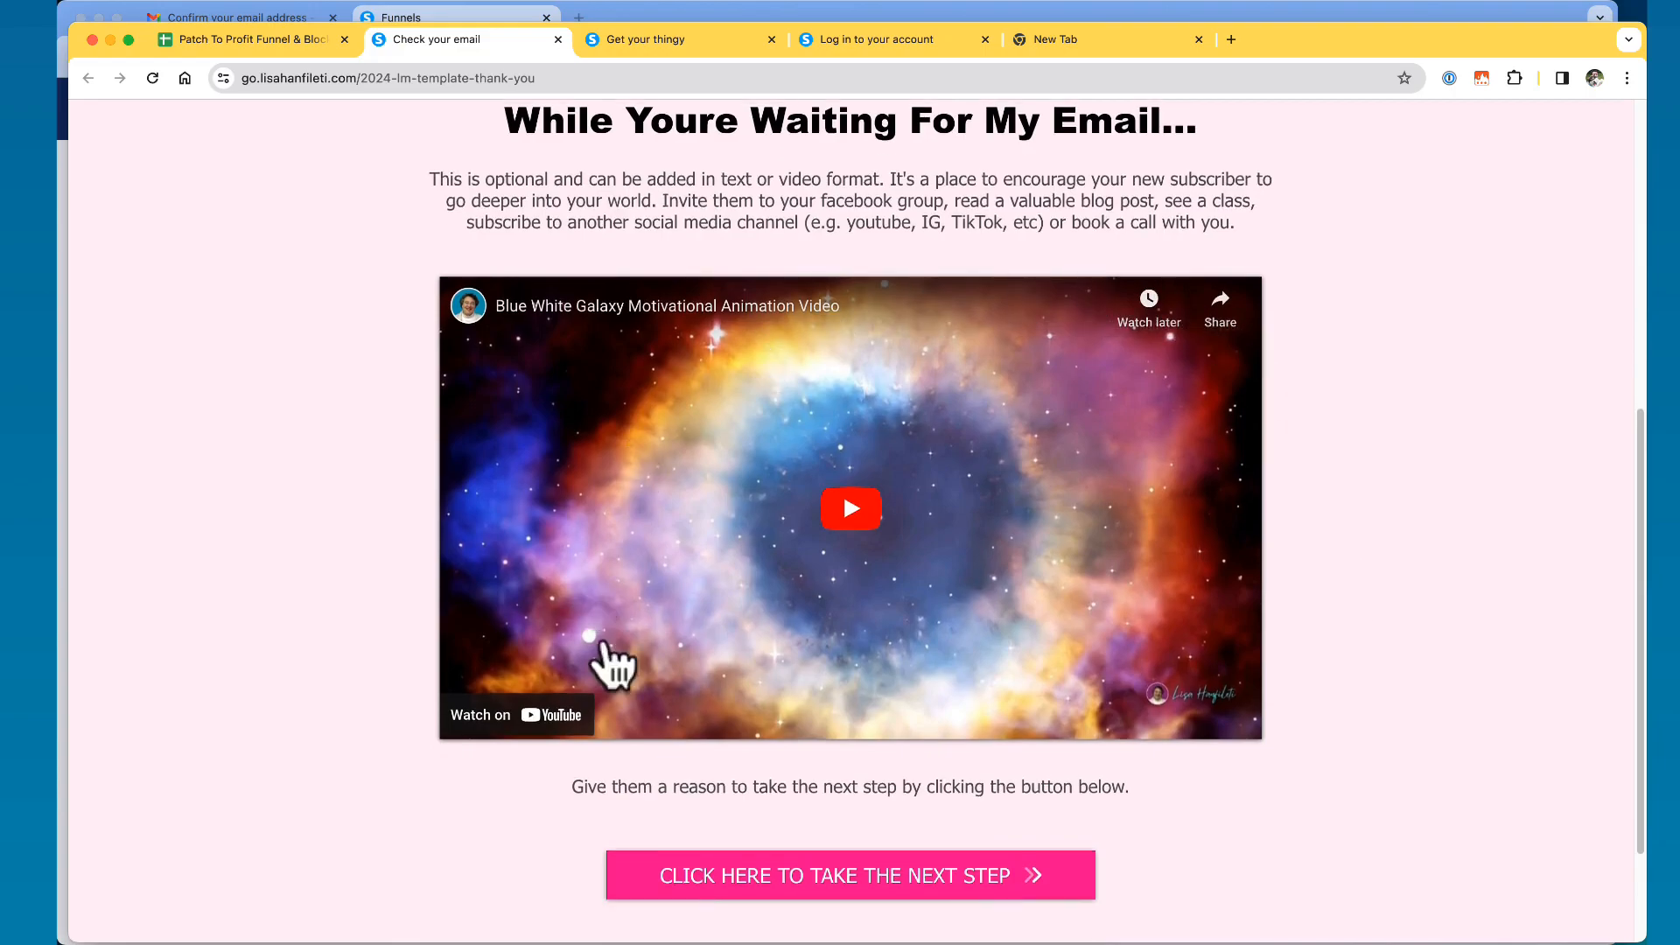
scroll(down, 3)
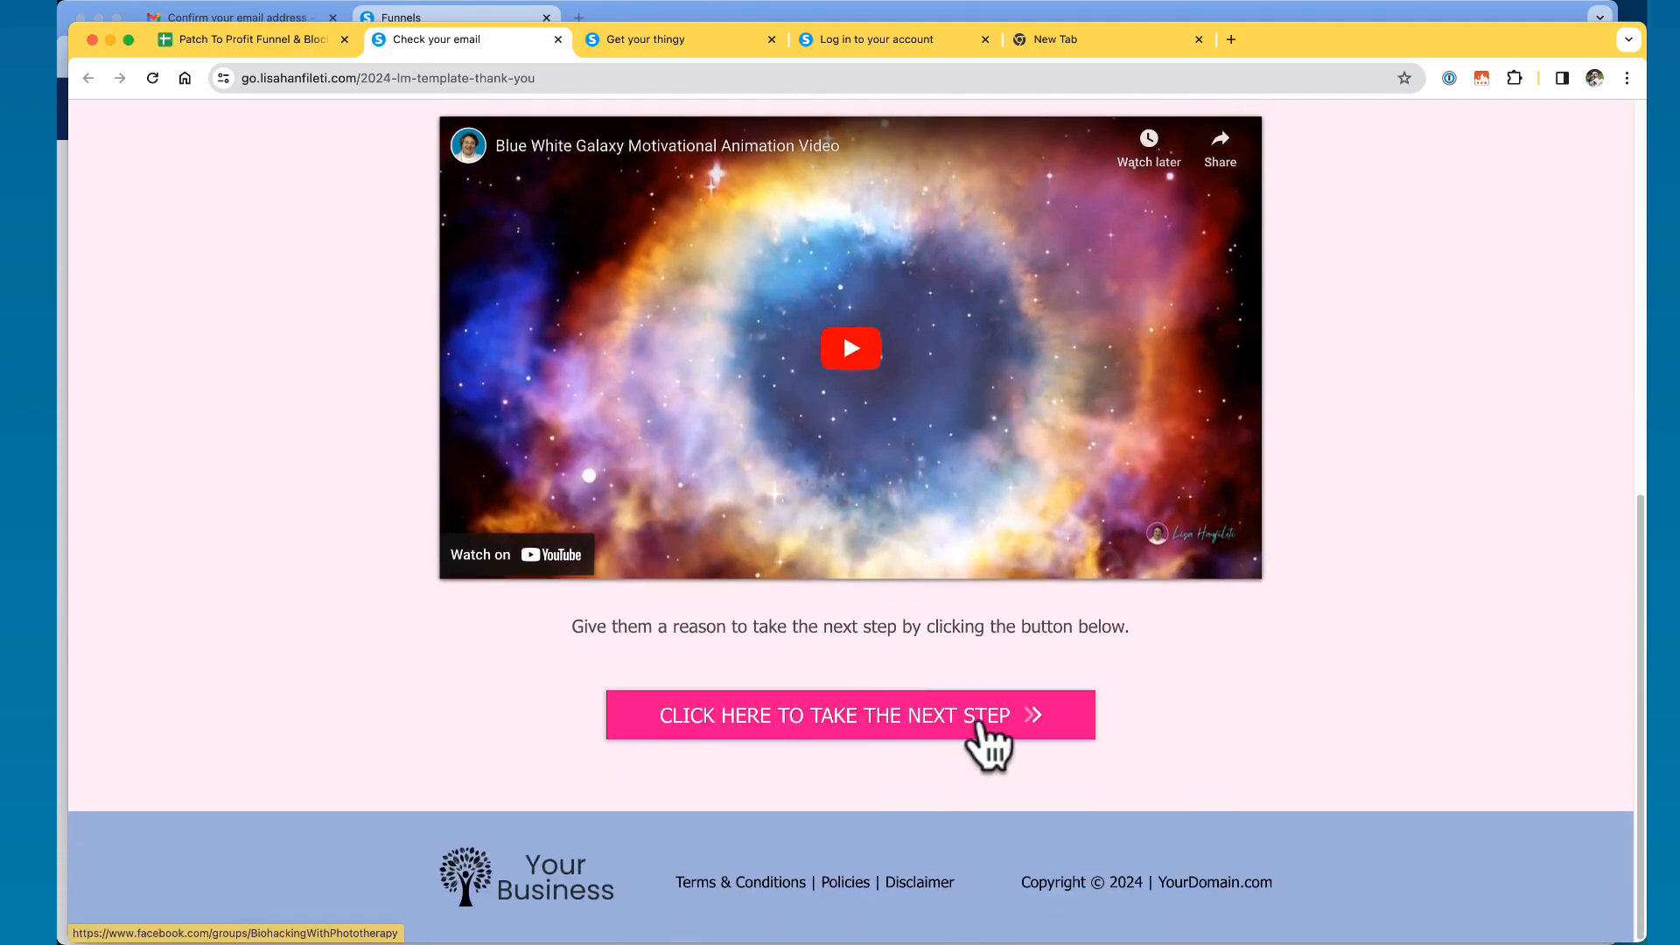
mouse_move(868, 798)
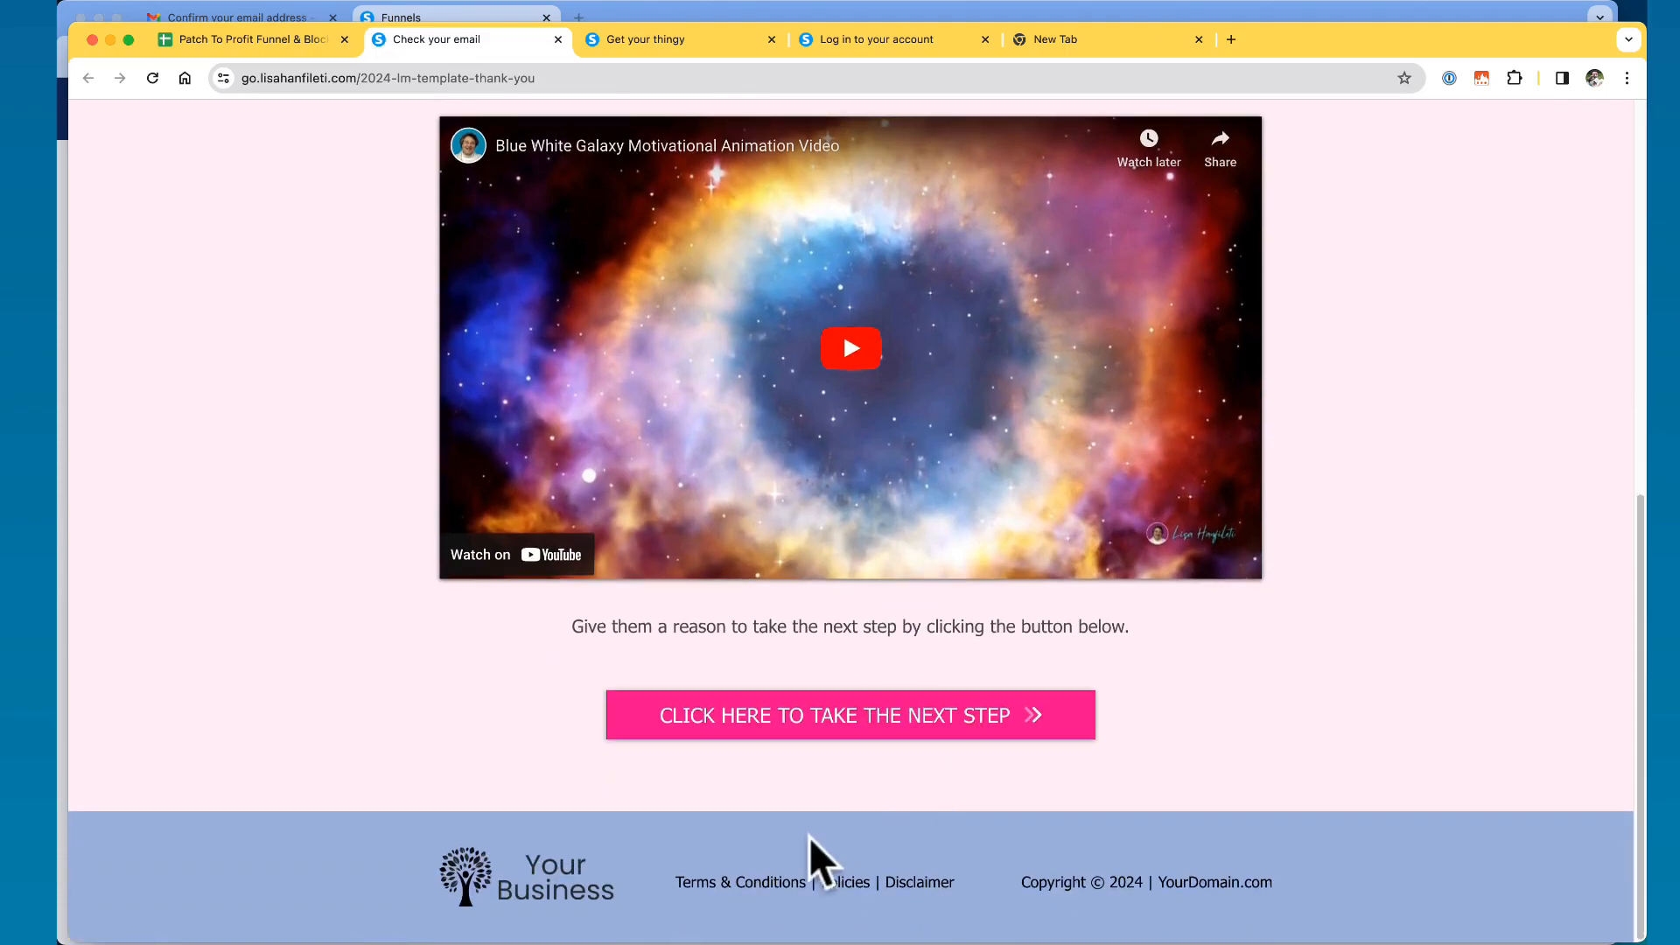
mouse_move(476, 733)
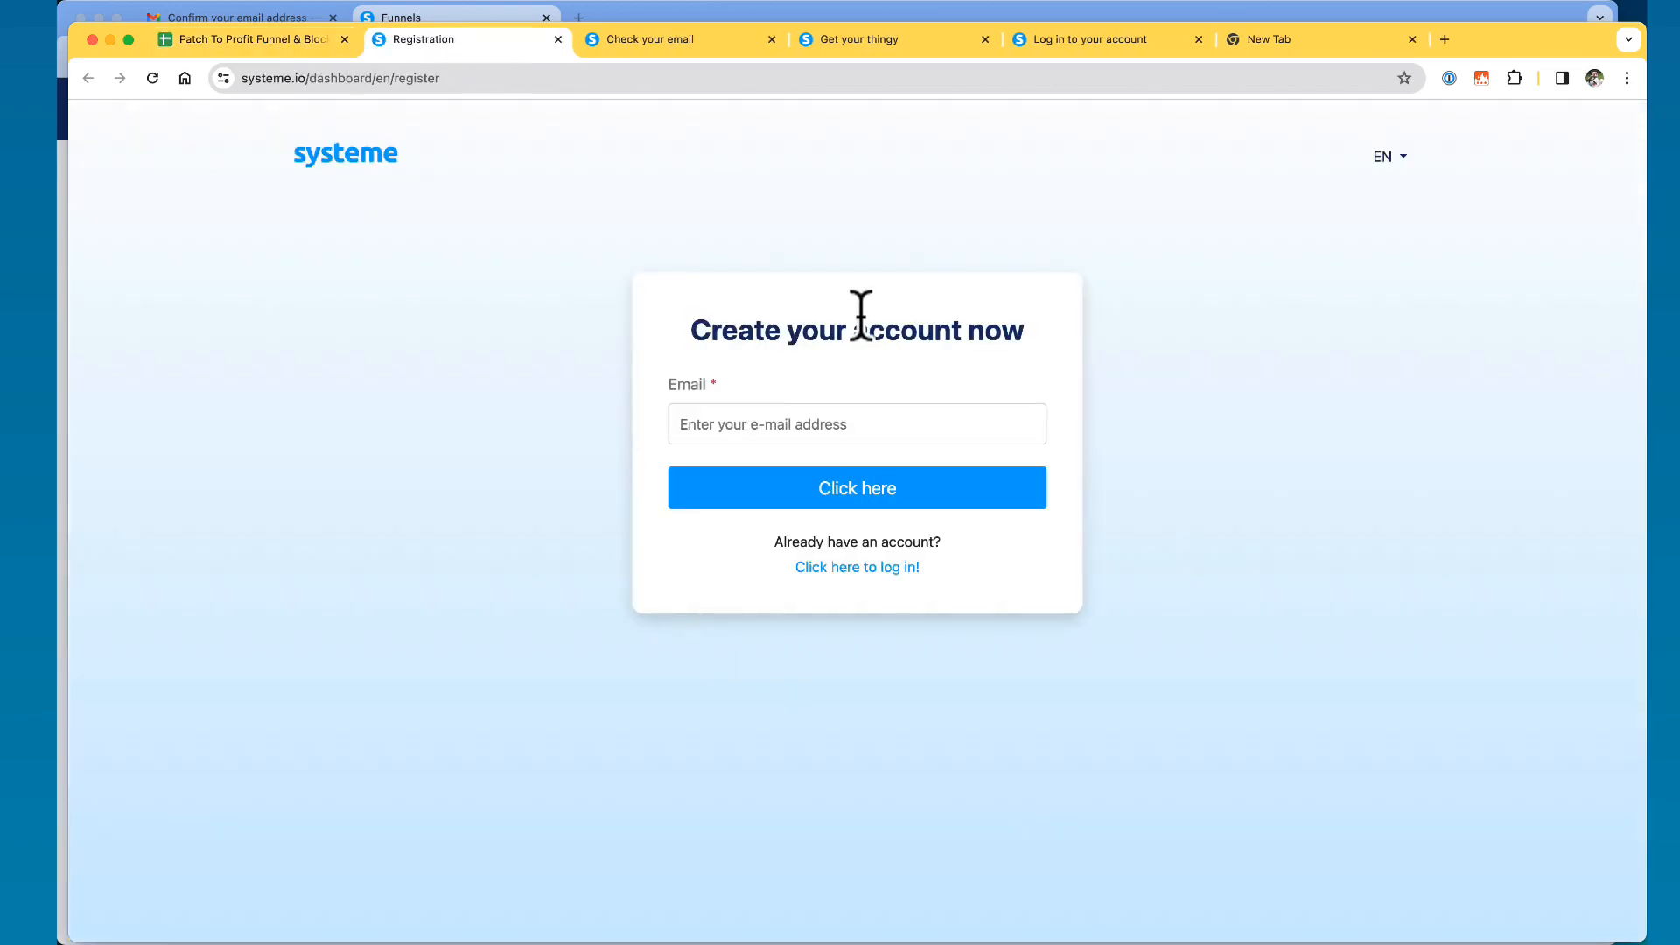
mouse_move(923, 398)
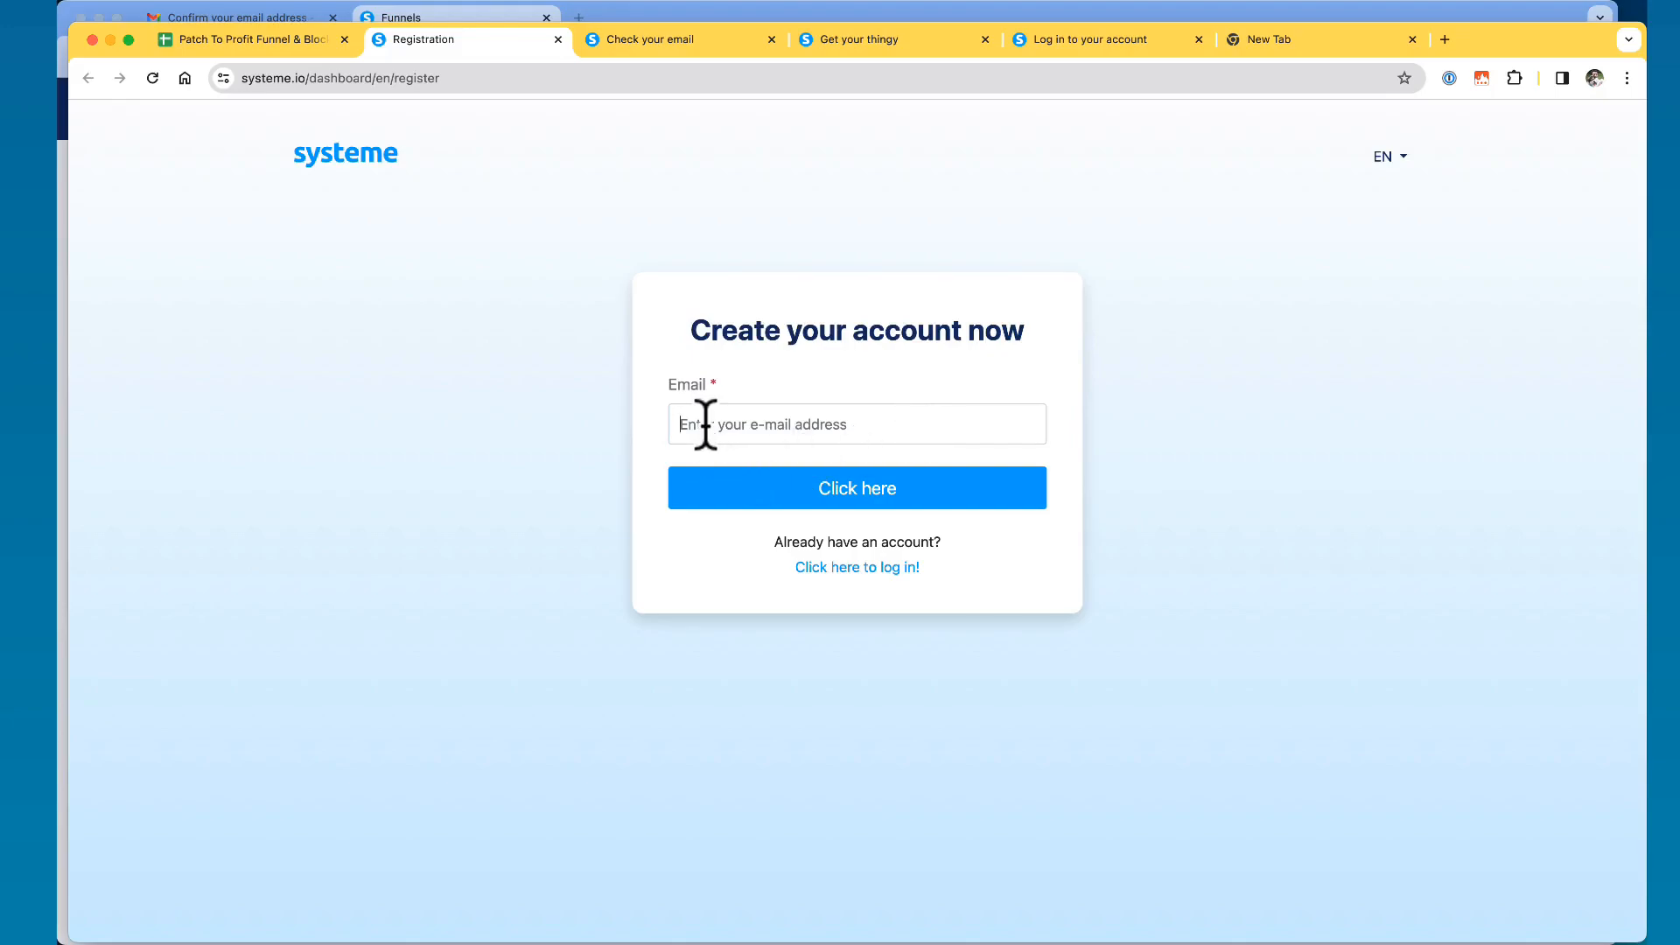
Step: Try pasting an email into the registration Email field, then clear it again
right_click(702, 424)
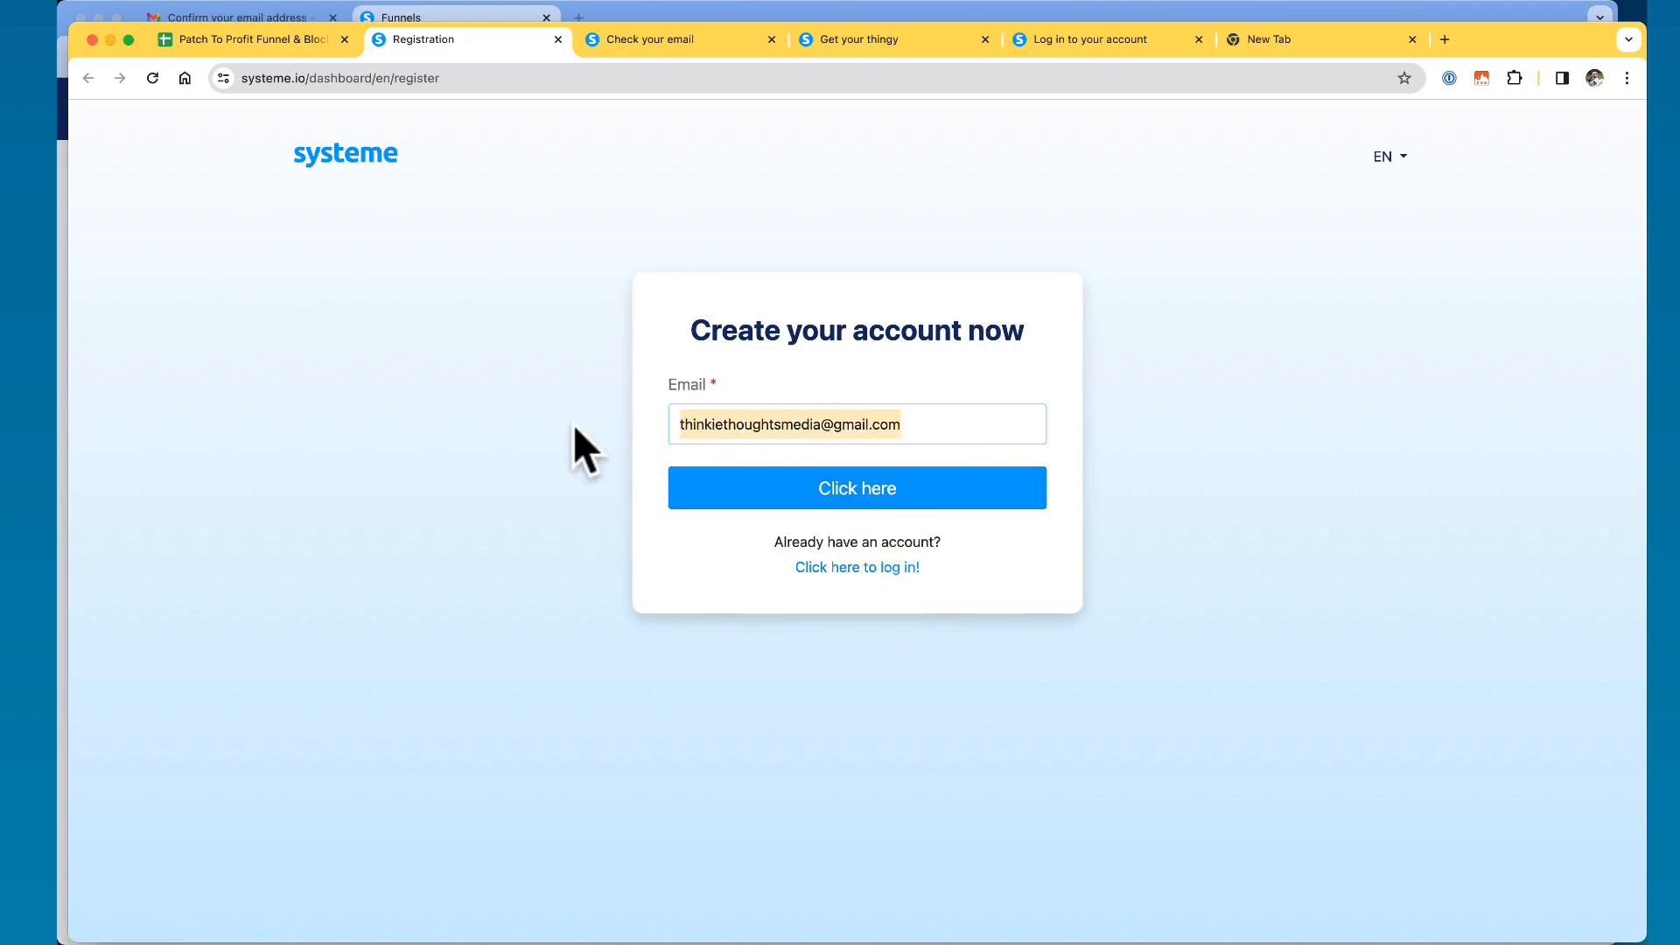
key(Delete)
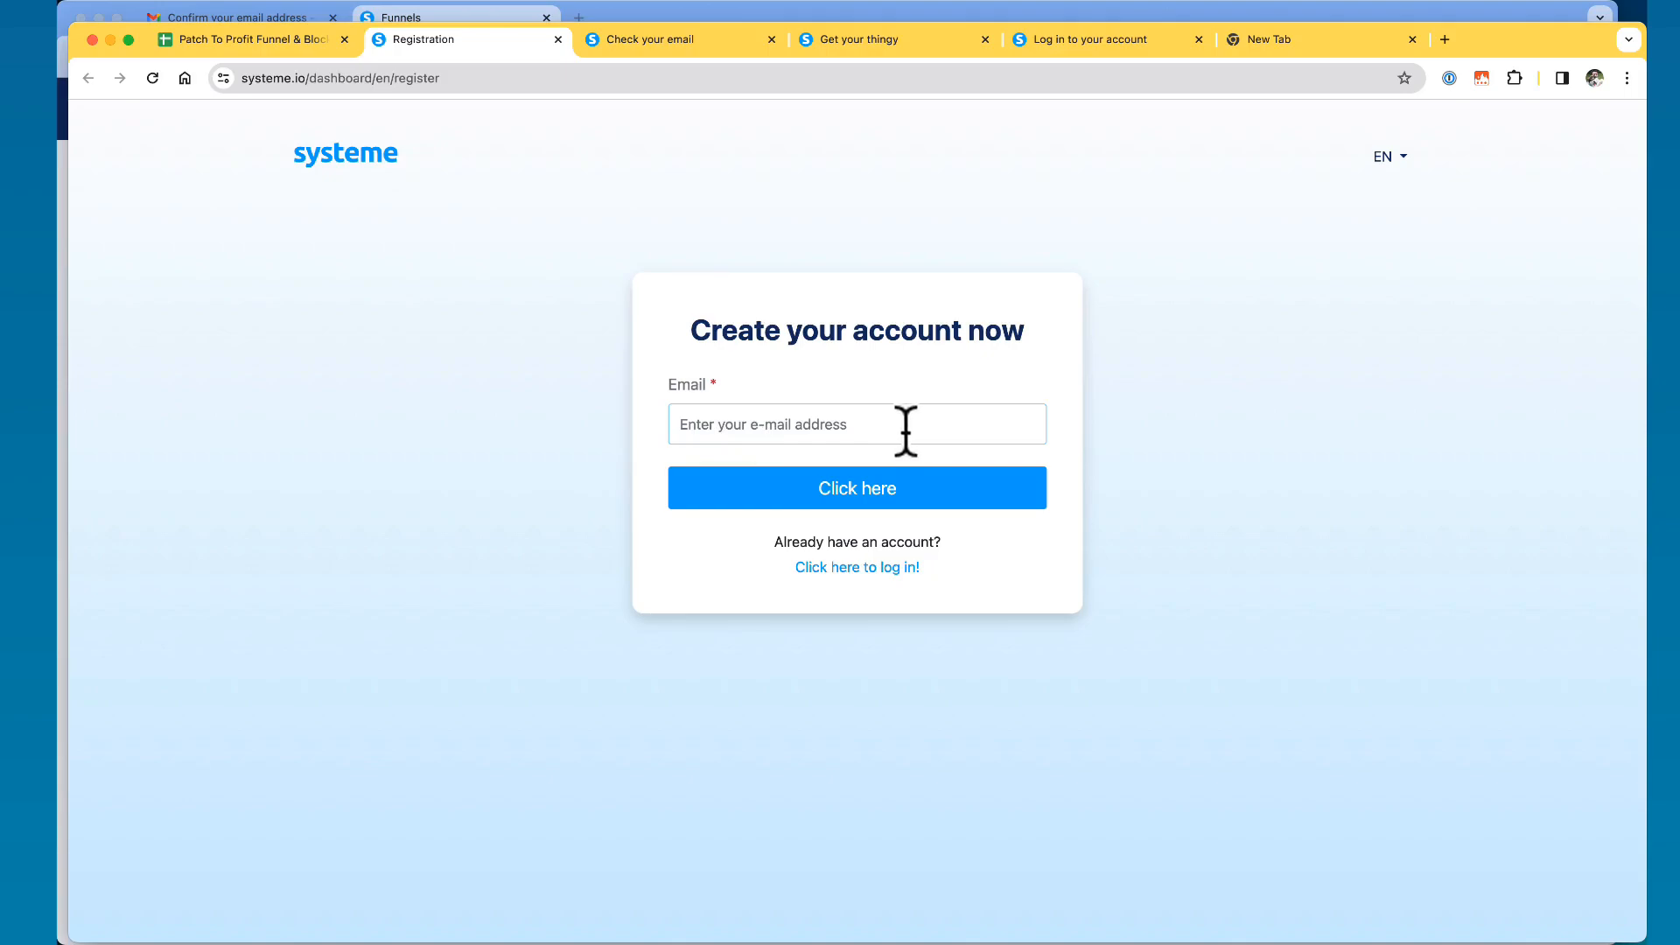
mouse_move(858, 568)
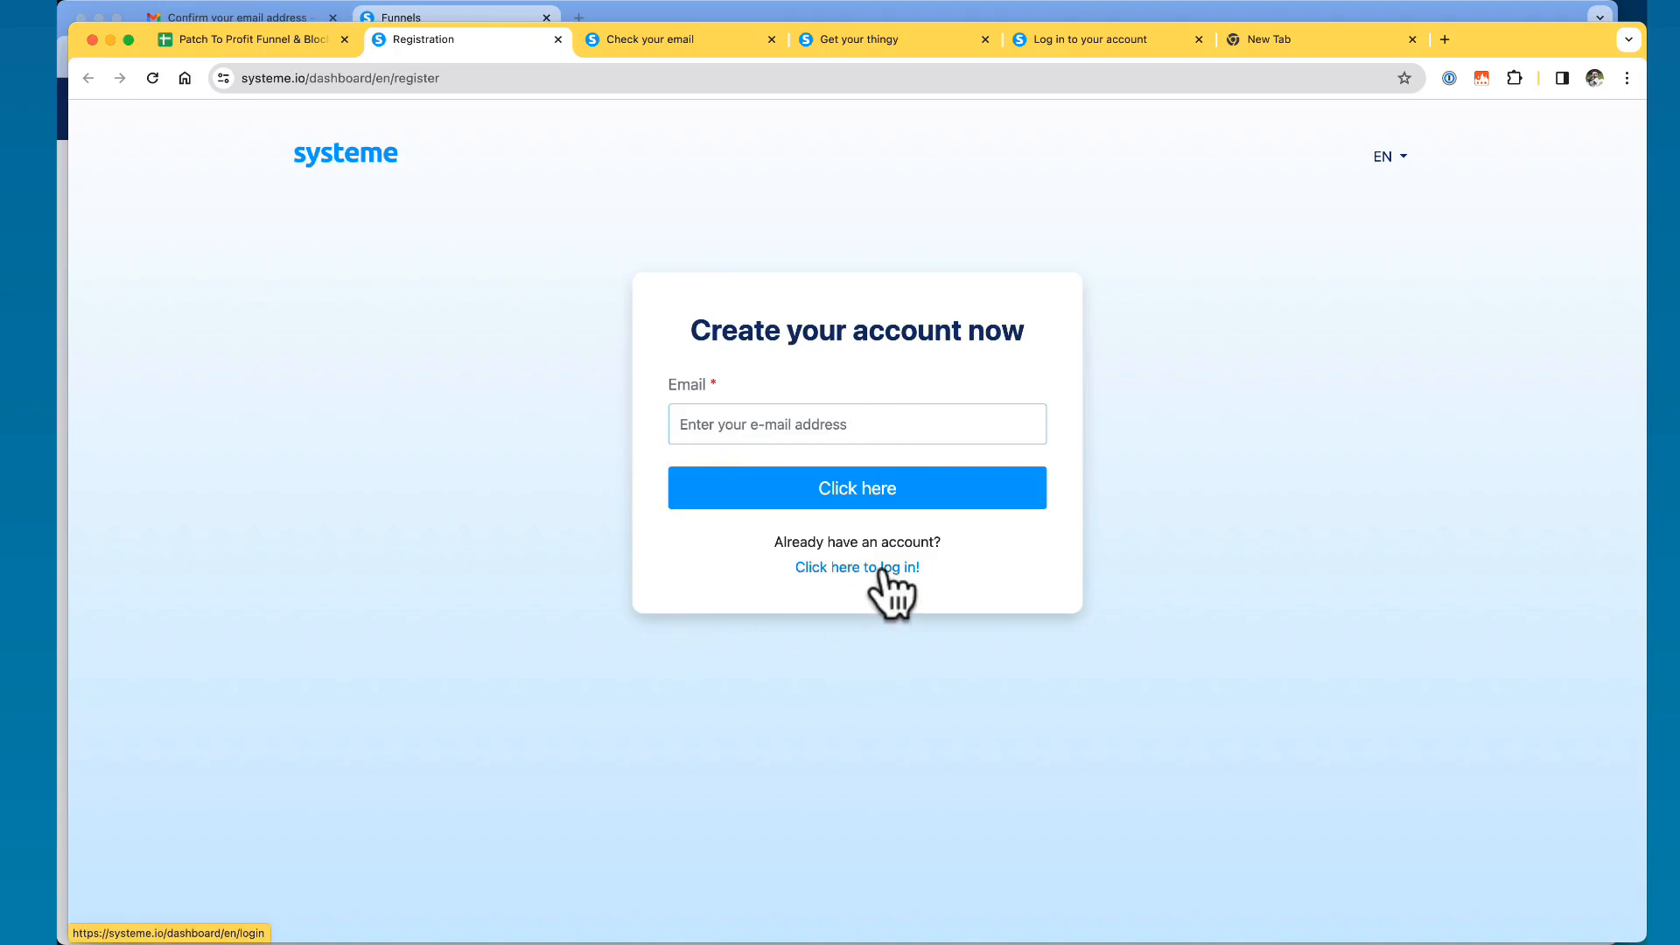
Step: Sign in with the saved account credentials, reaching Two-Factor Verification
click(856, 567)
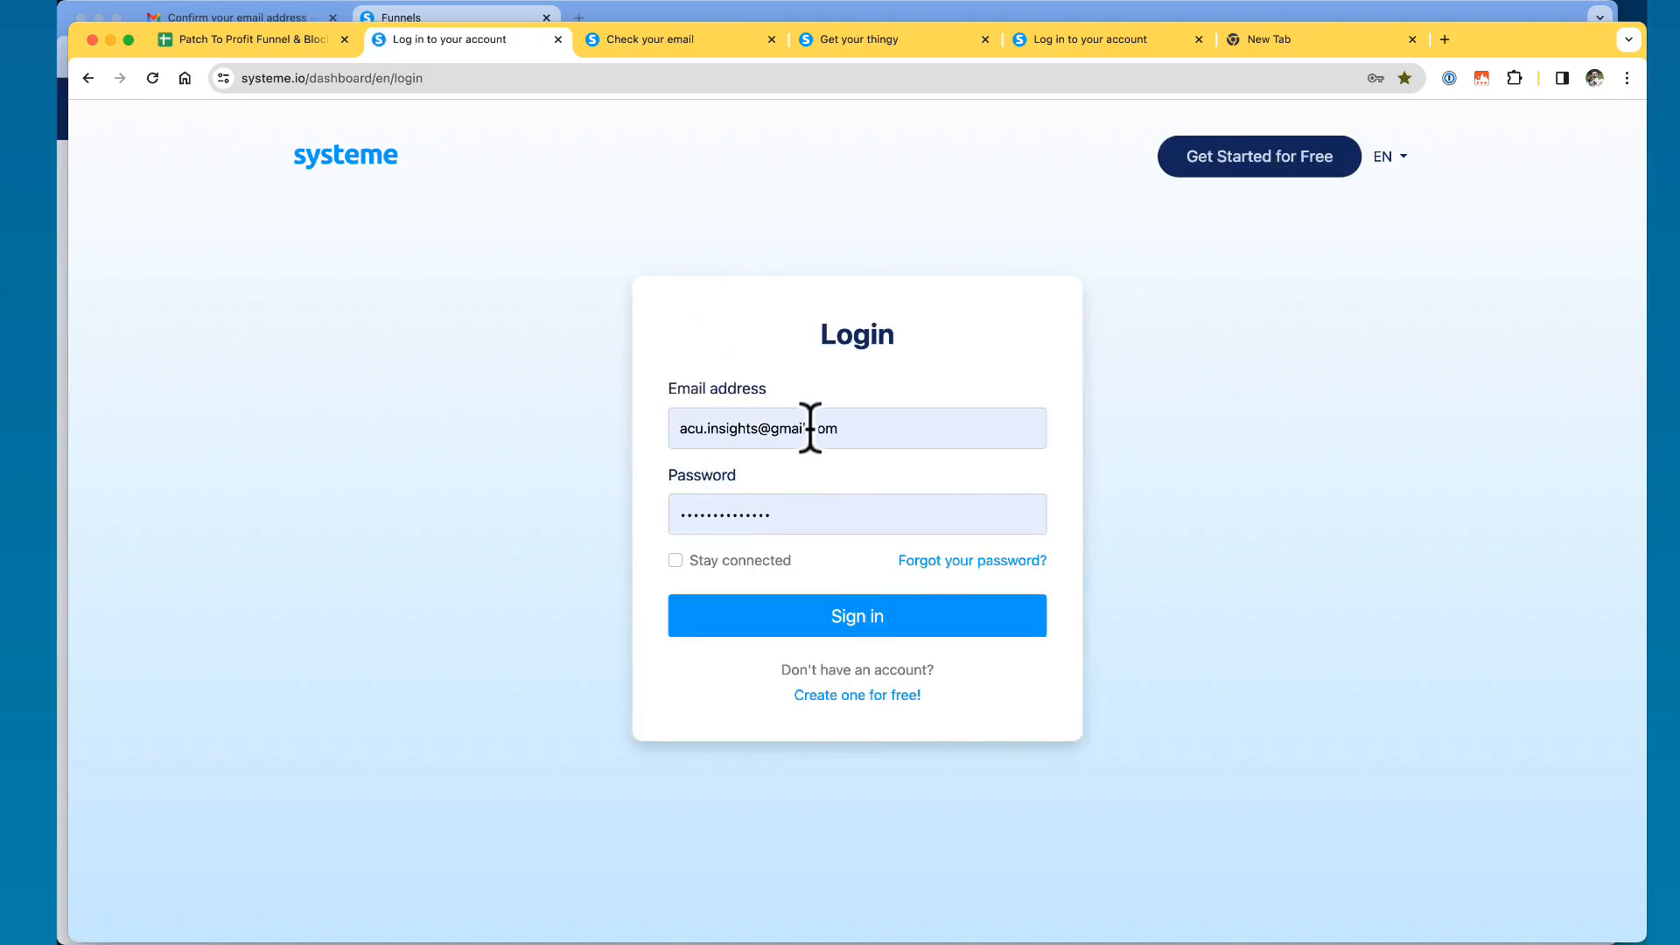
click(856, 614)
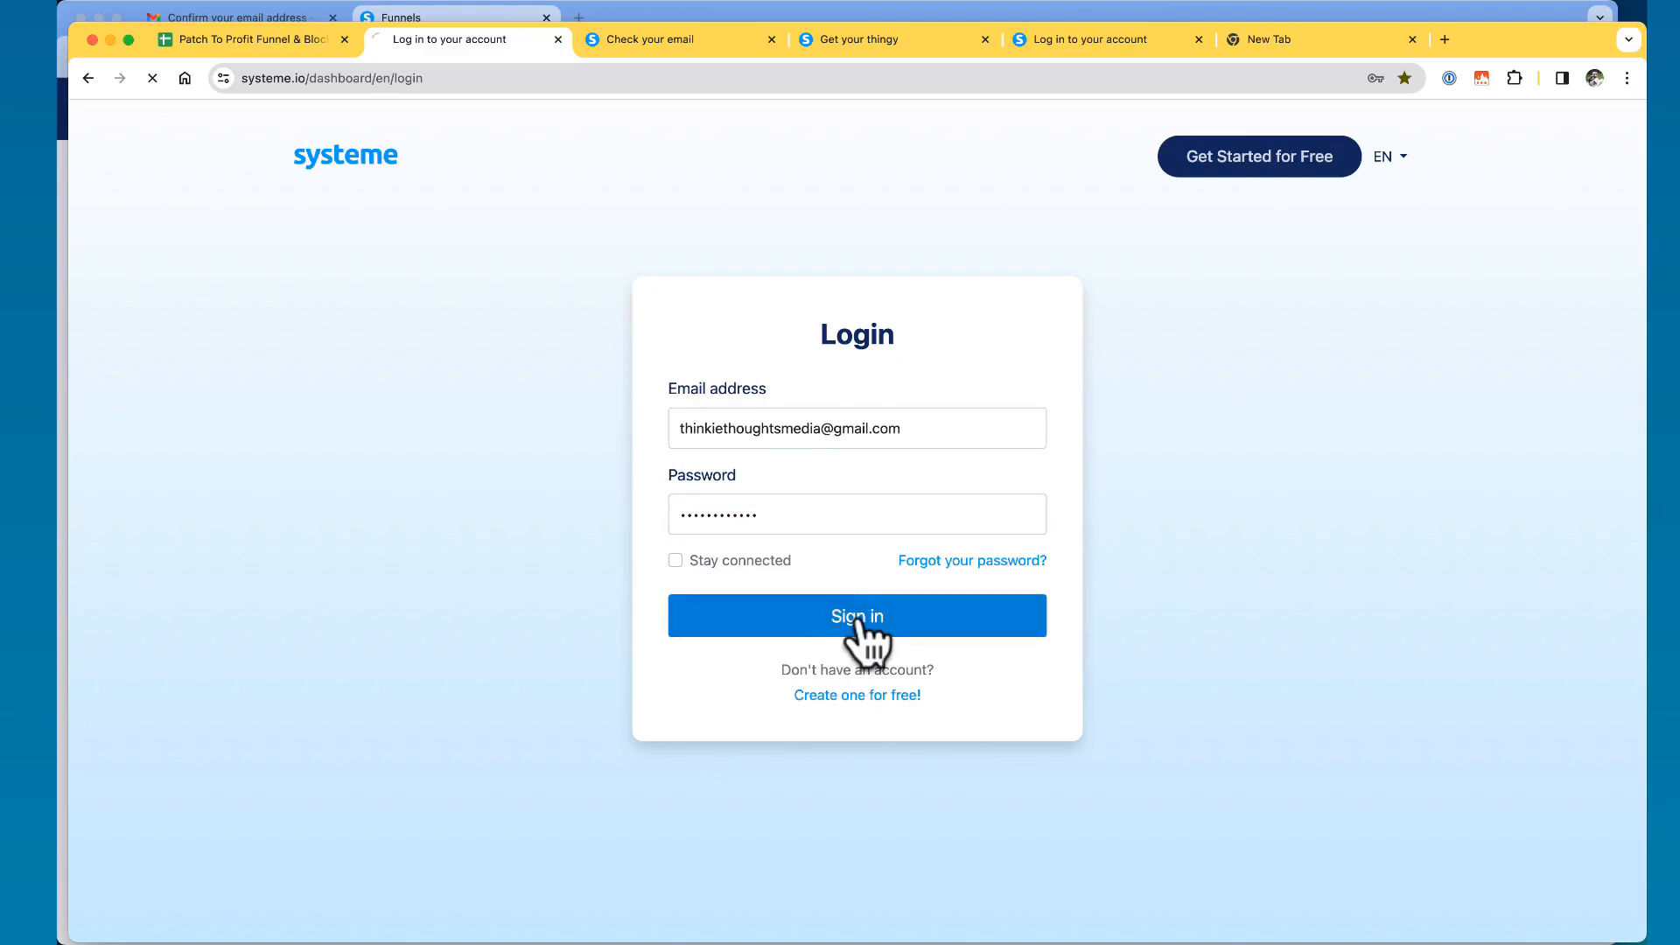
click(856, 614)
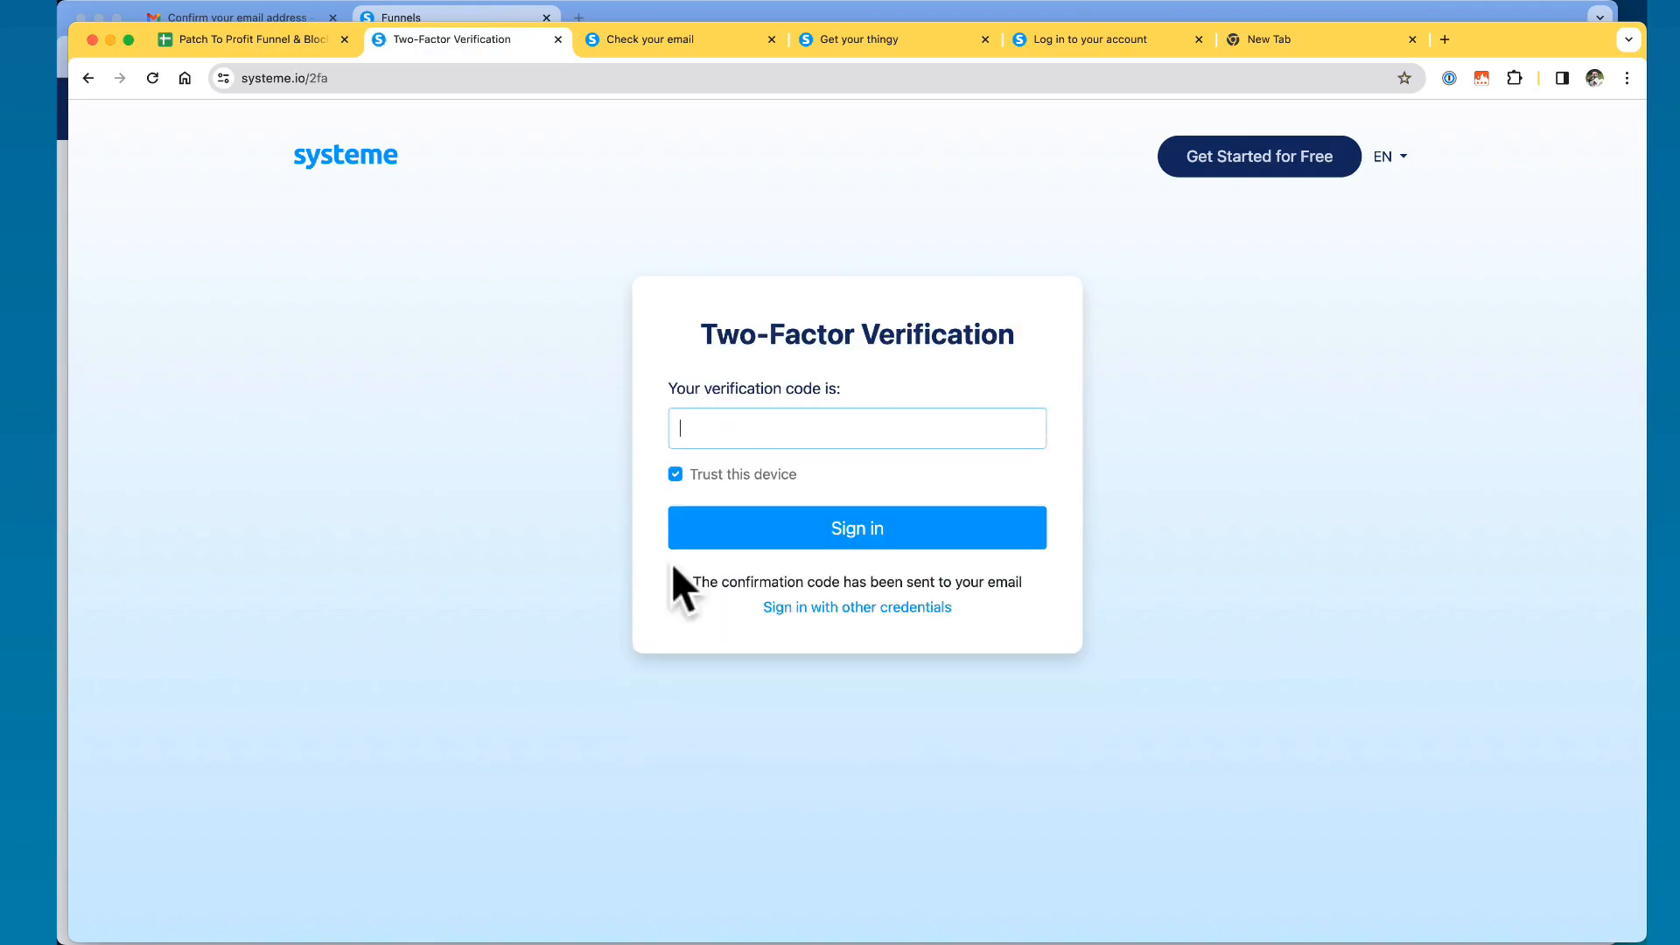
mouse_move(852, 476)
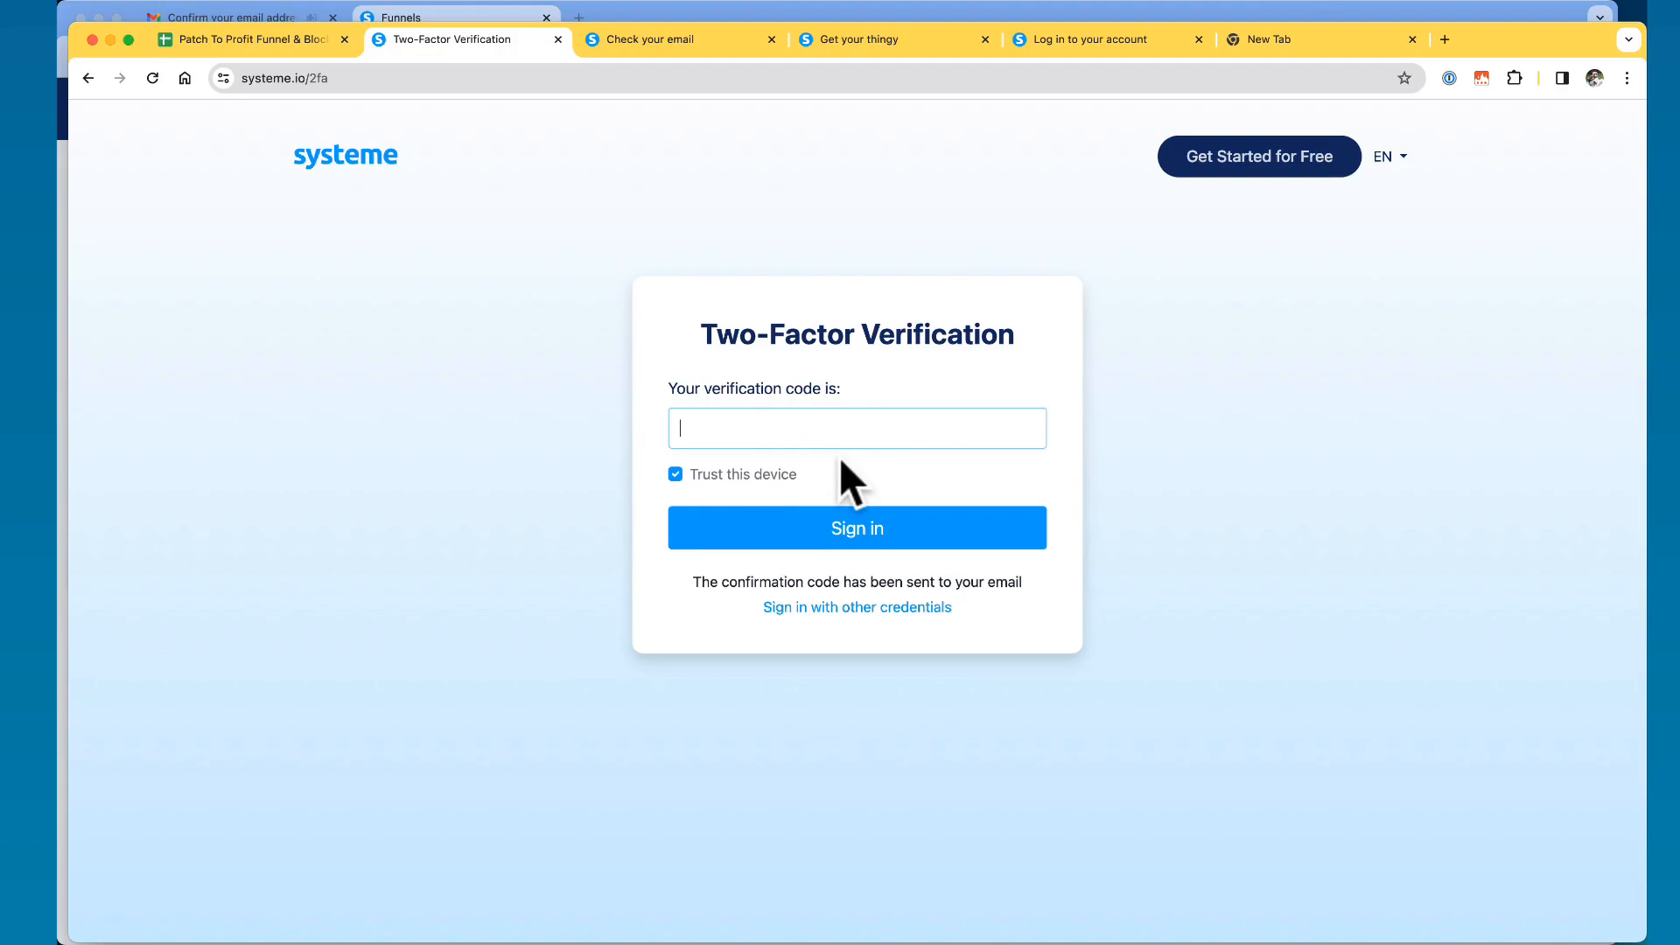
mouse_move(748, 198)
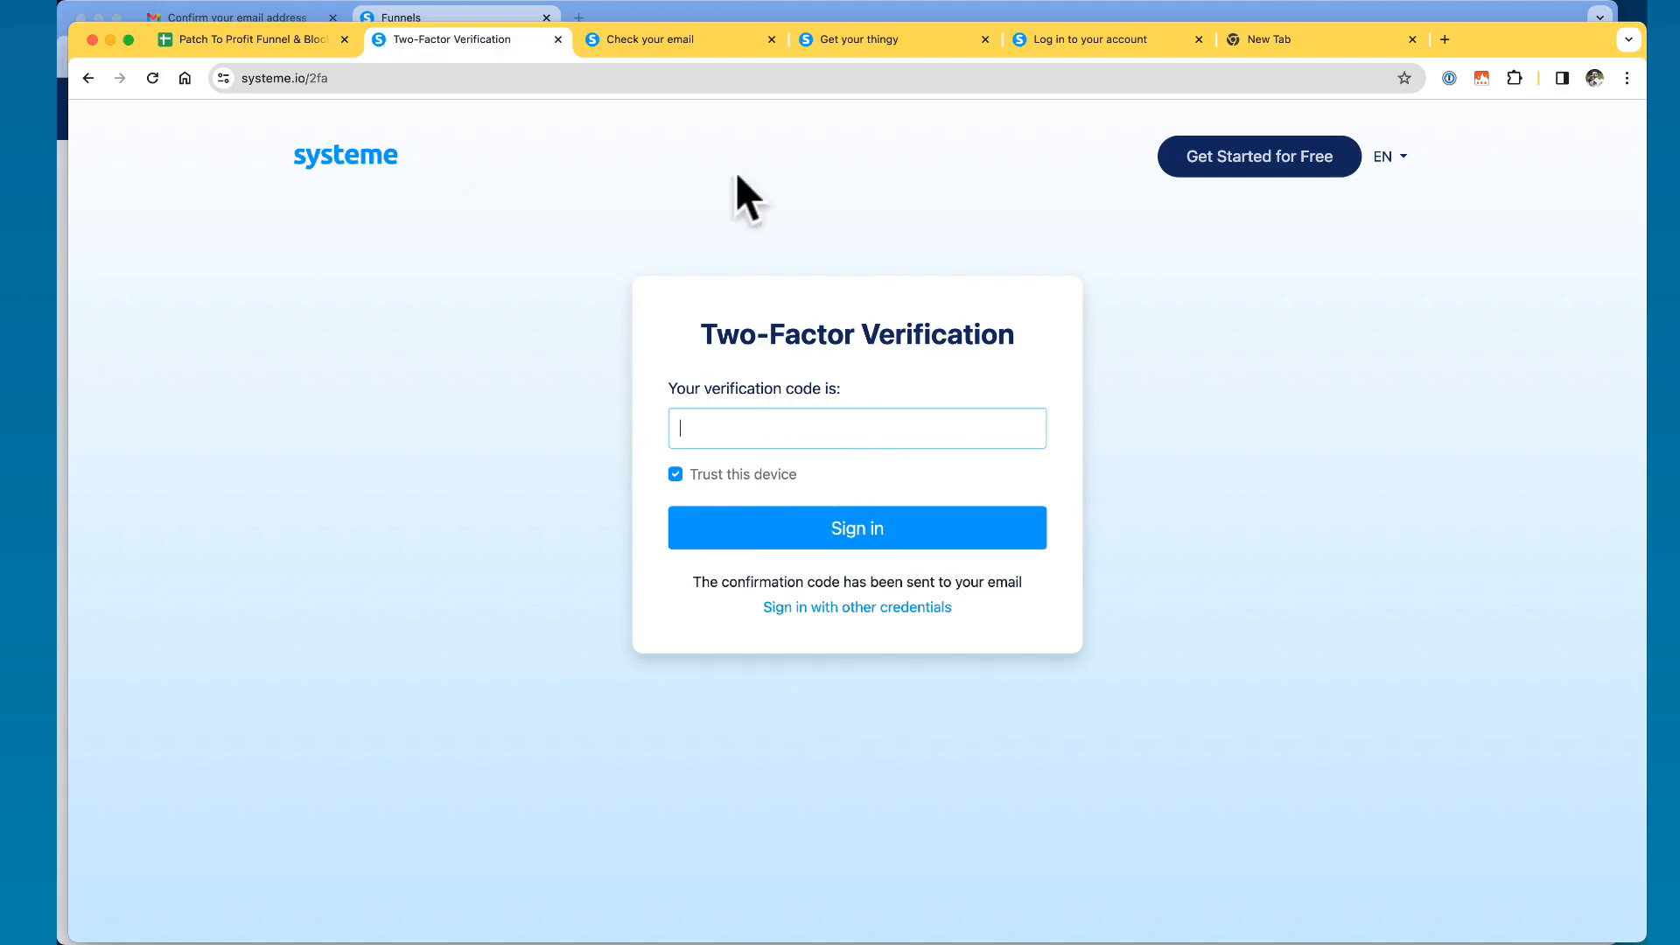
mouse_move(943, 322)
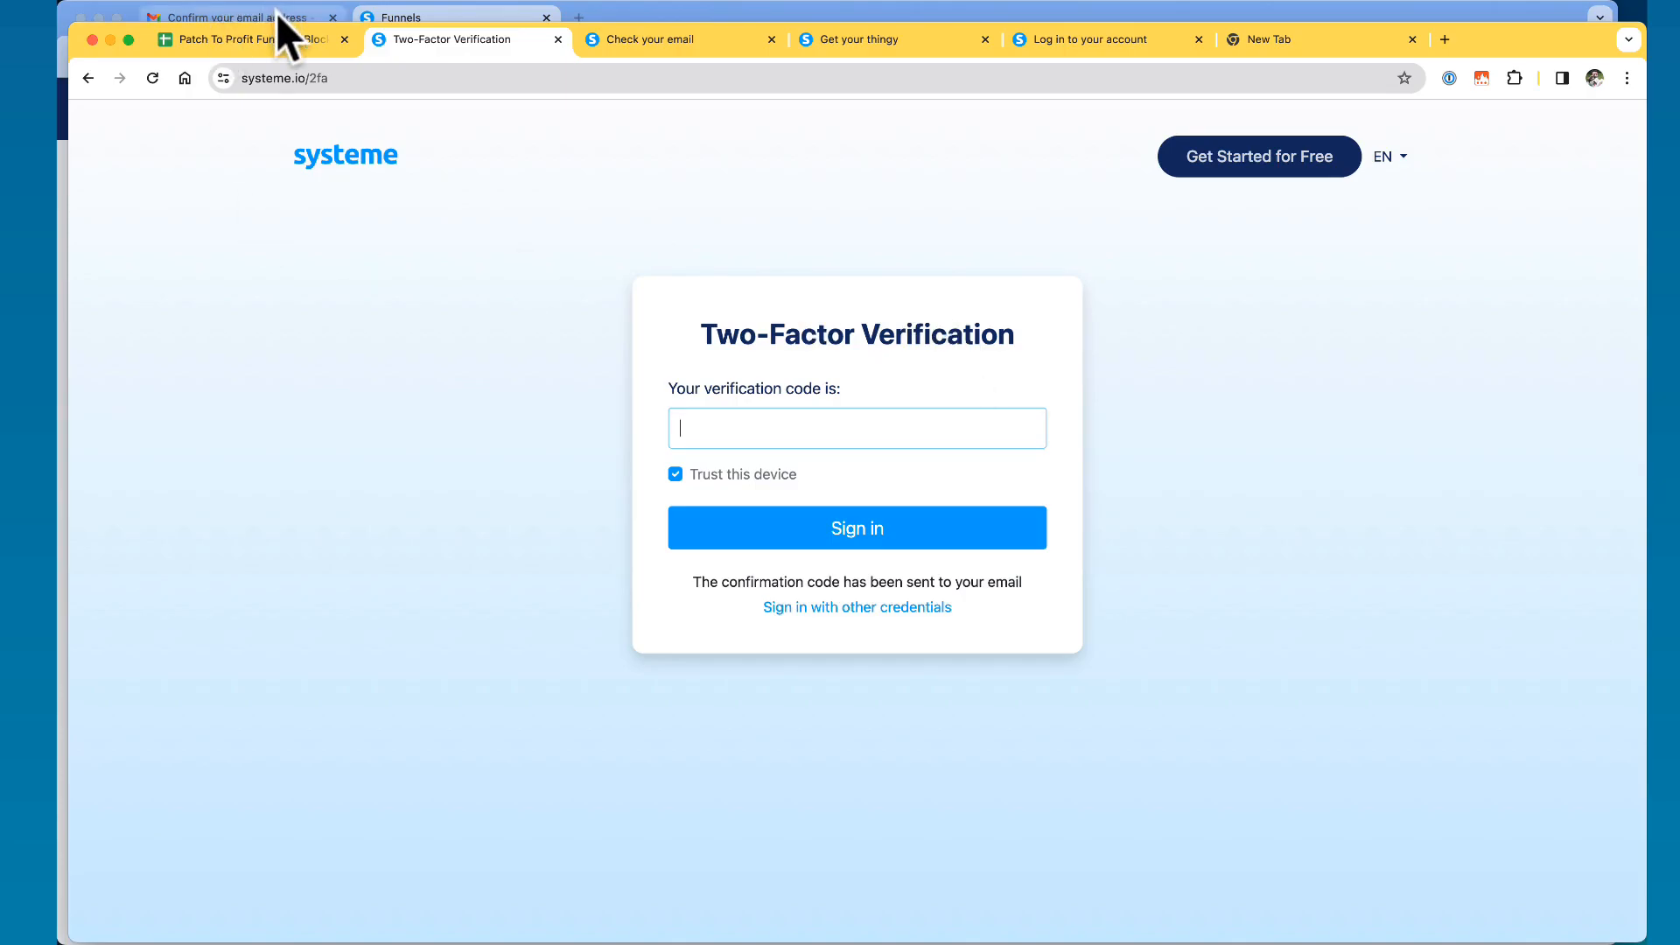
Step: Find the Systeme.io Confirmation code email in the Gmail inbox and select its code
click(236, 18)
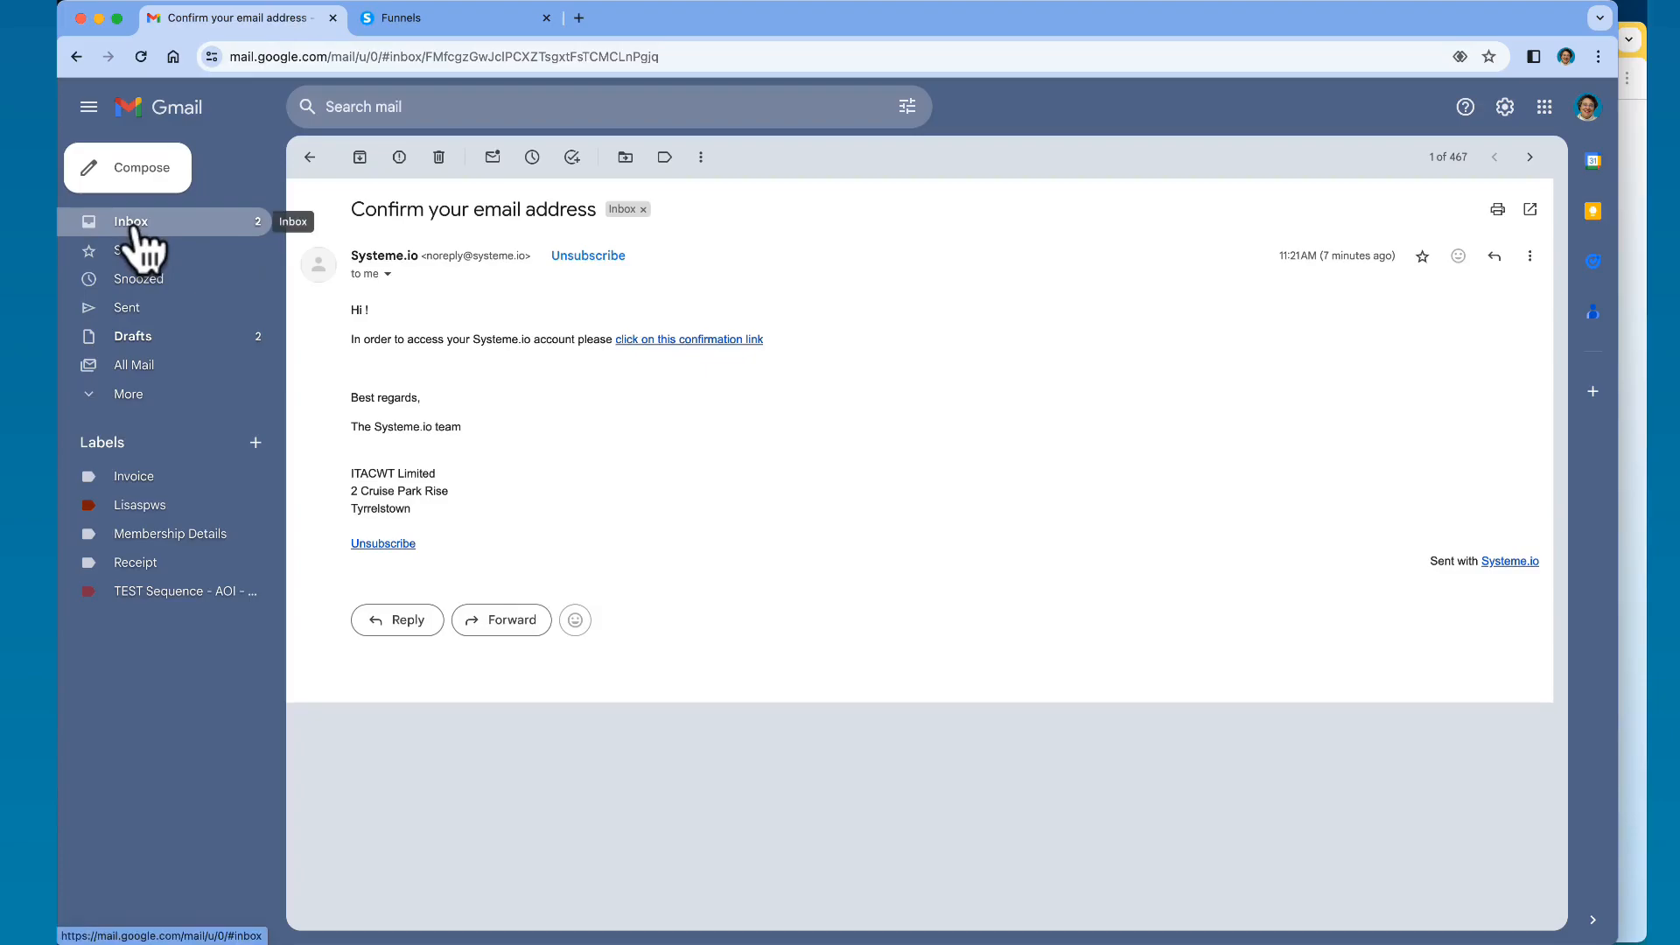
click(132, 221)
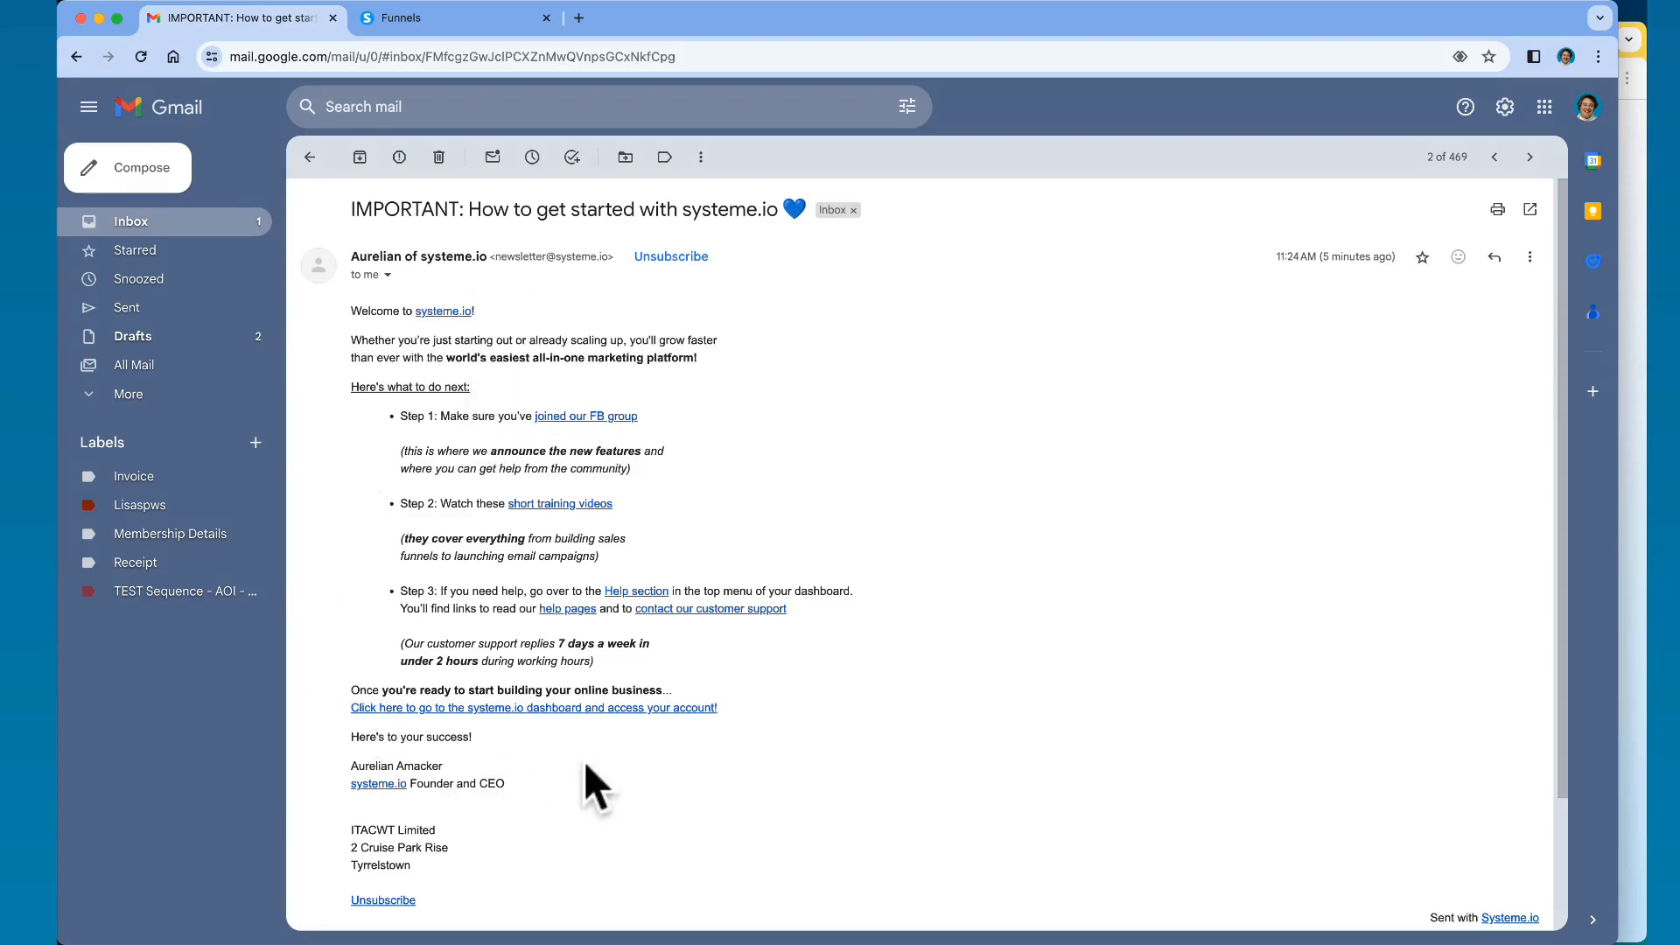
mouse_move(566, 511)
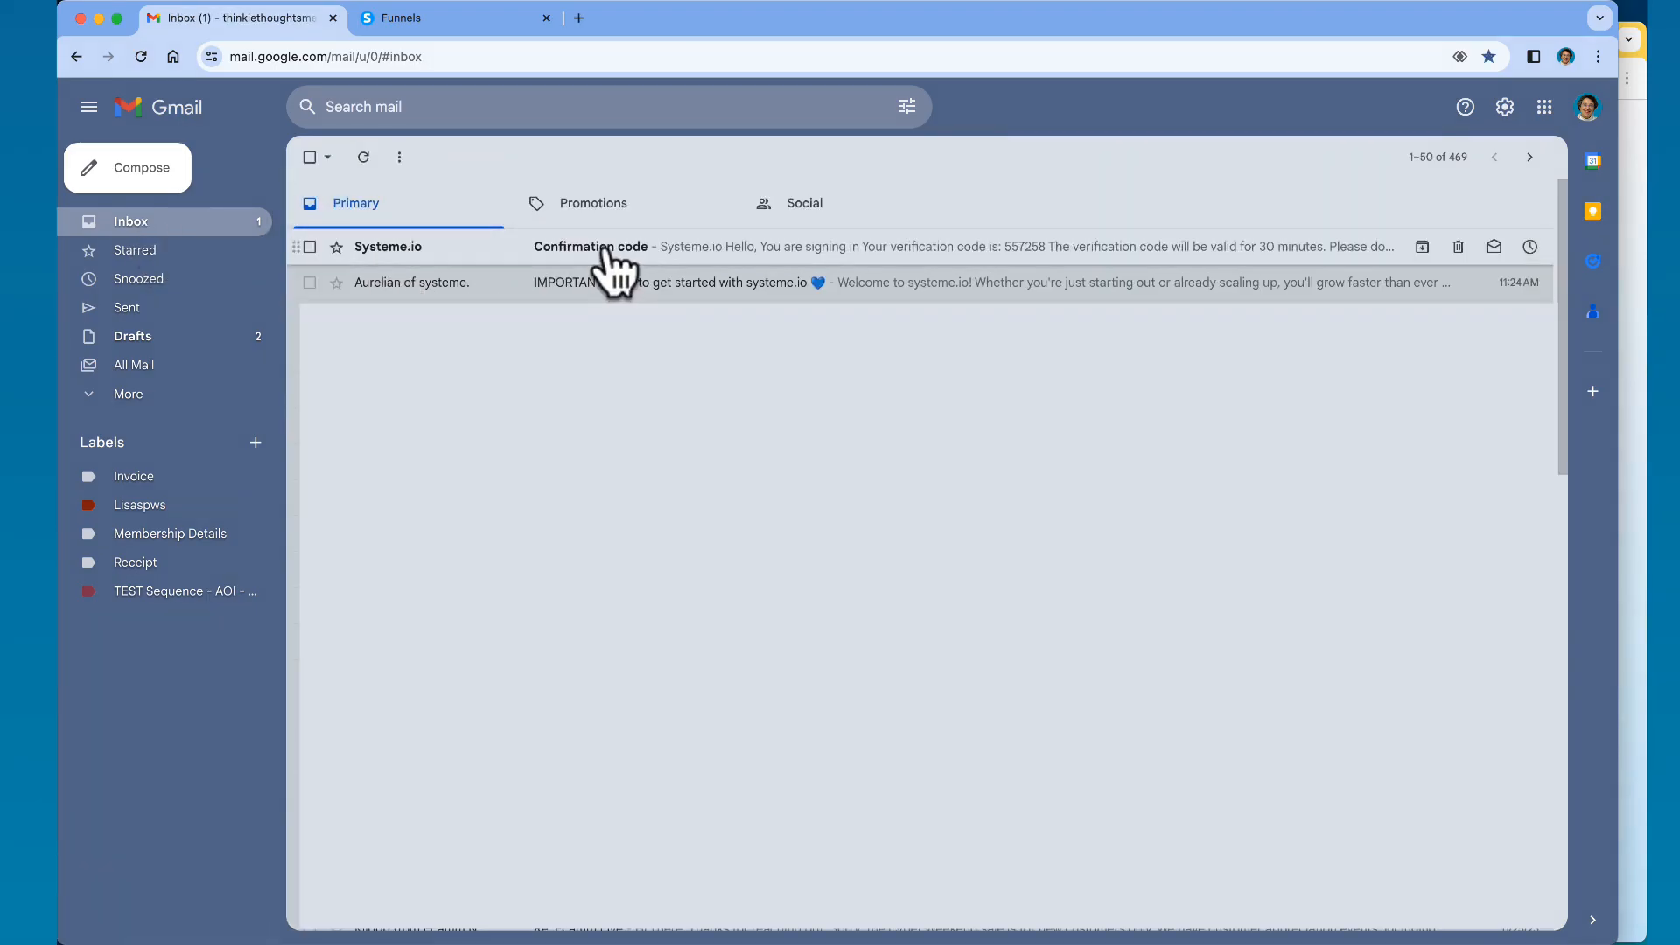
click(590, 247)
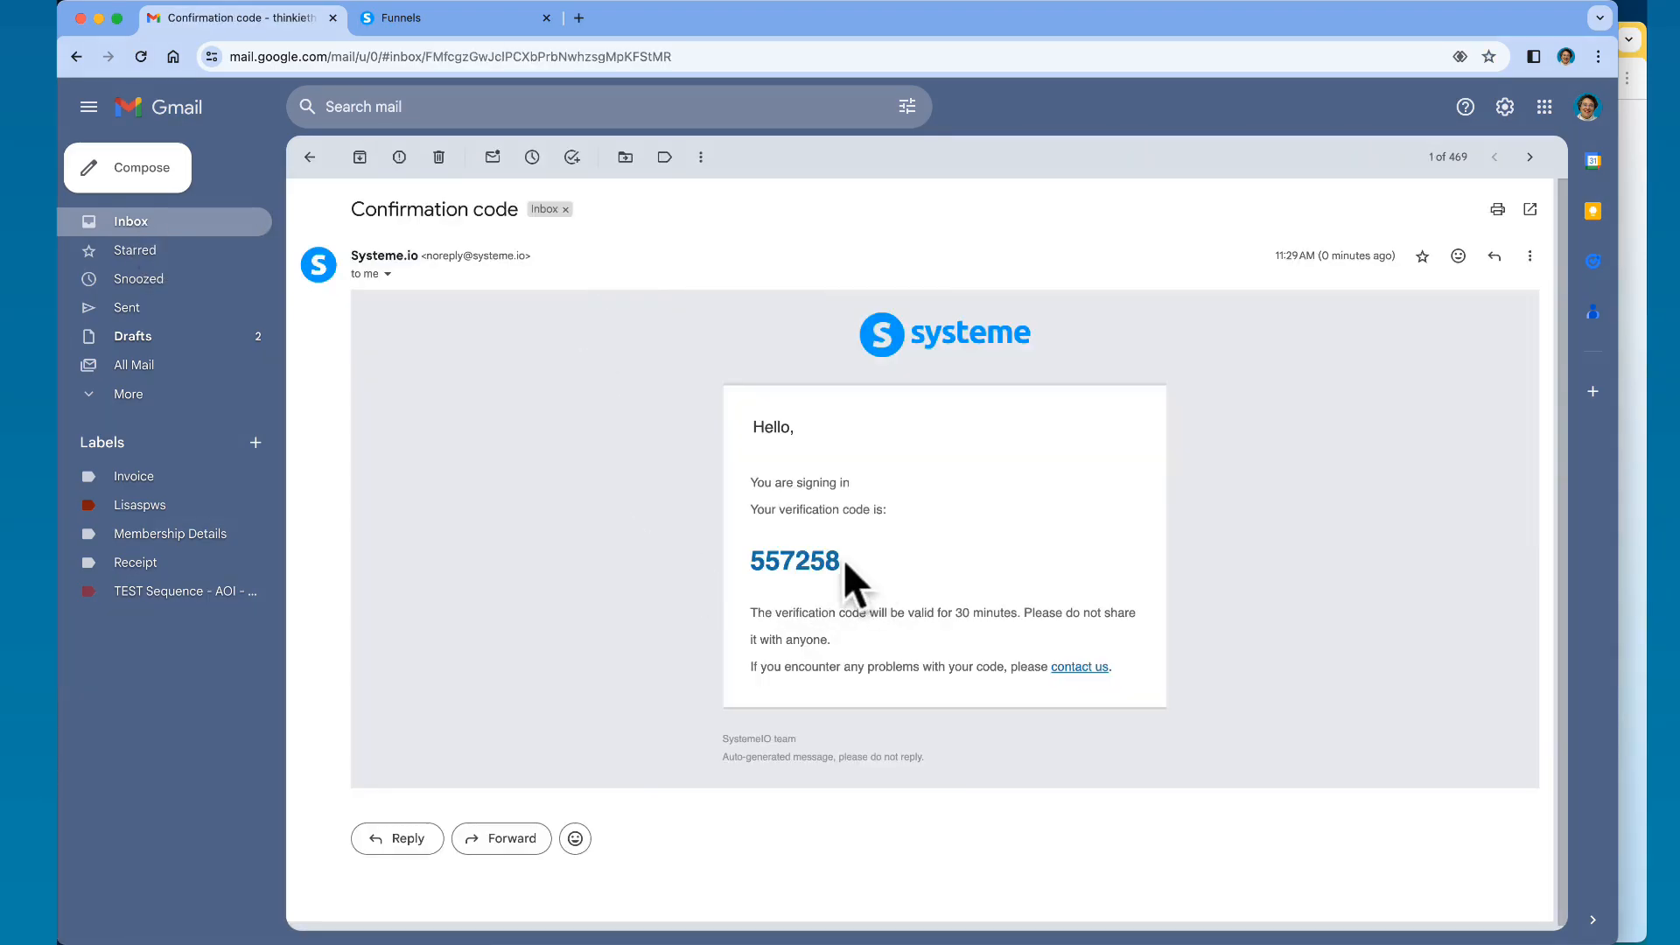
double_click(793, 560)
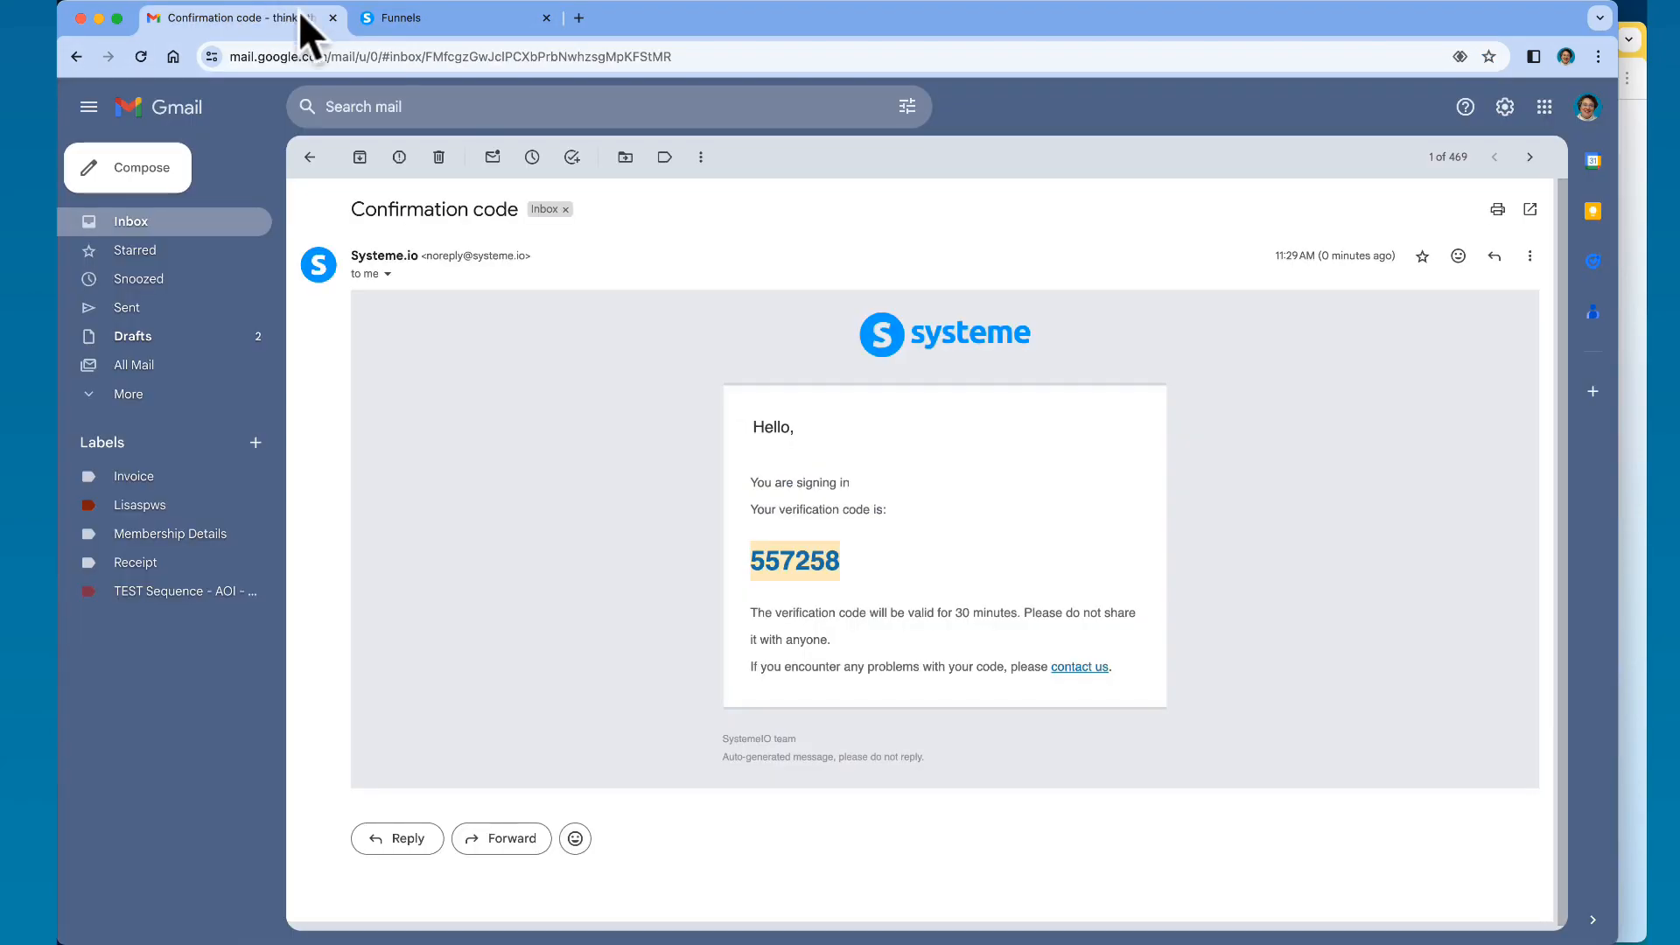
click(450, 41)
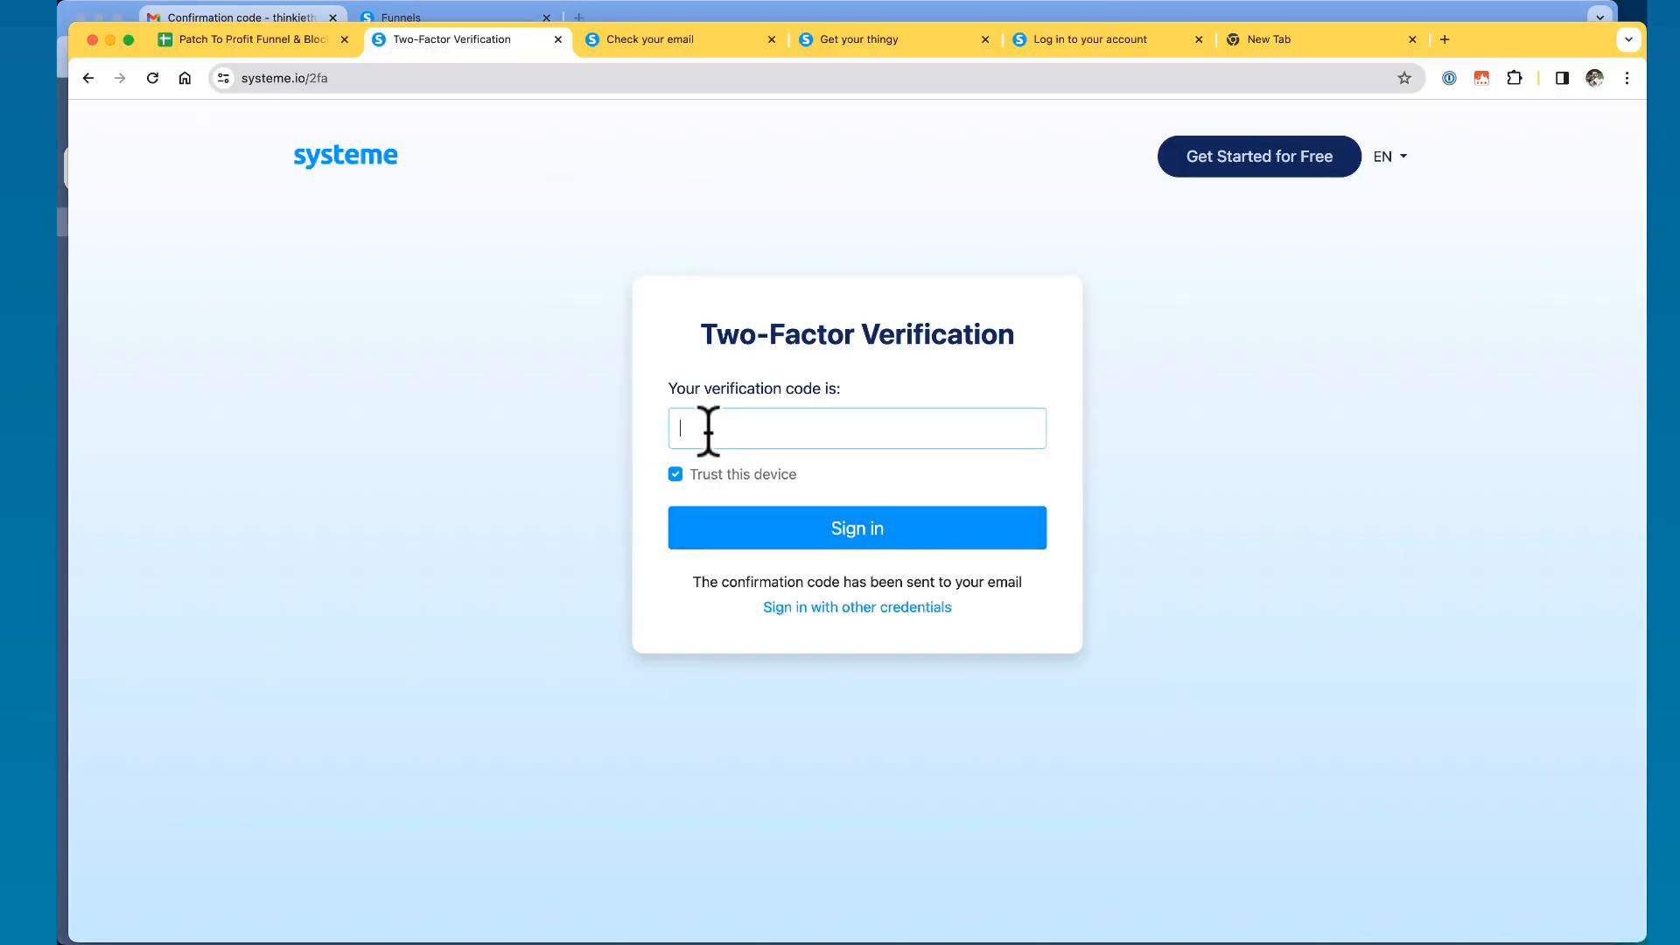
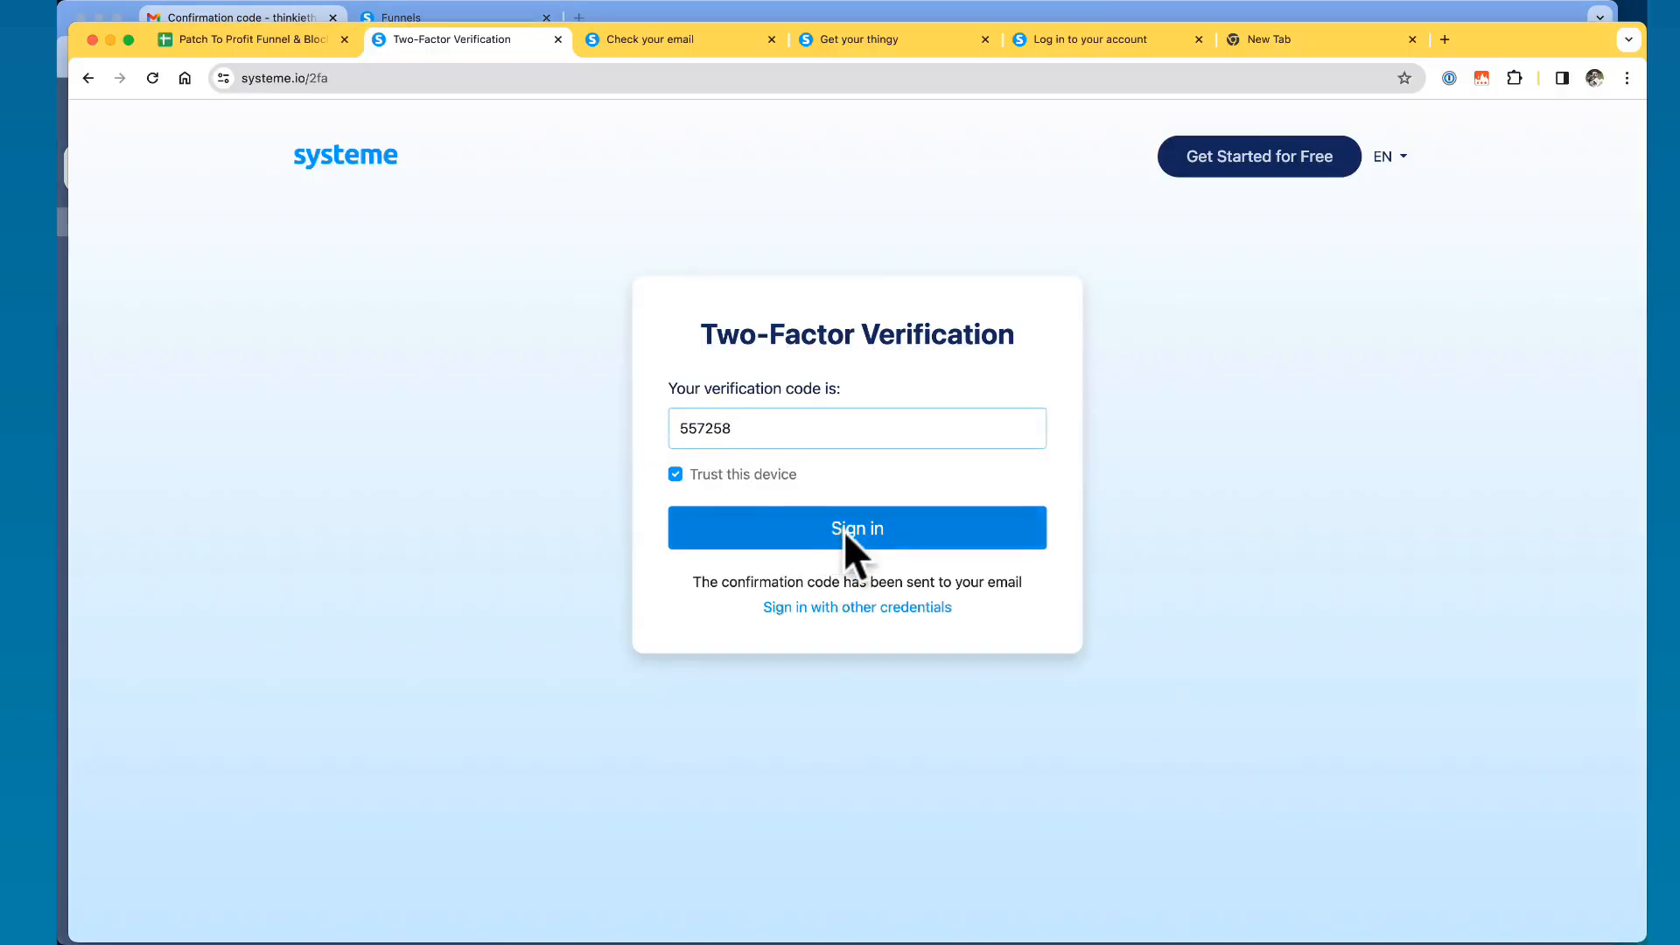
click(856, 527)
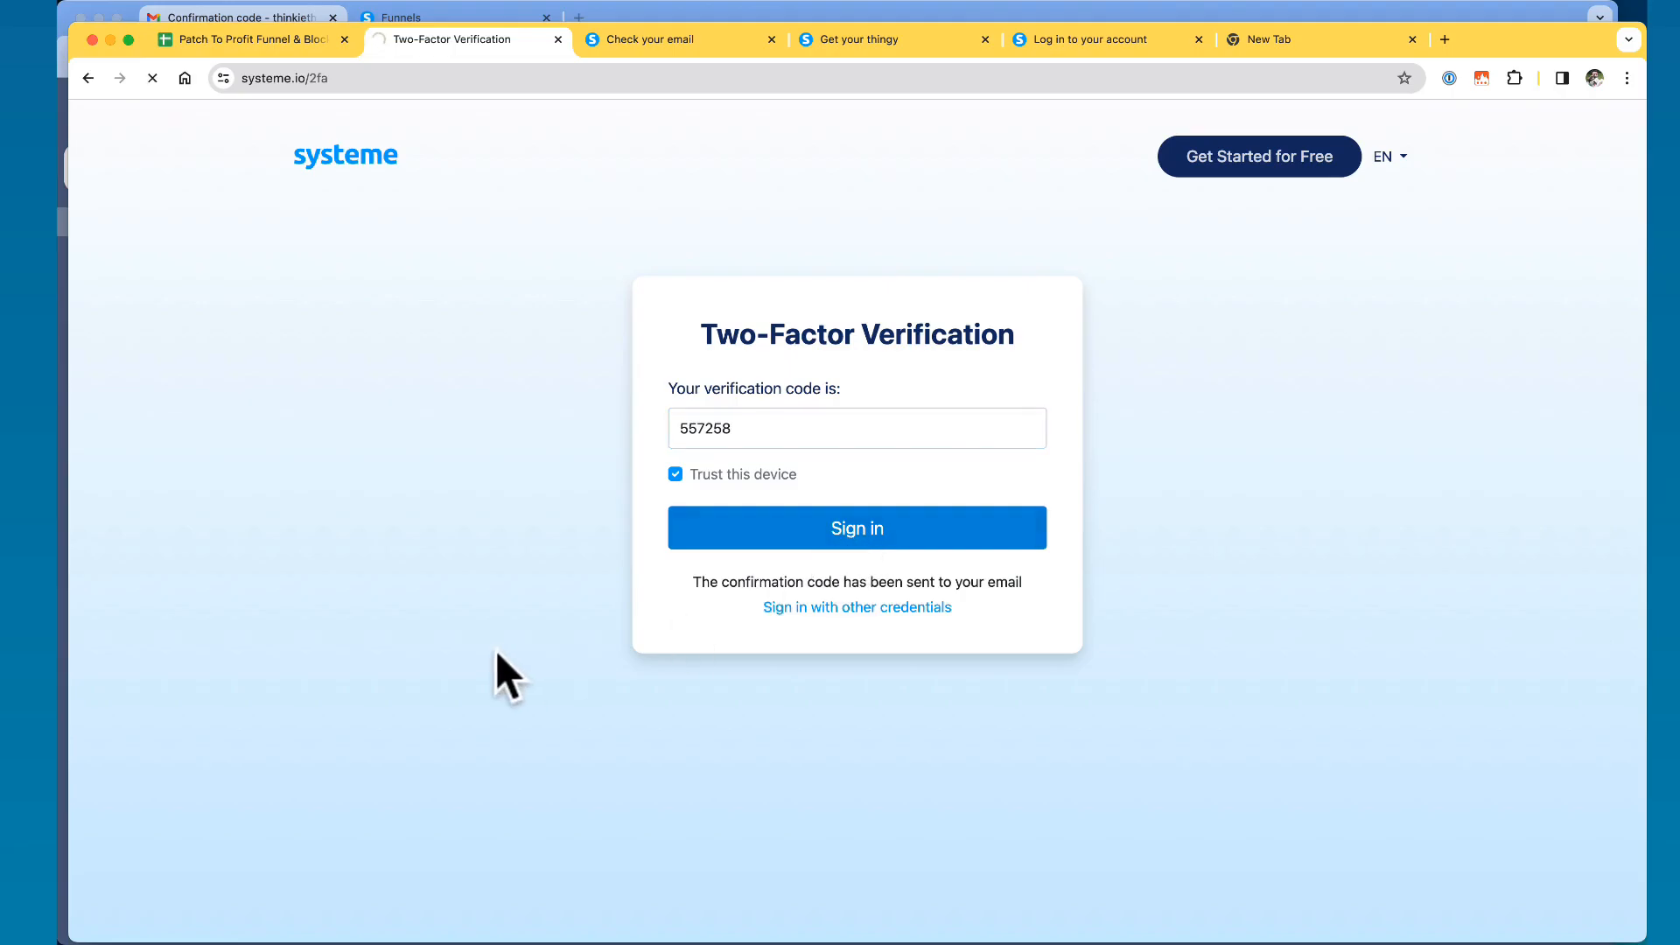
click(856, 527)
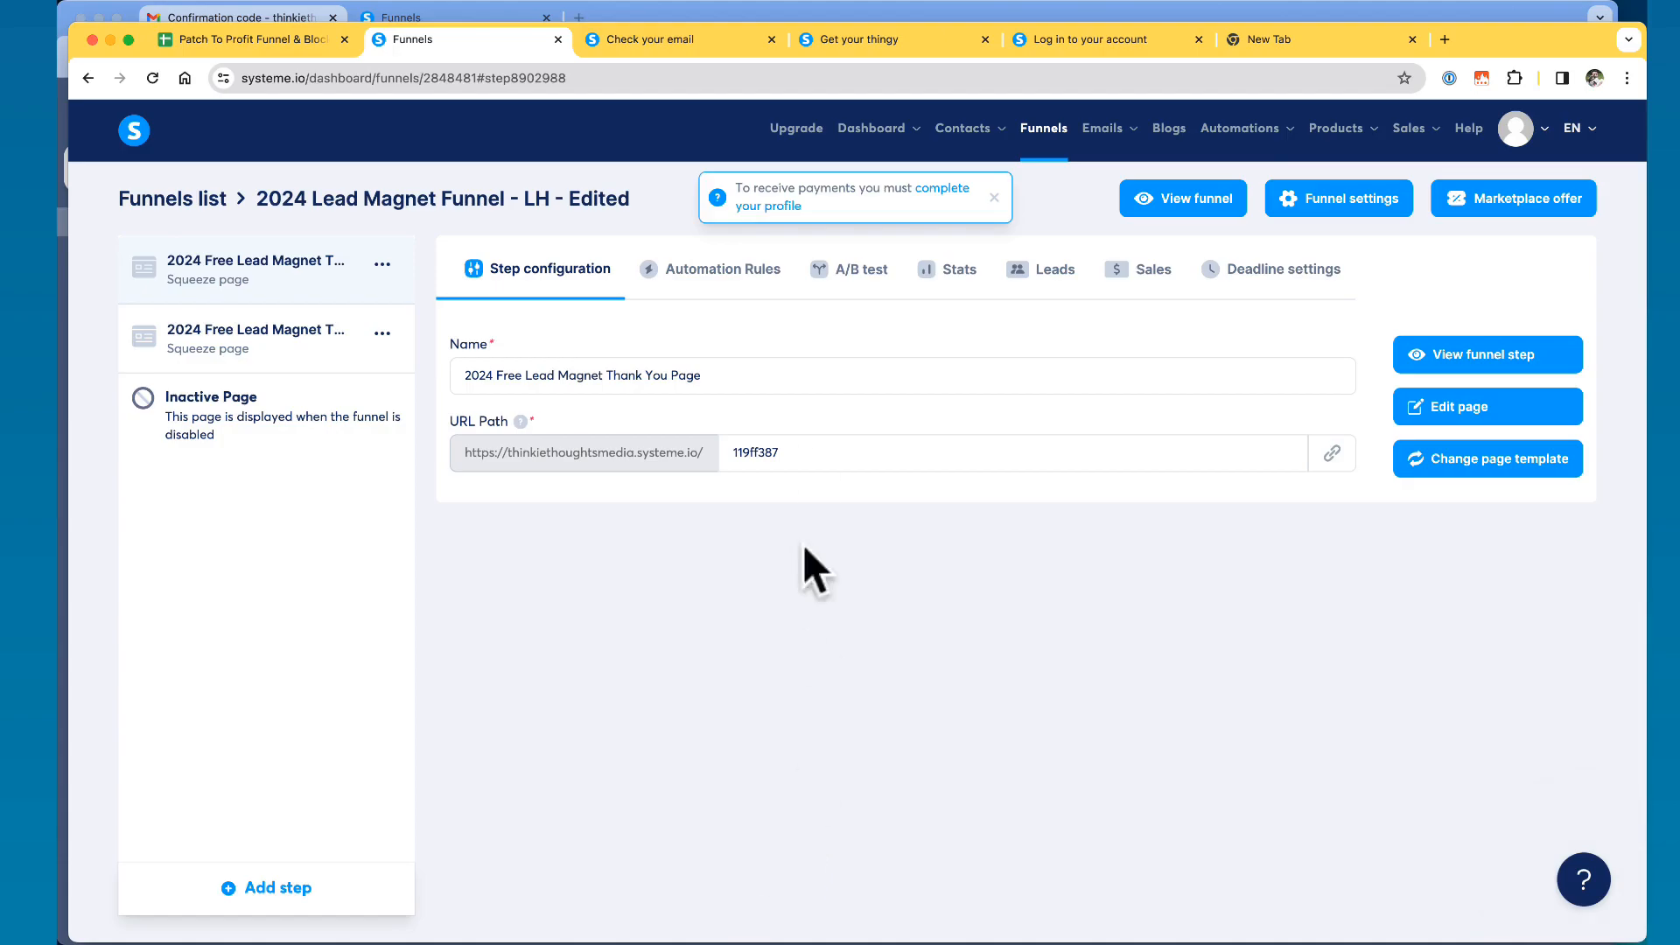
mouse_move(635, 32)
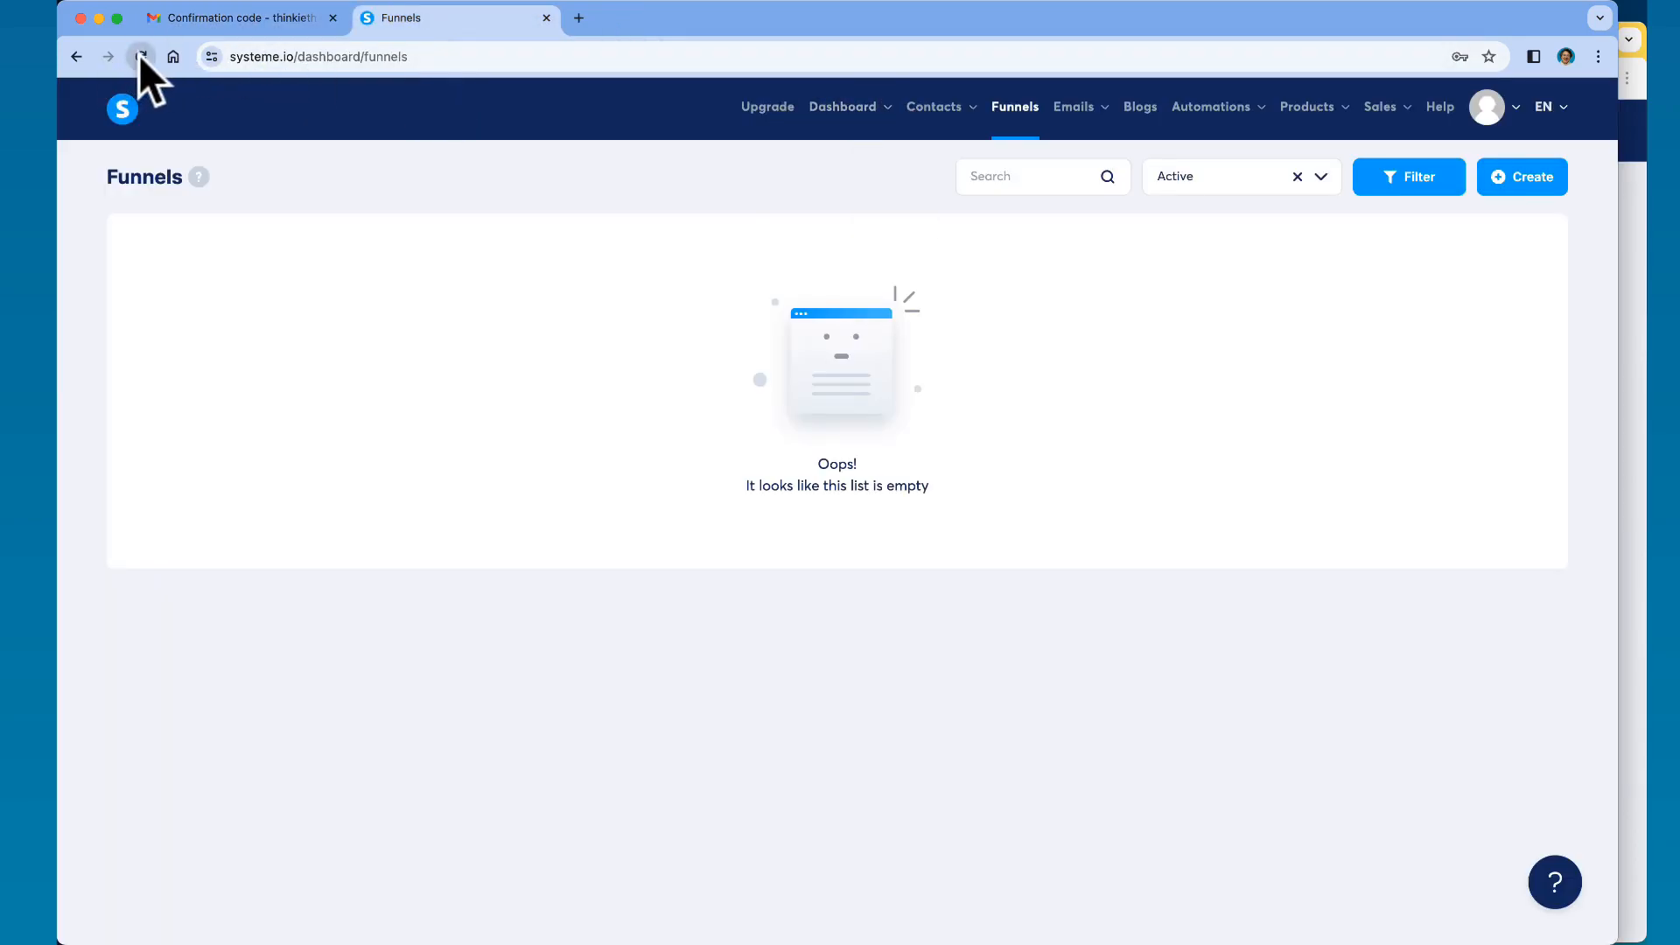
Step: Reload the Funnels page until the 2024 Lead Magnet Funnel appears
click(141, 56)
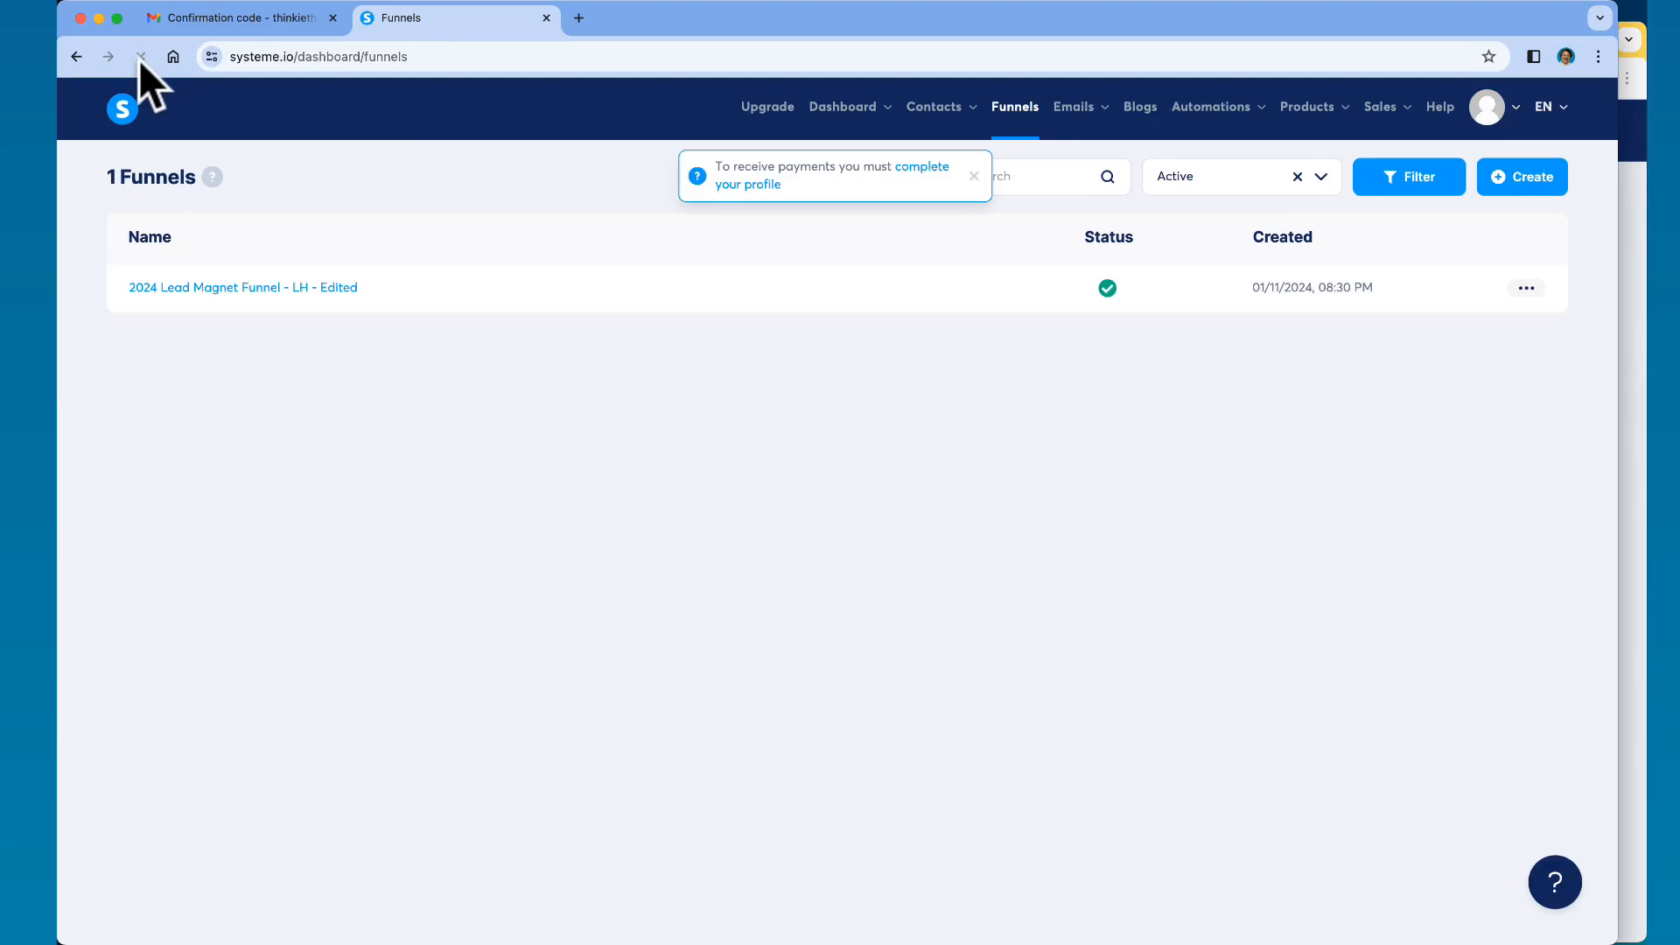
click(140, 56)
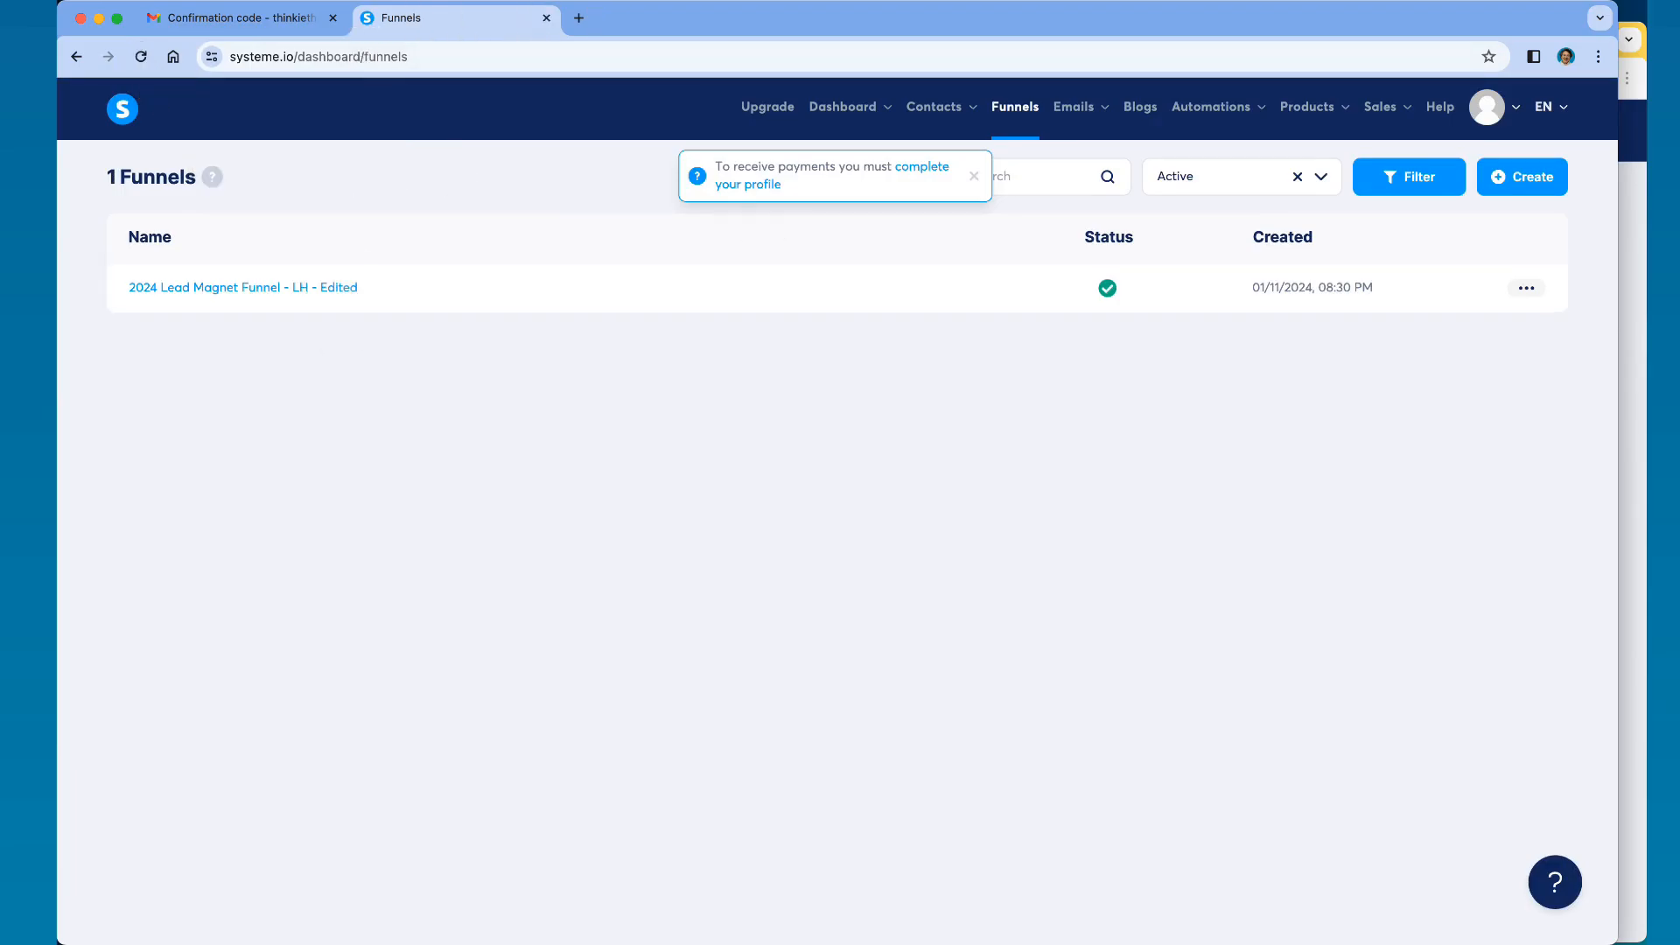
click(242, 286)
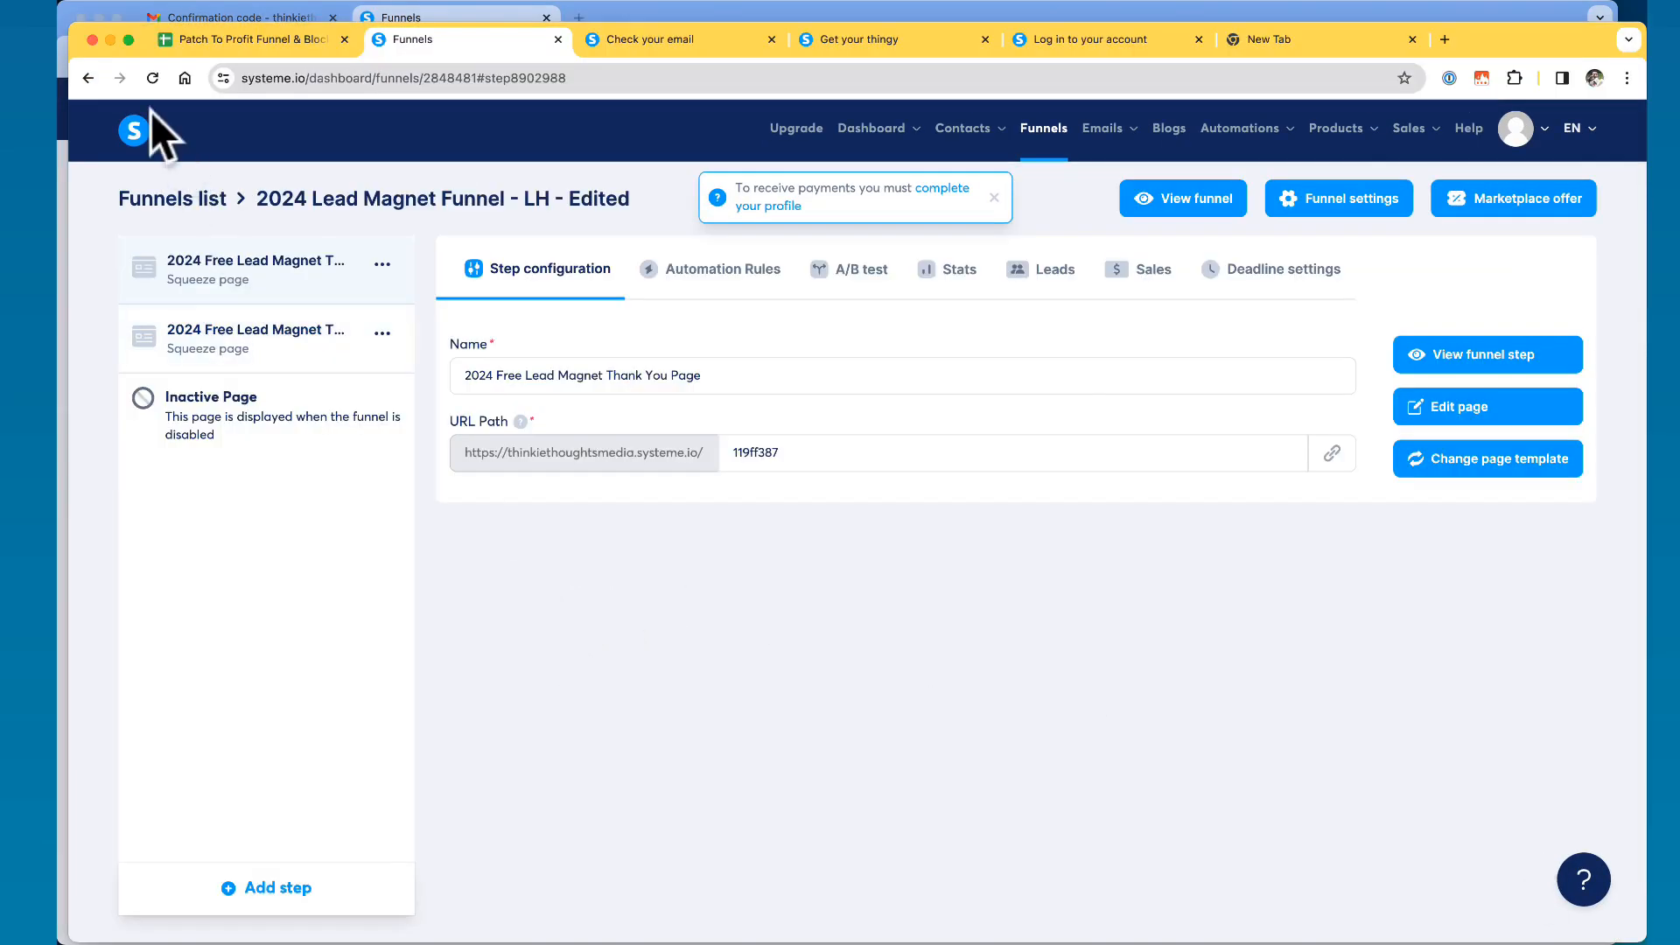
mouse_move(579, 54)
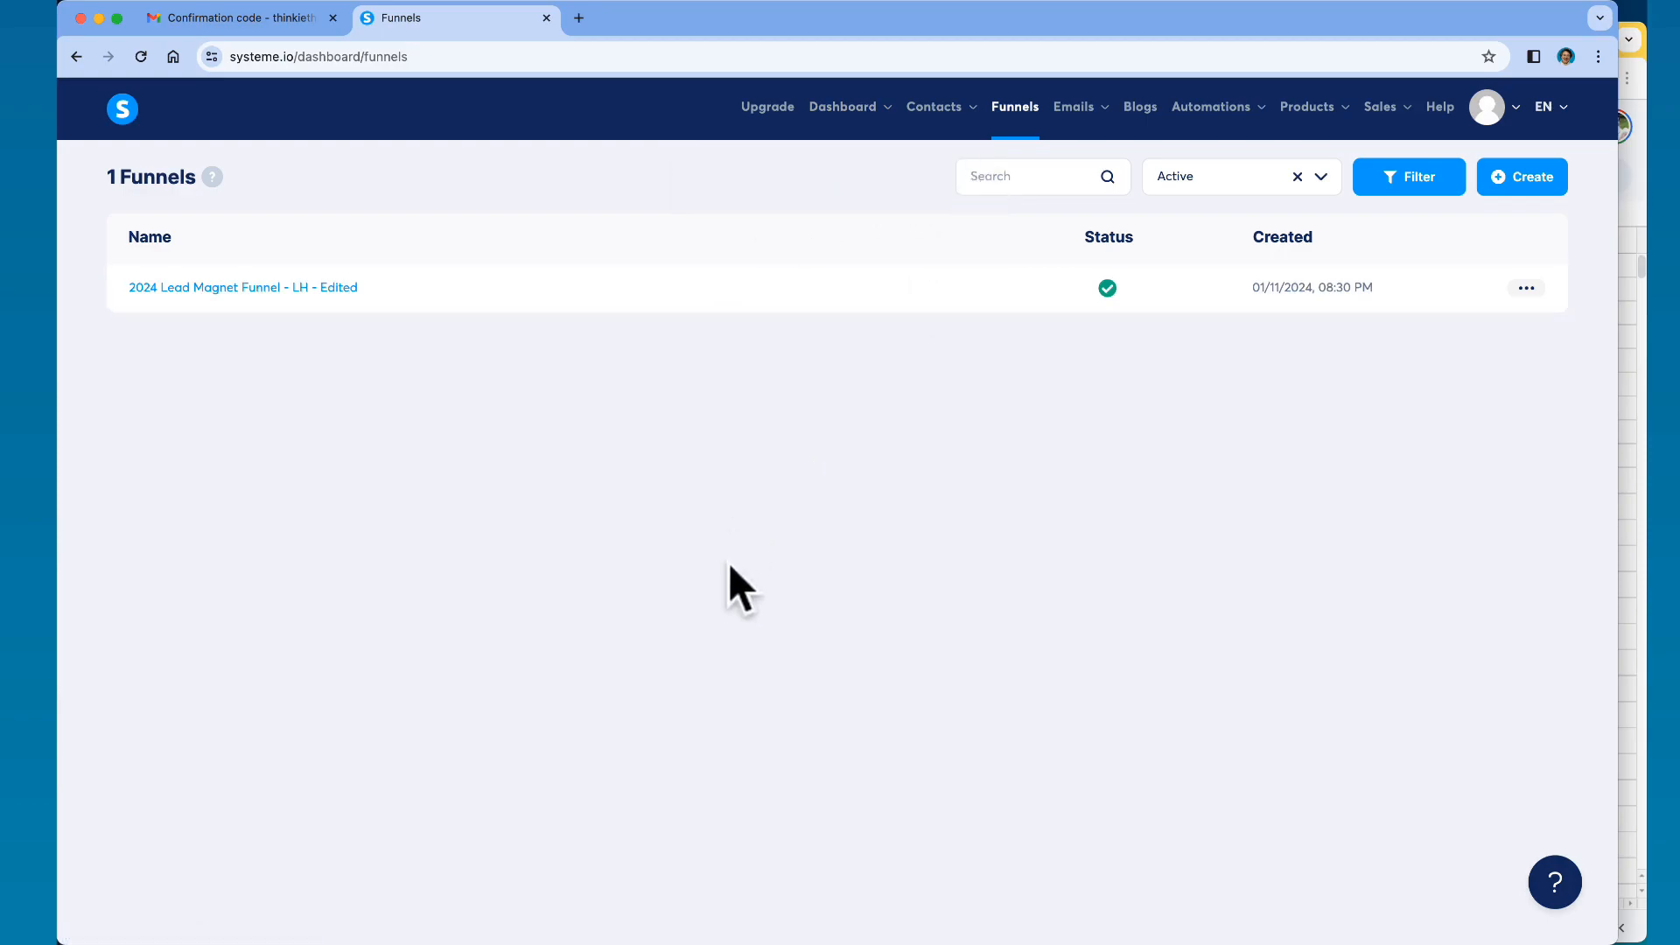
mouse_move(1453, 226)
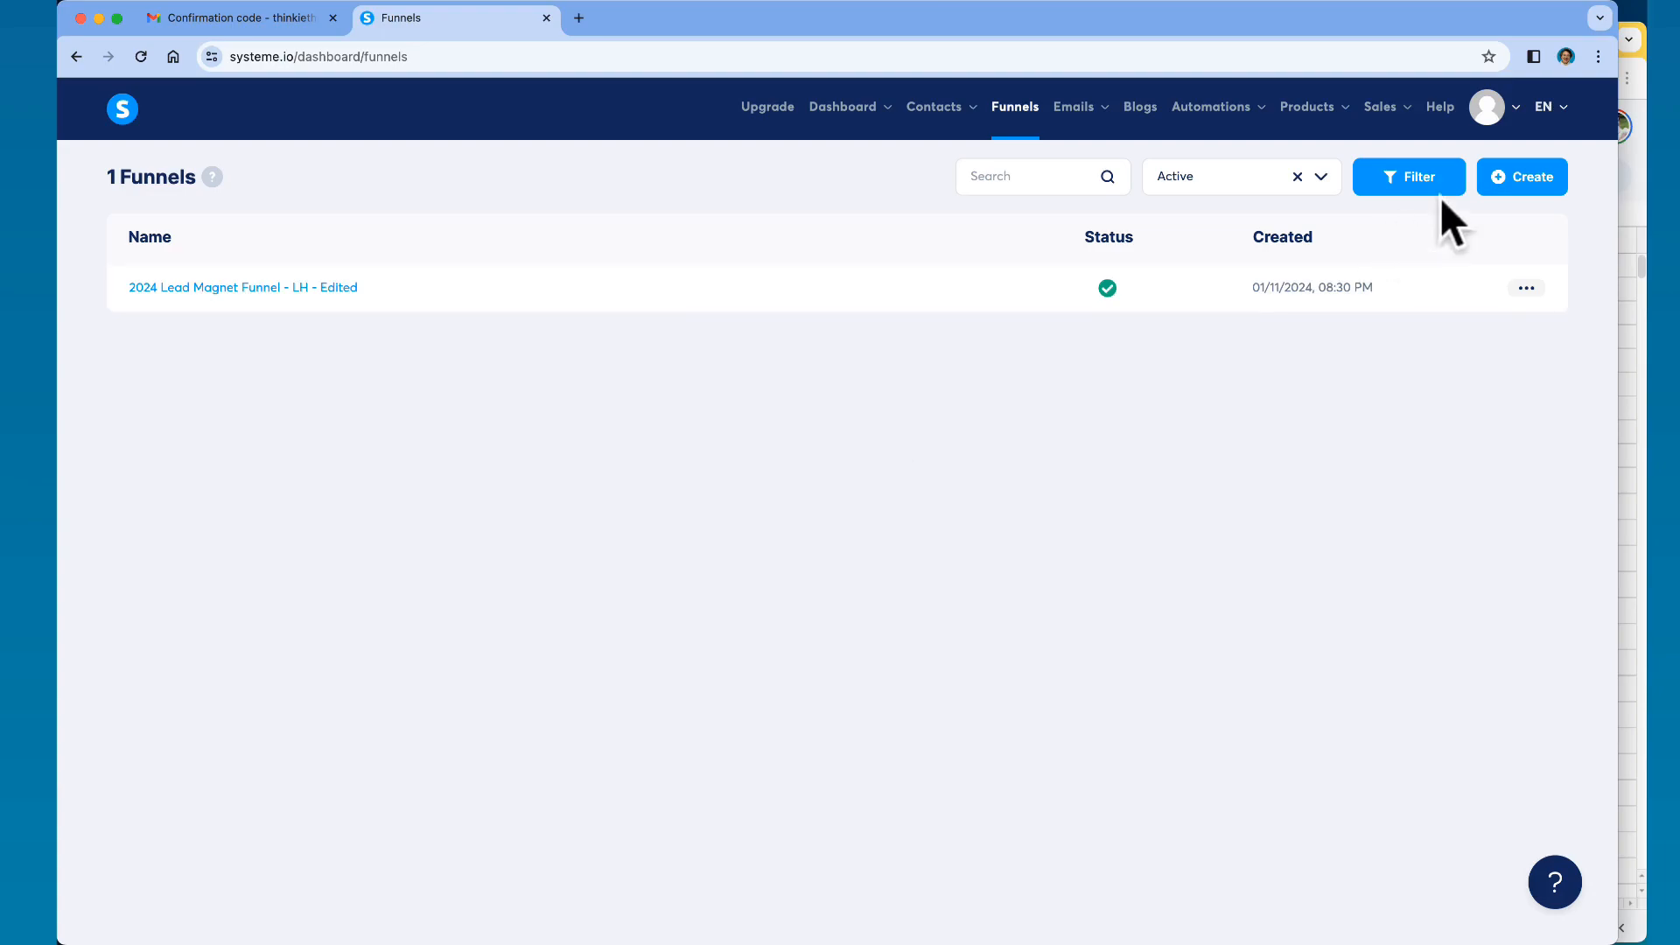
click(1488, 107)
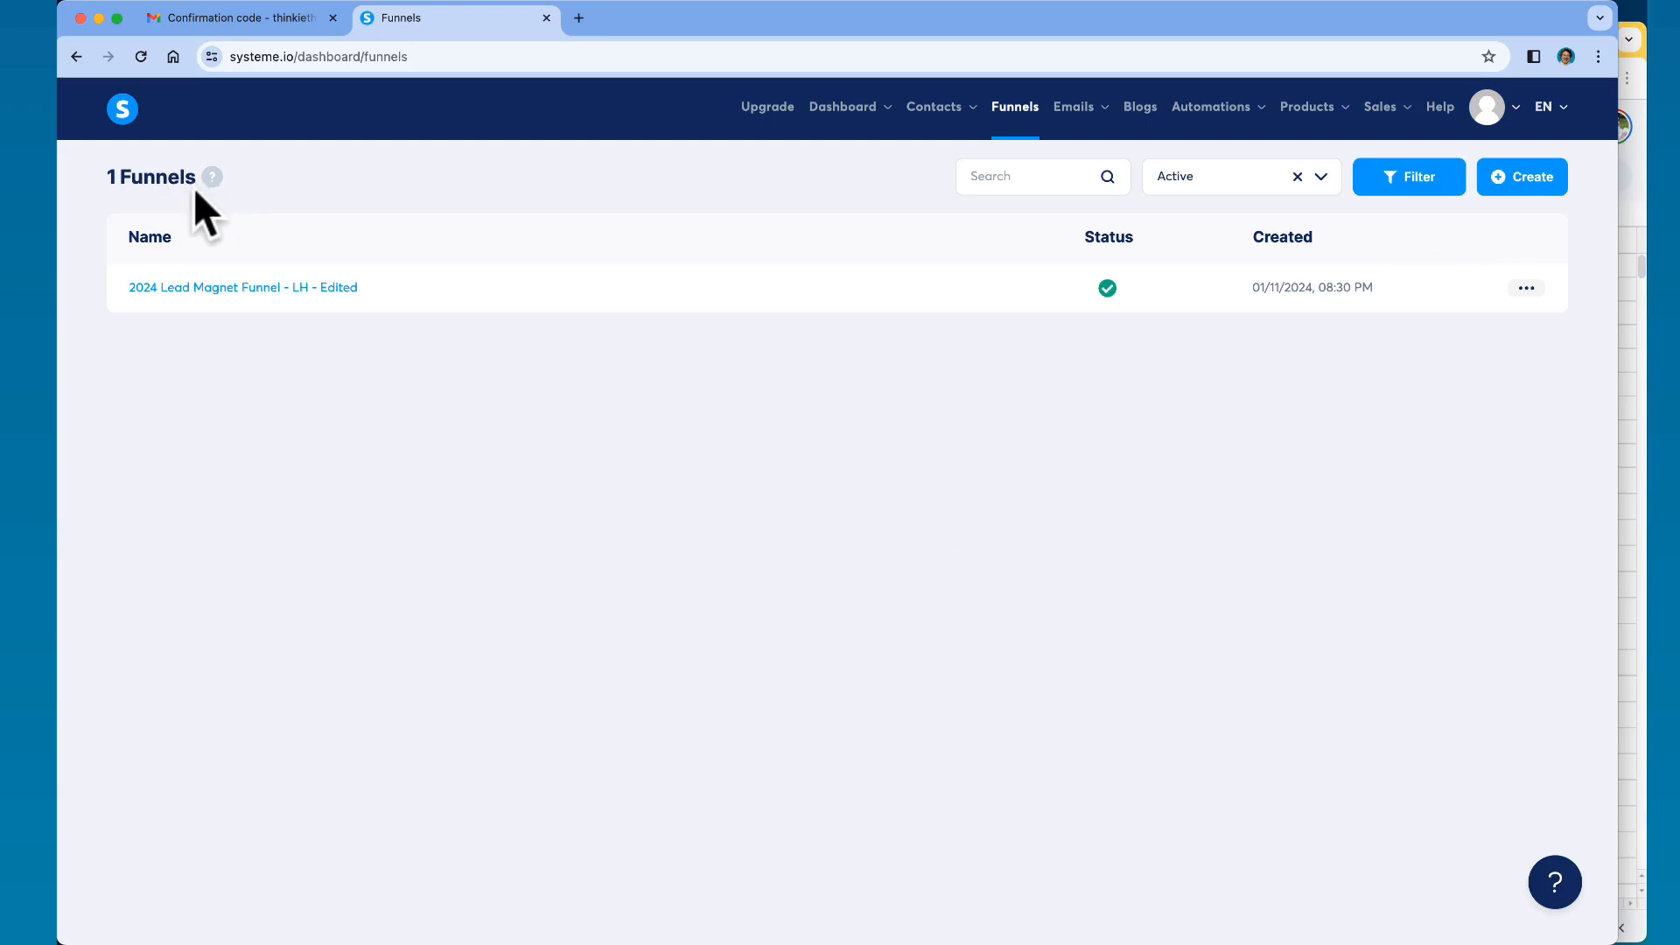
click(844, 107)
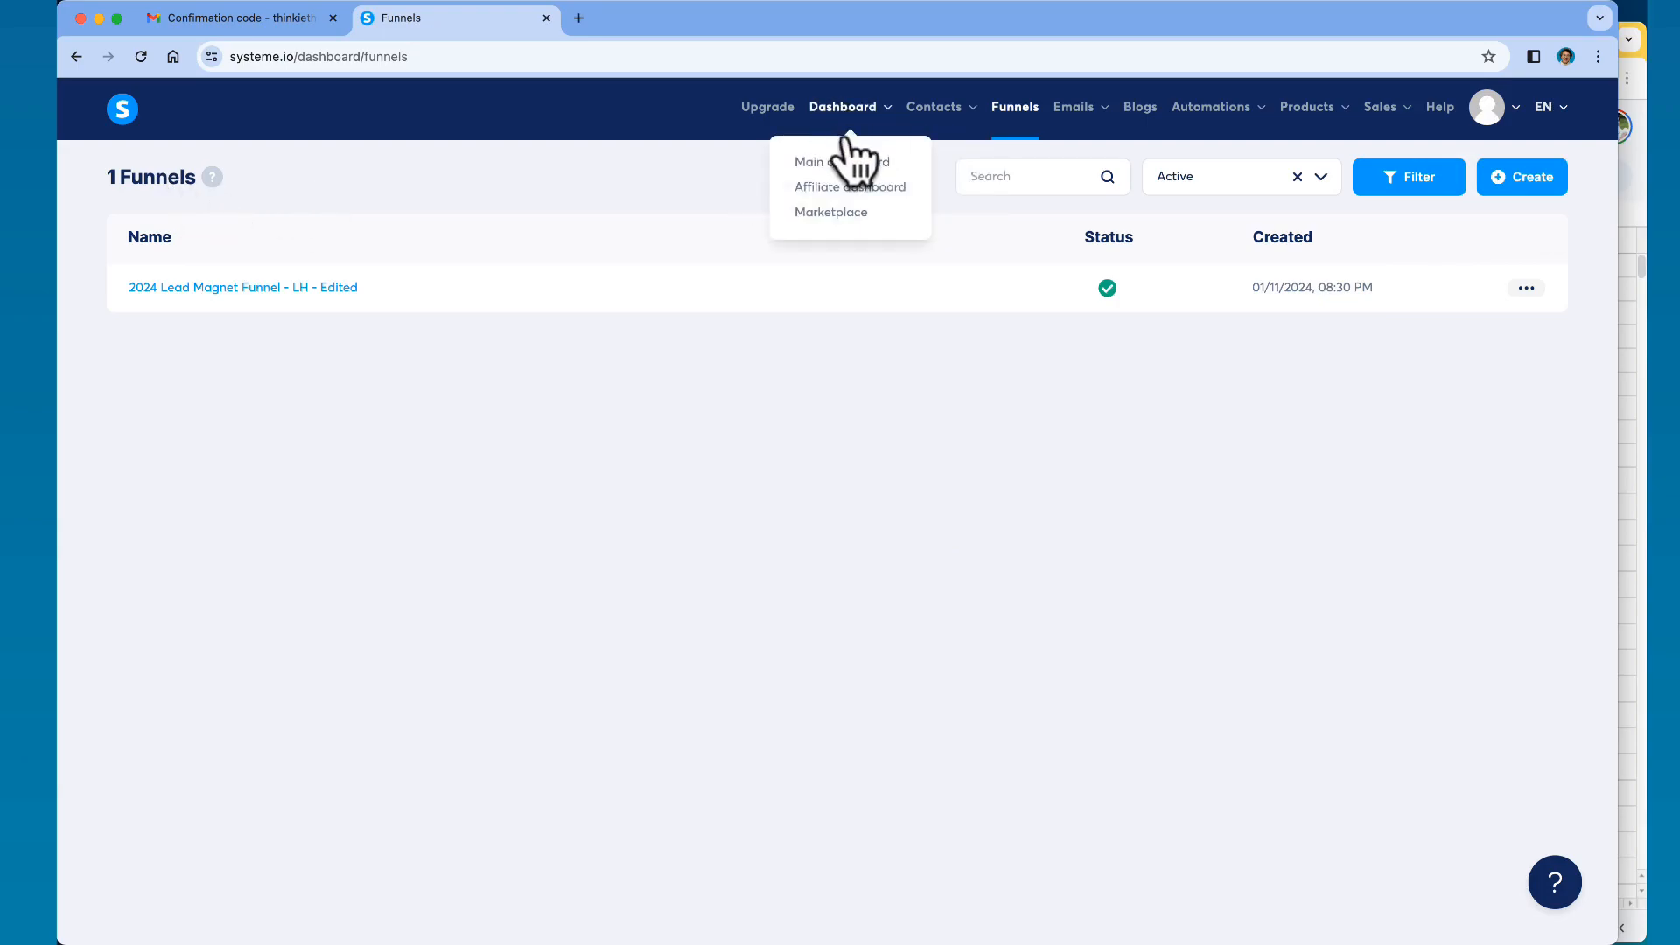
click(842, 161)
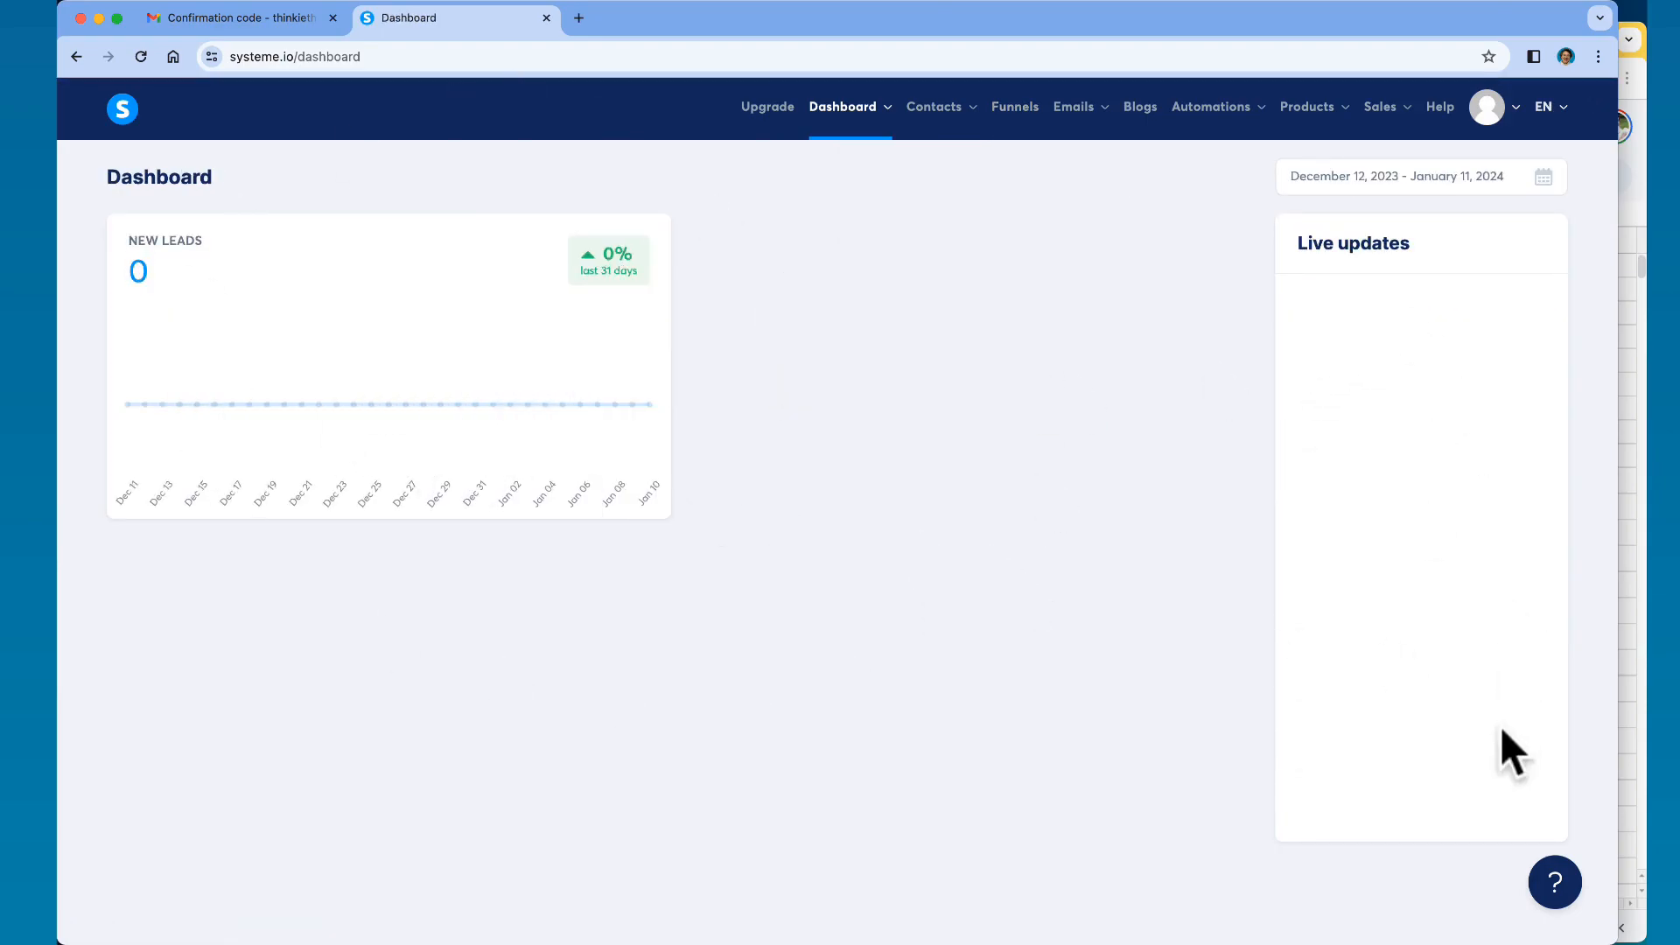
mouse_move(766, 107)
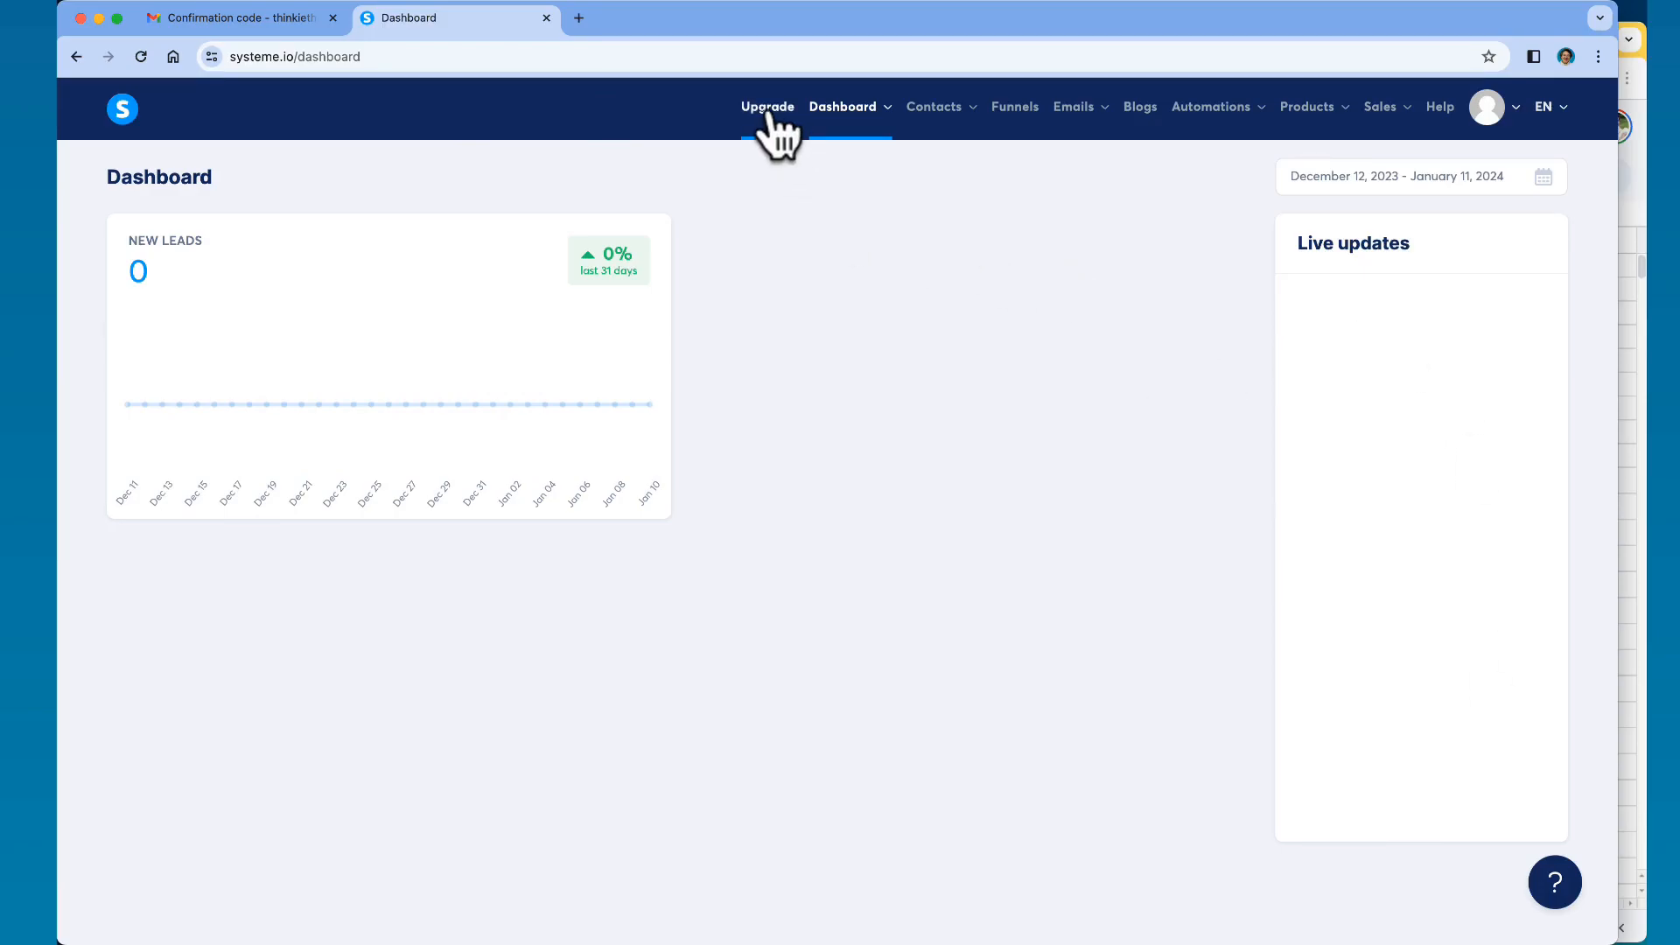
click(844, 107)
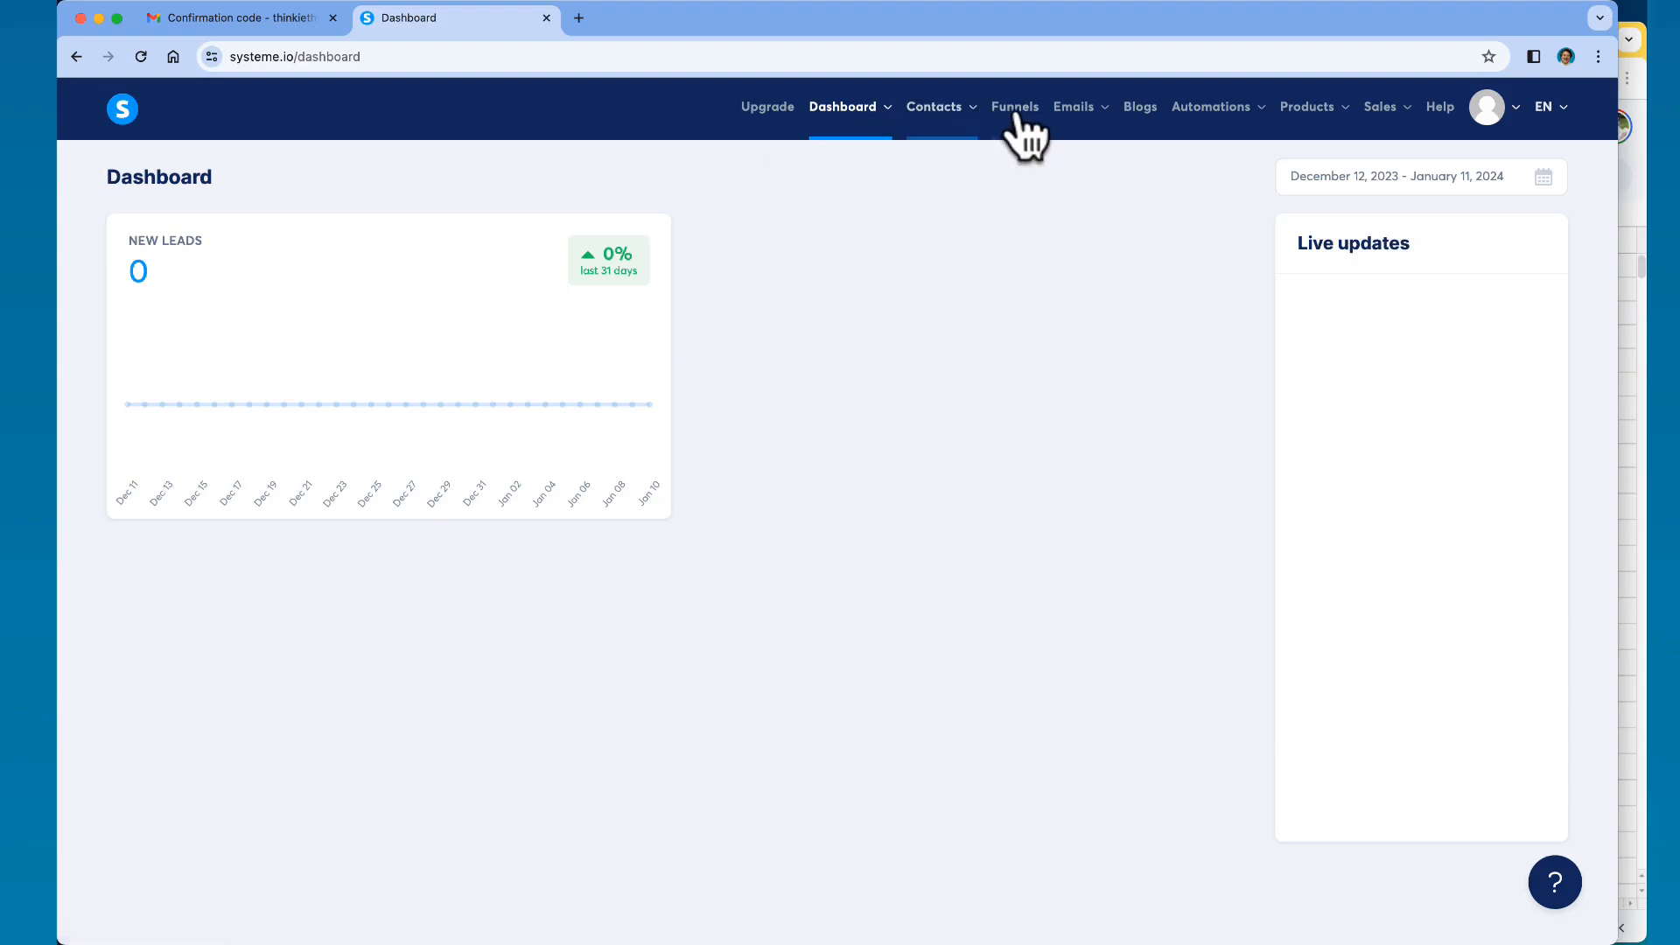
click(1014, 106)
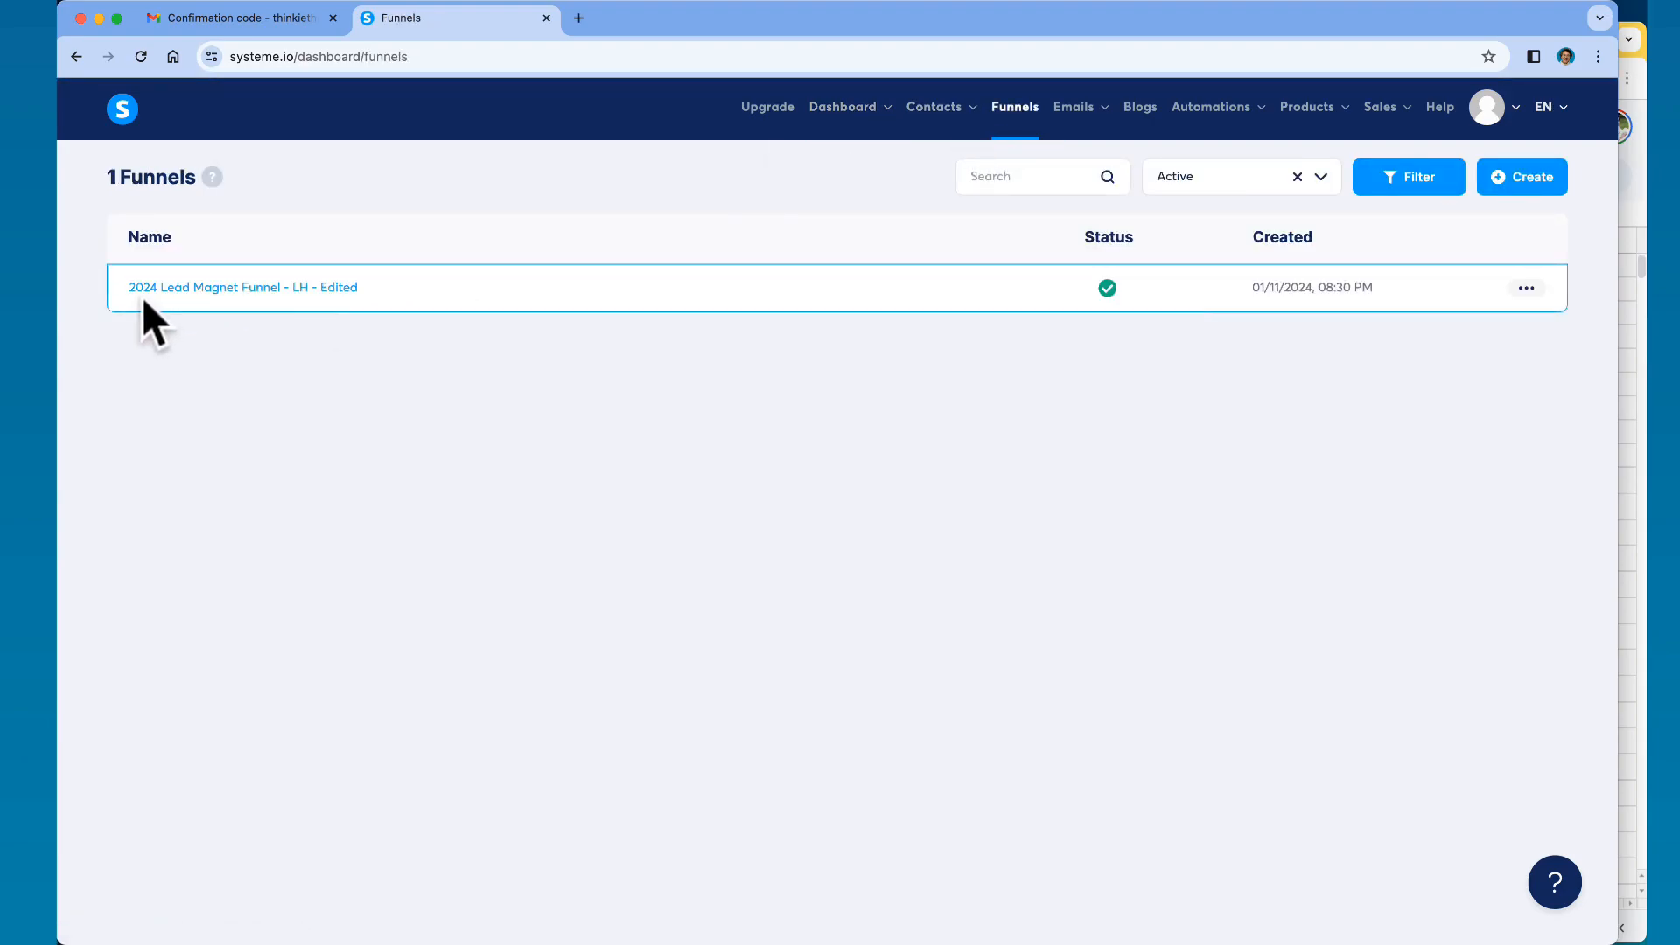
mouse_move(343, 311)
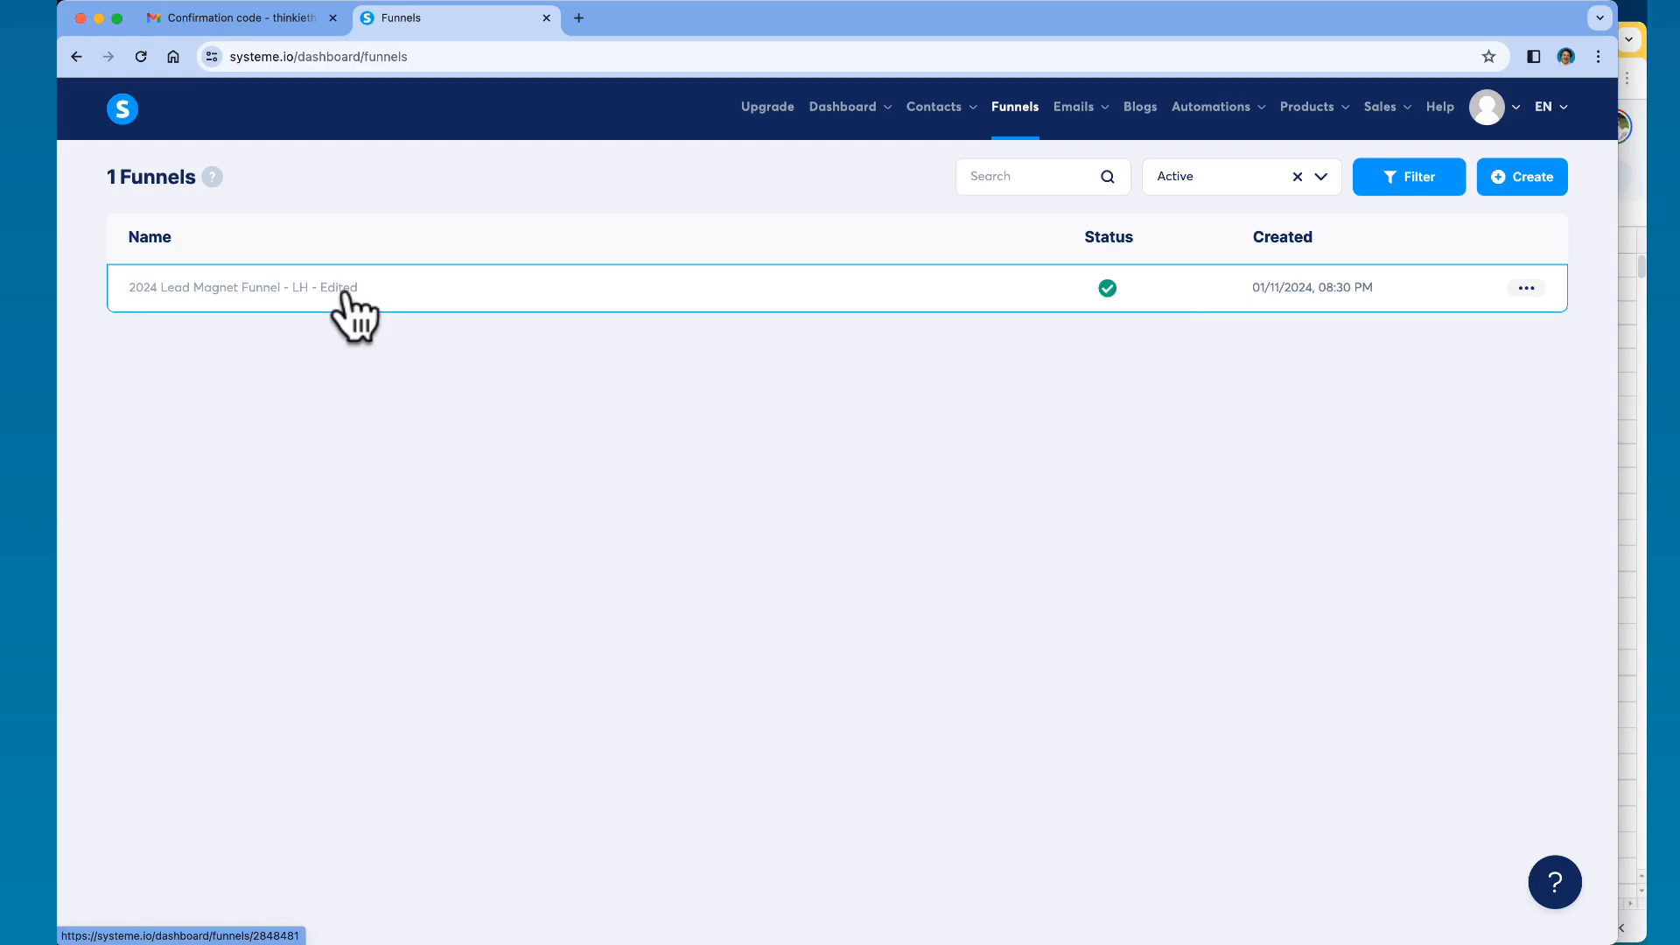
mouse_move(378, 226)
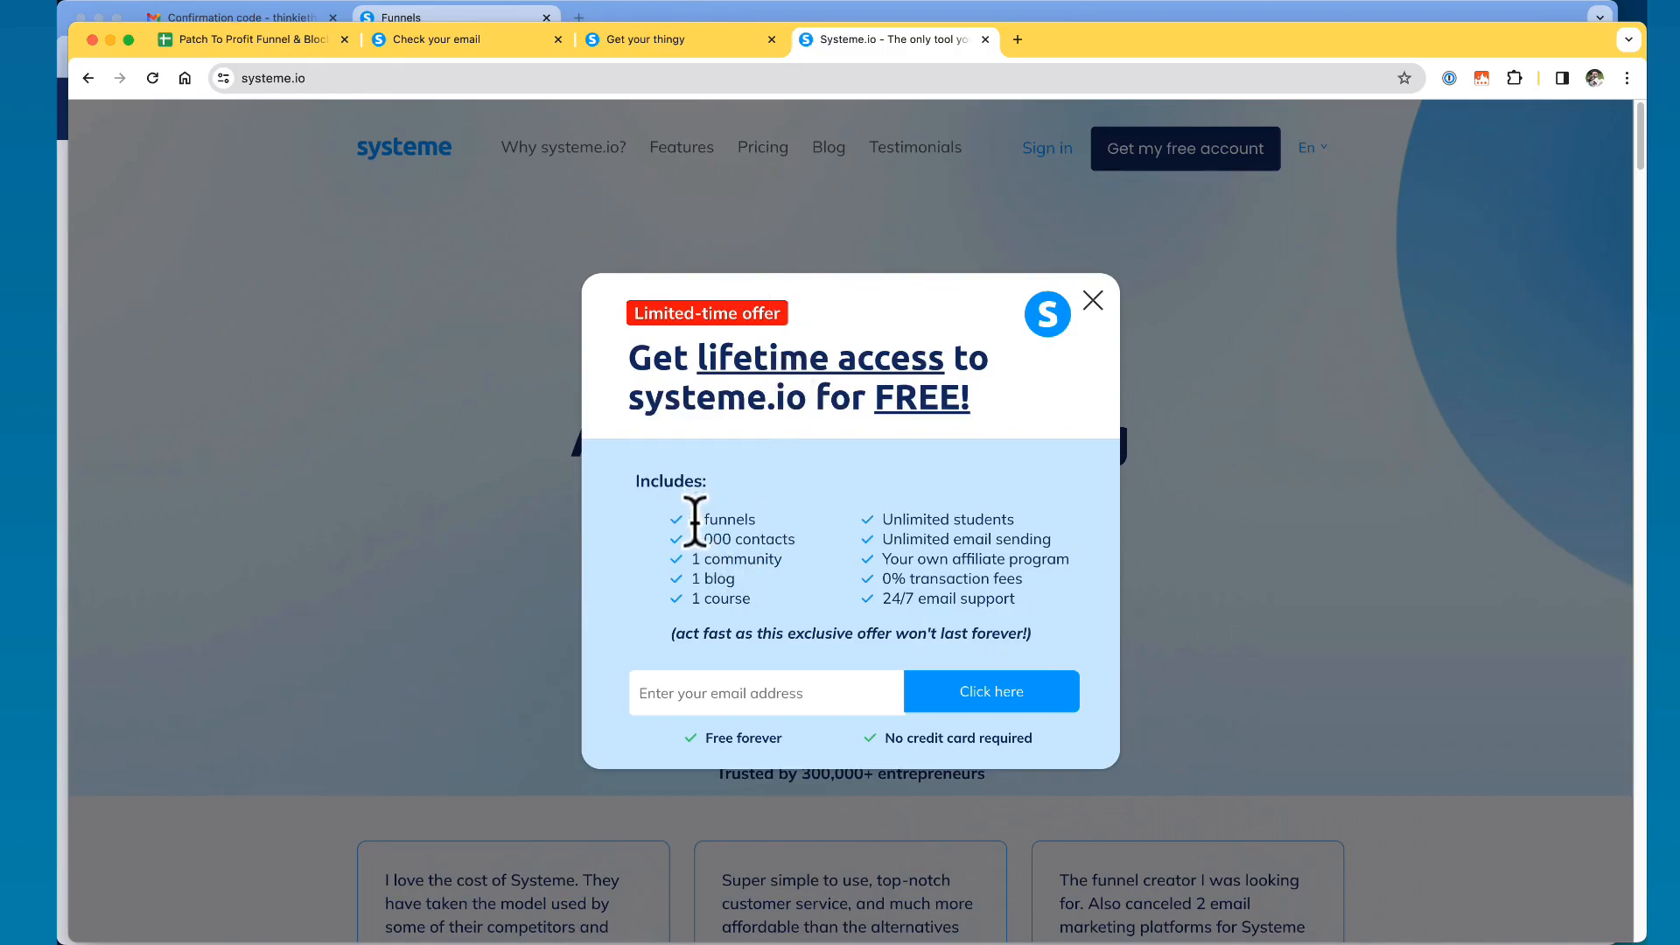
Step: Check the Limited-time free-account offer popup on the systeme.io home page and close it
double_click(722, 518)
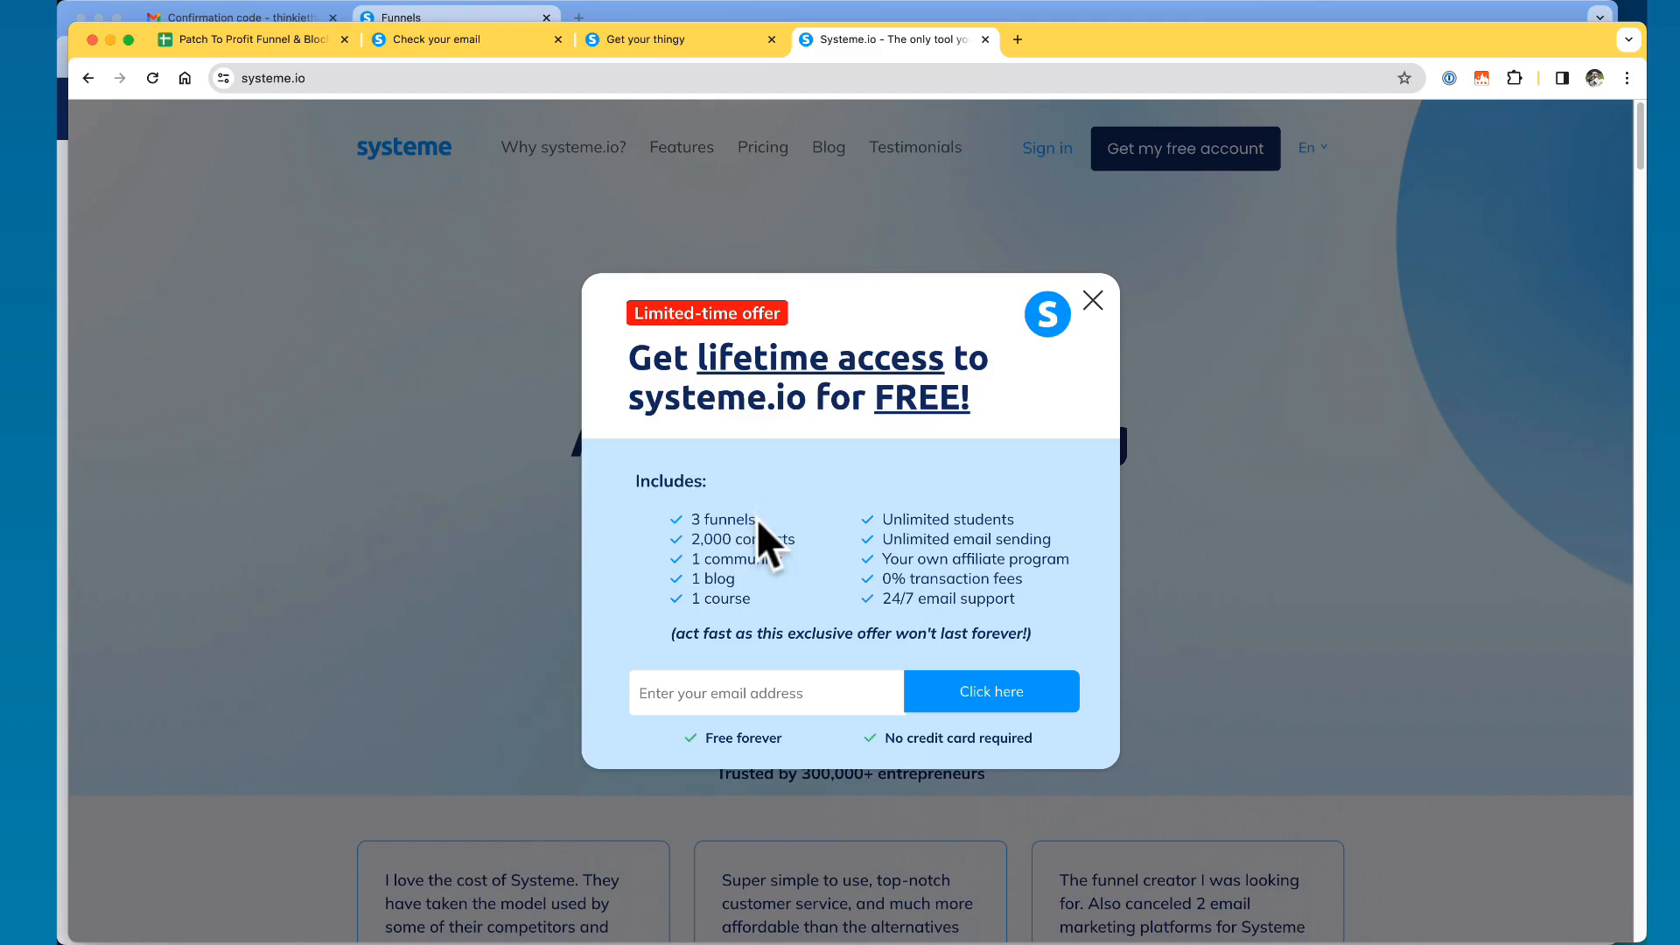
click(1092, 299)
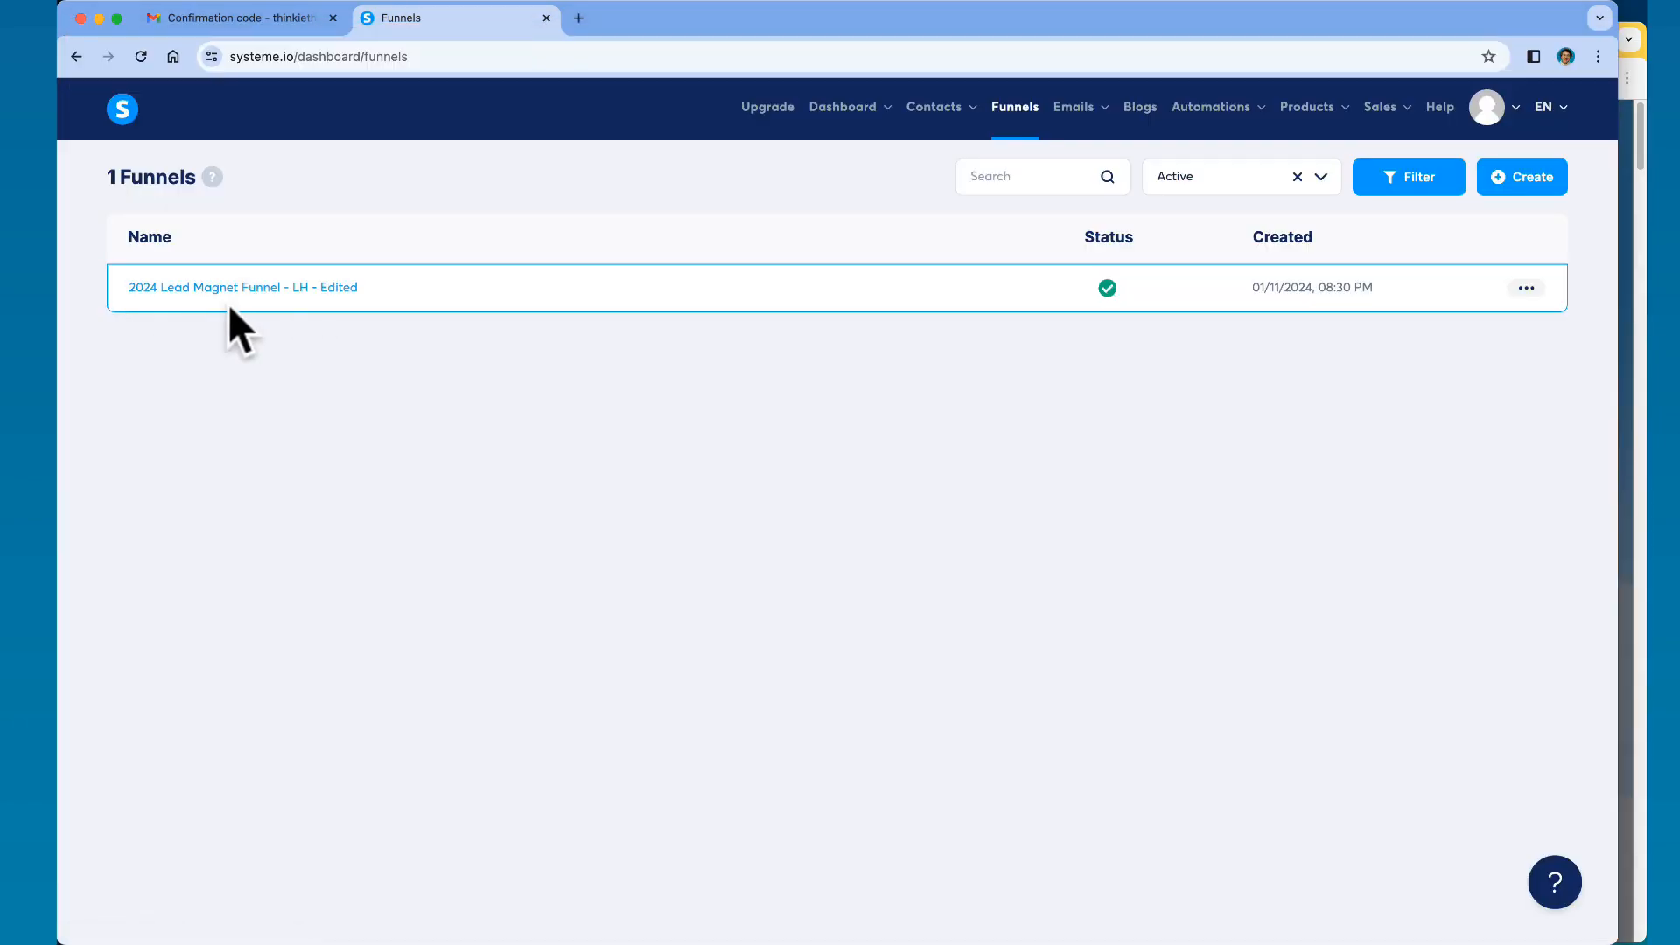
mouse_move(434, 515)
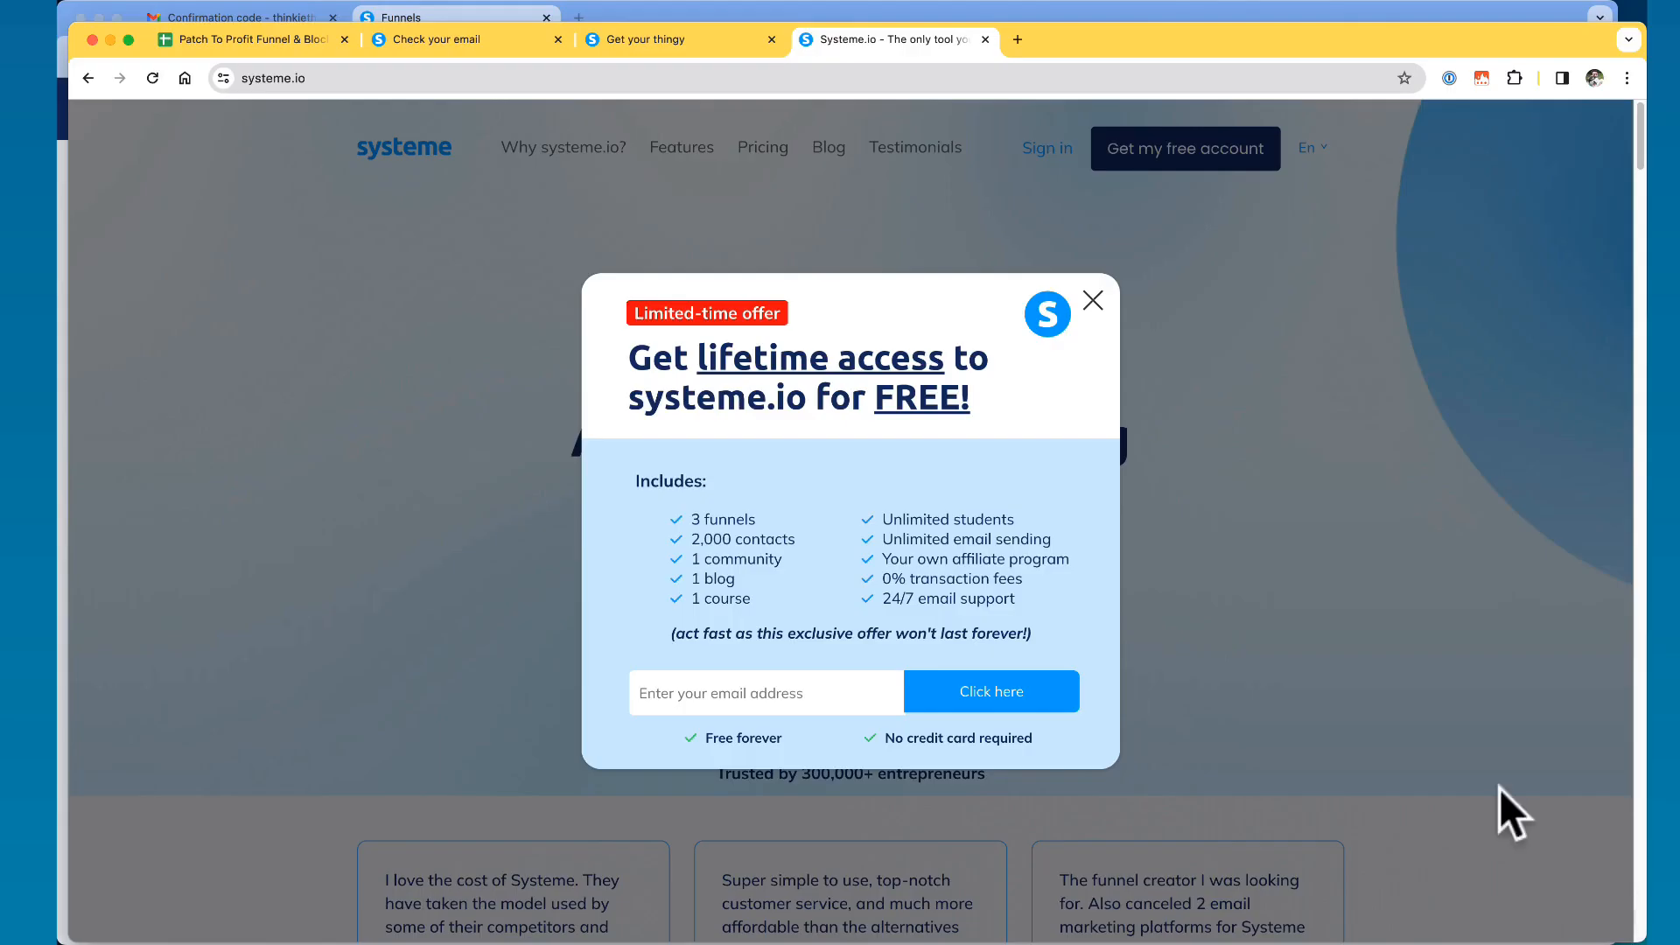
Step: Return to the share-links spreadsheet and switch to its Framework sheet
click(247, 40)
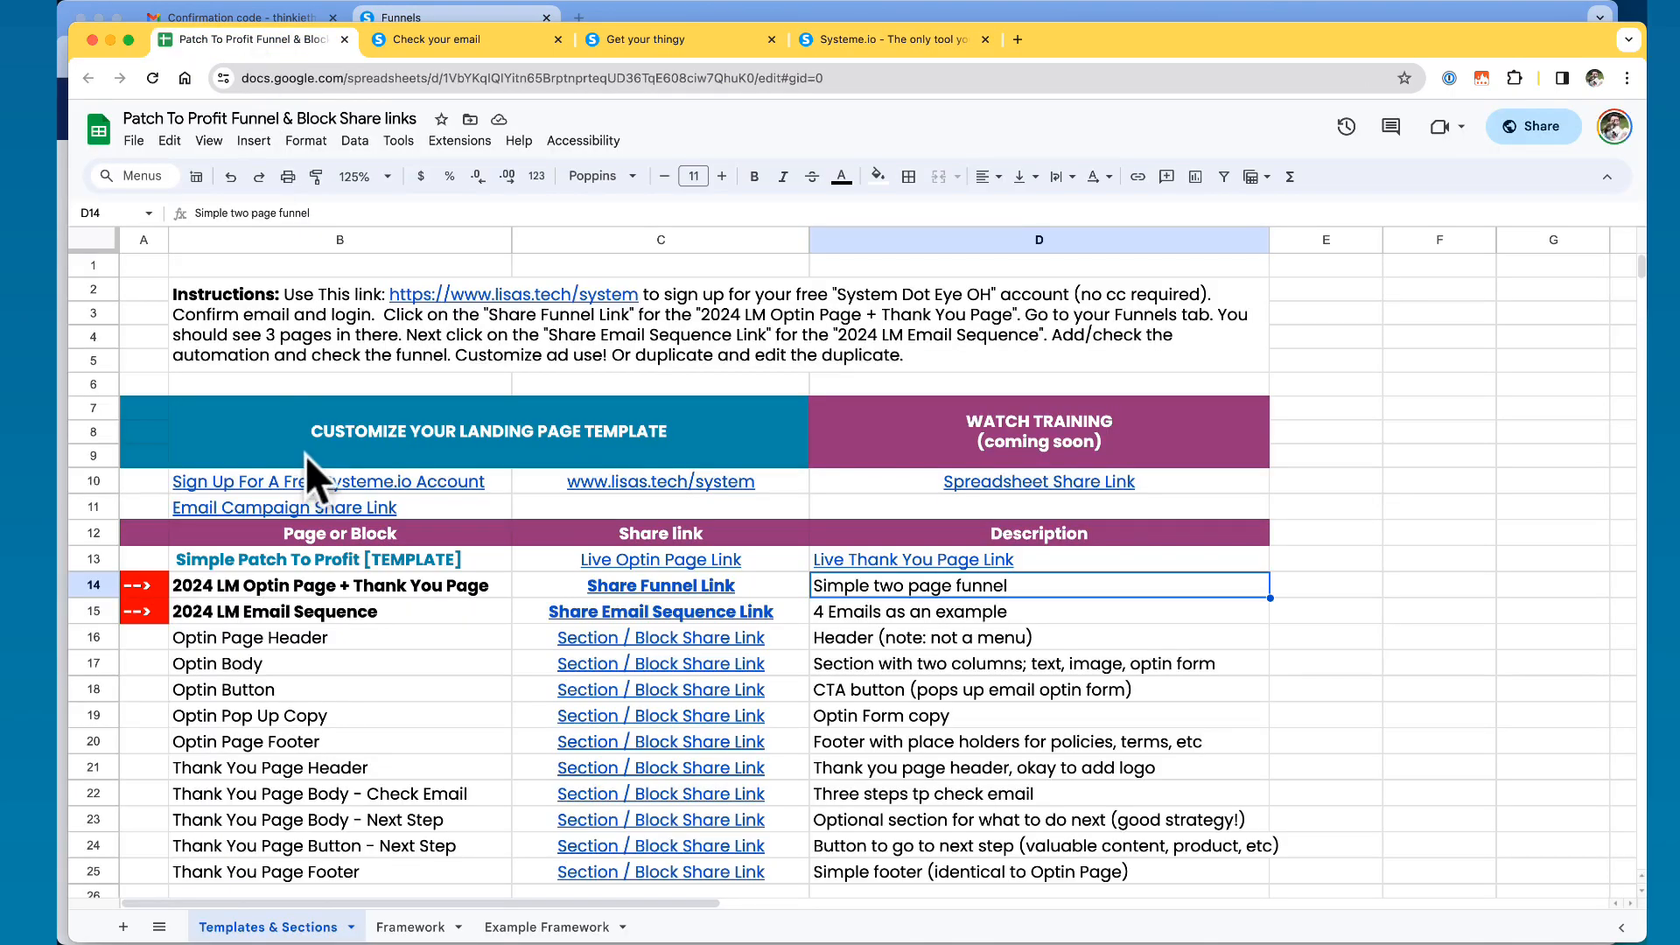
scroll(down, 3)
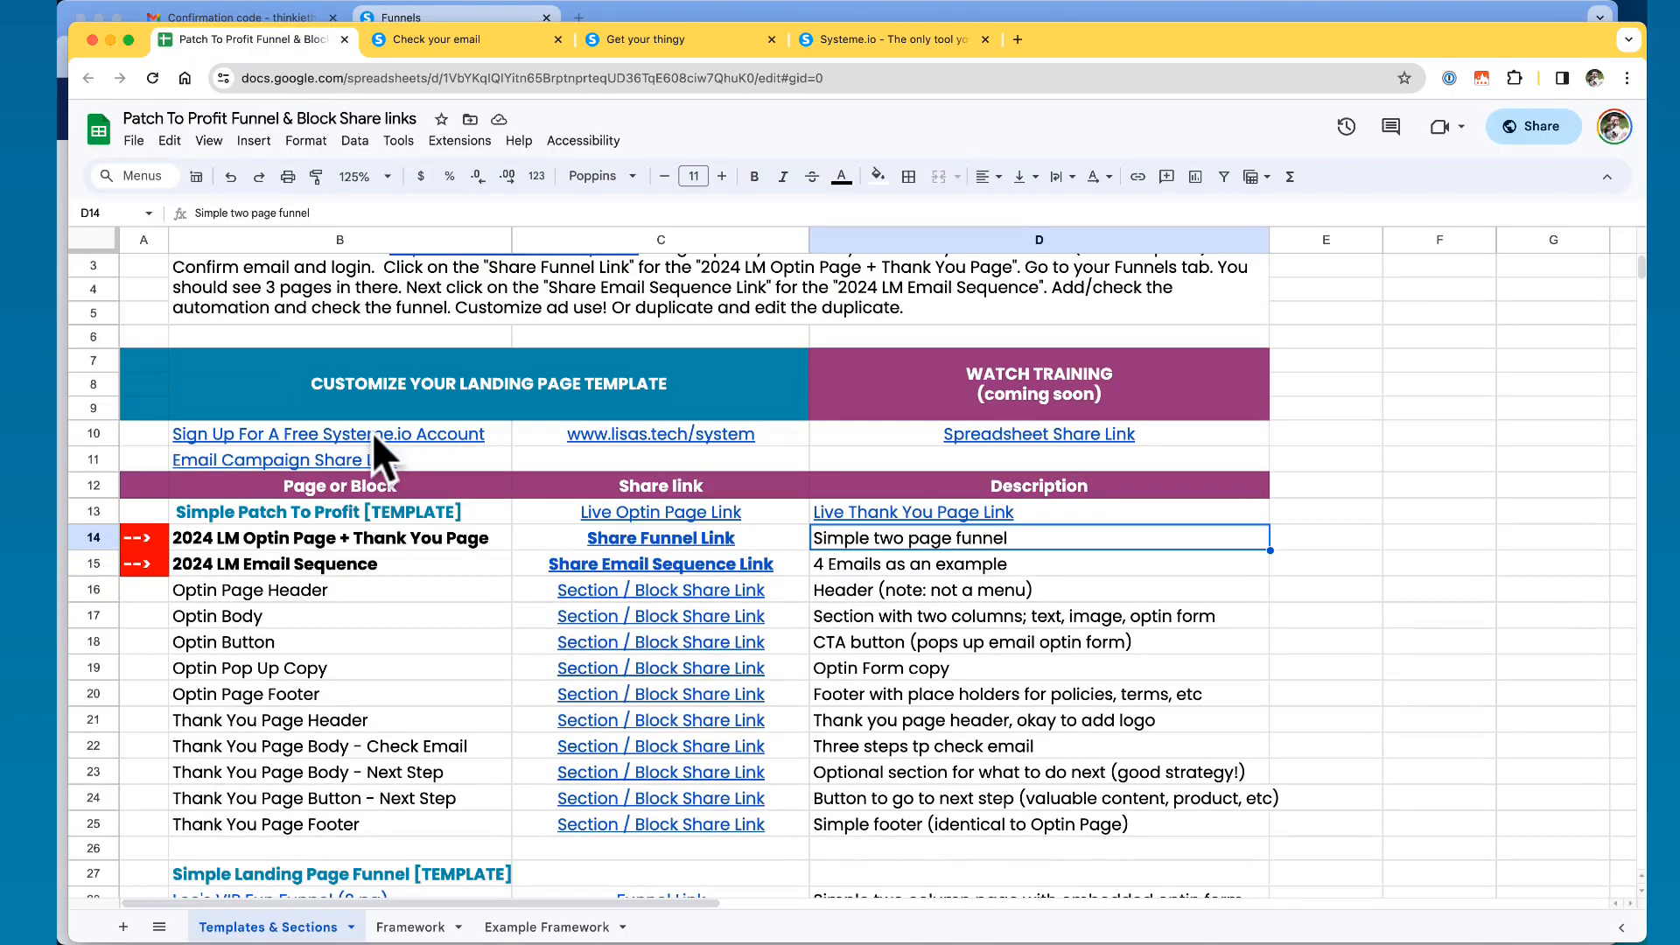
scroll(down, 3)
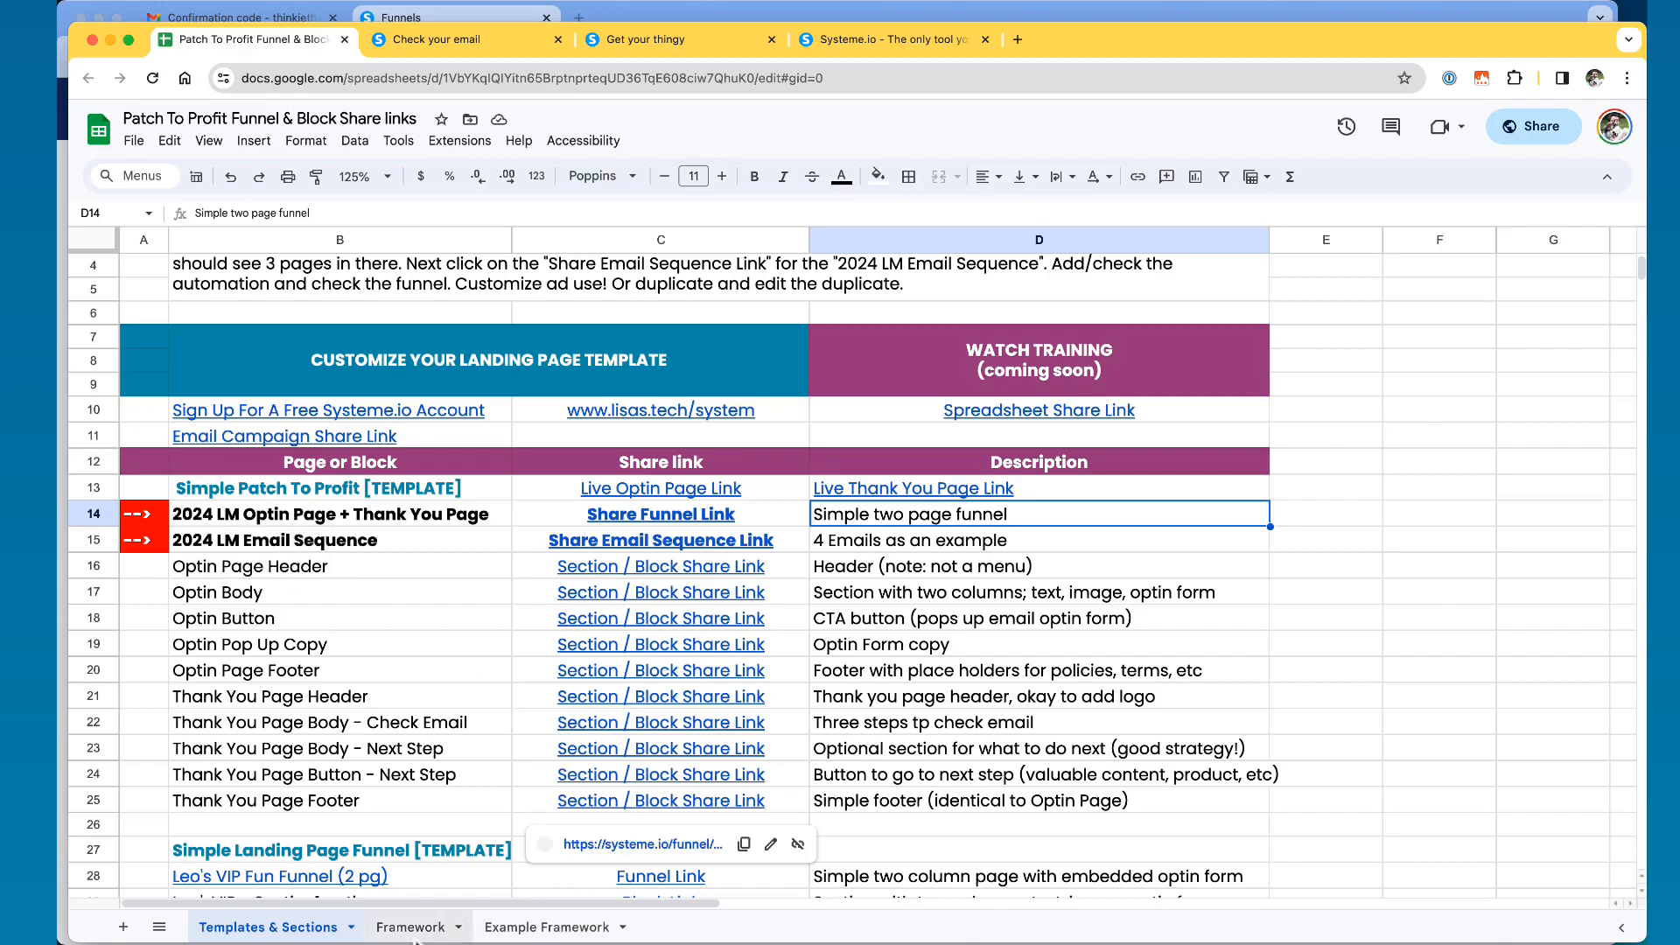
click(409, 928)
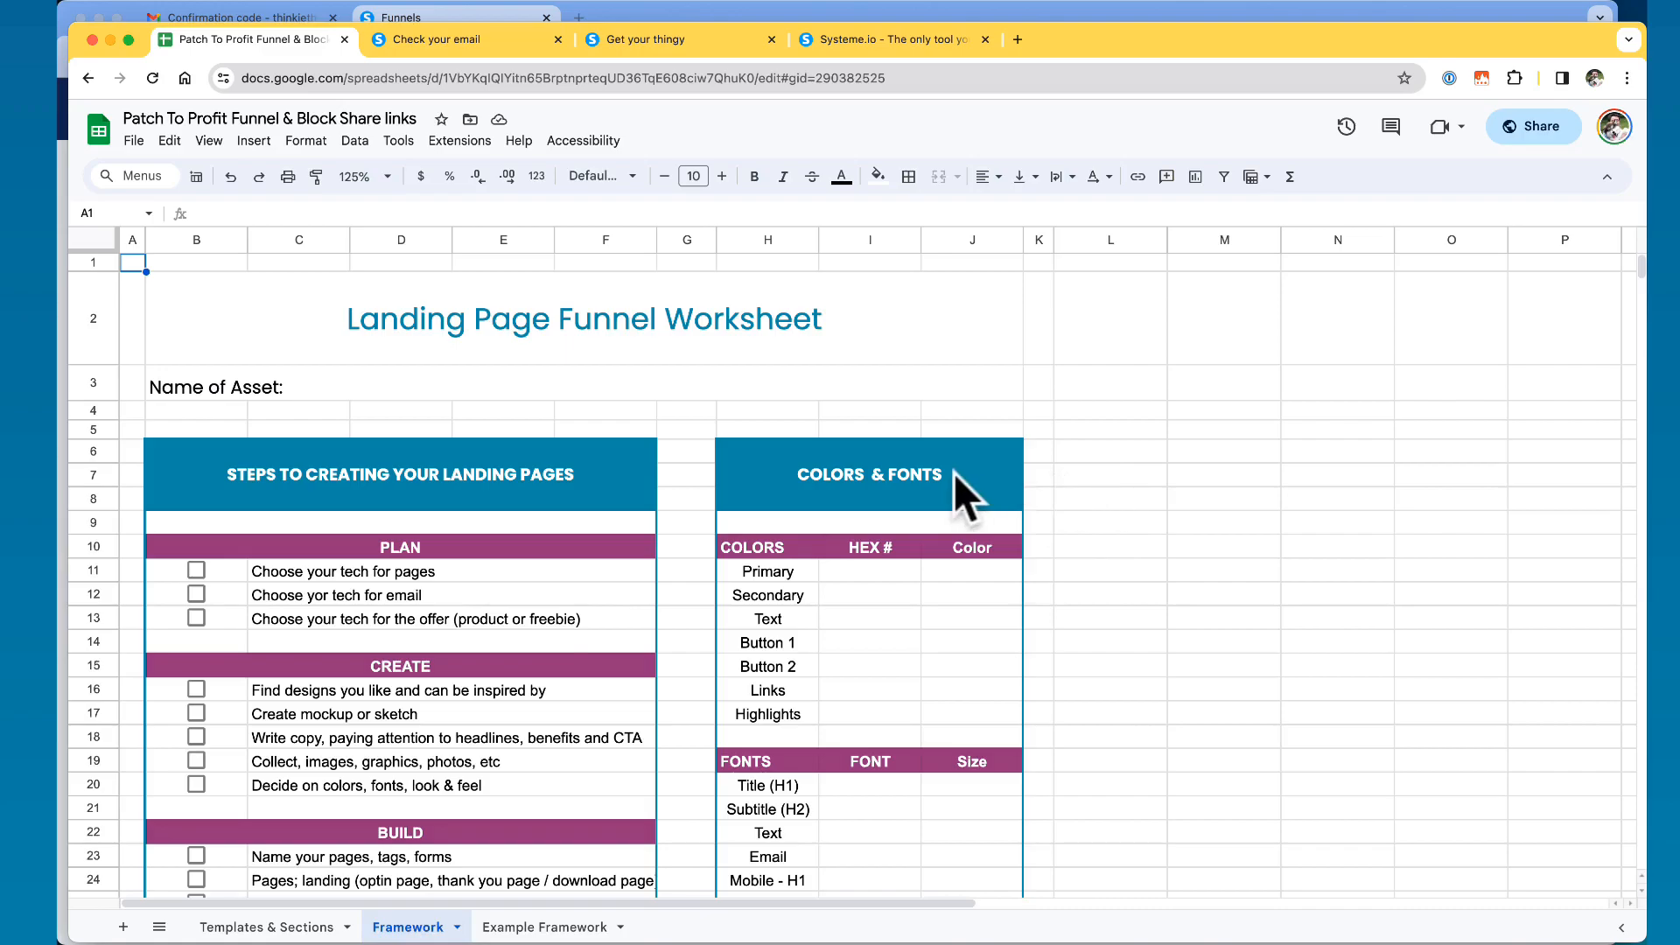
mouse_move(256, 525)
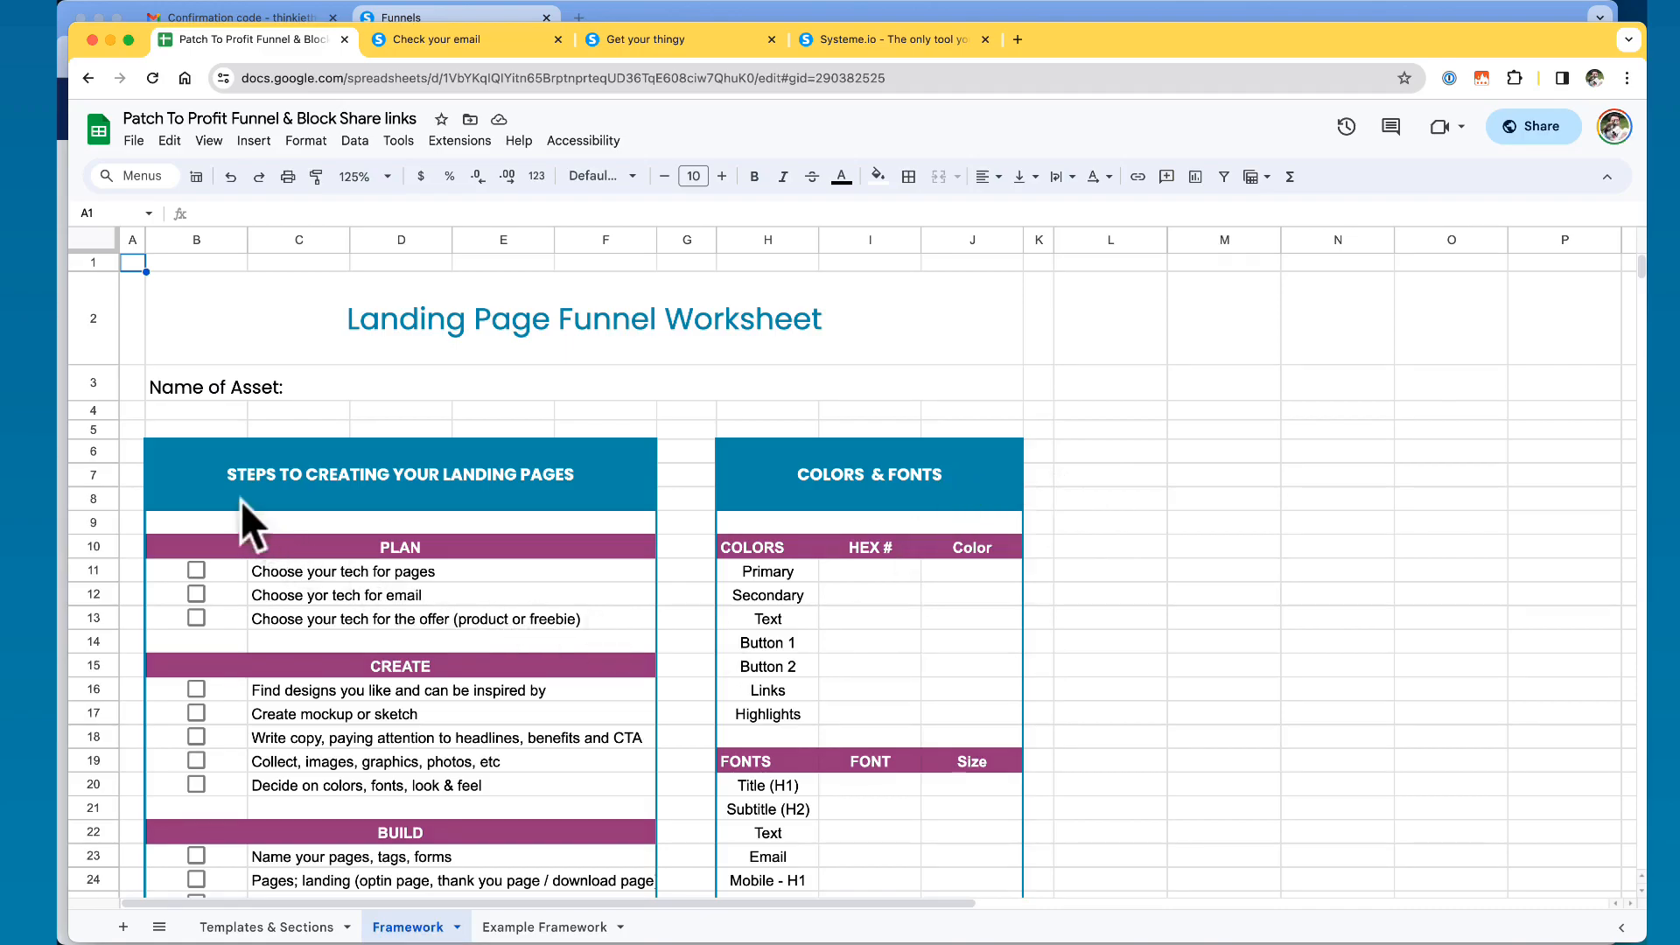
mouse_move(558, 511)
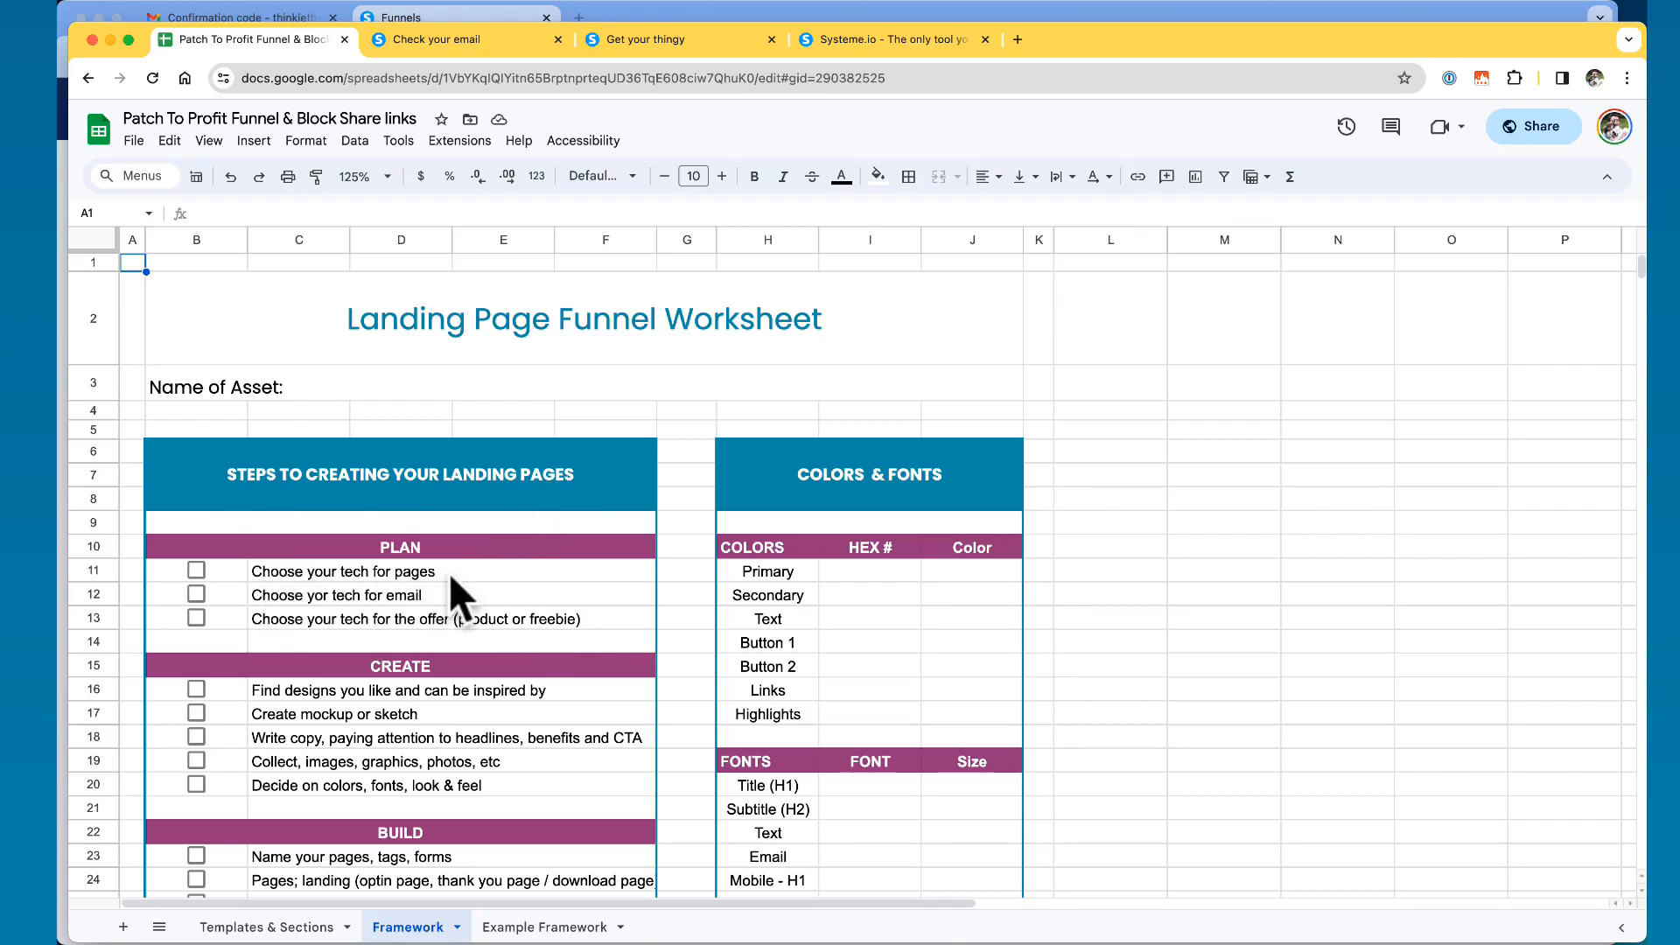
mouse_move(289, 627)
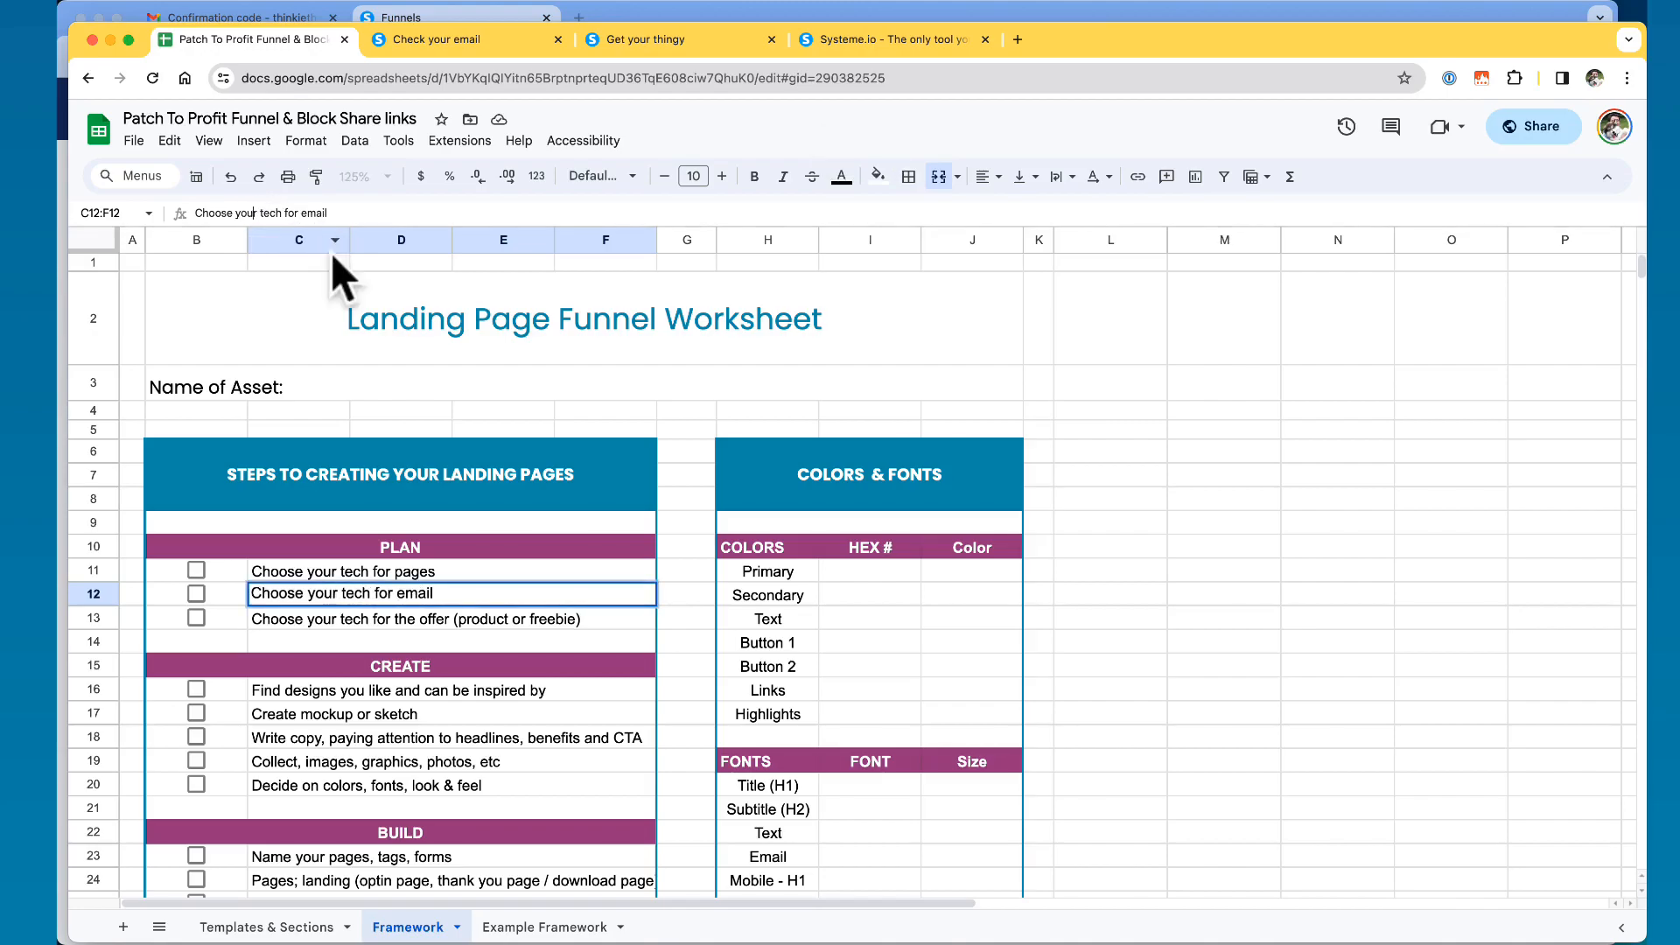
mouse_move(532, 632)
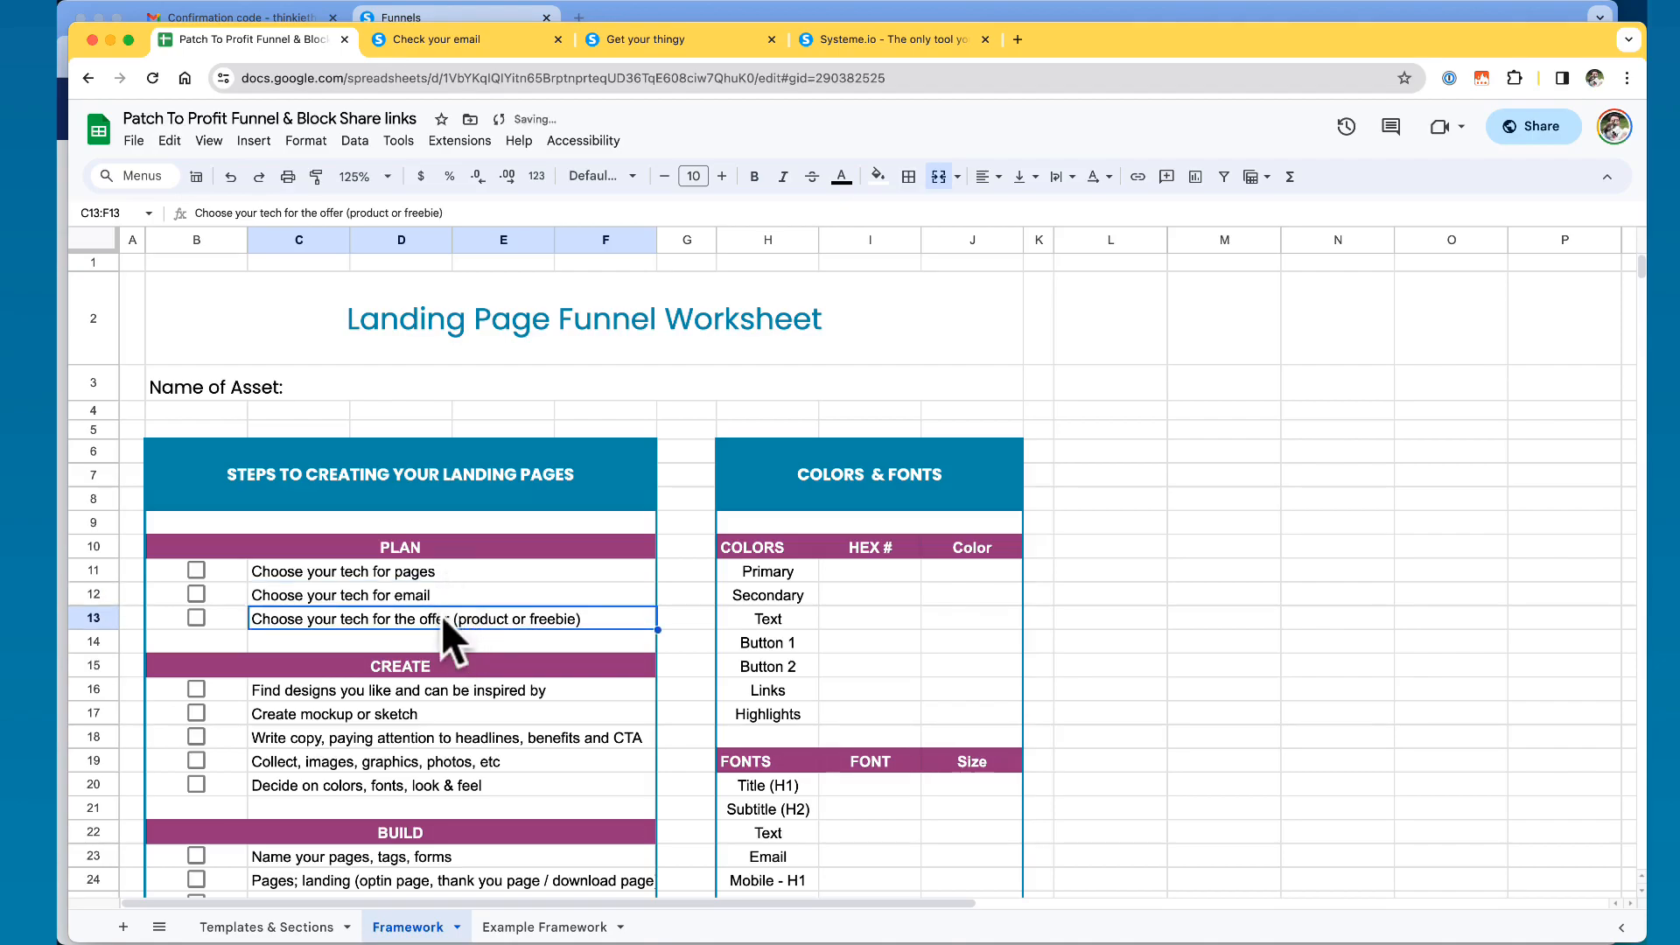
mouse_move(606, 648)
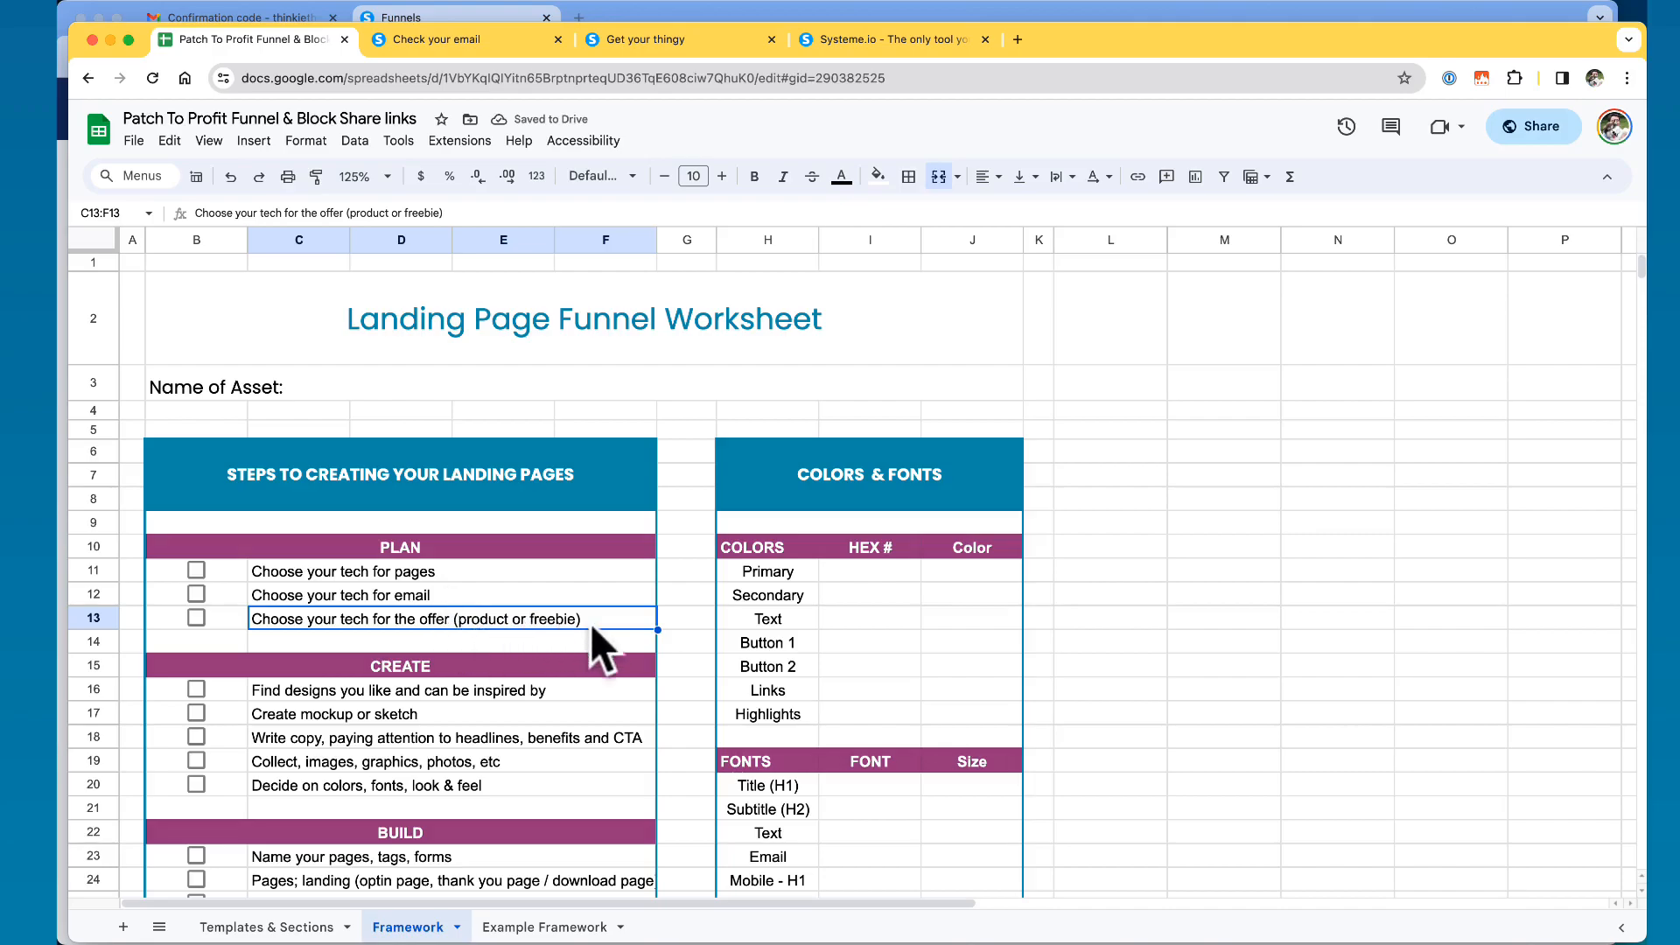
mouse_move(488, 640)
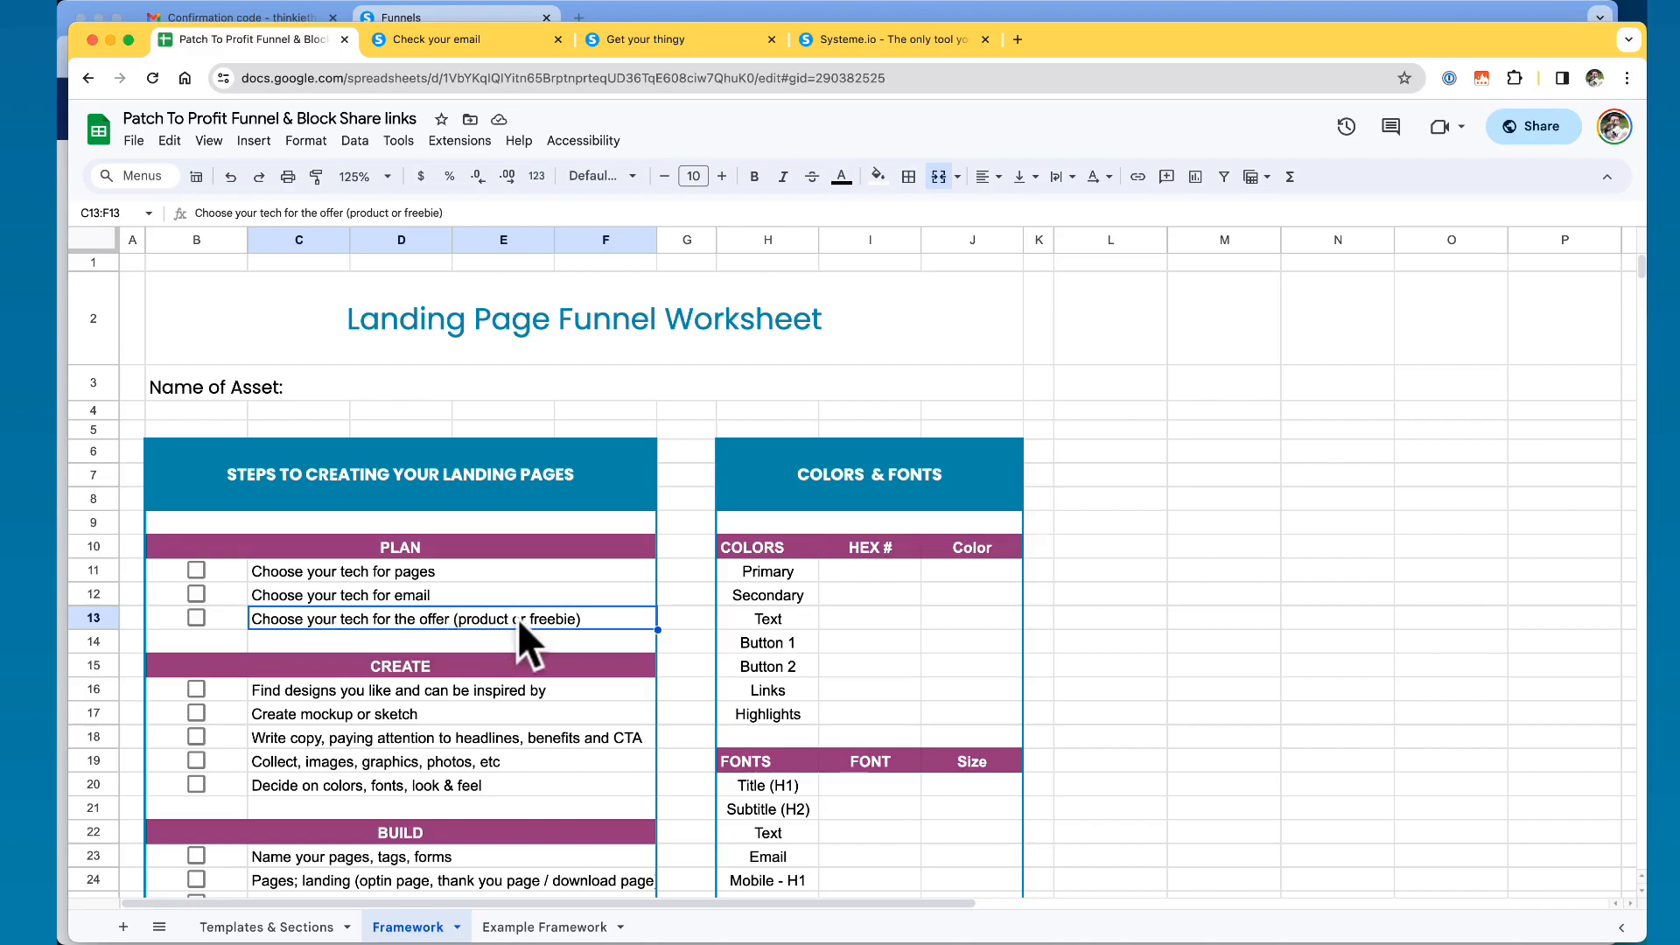
mouse_move(509, 648)
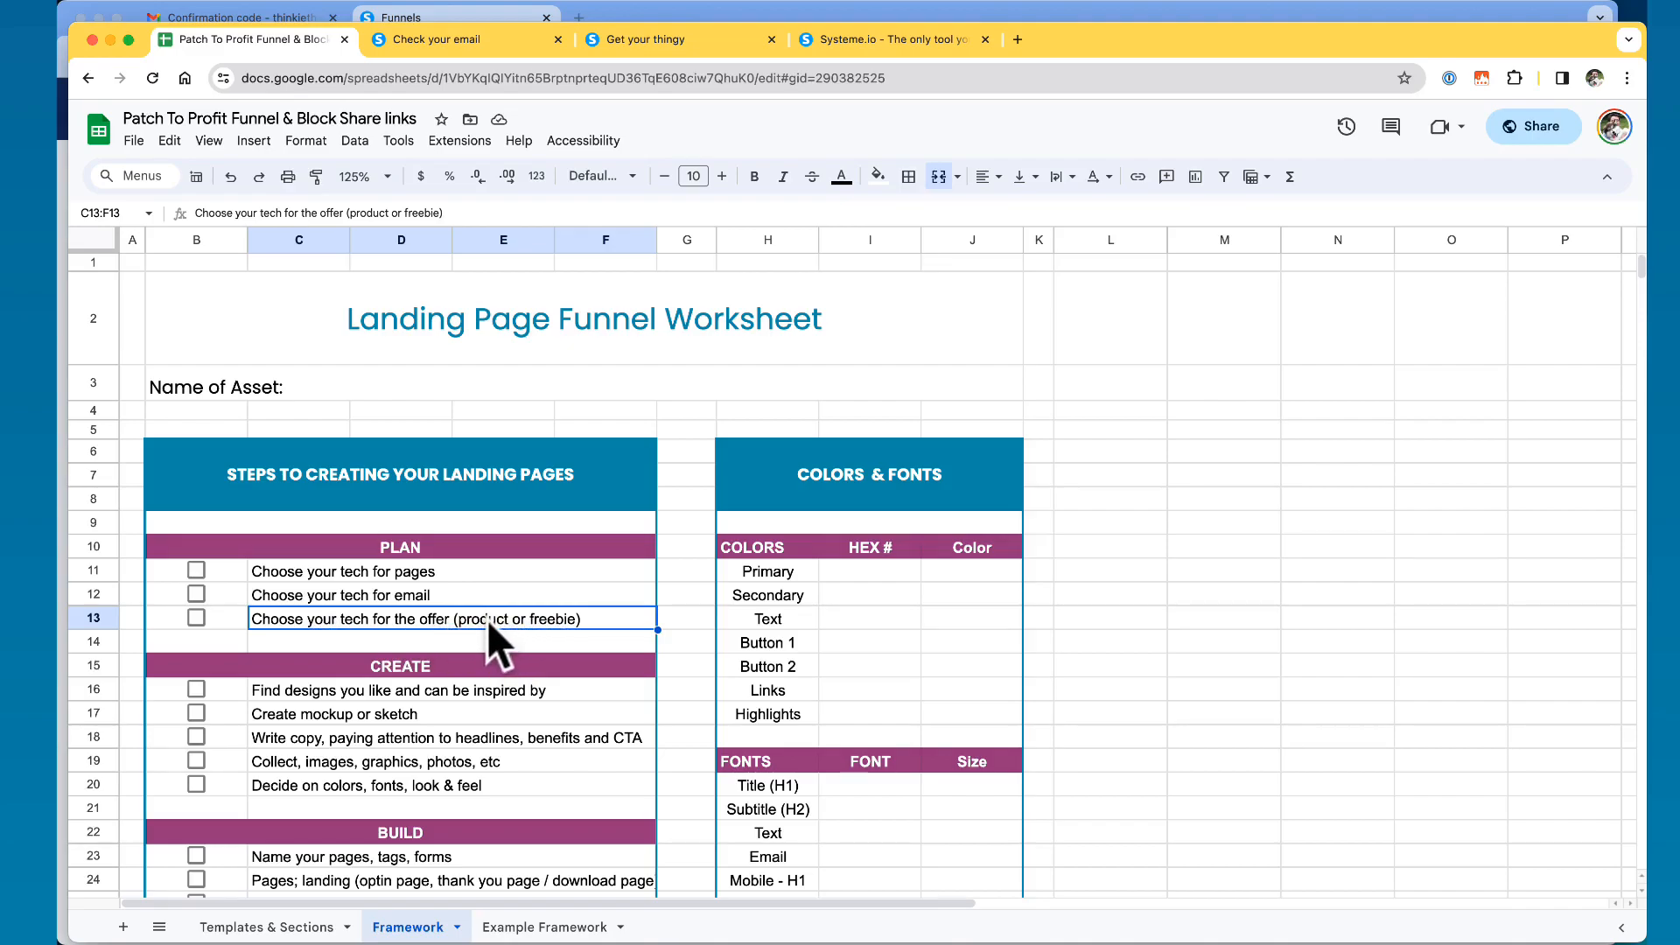
mouse_move(525, 627)
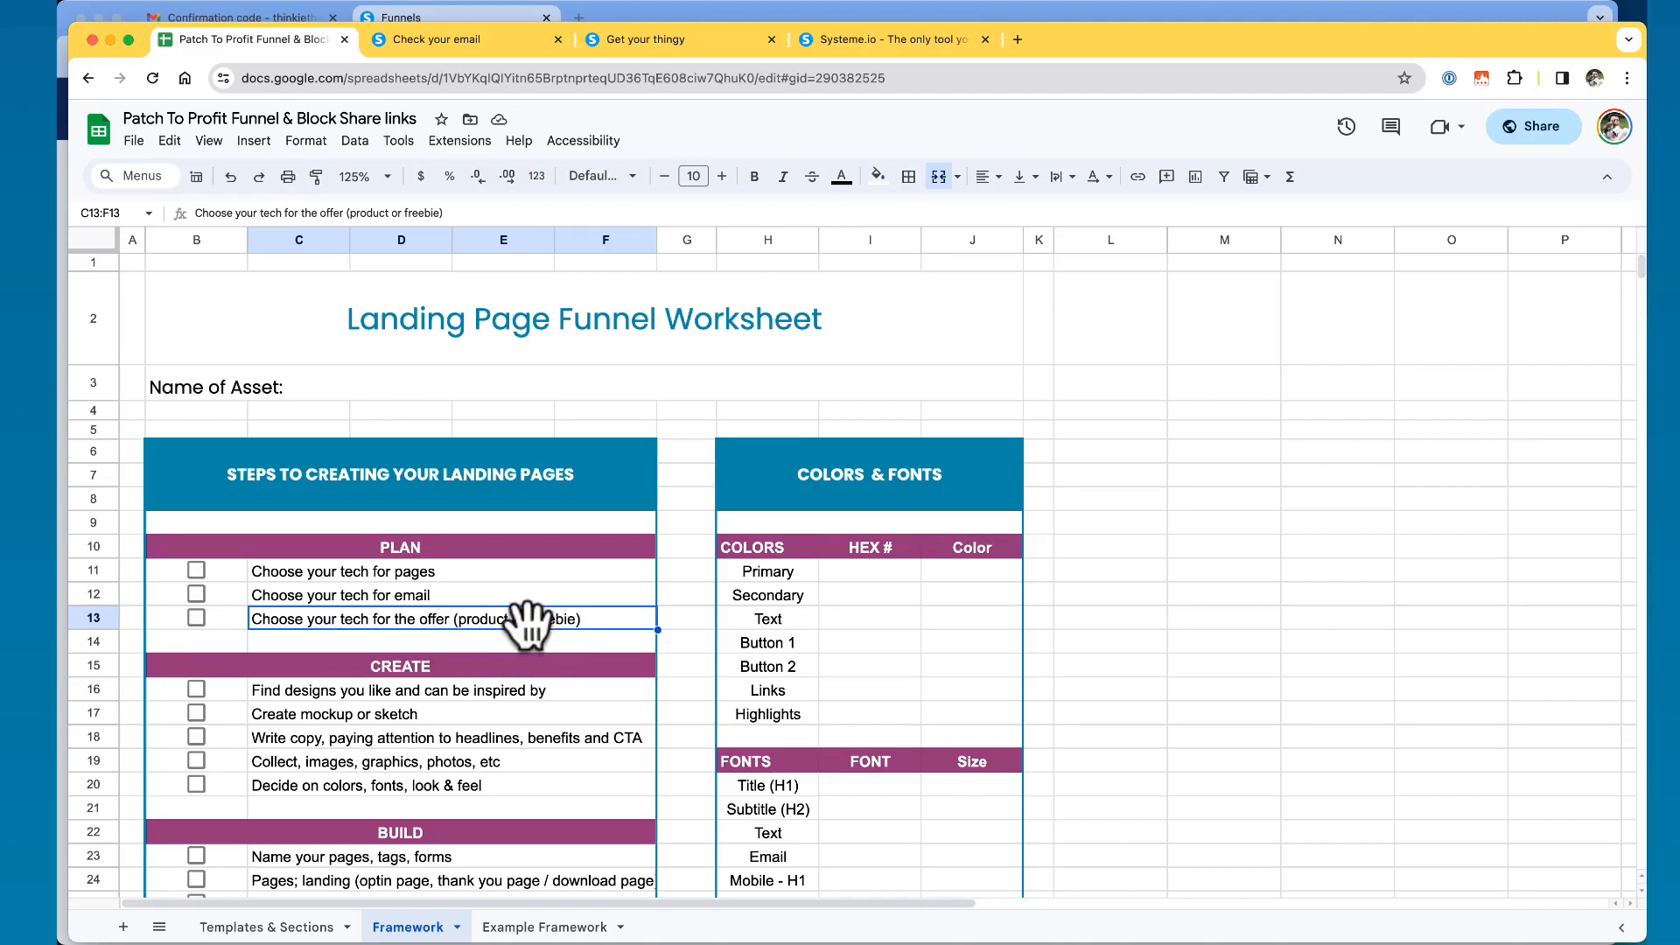
mouse_move(562, 626)
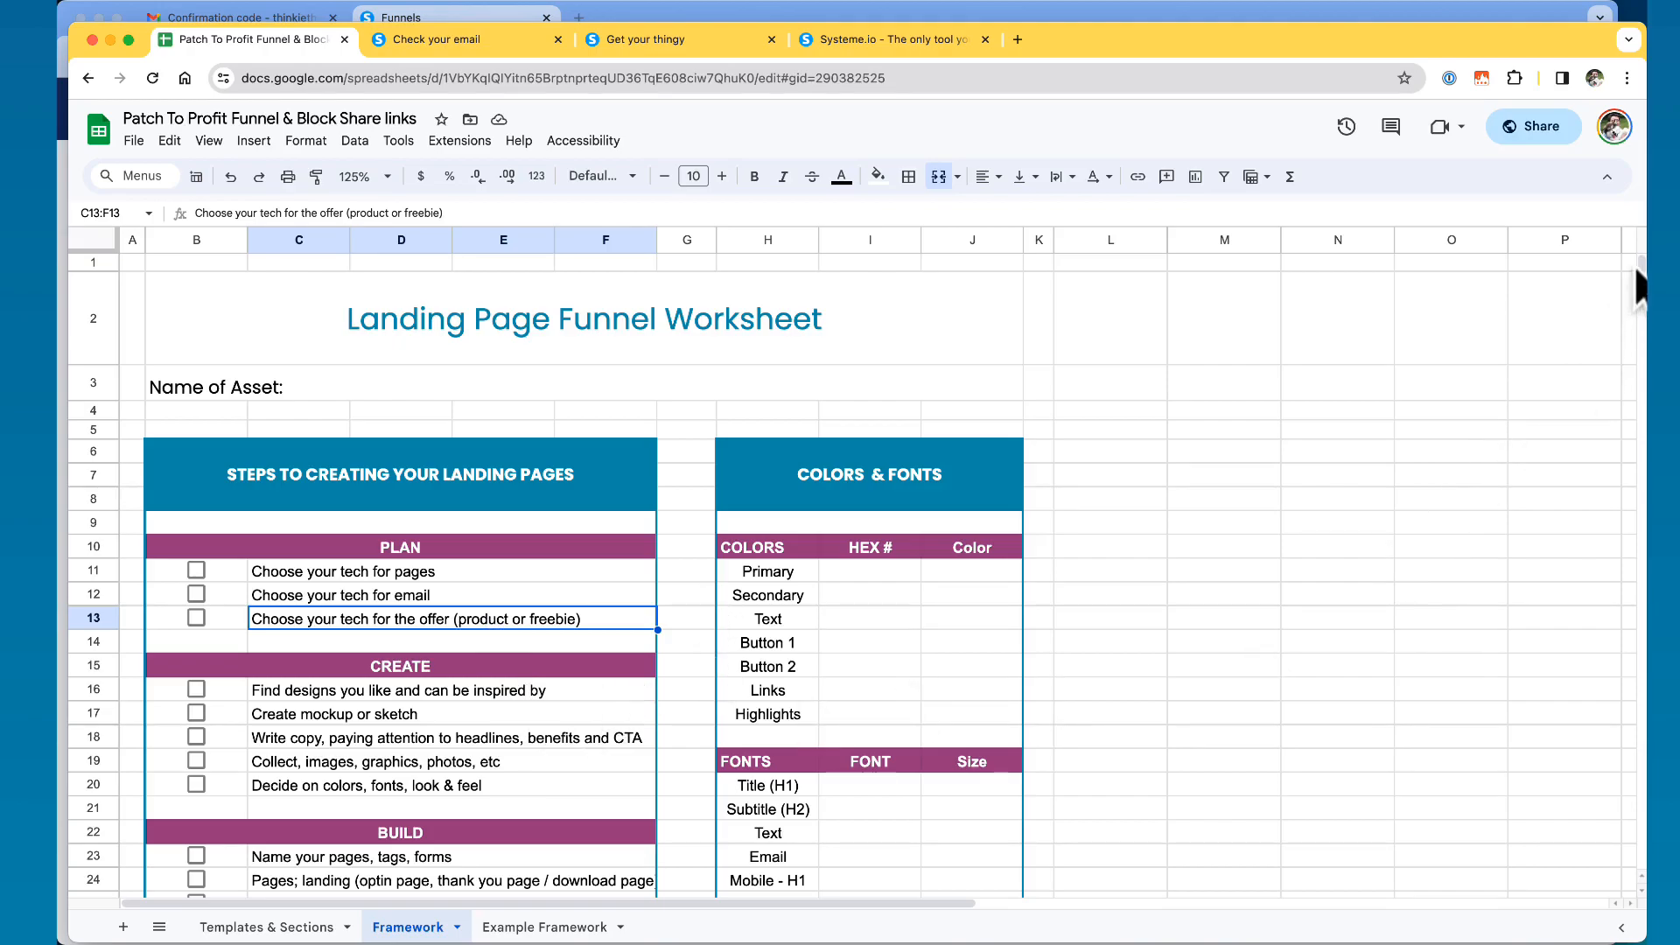
scroll(down, 3)
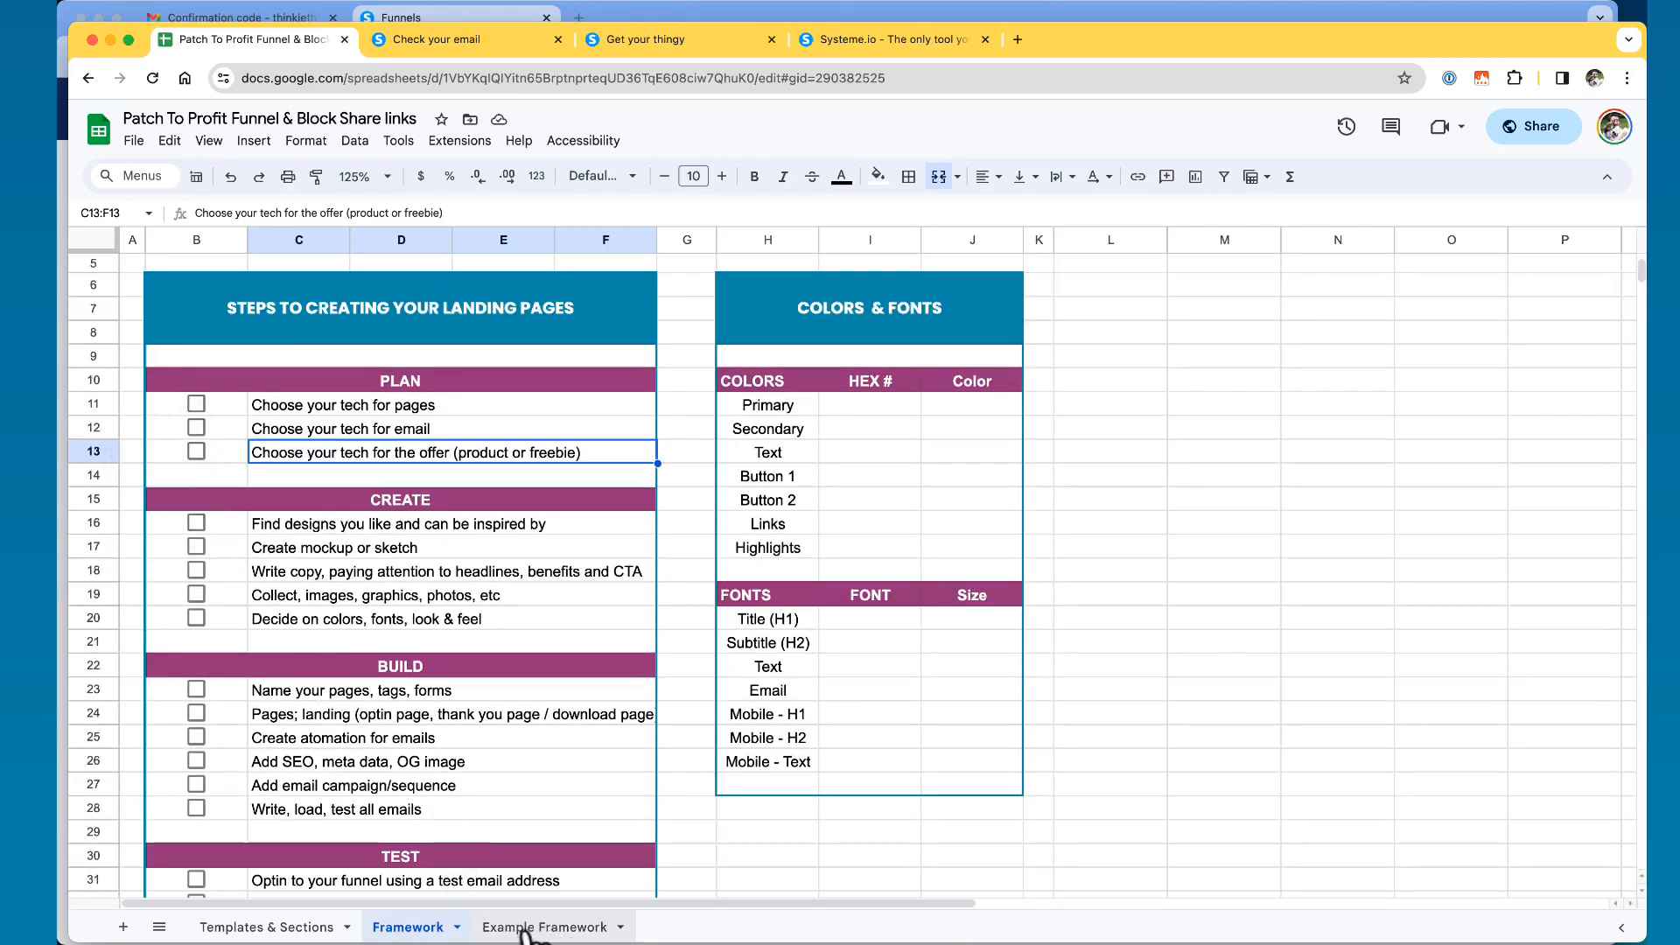
Step: Switch to the Example Framework sheet and start reviewing the filled-in worksheet
click(546, 927)
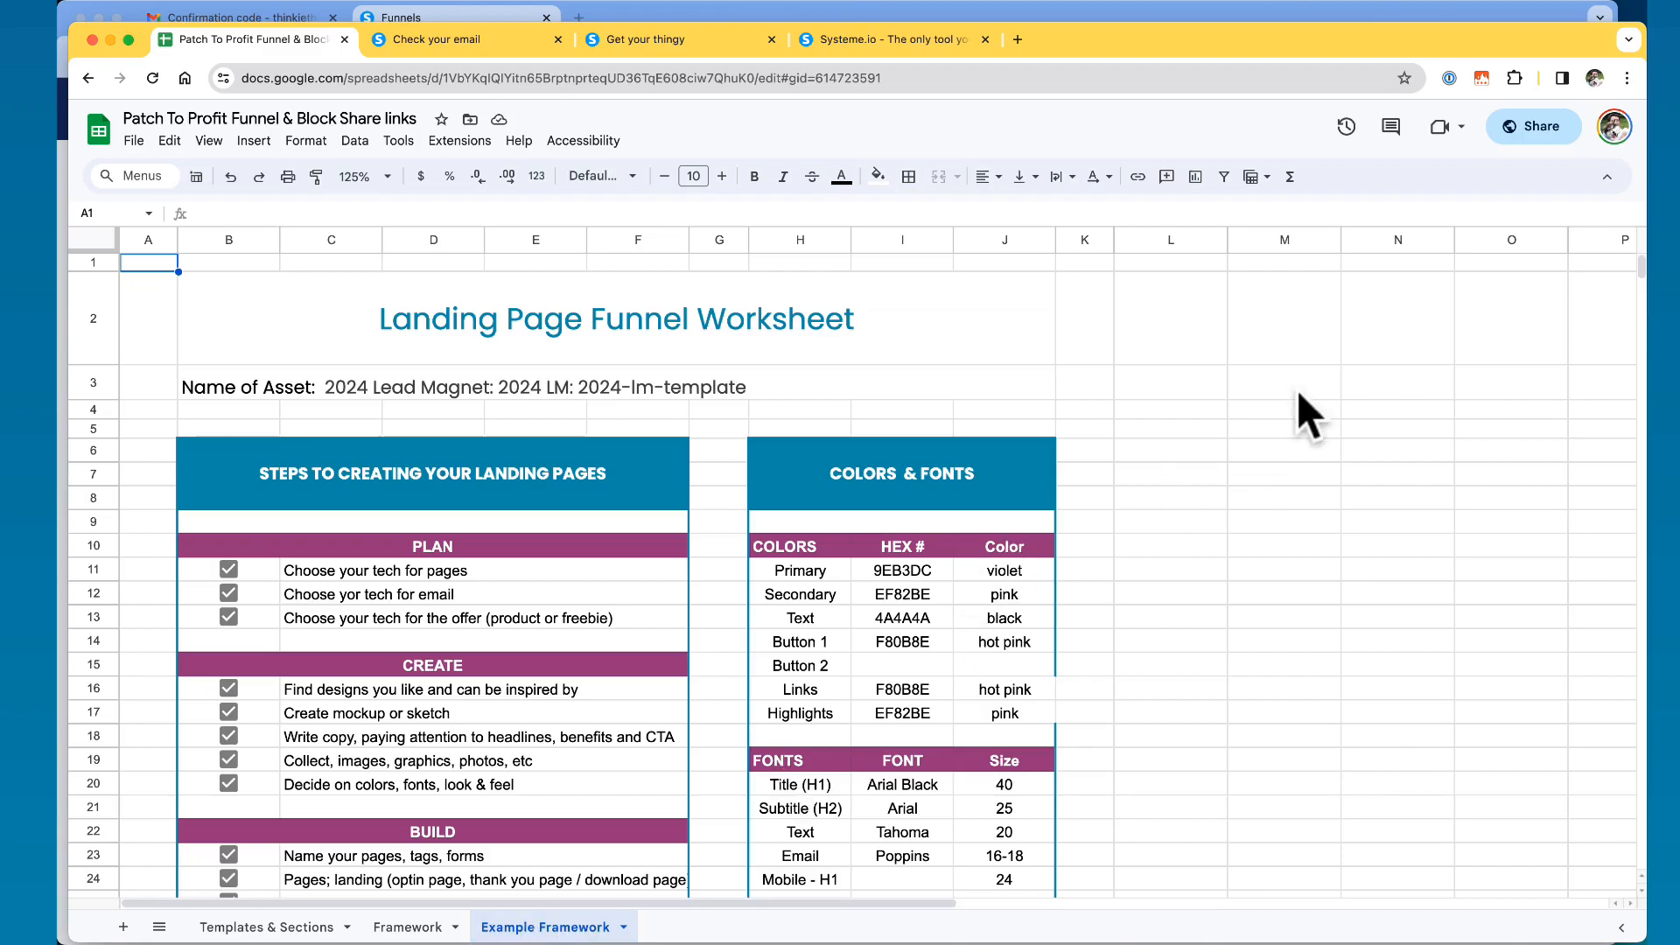
scroll(down, 3)
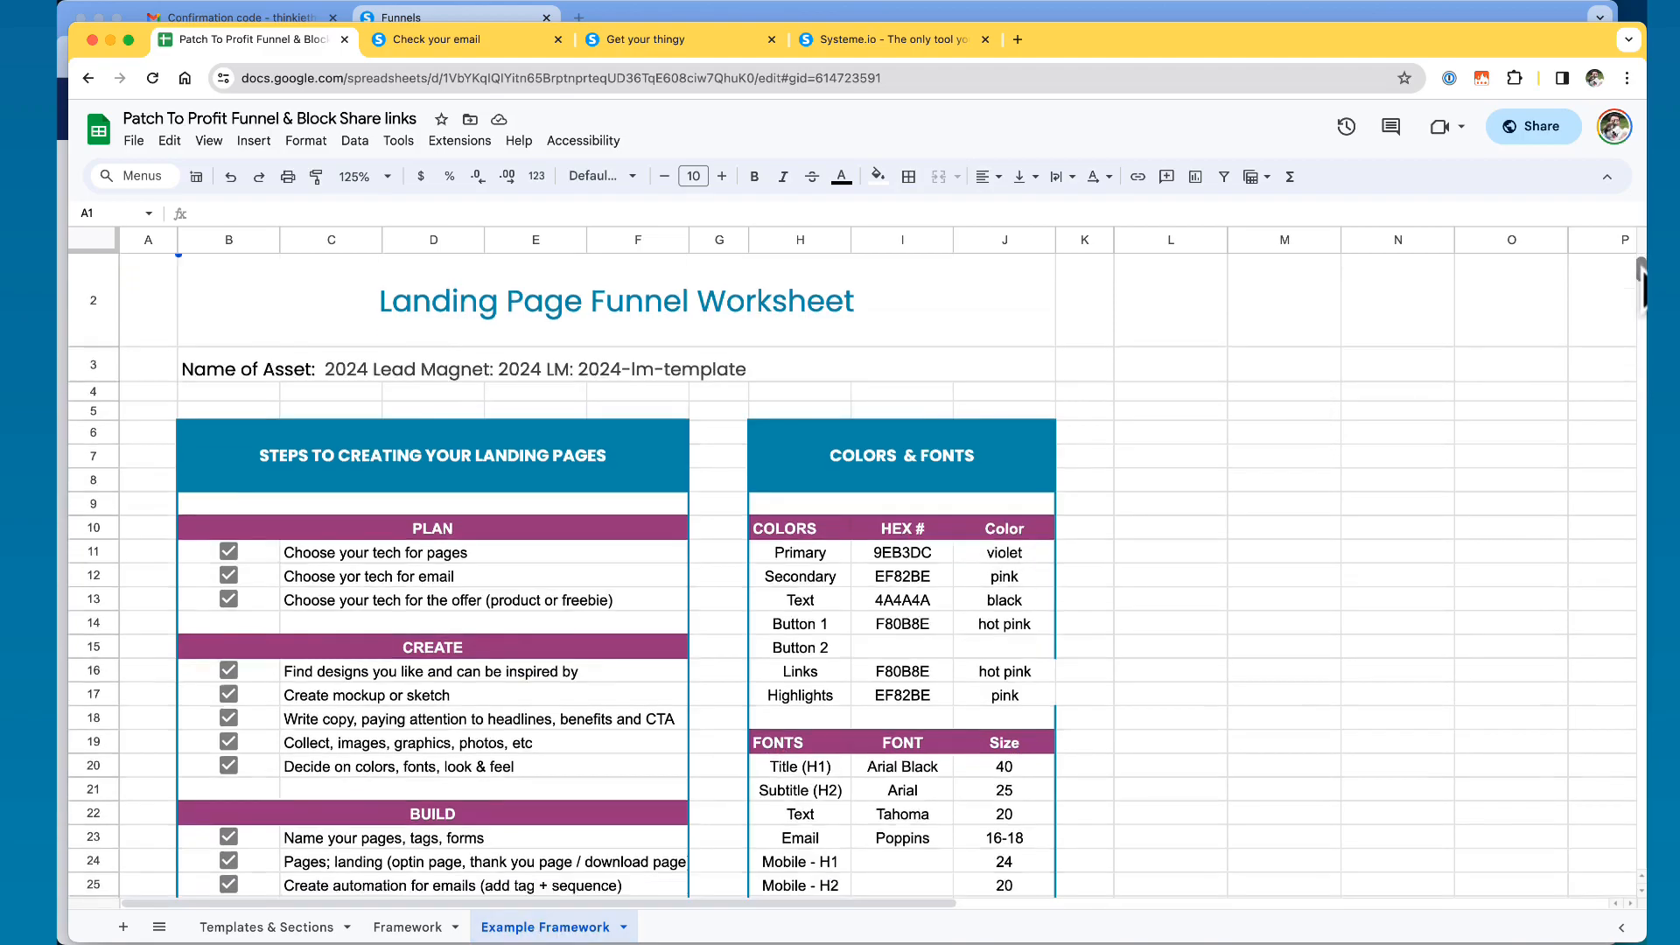
scroll(down, 3)
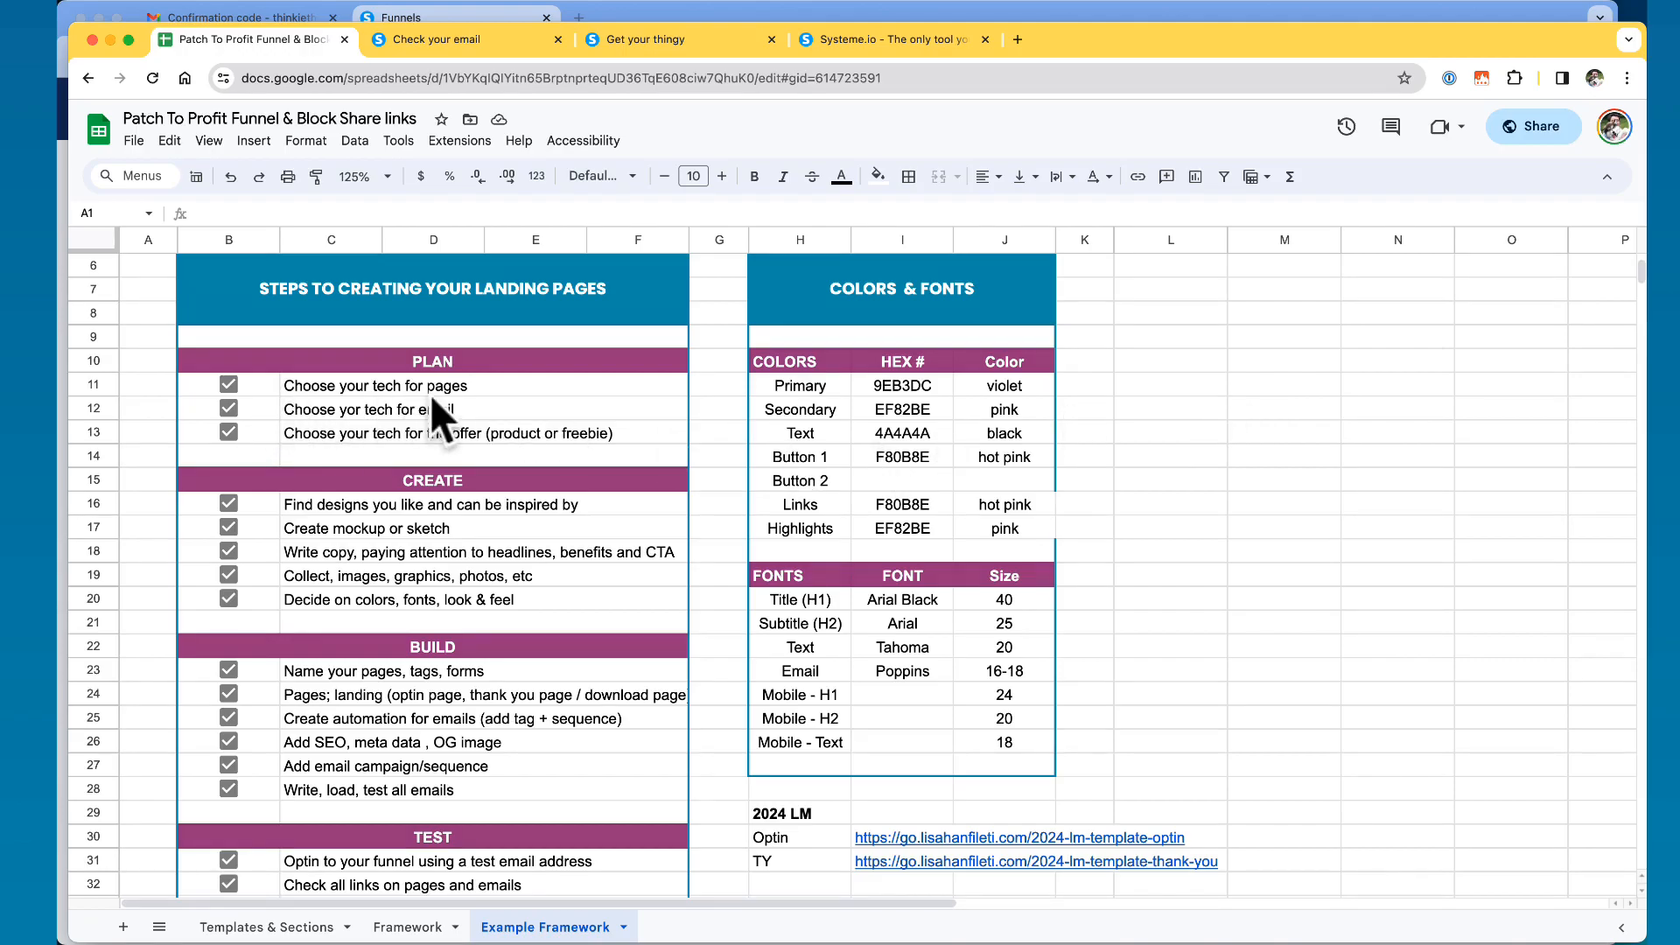
click(364, 409)
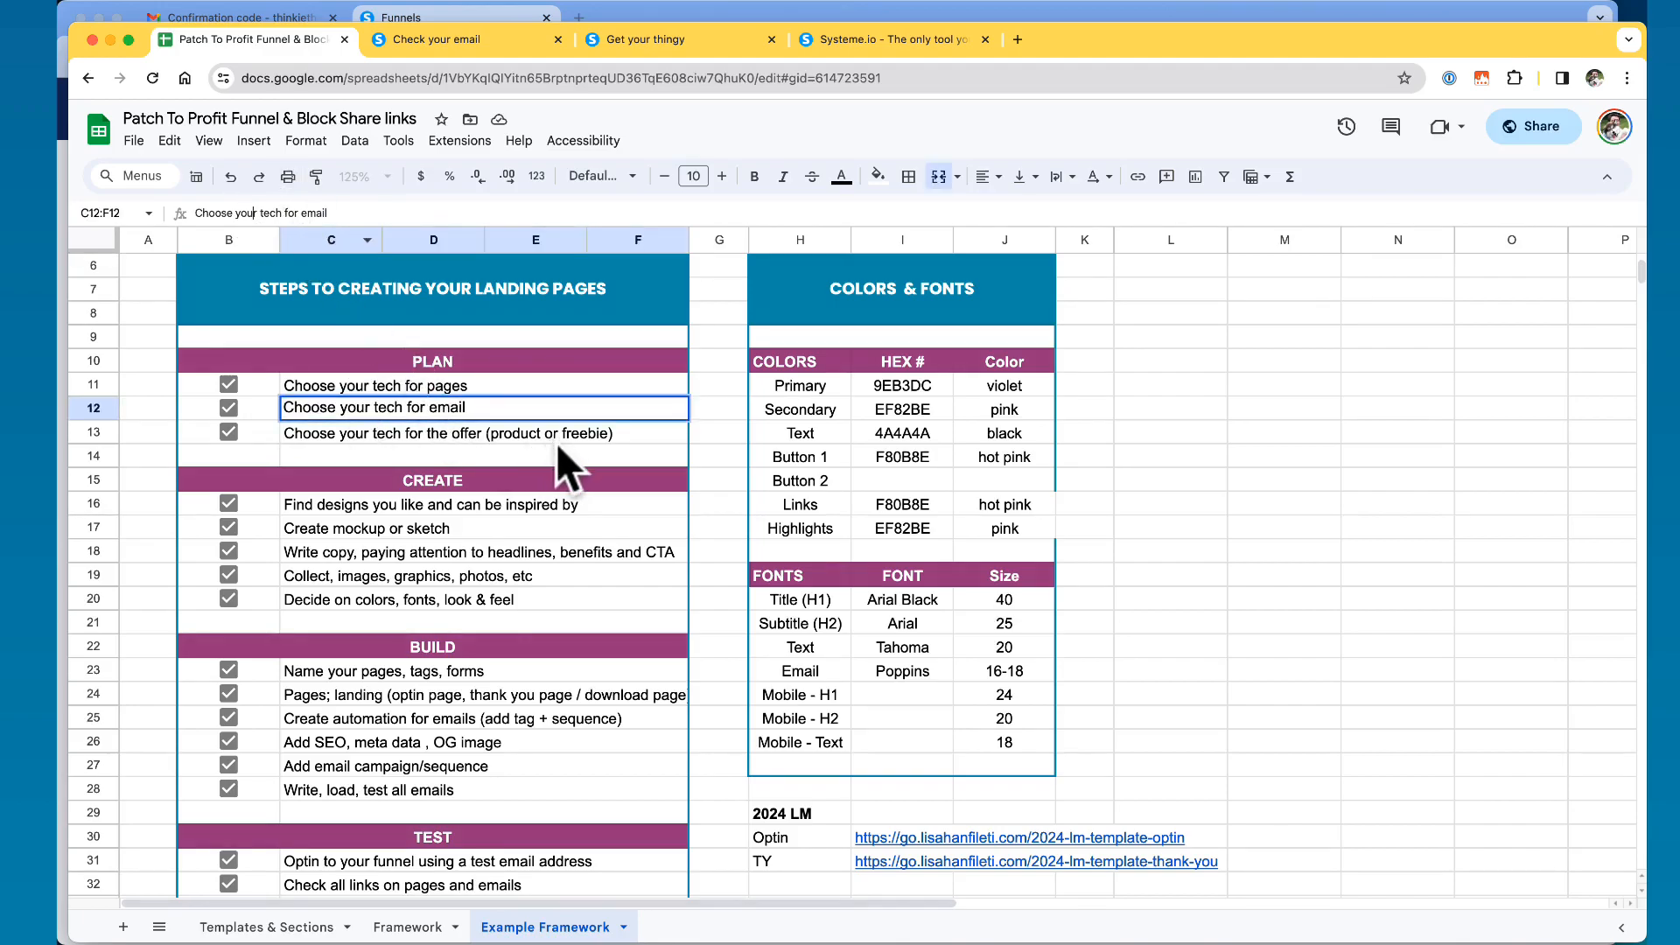
mouse_move(283, 746)
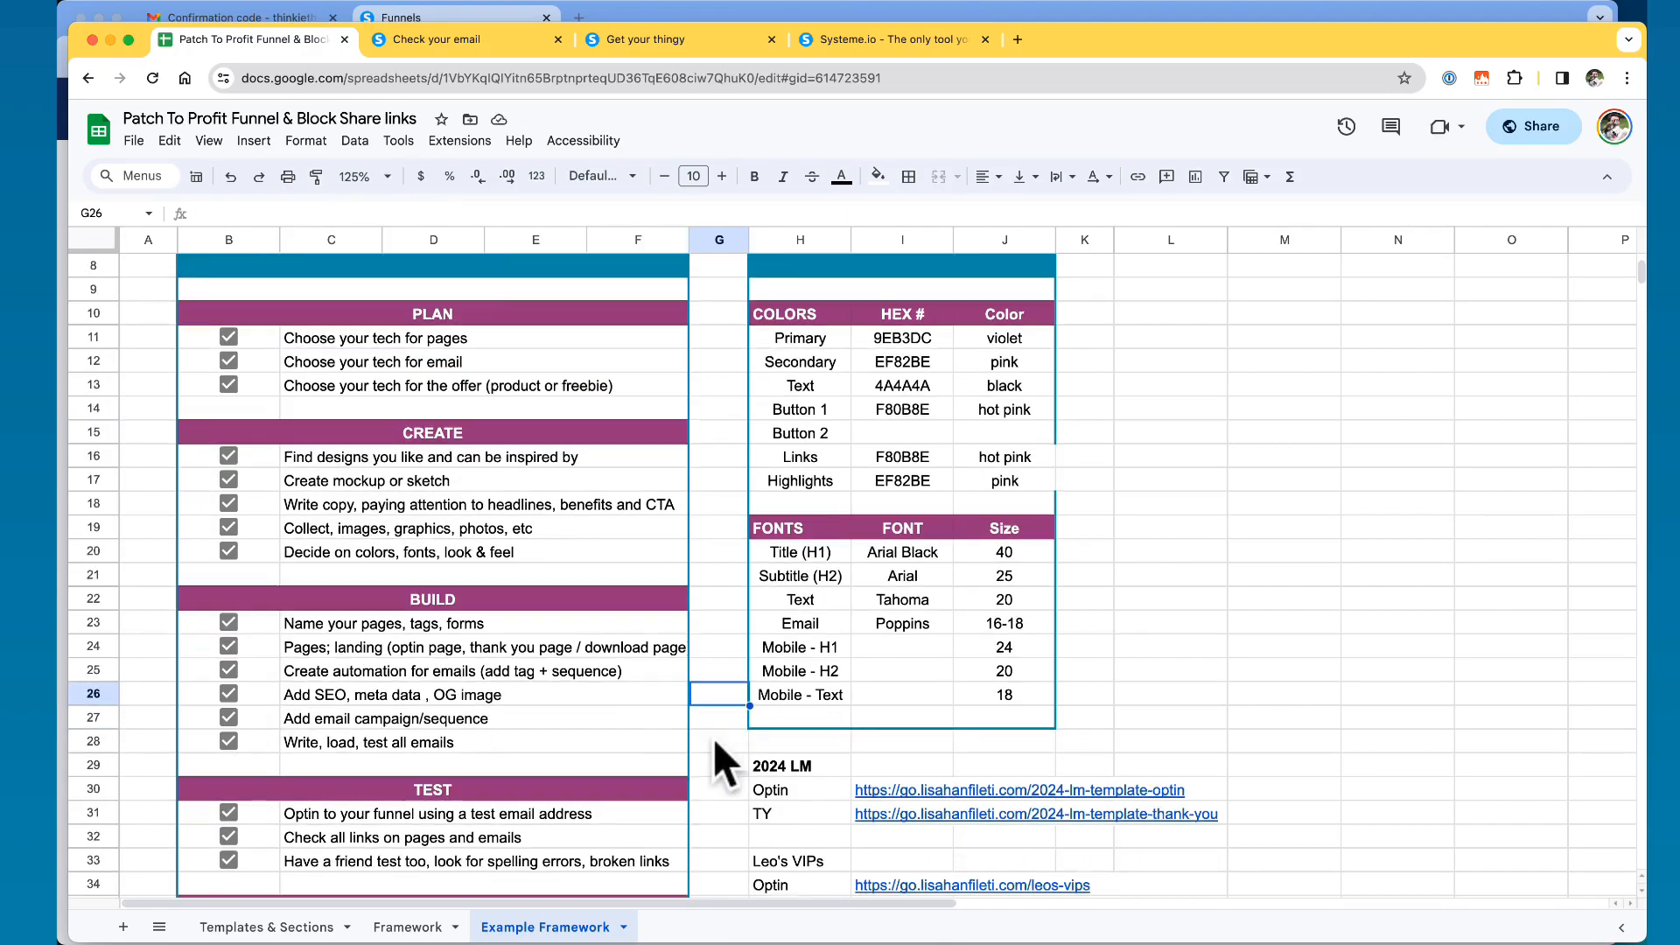
Step: Review the example's colours, fonts and funnel links further down the sheet
scroll(down, 3)
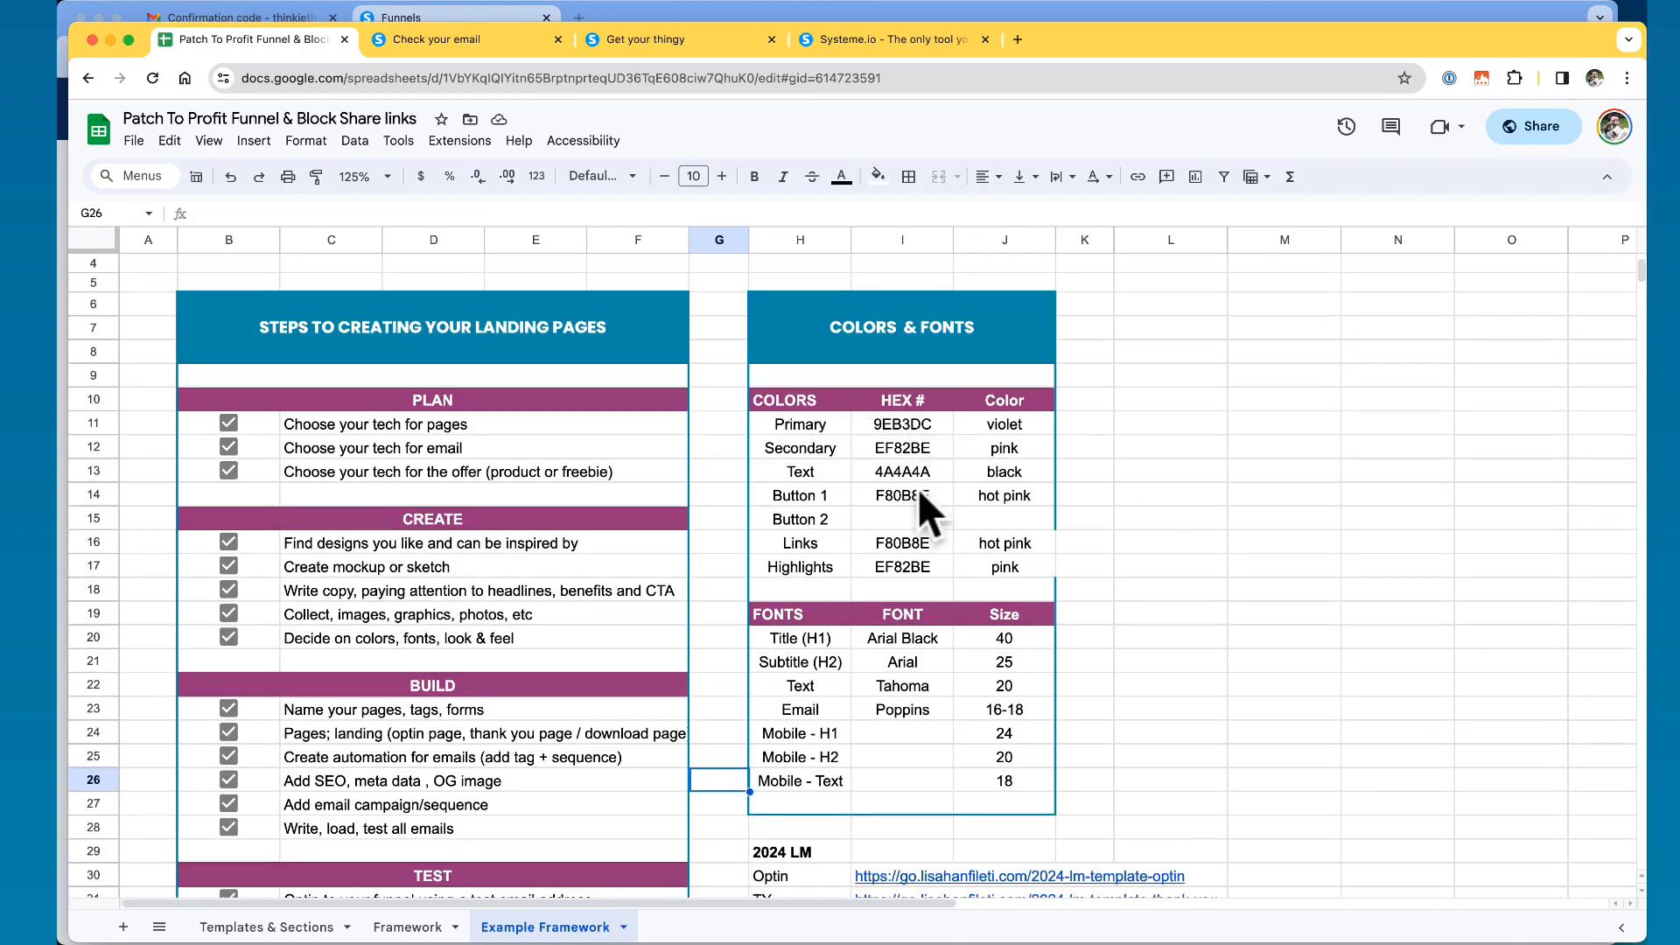
mouse_move(1019, 466)
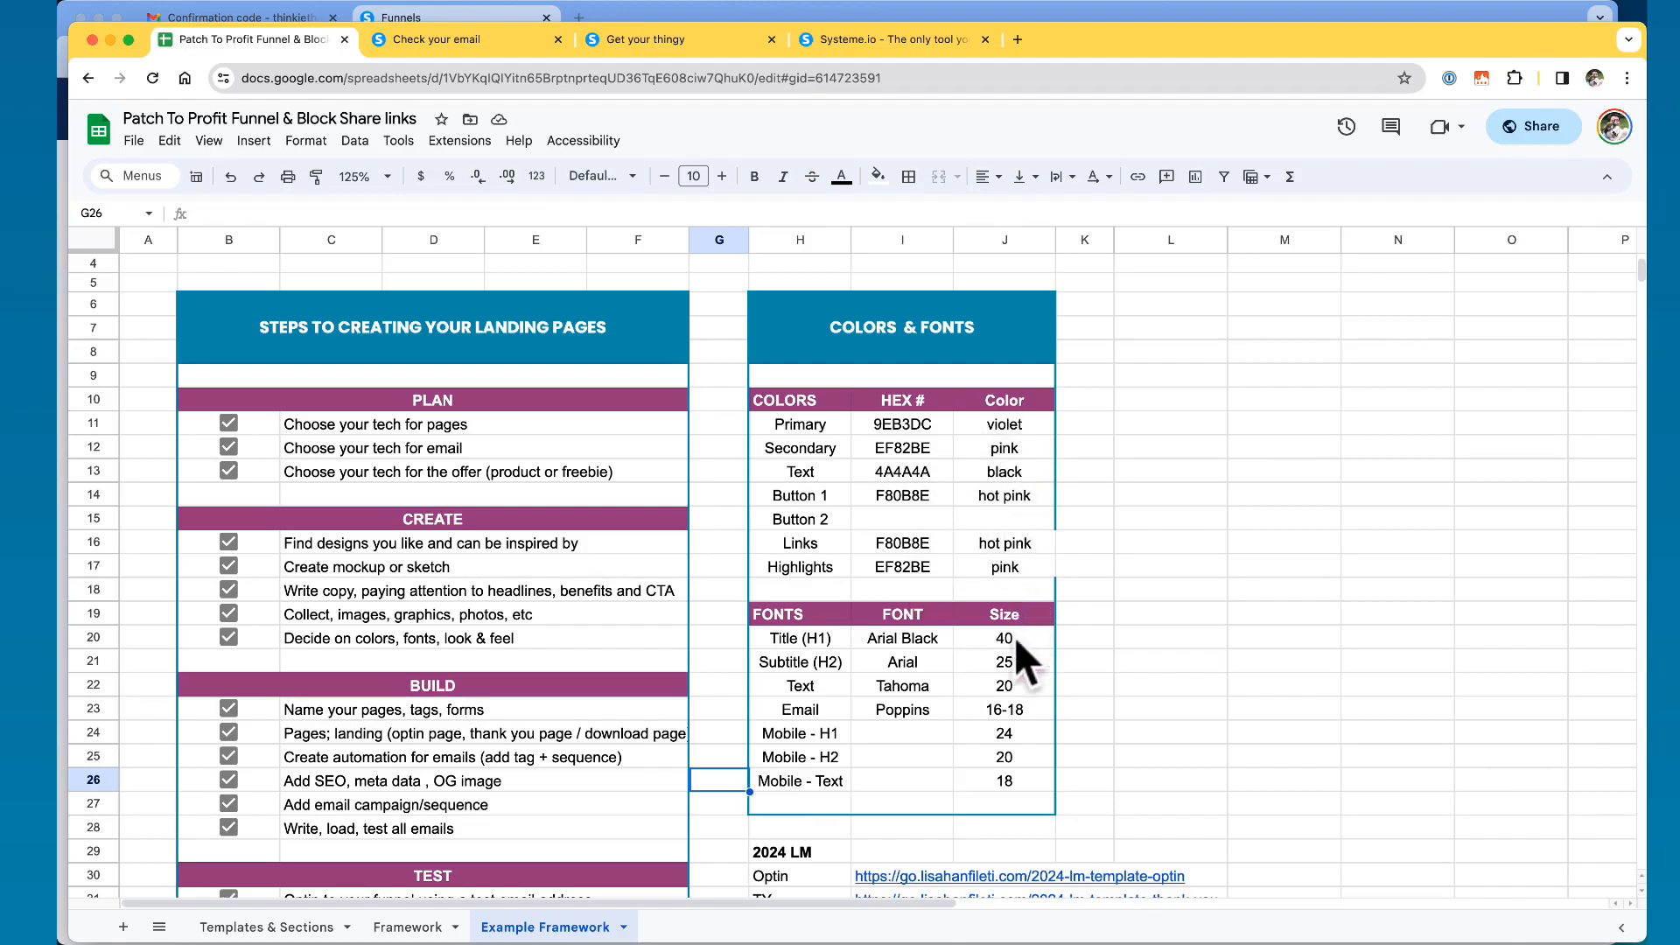
mouse_move(954, 691)
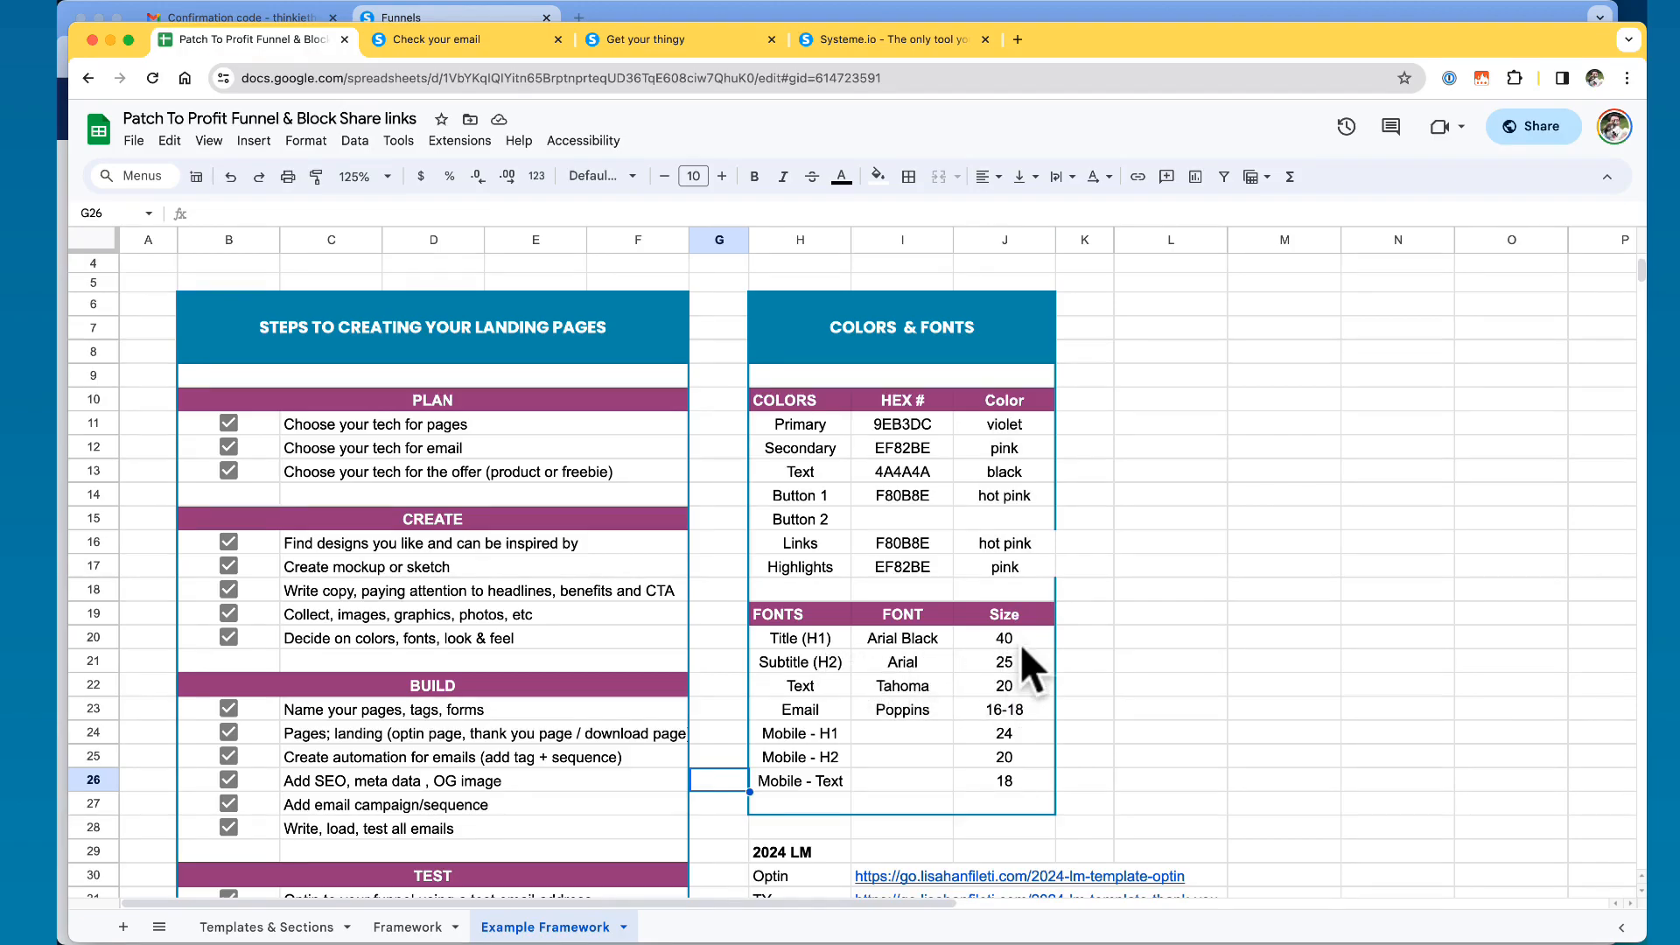
mouse_move(915, 824)
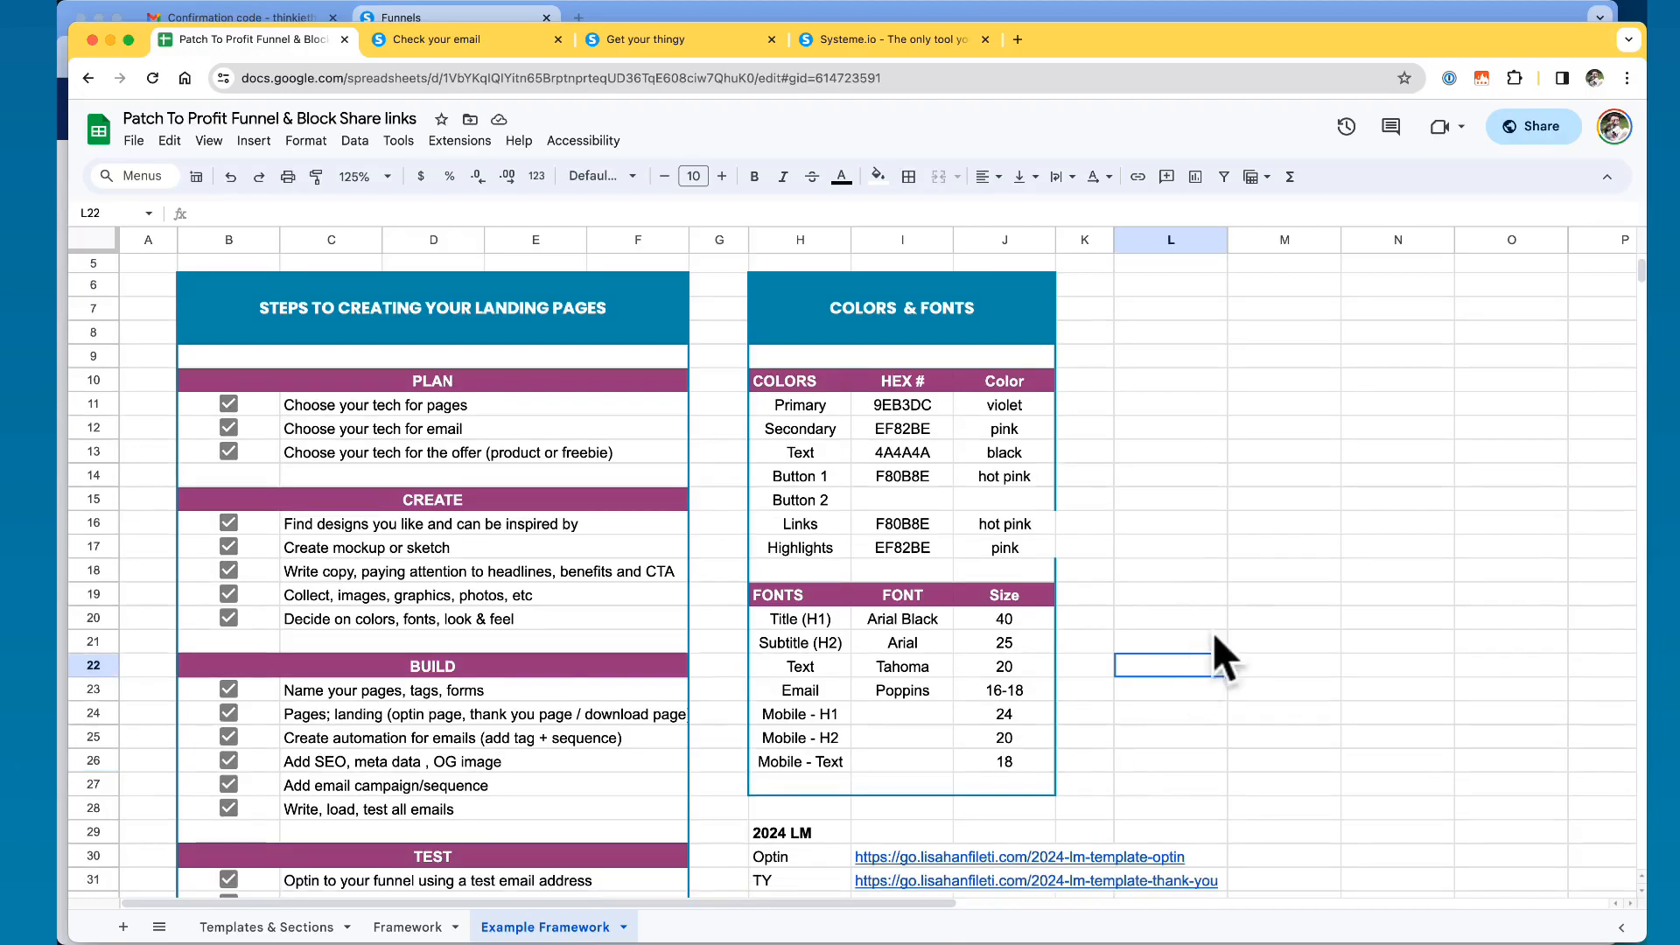
scroll(down, 3)
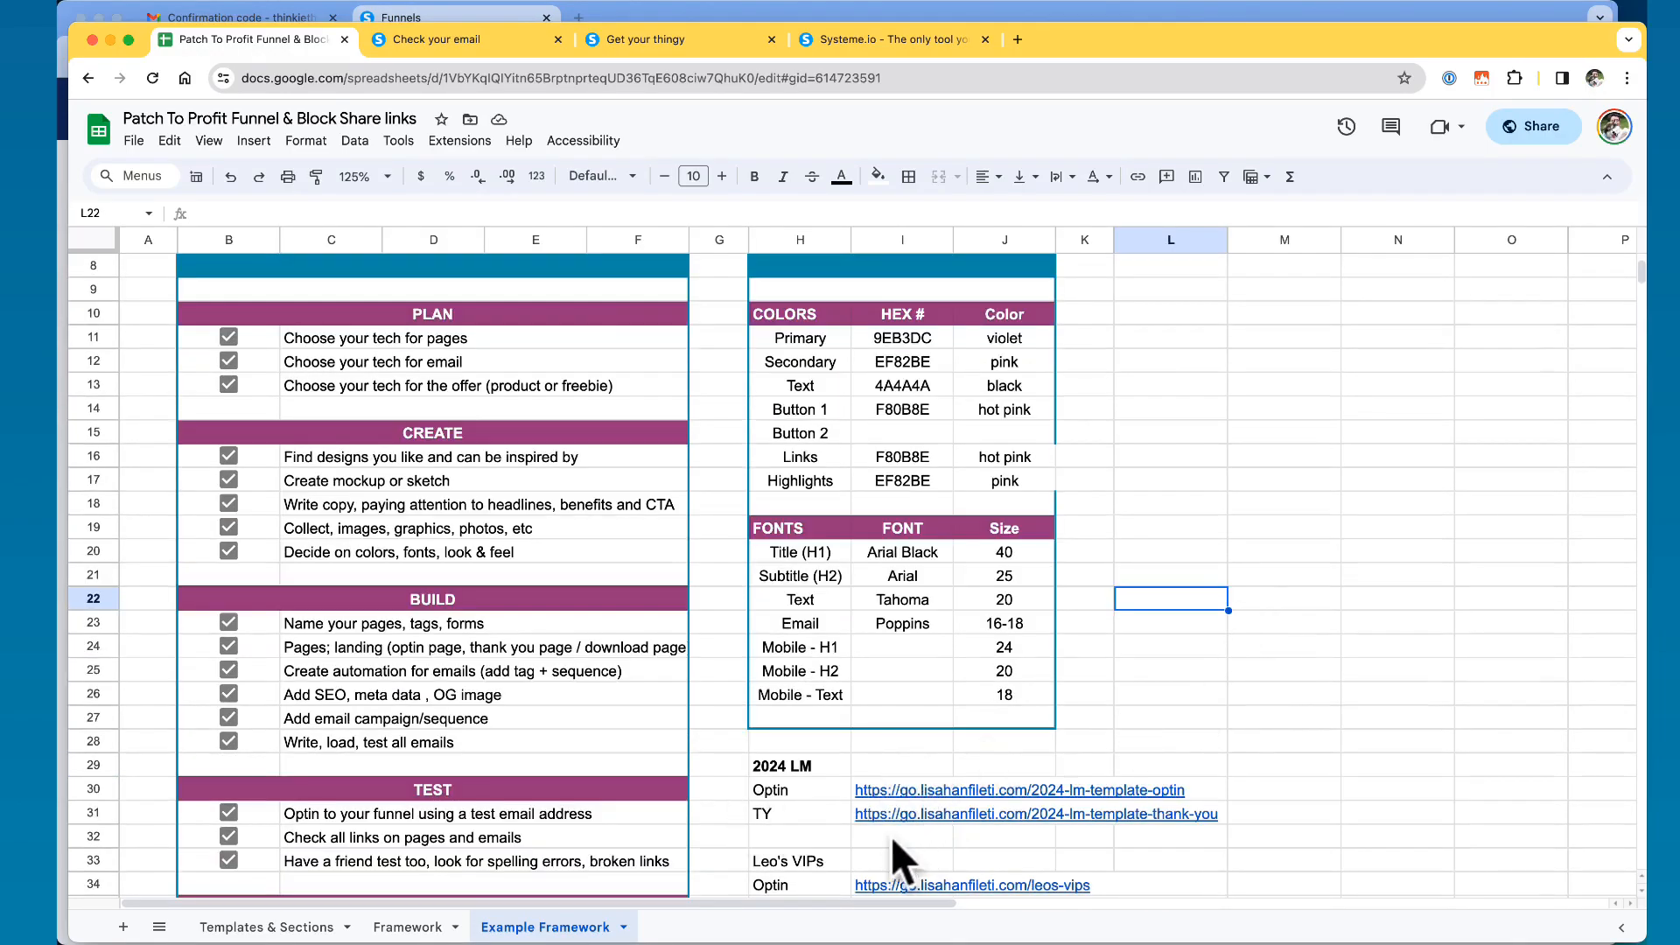
mouse_move(927, 798)
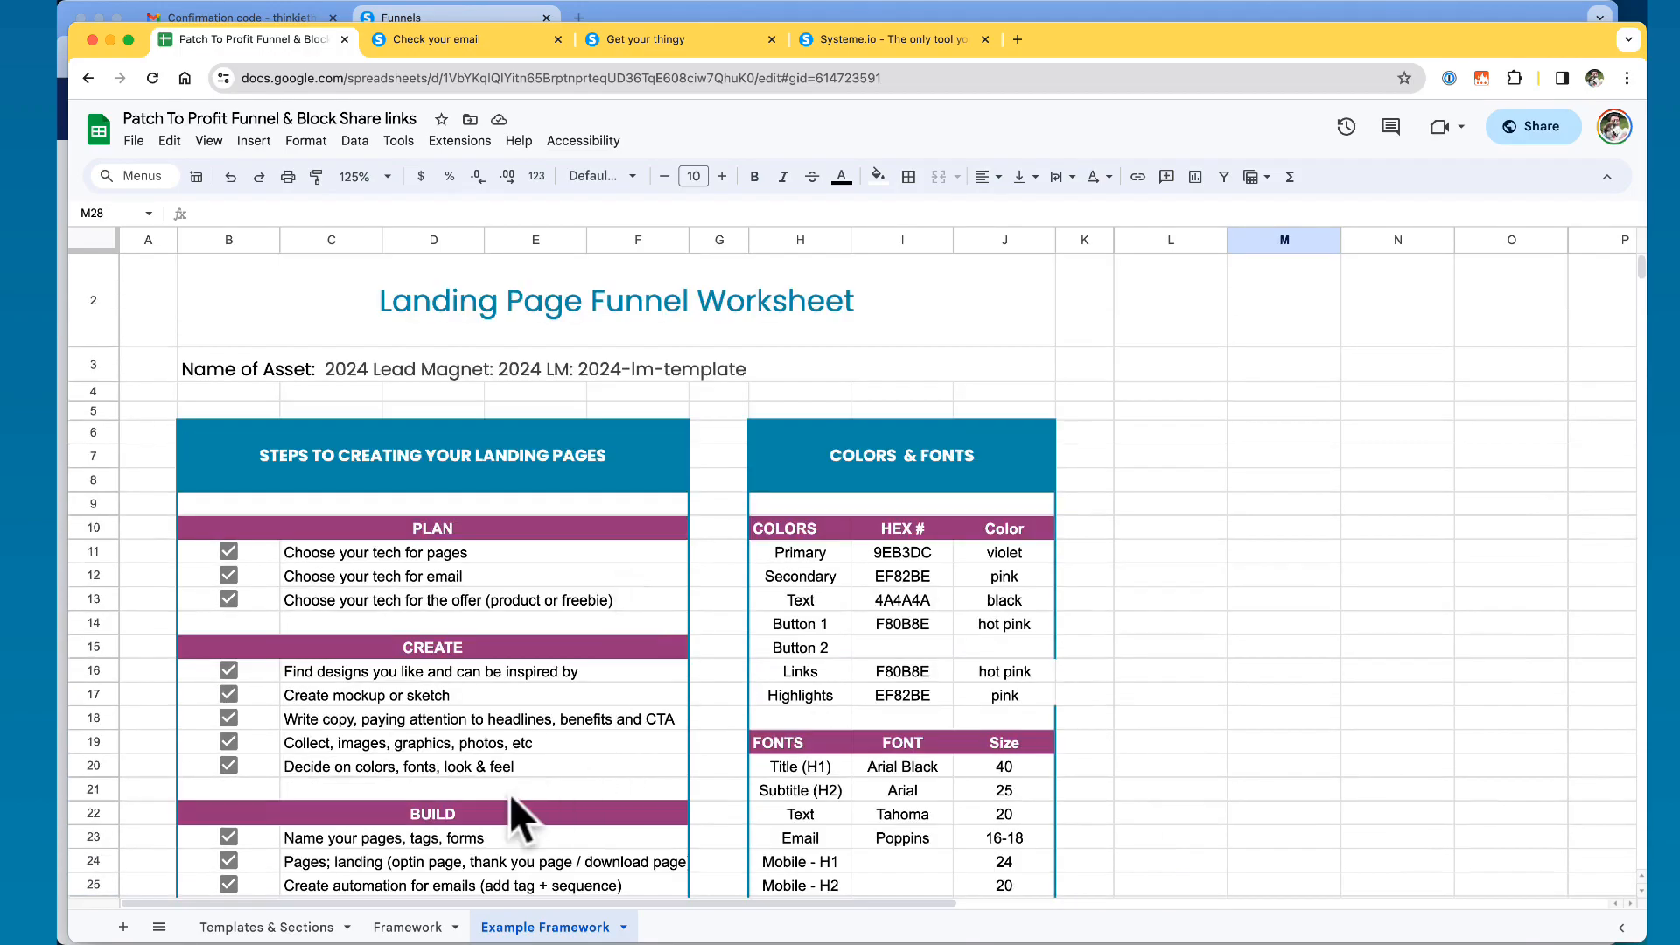
scroll(down, 3)
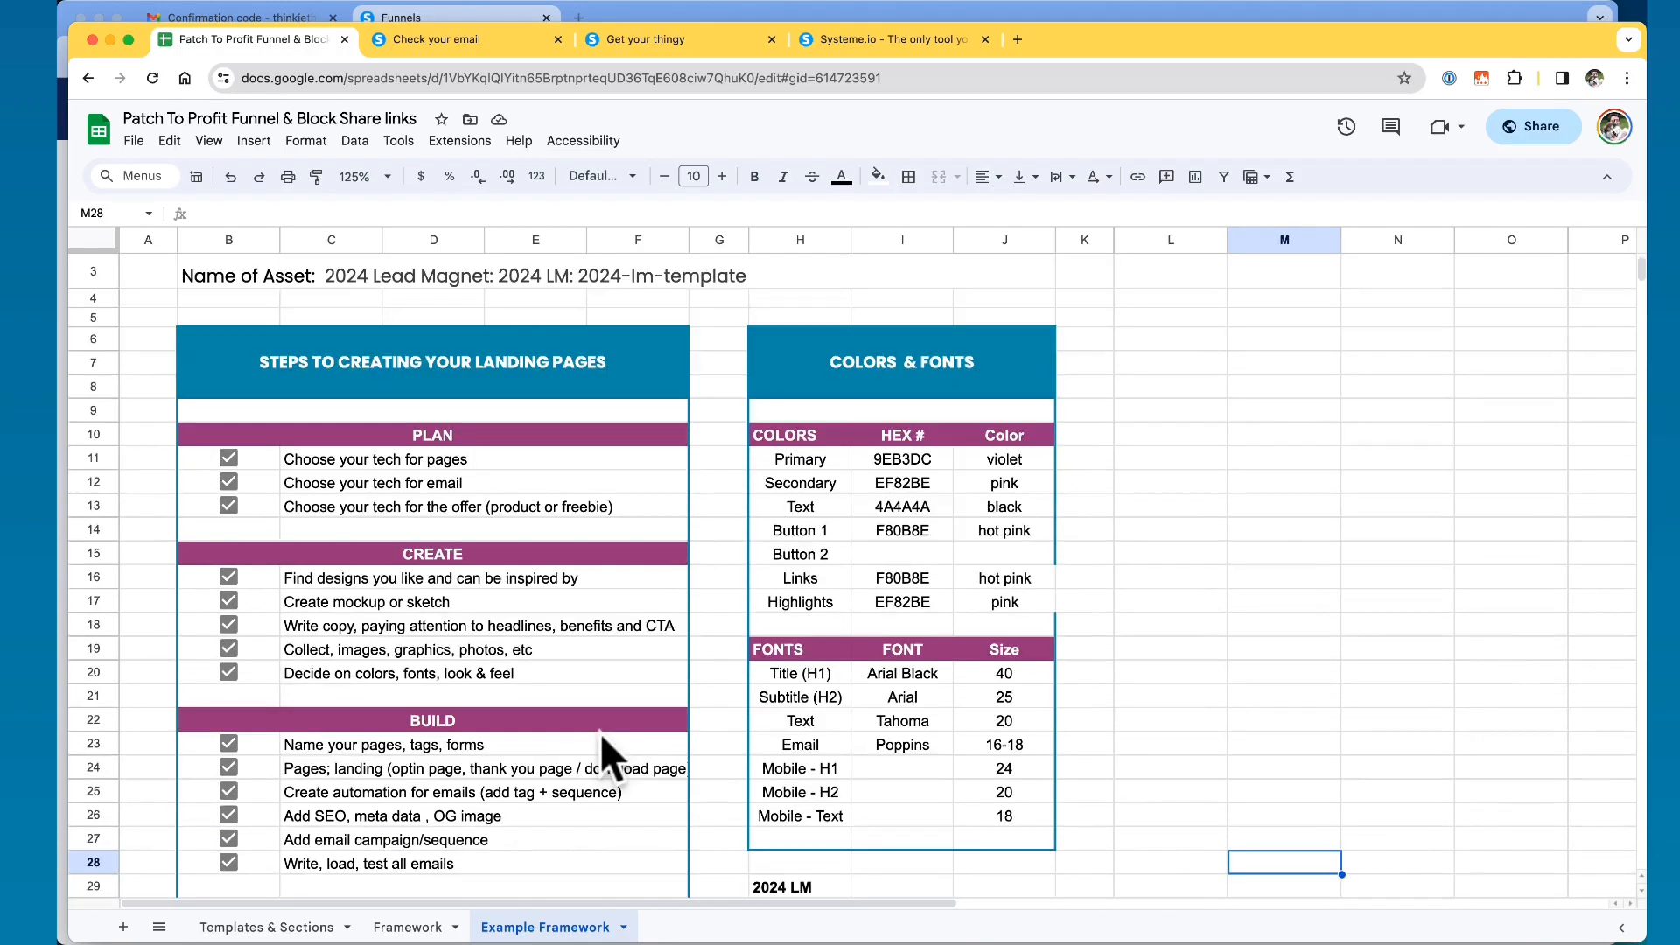
scroll(down, 3)
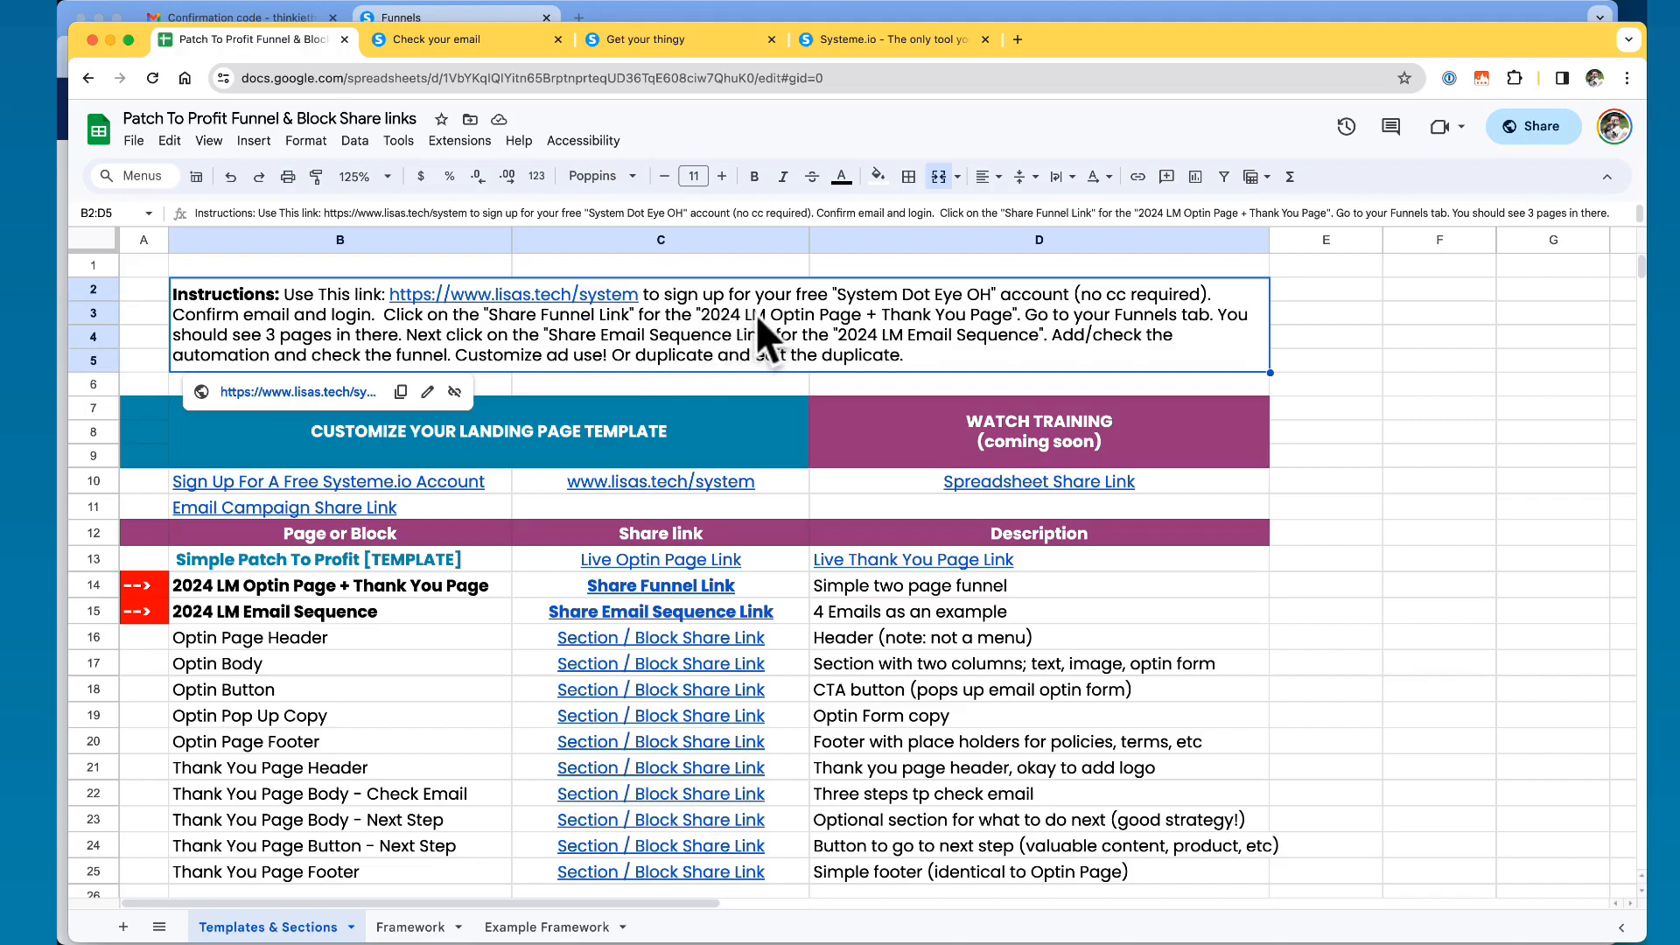
mouse_move(788, 338)
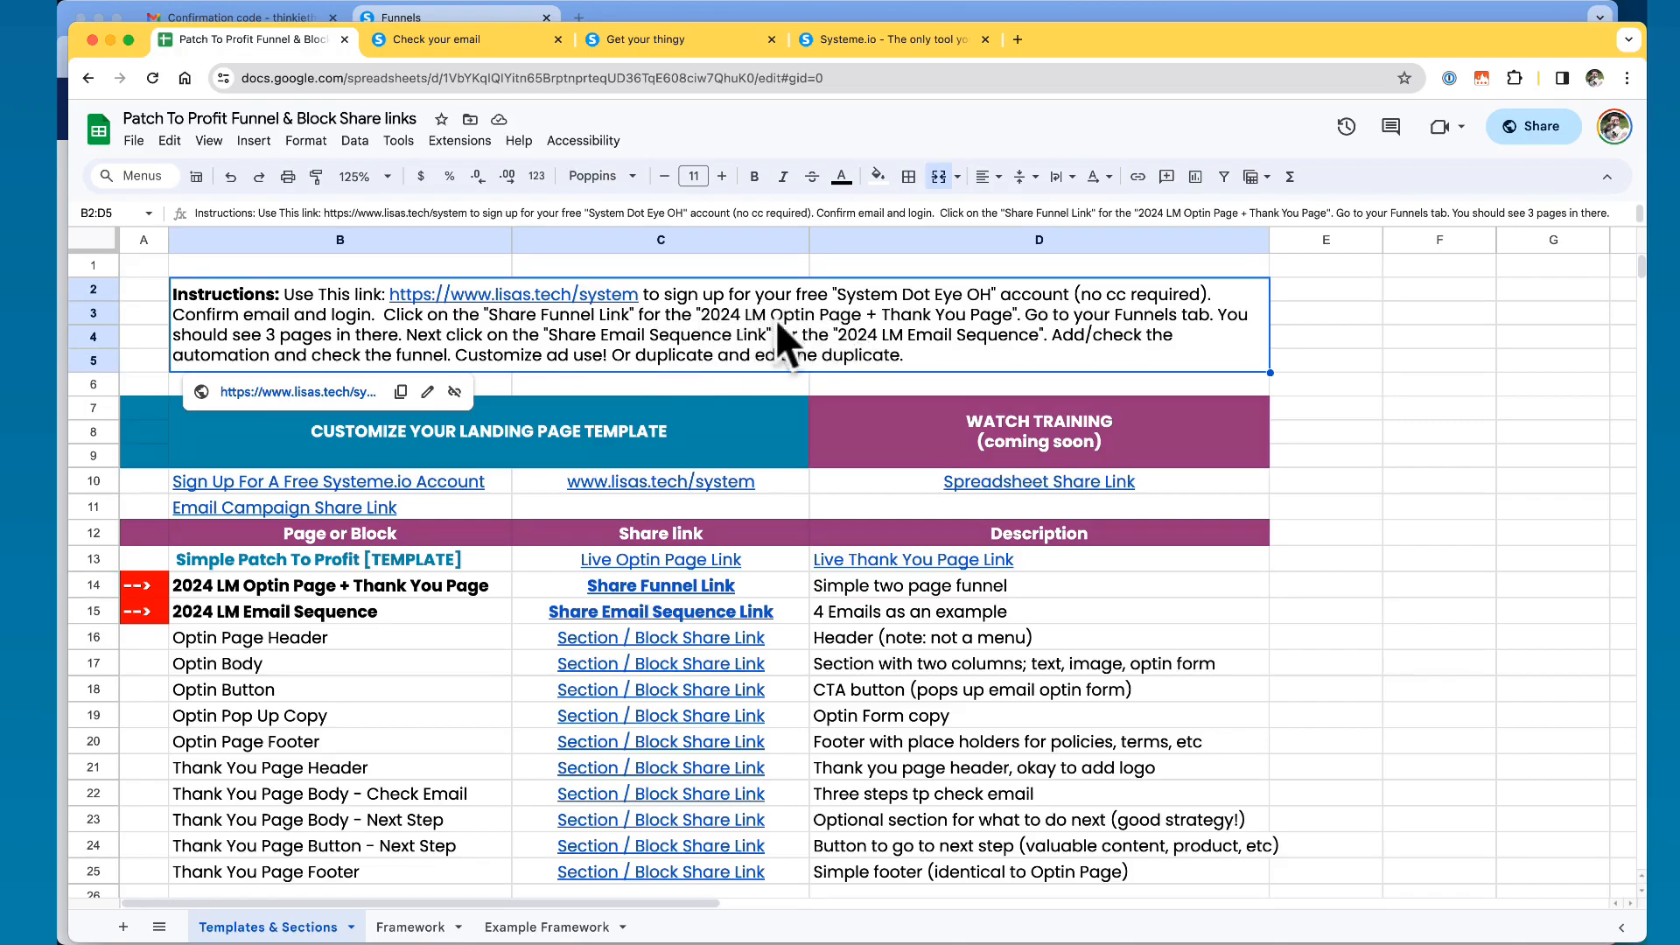
mouse_move(702, 343)
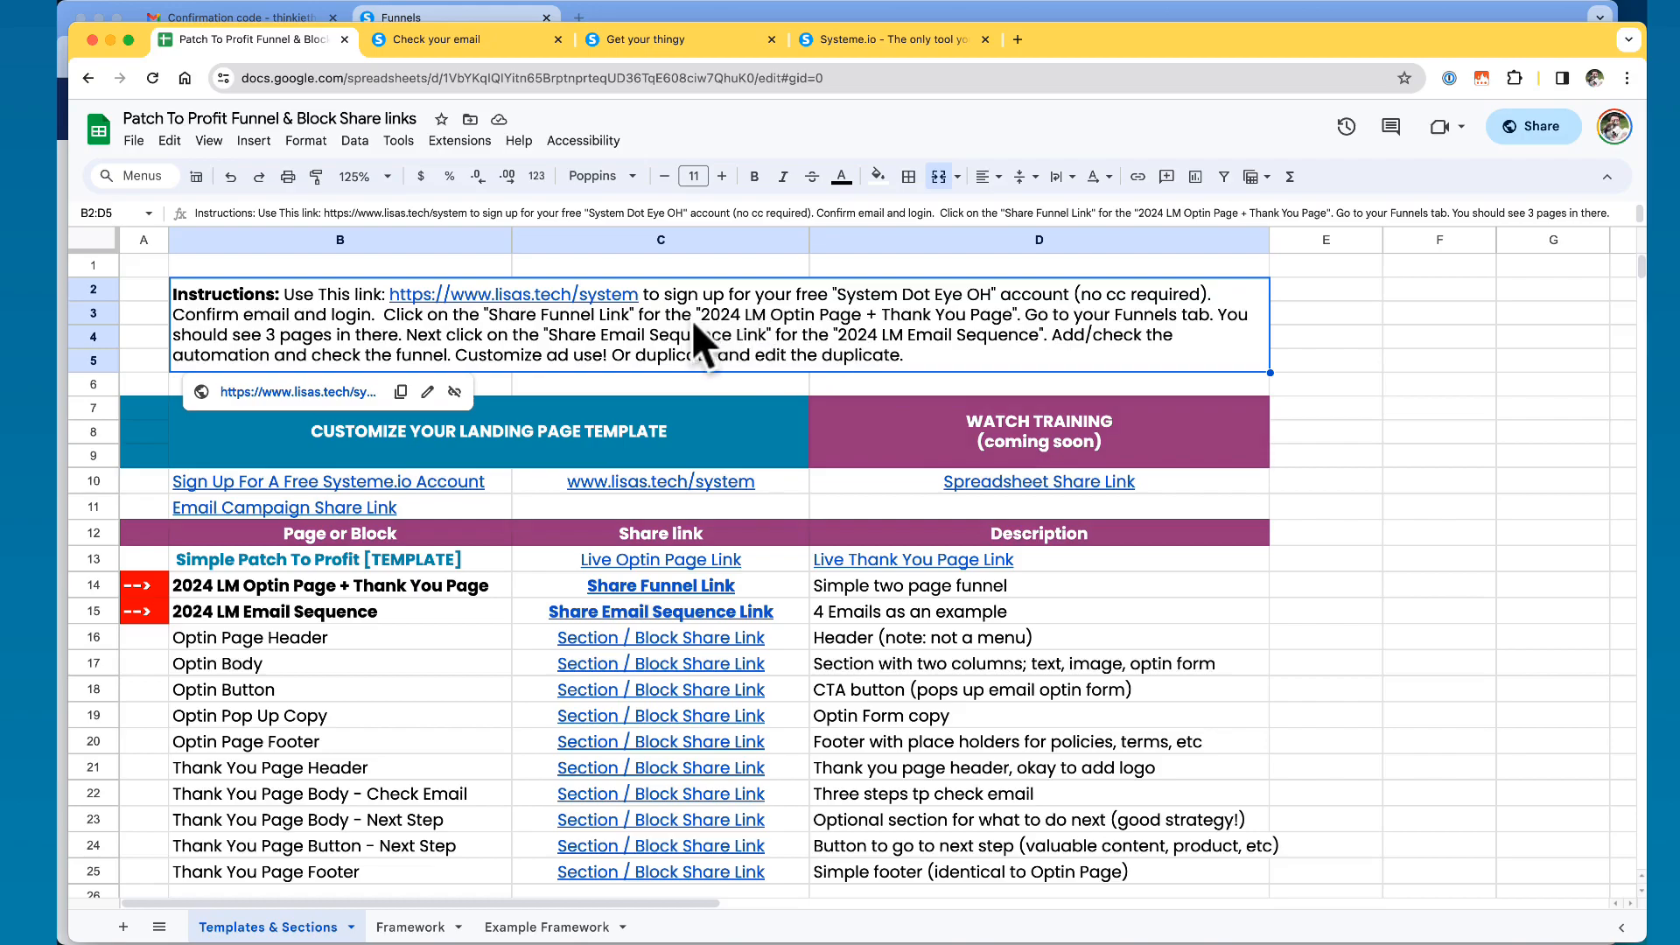
mouse_move(819, 338)
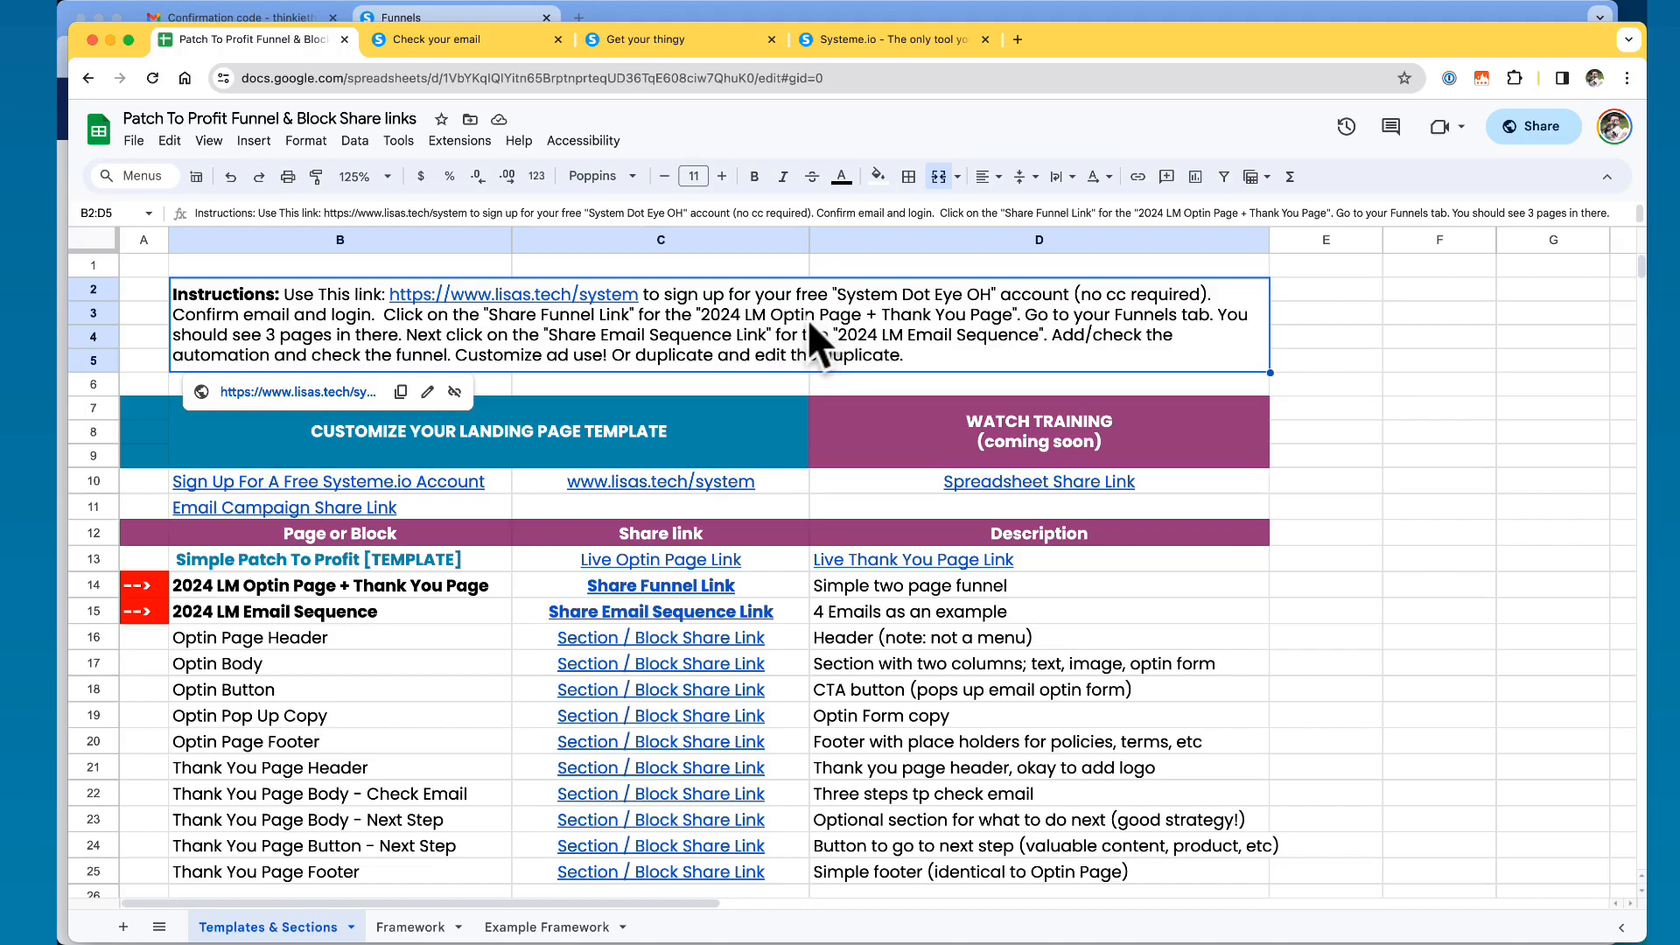
mouse_move(708, 349)
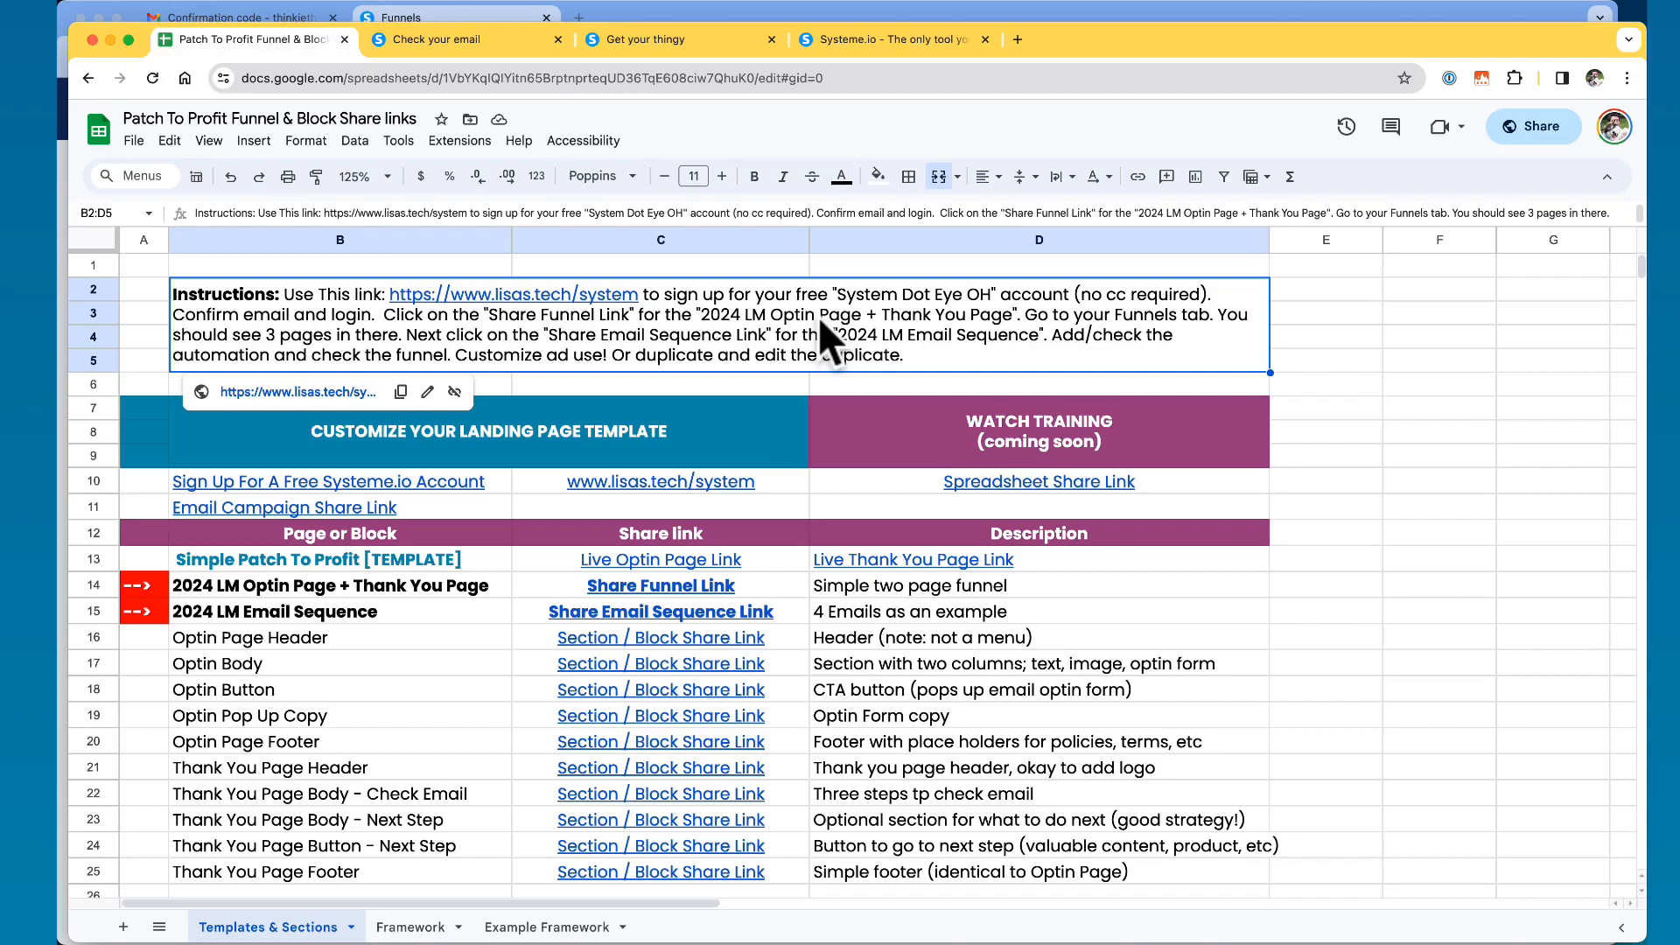
Step: Open the 2024 Lead Magnet Funnel from the Systeme.io funnels list
click(457, 17)
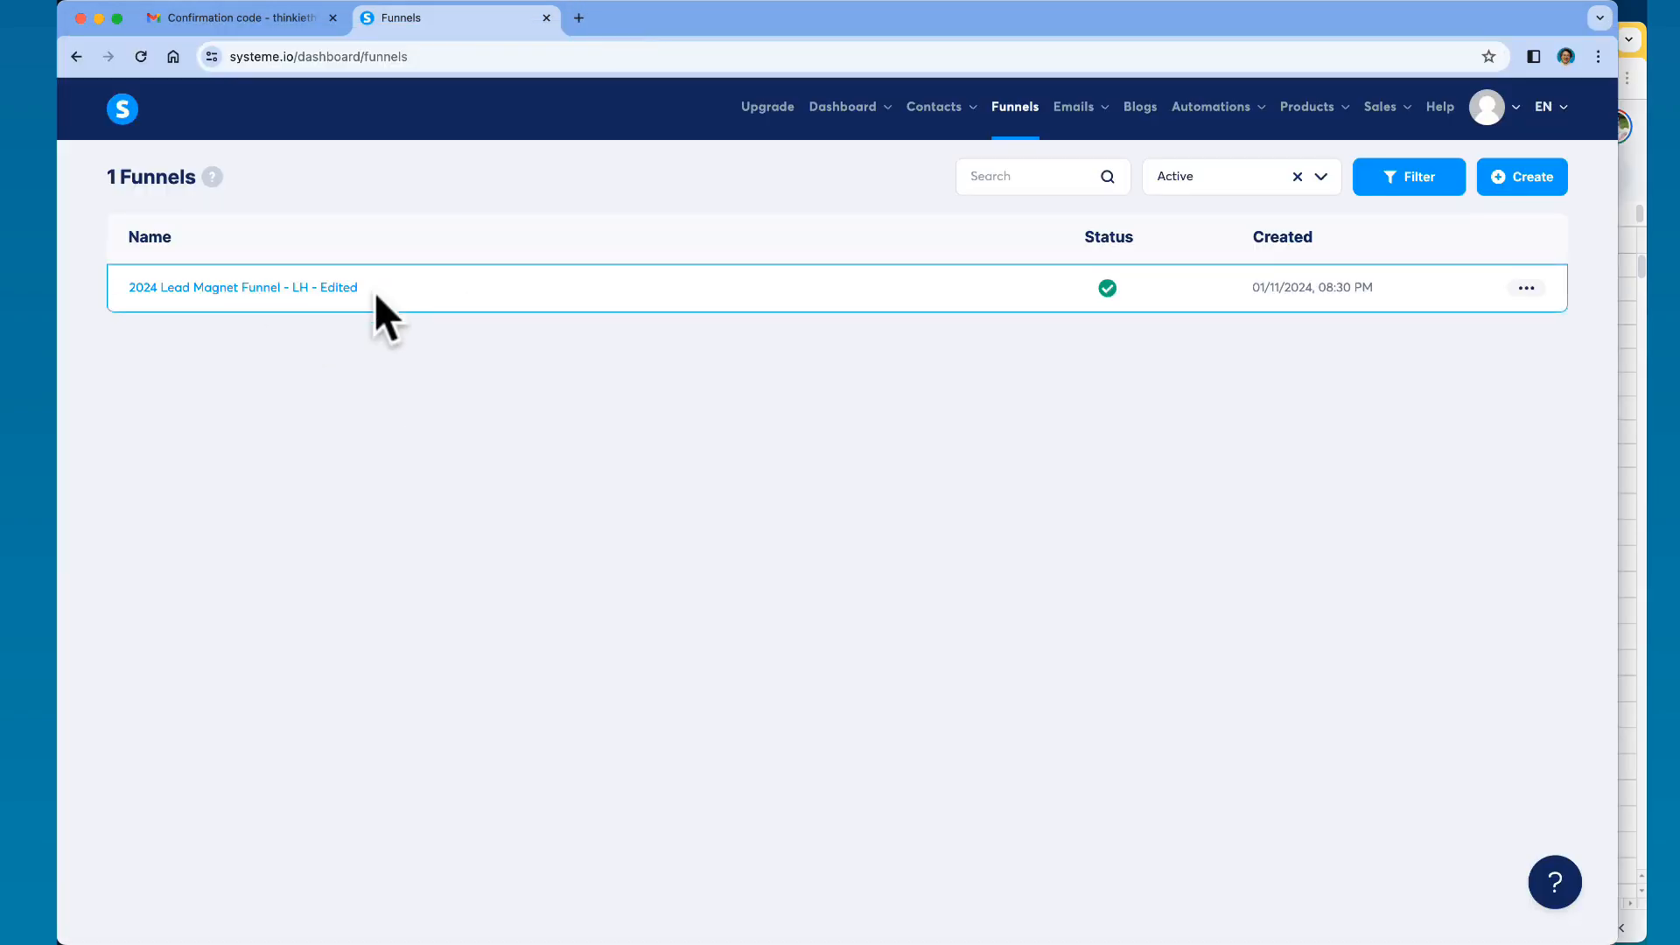
click(242, 287)
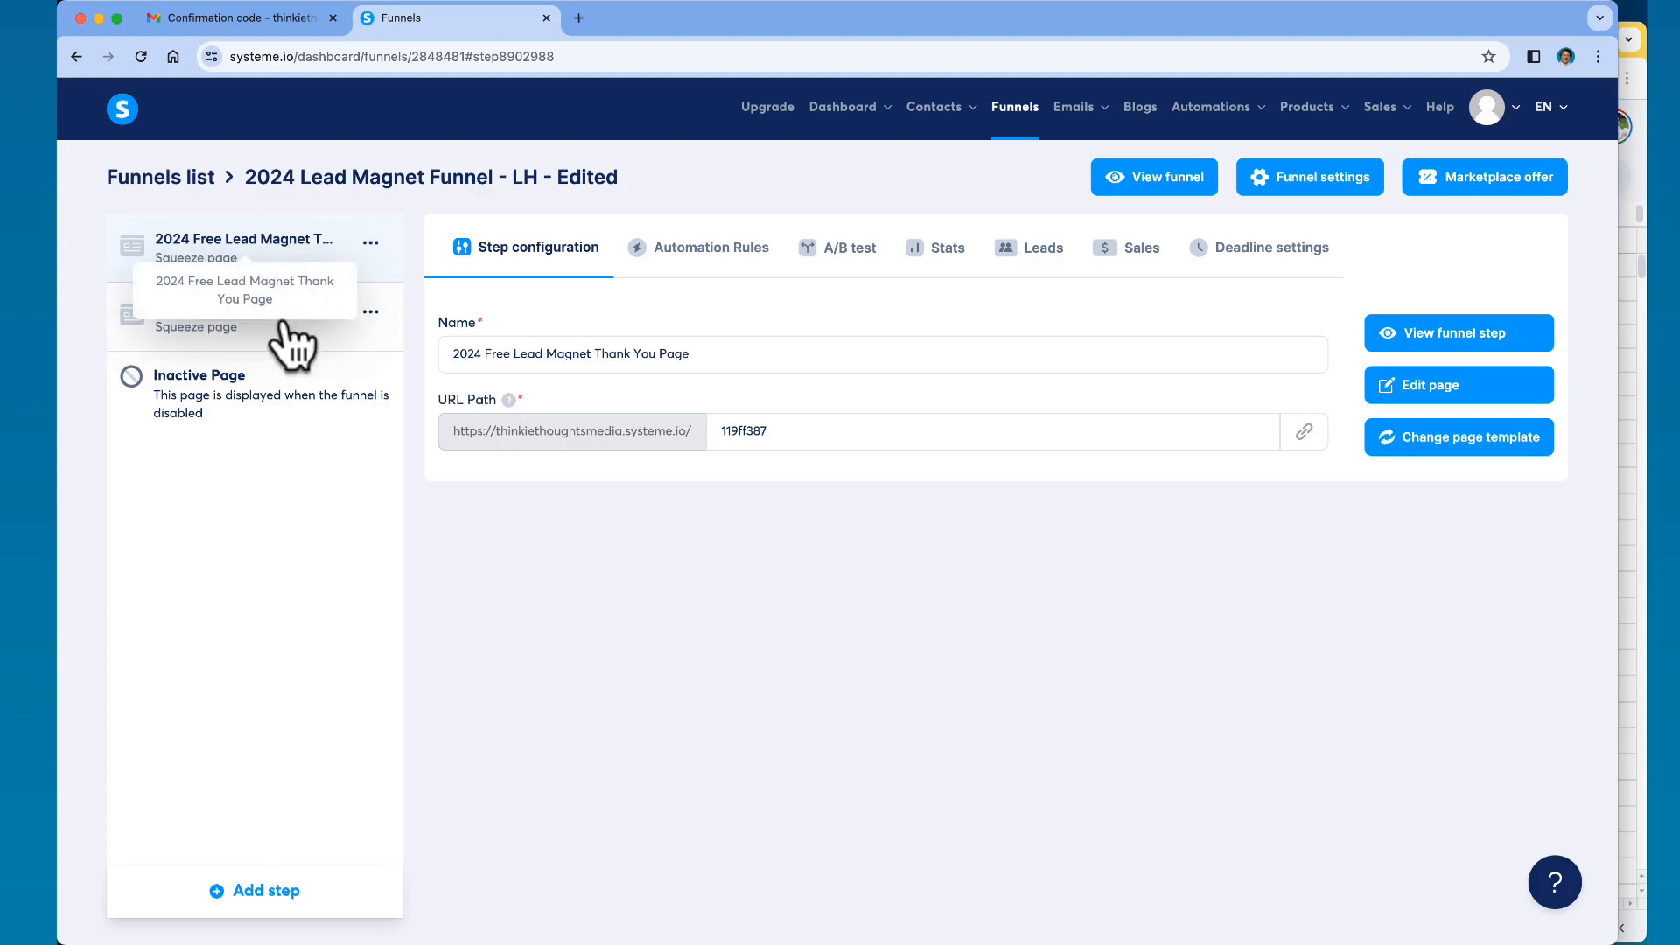
Step: Select the funnel steps and open the thank-you page's live preview in a new tab
click(245, 317)
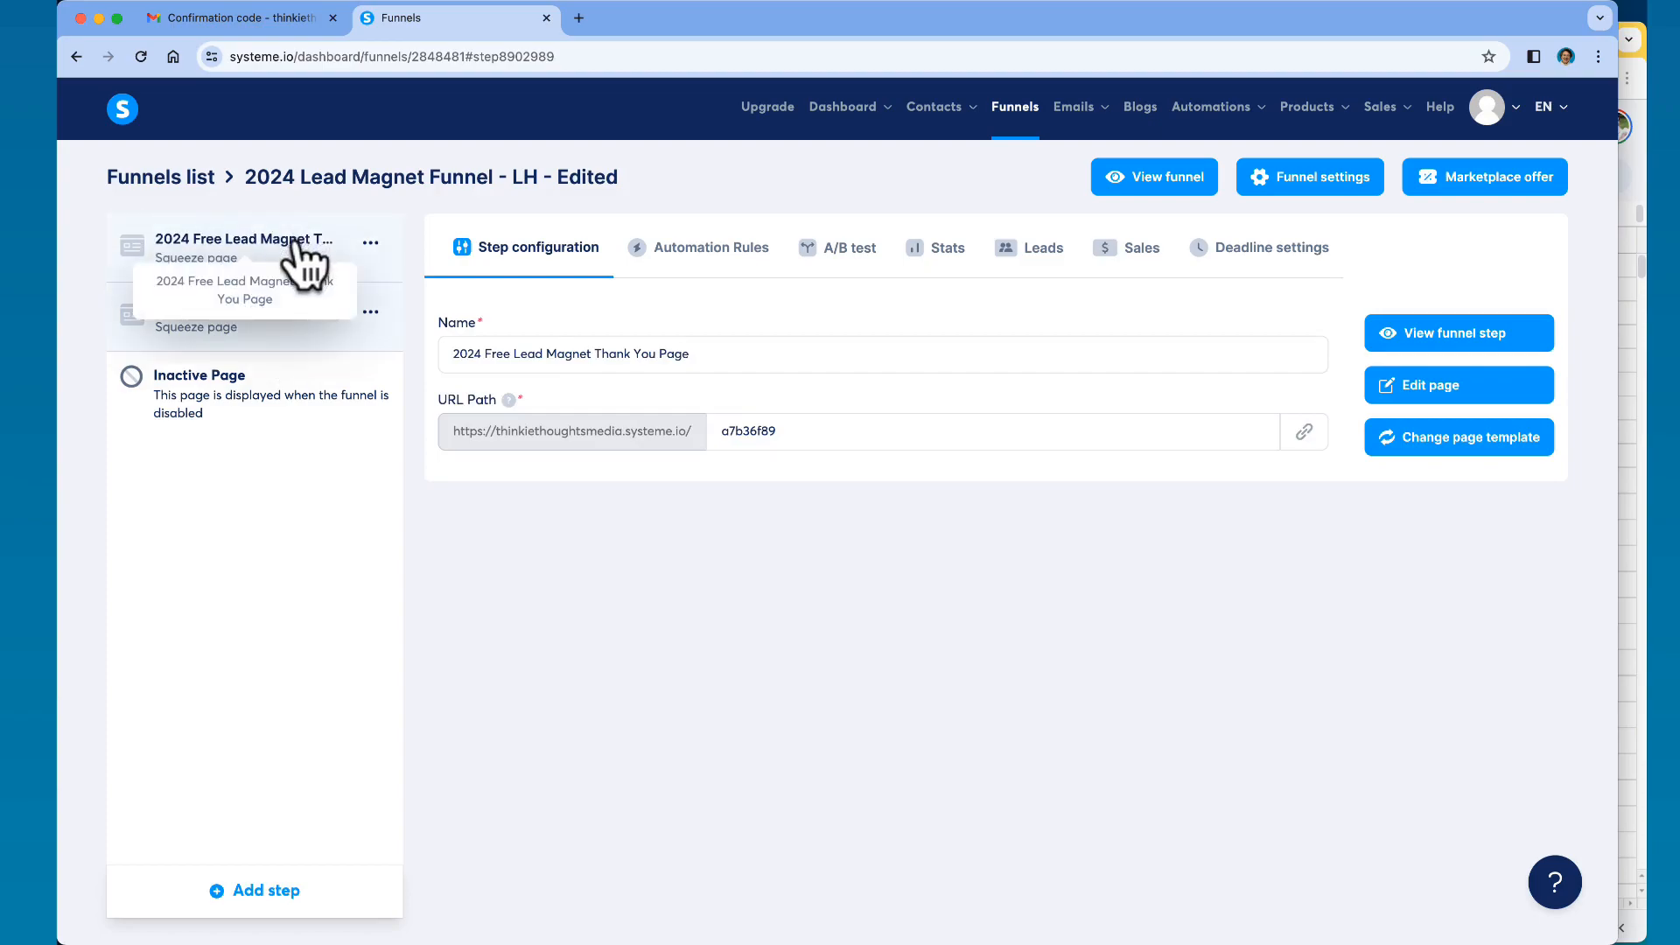
click(244, 317)
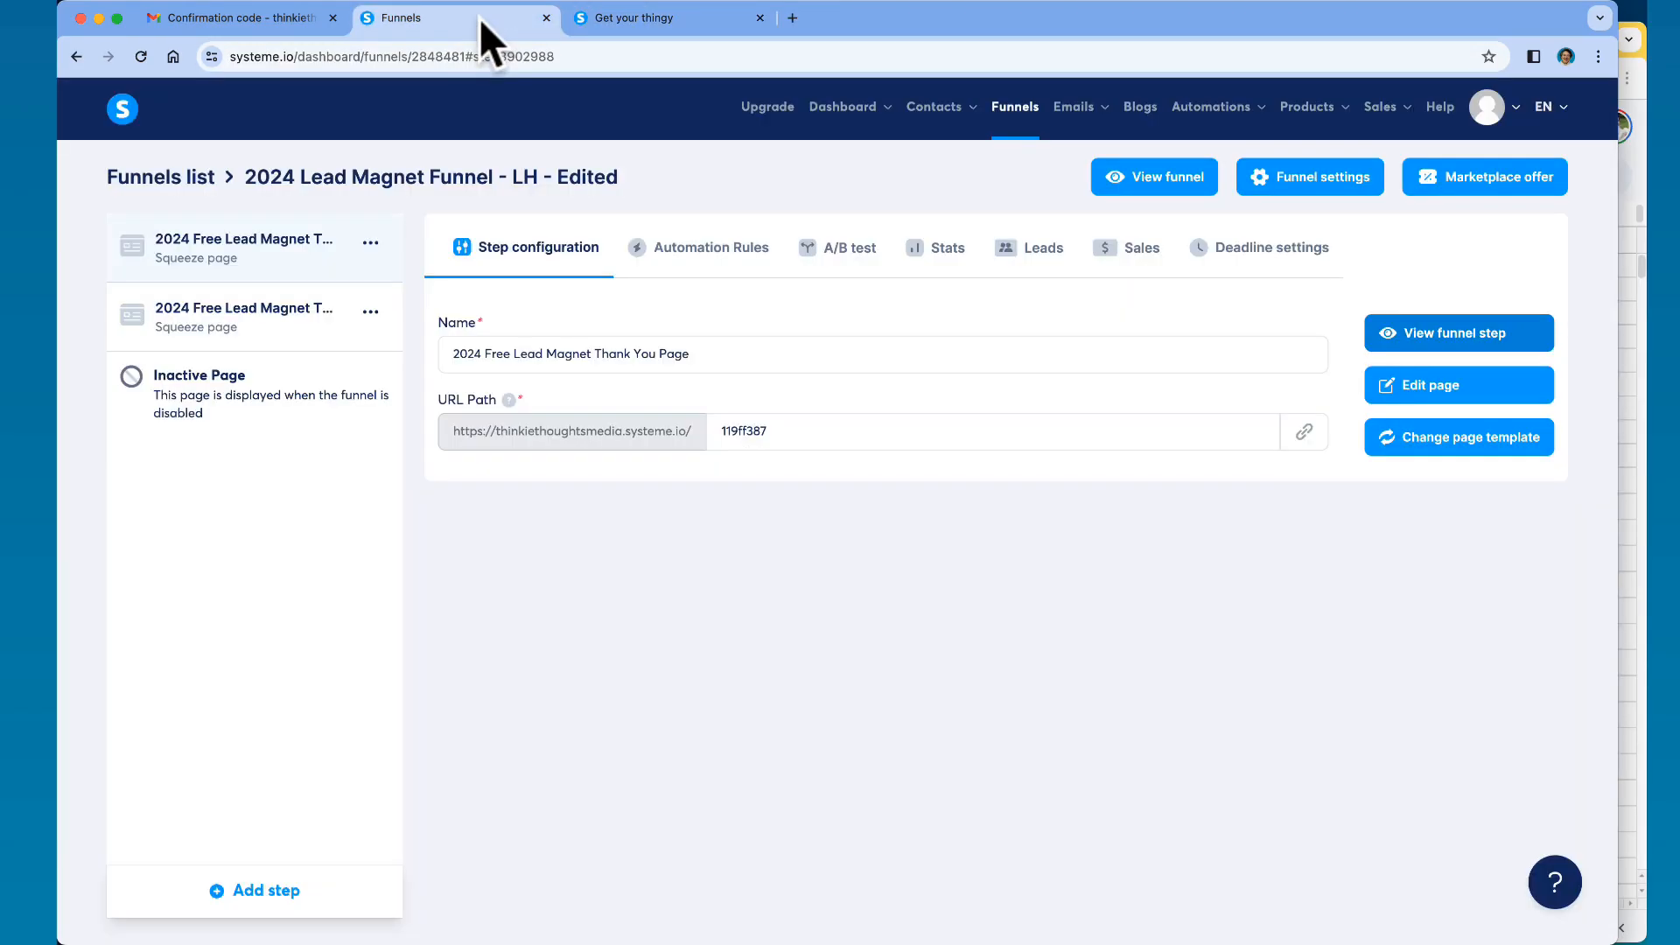
click(254, 316)
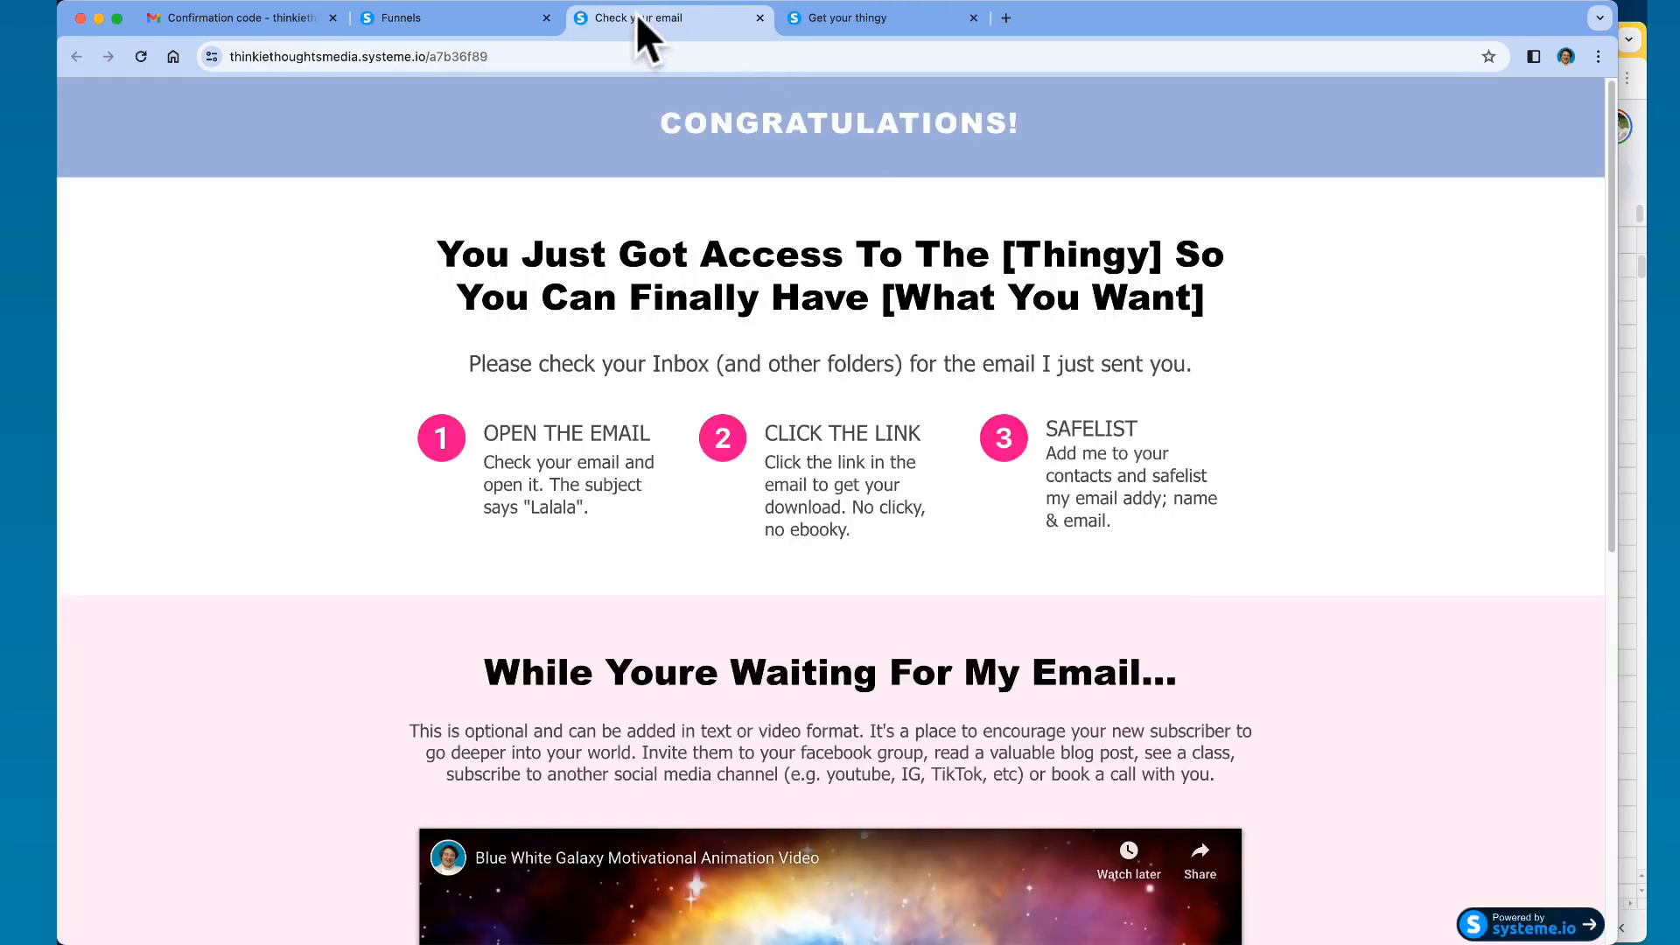
click(449, 18)
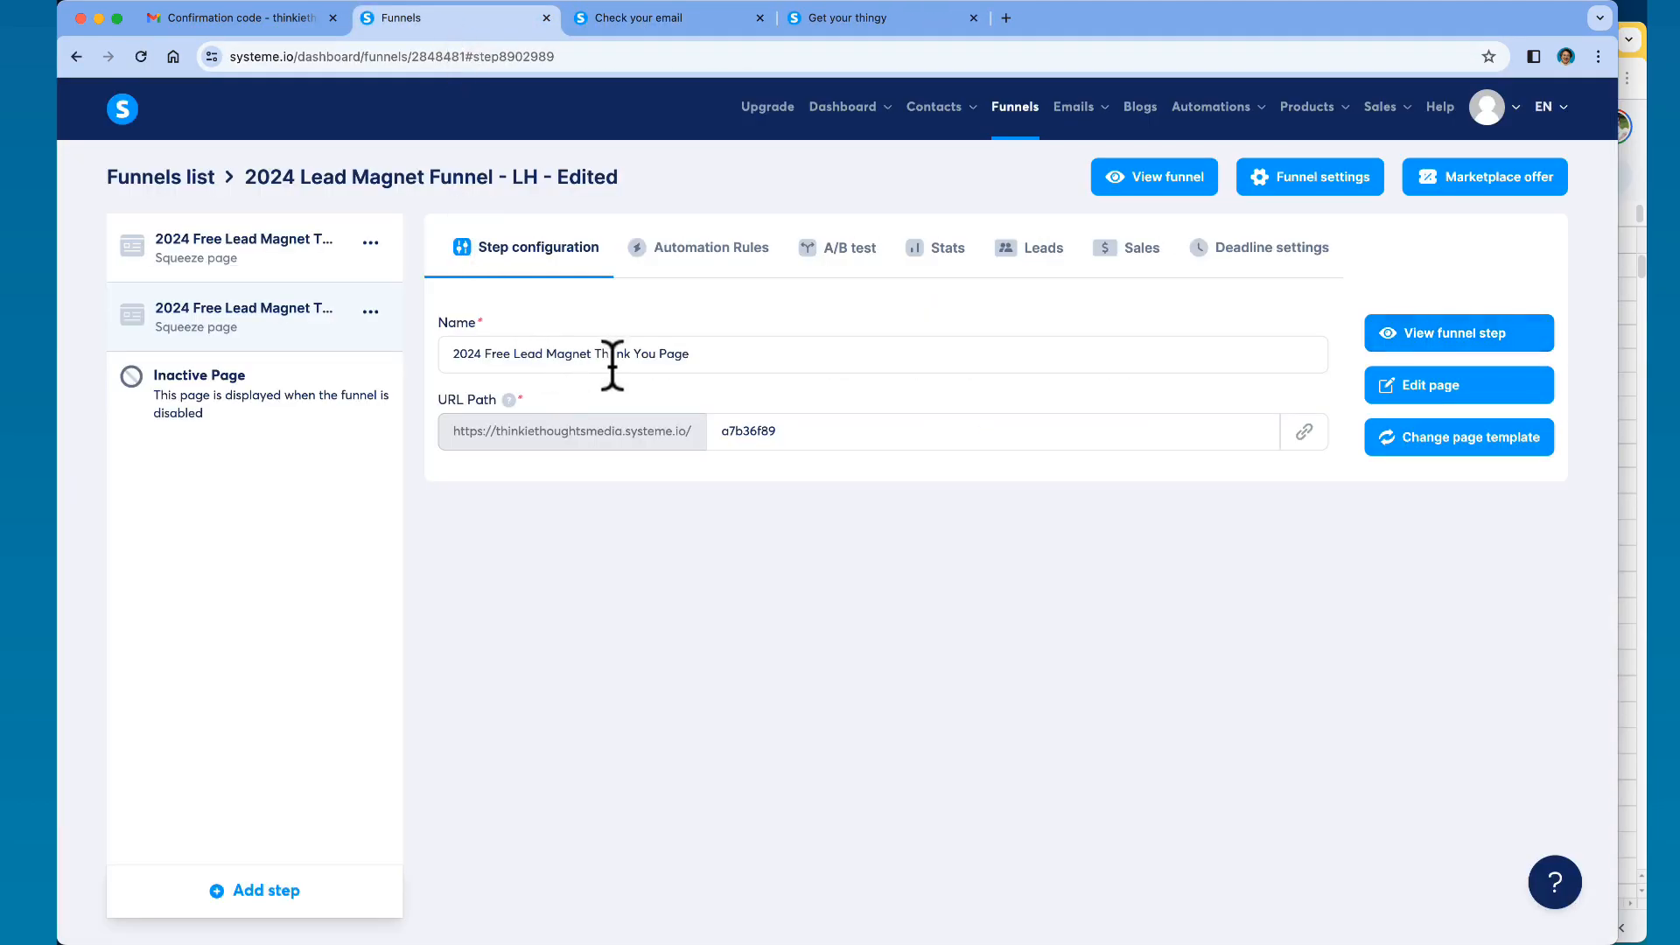
Step: Replace 'Thank You' with 'Optin' in the first funnel step's name
click(243, 247)
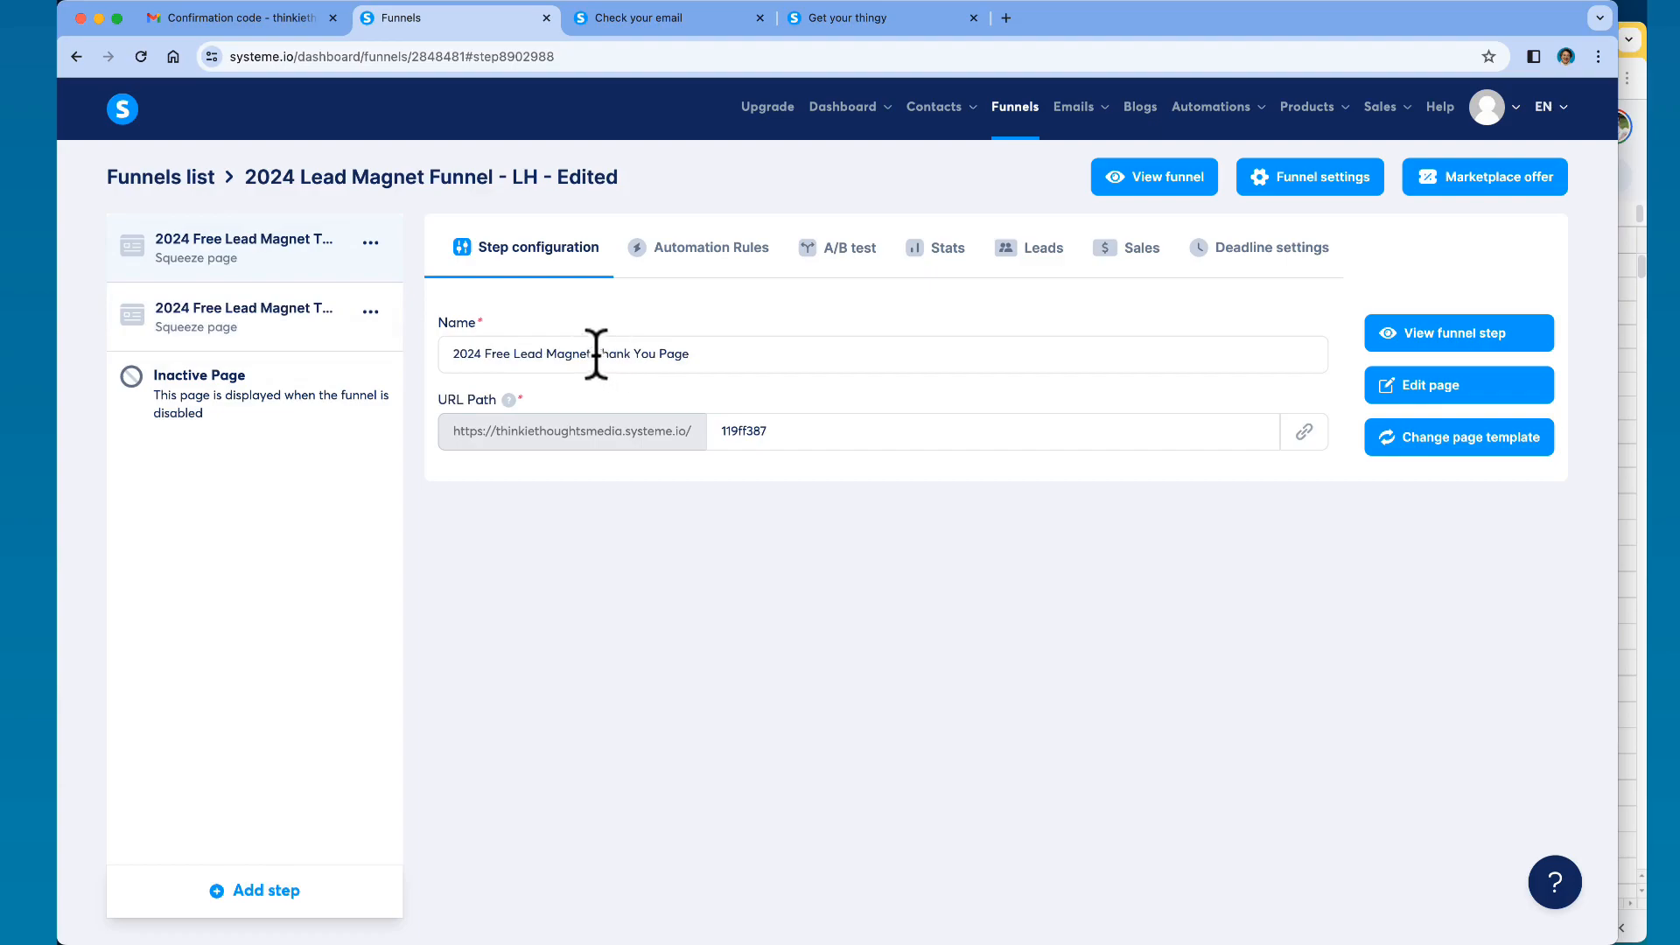
drag(590, 353, 651, 354)
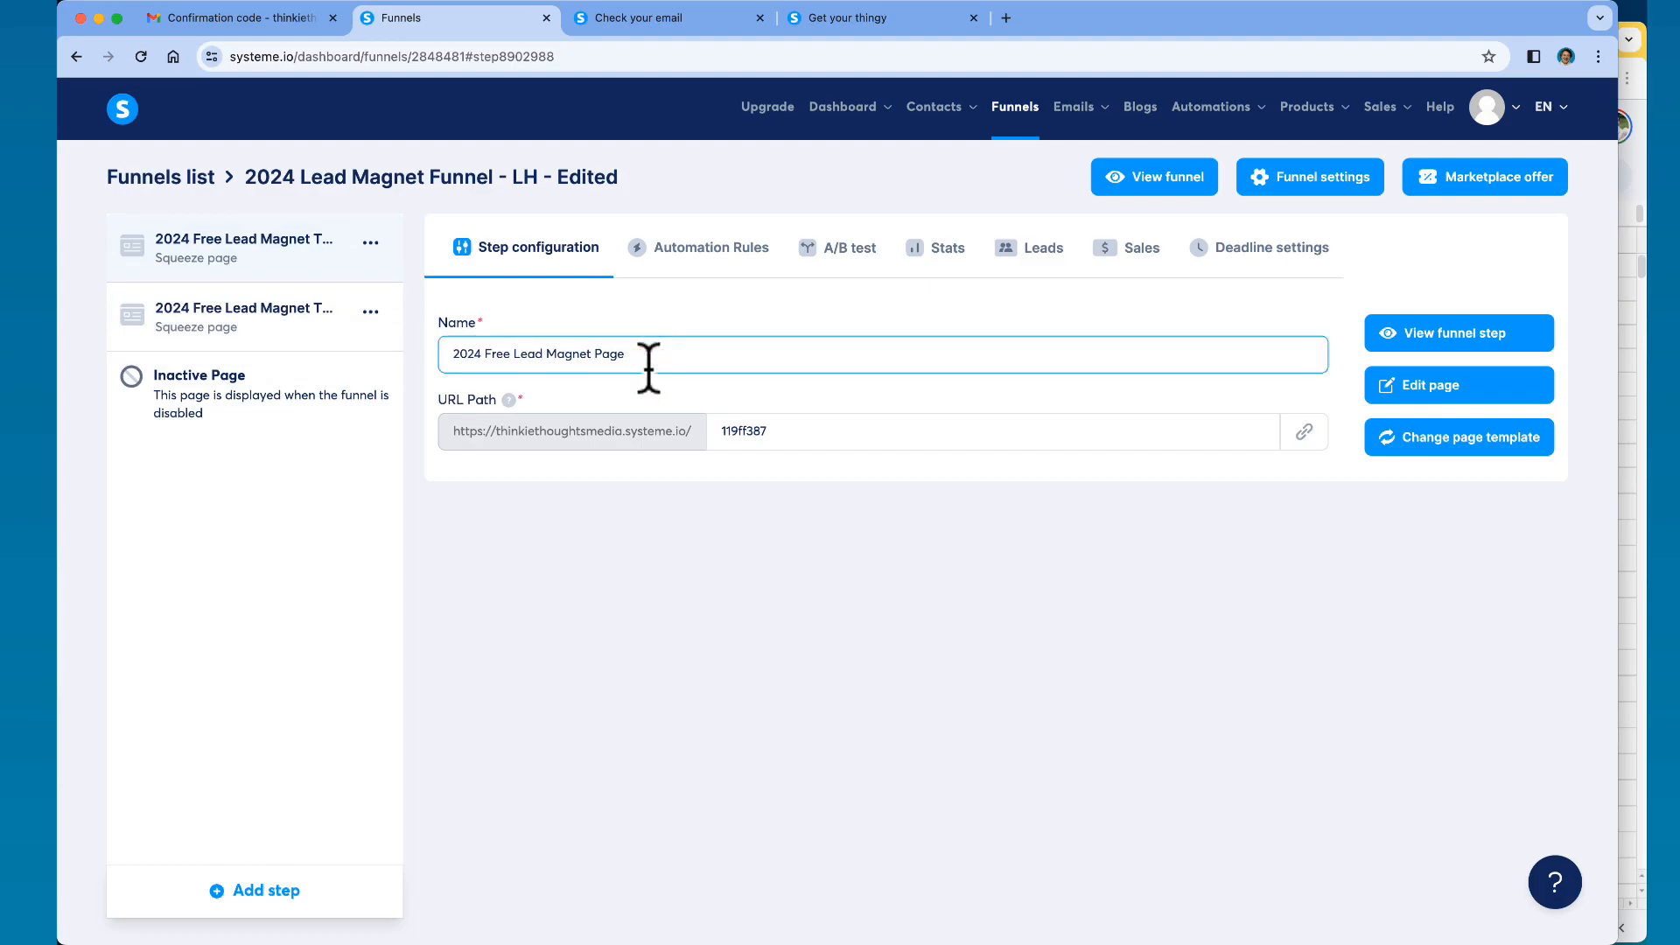
text(Optin)
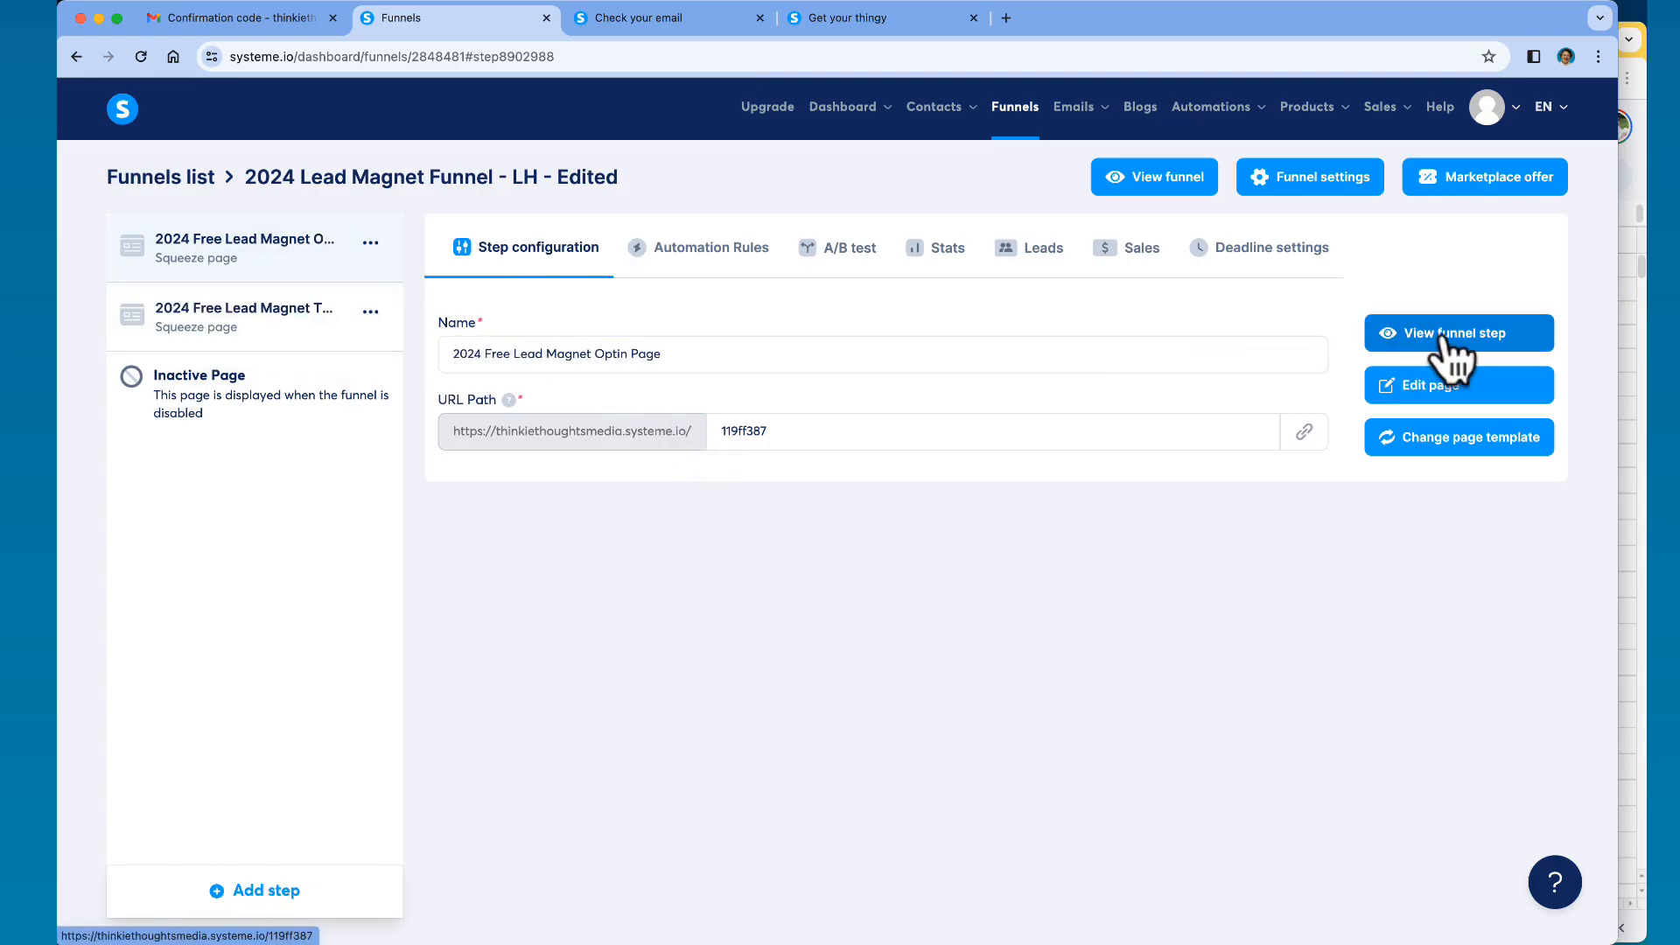
Step: Preview the live optin page, try its 'Get FREE' signup popup, then return to the funnel
click(1458, 333)
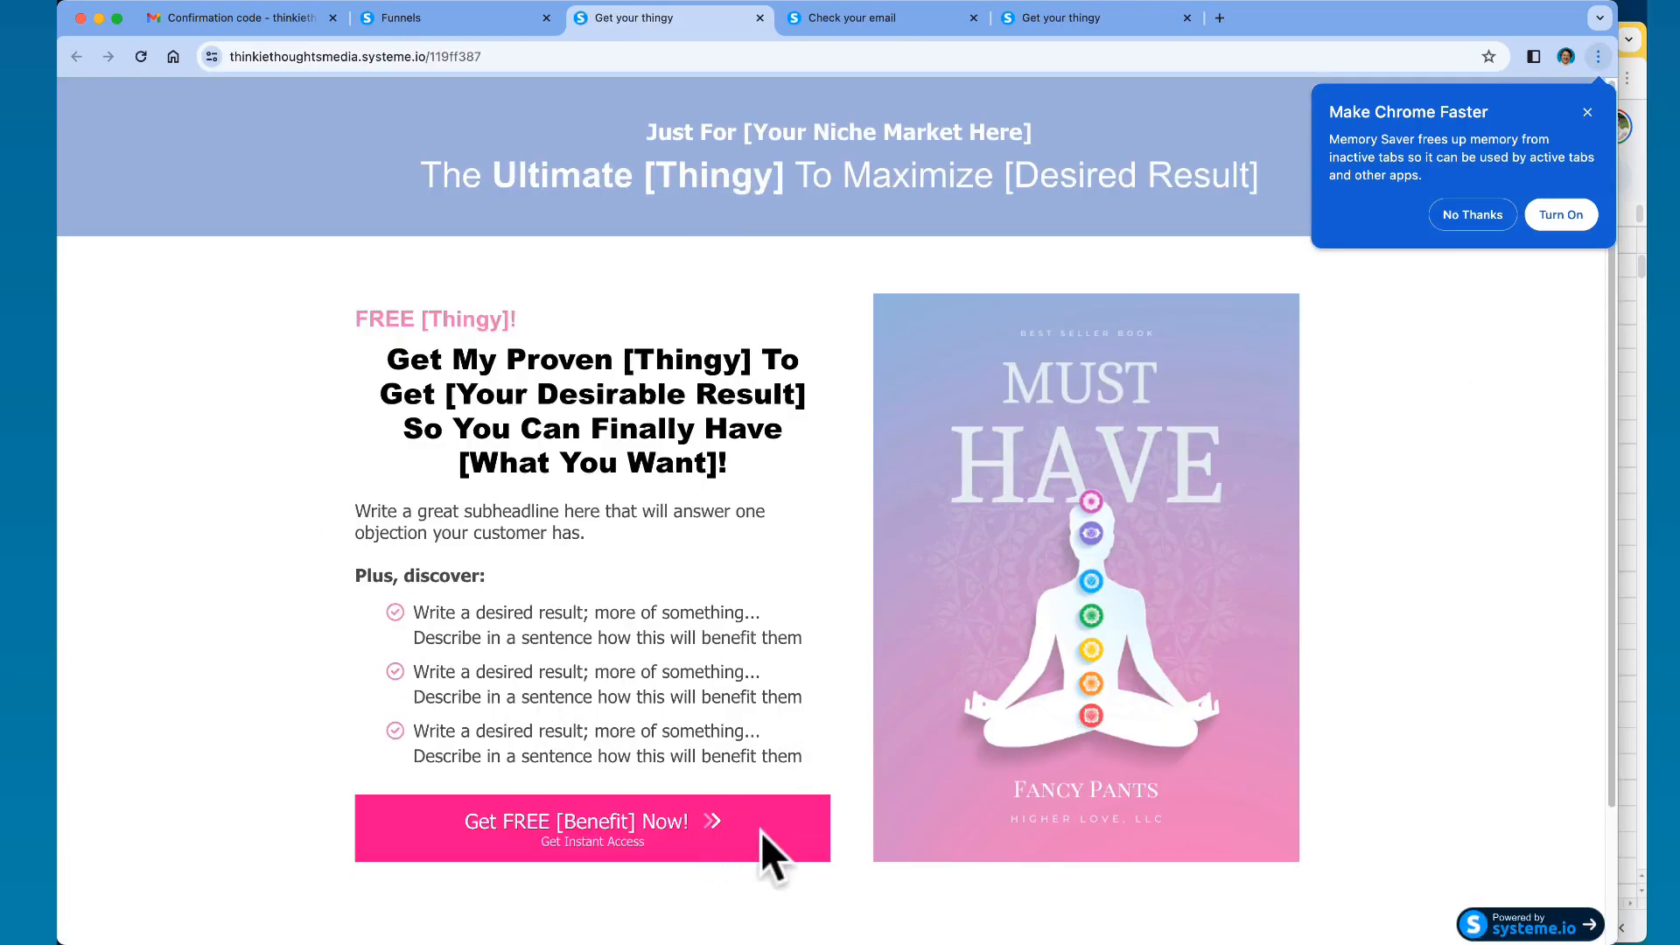
click(592, 828)
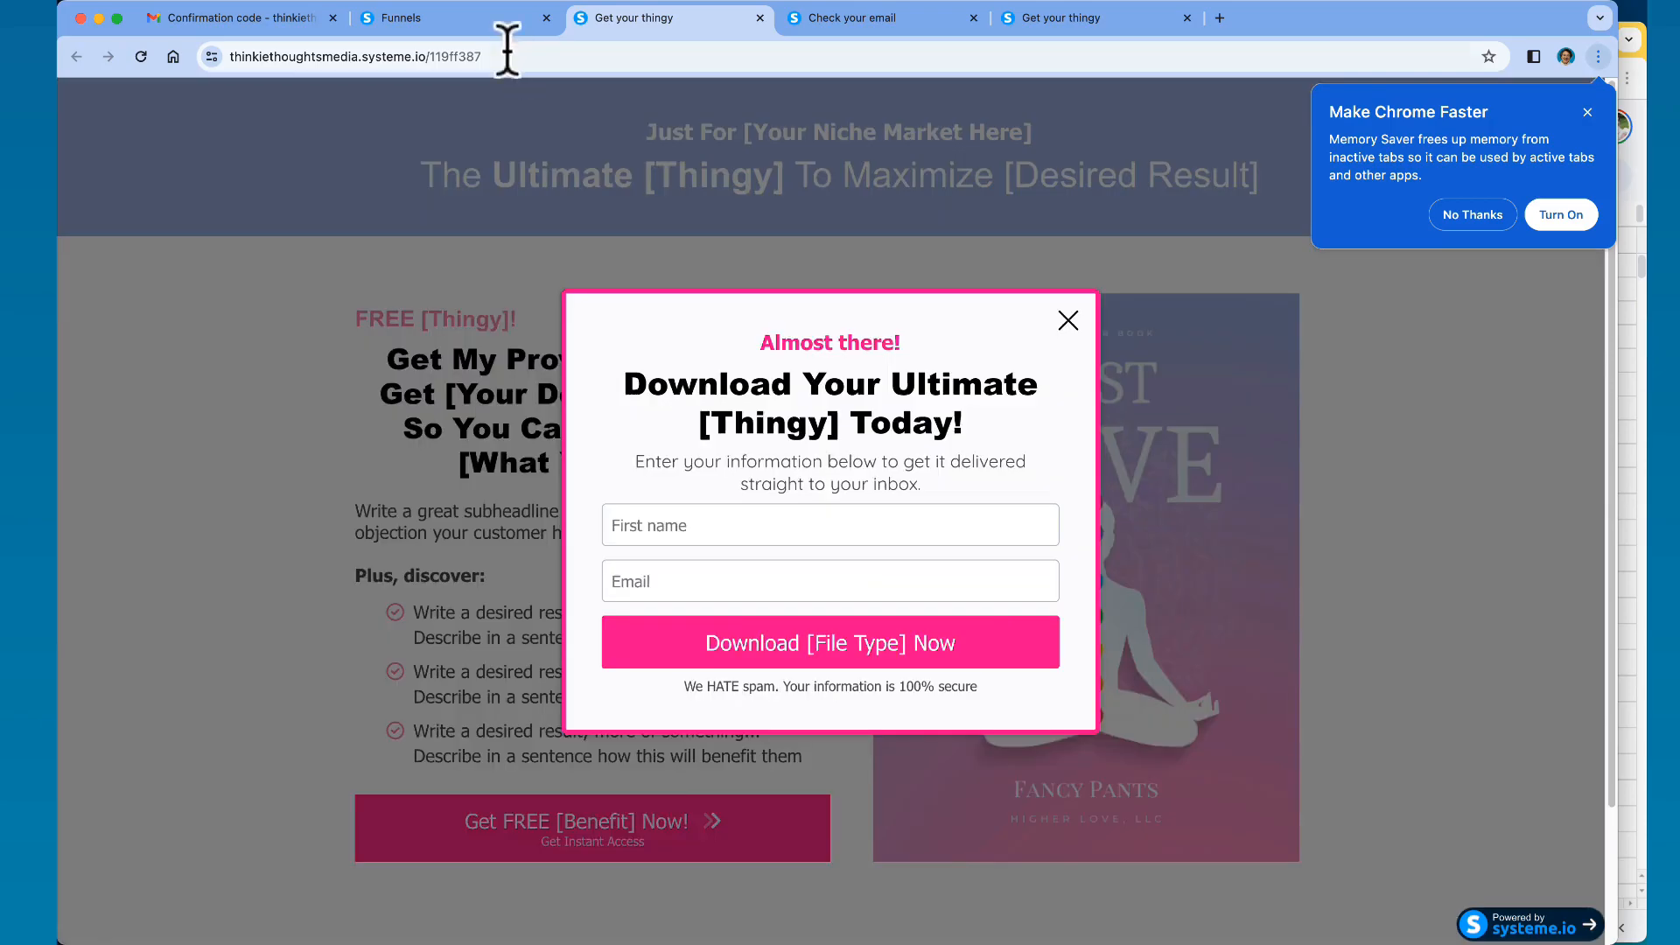
mouse_move(830, 642)
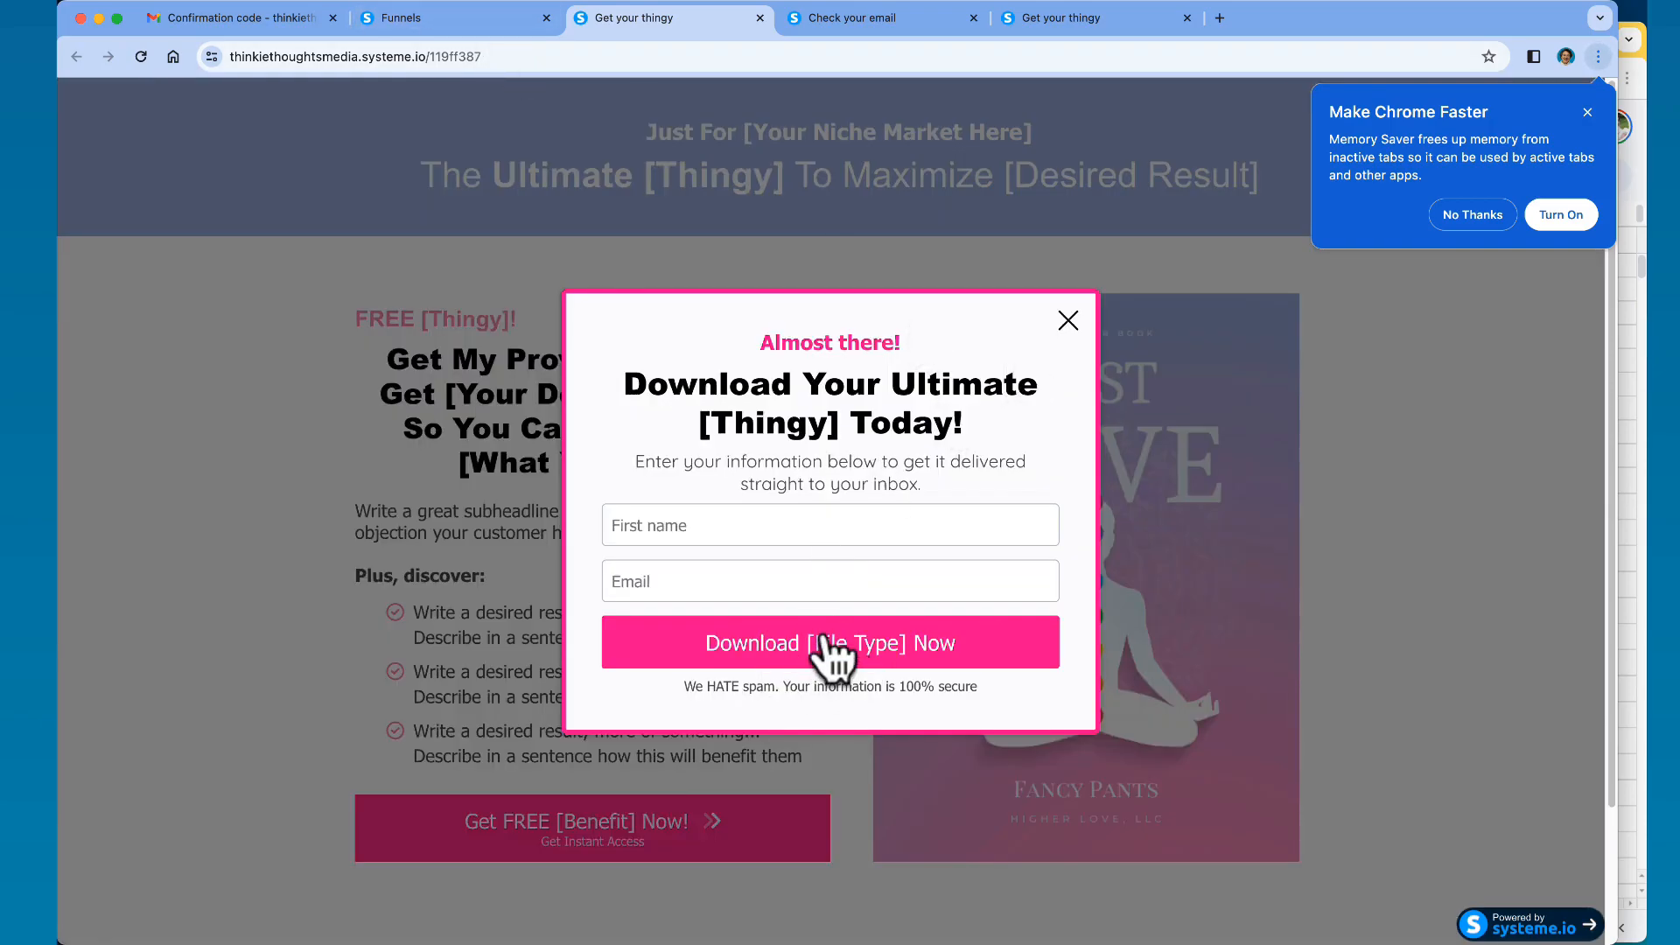
mouse_move(1099, 374)
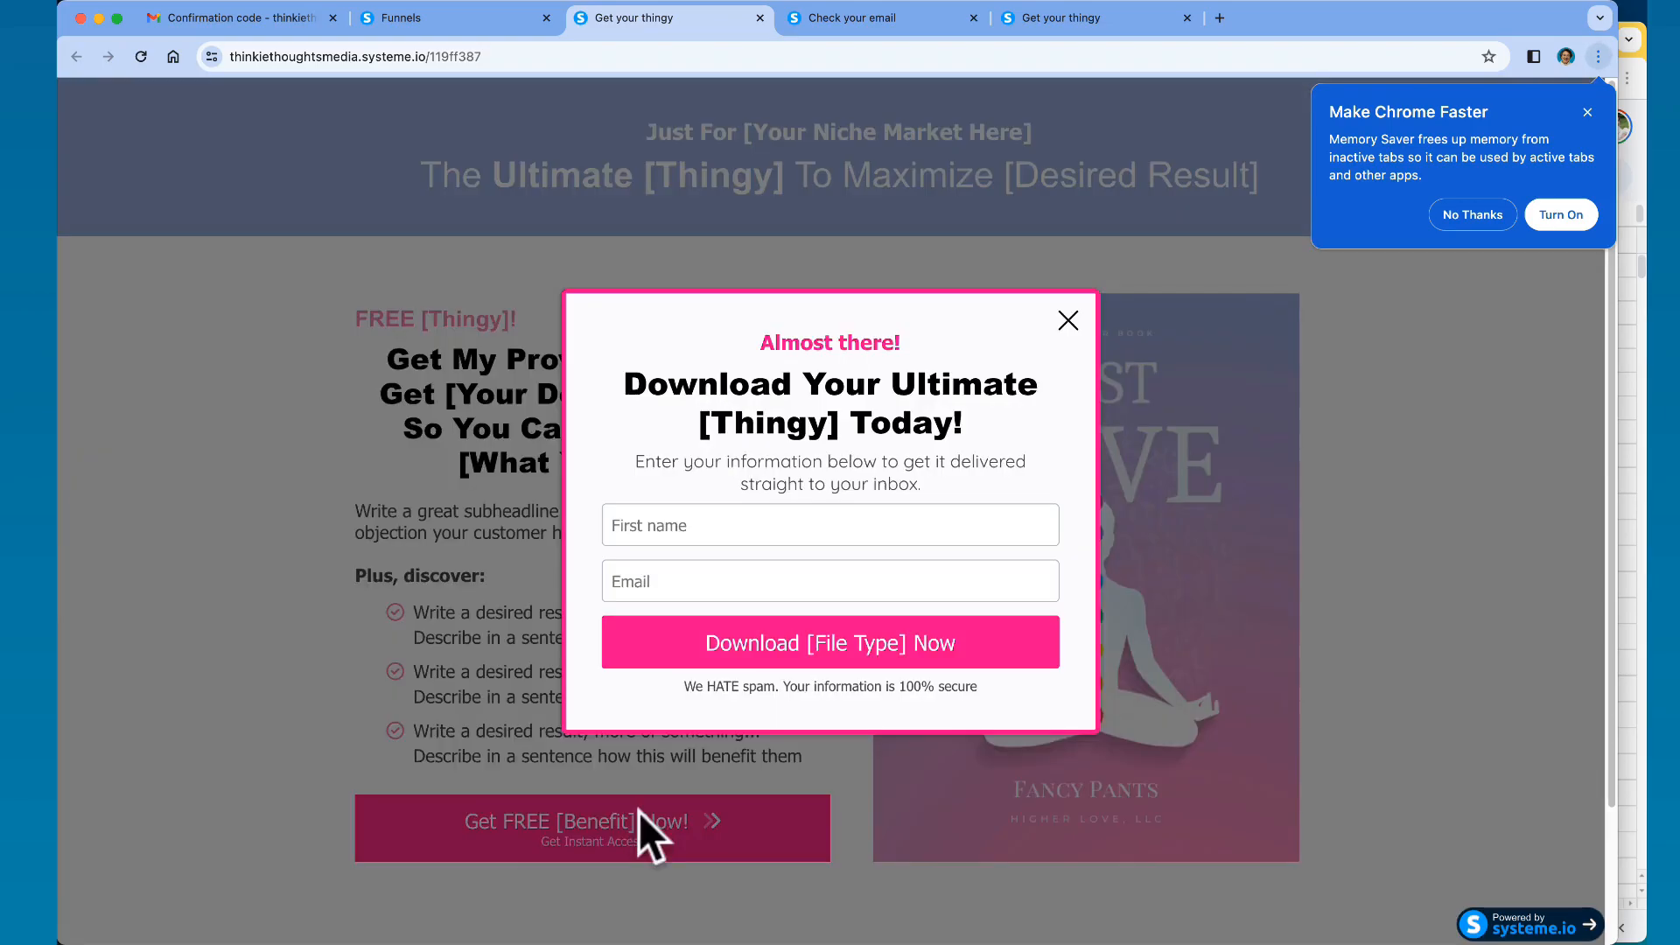
click(1067, 320)
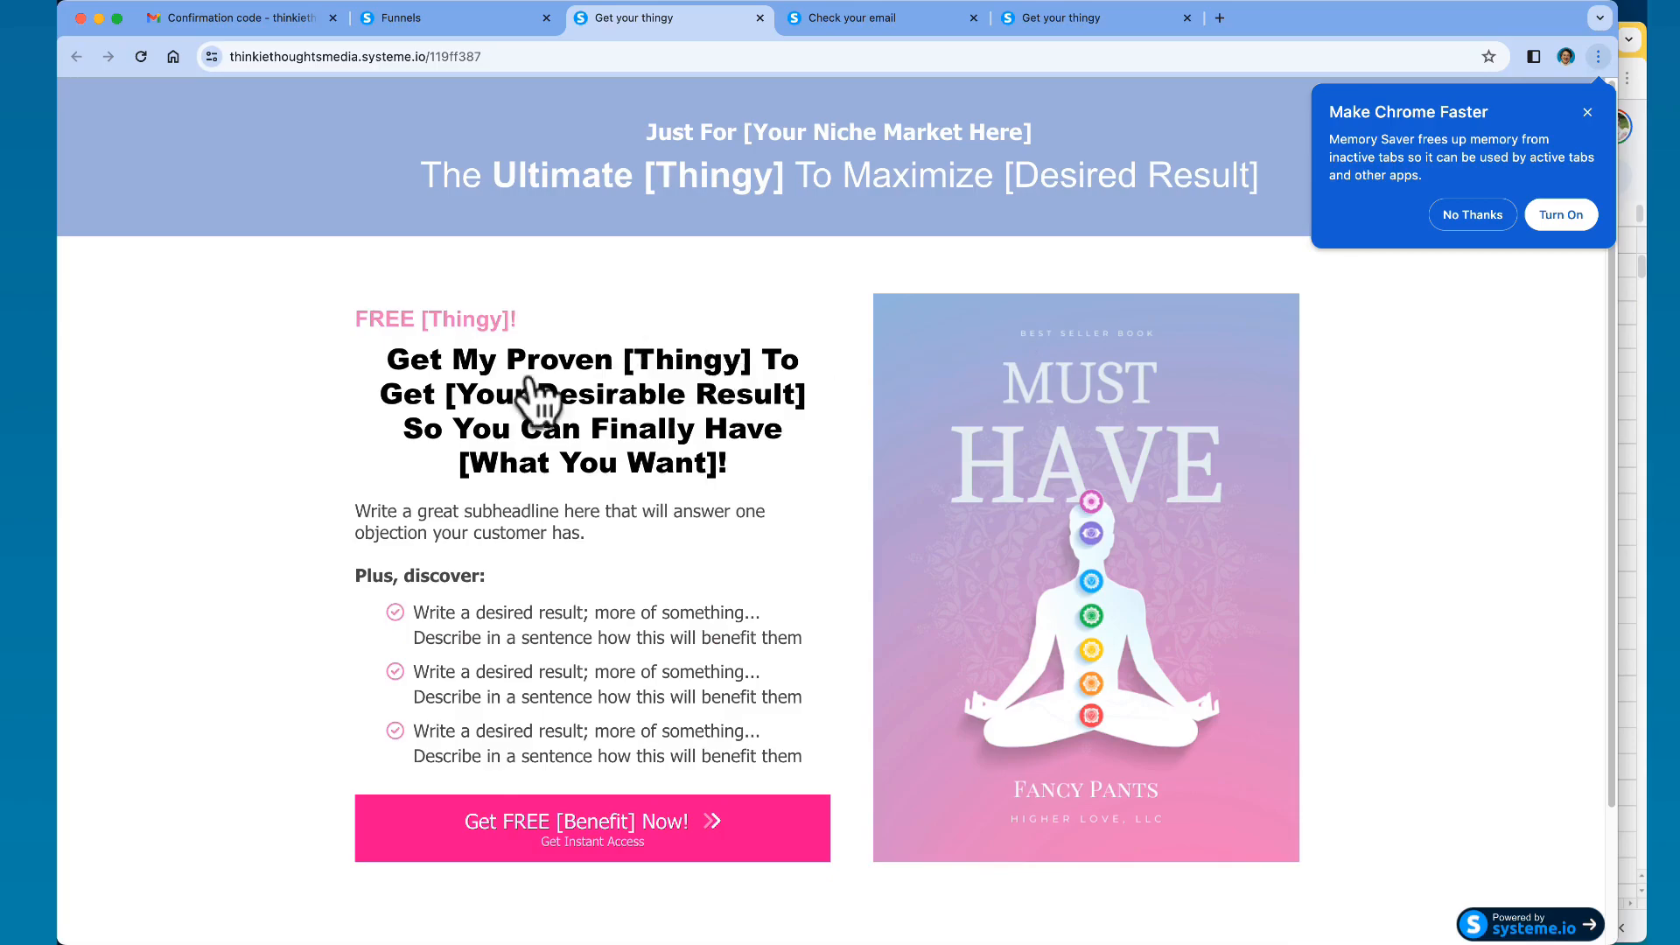
click(450, 17)
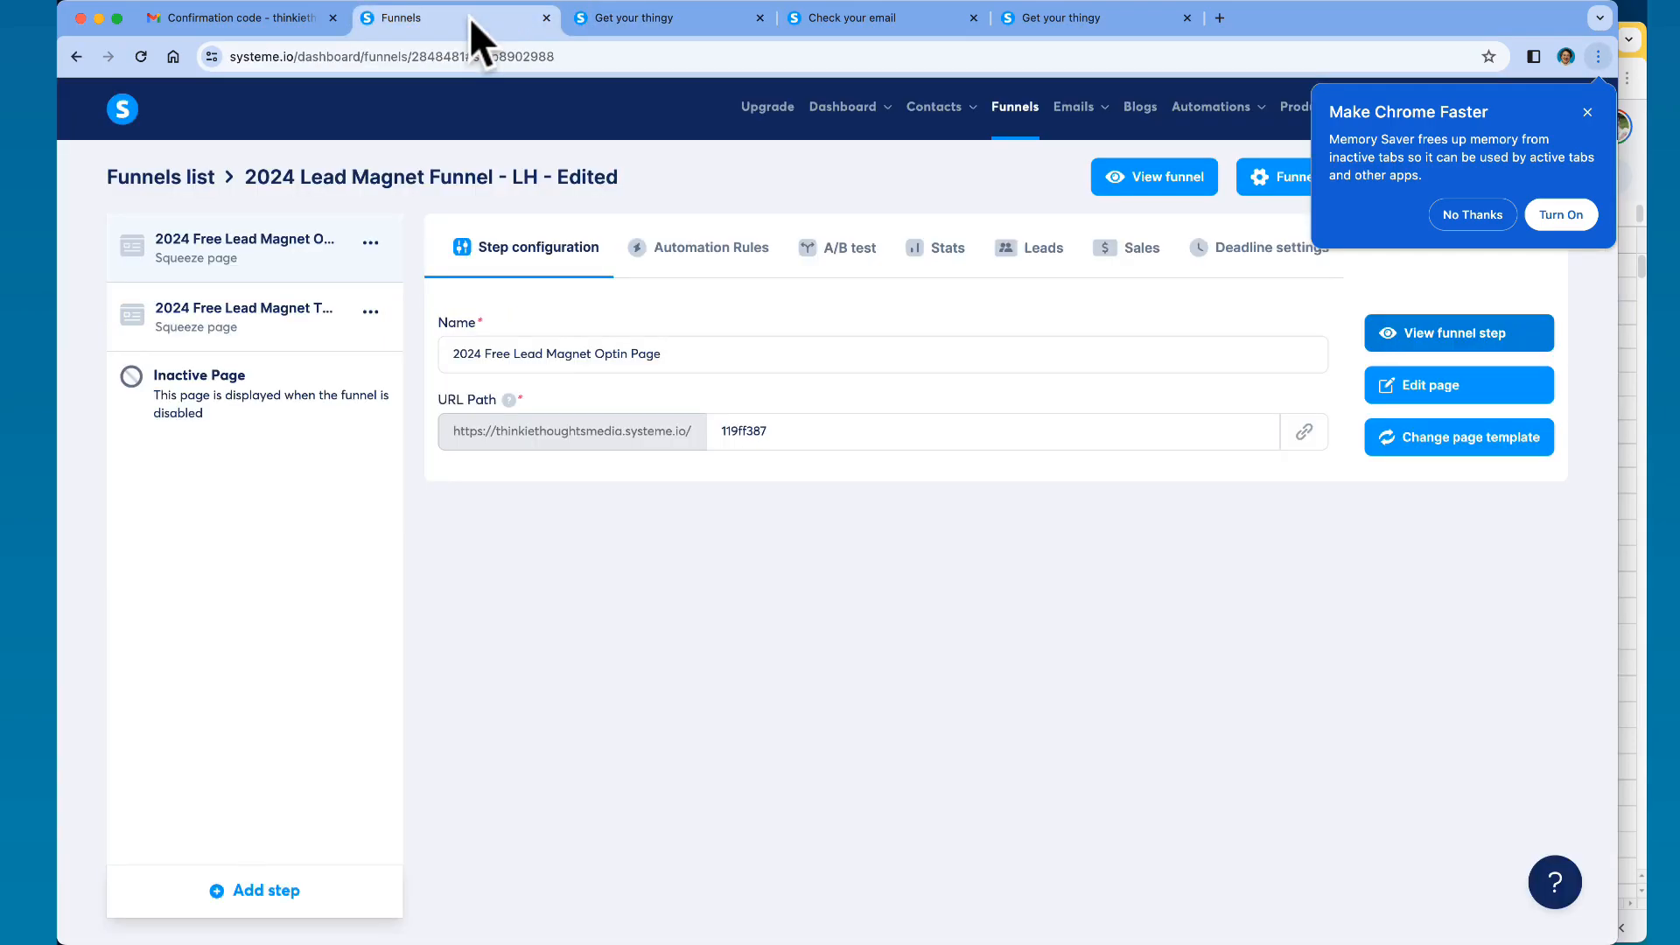
Step: Preview the live thank-you page, check its Facebook group link, then return to the funnel
click(243, 317)
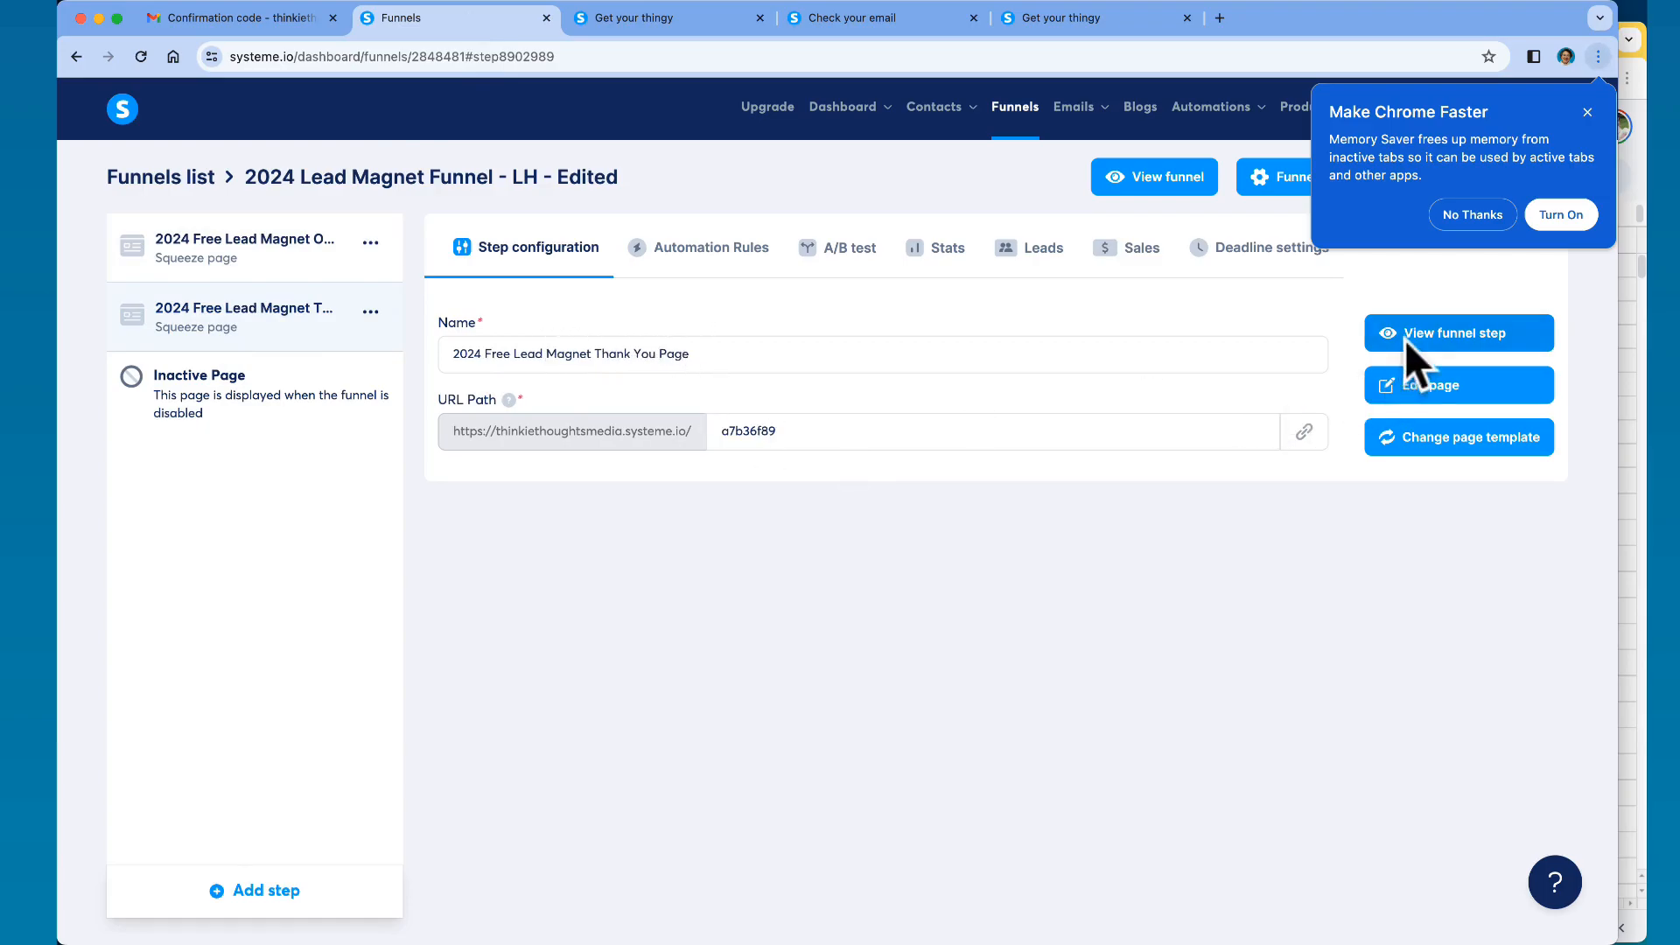
click(1458, 333)
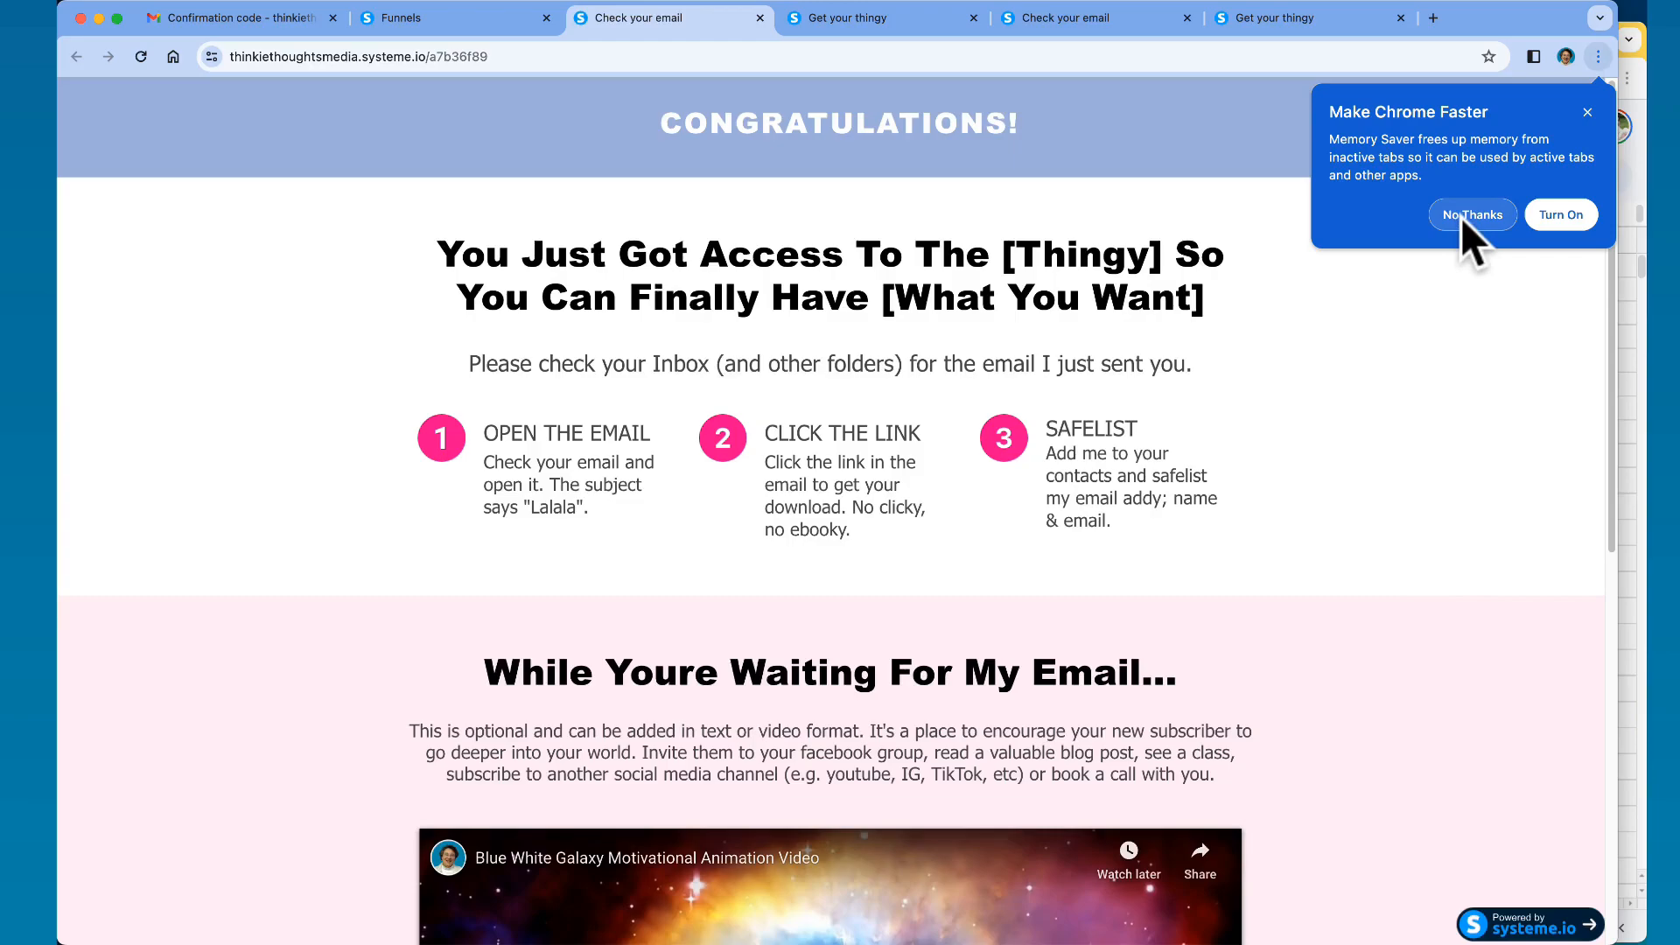
scroll(down, 3)
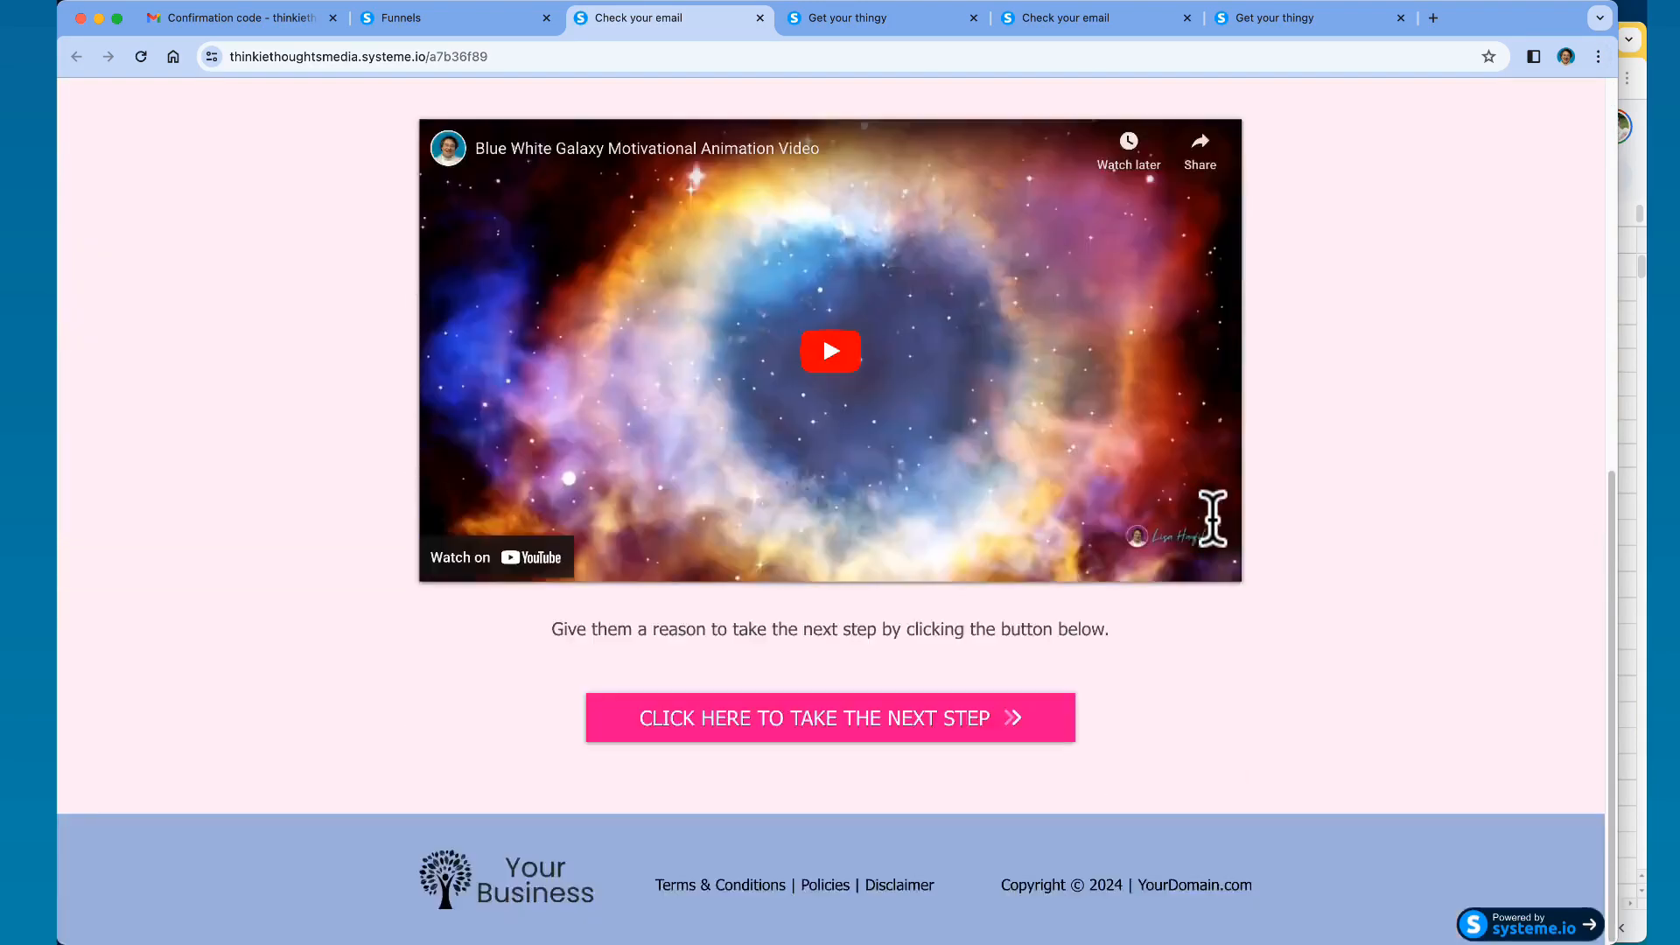
click(830, 717)
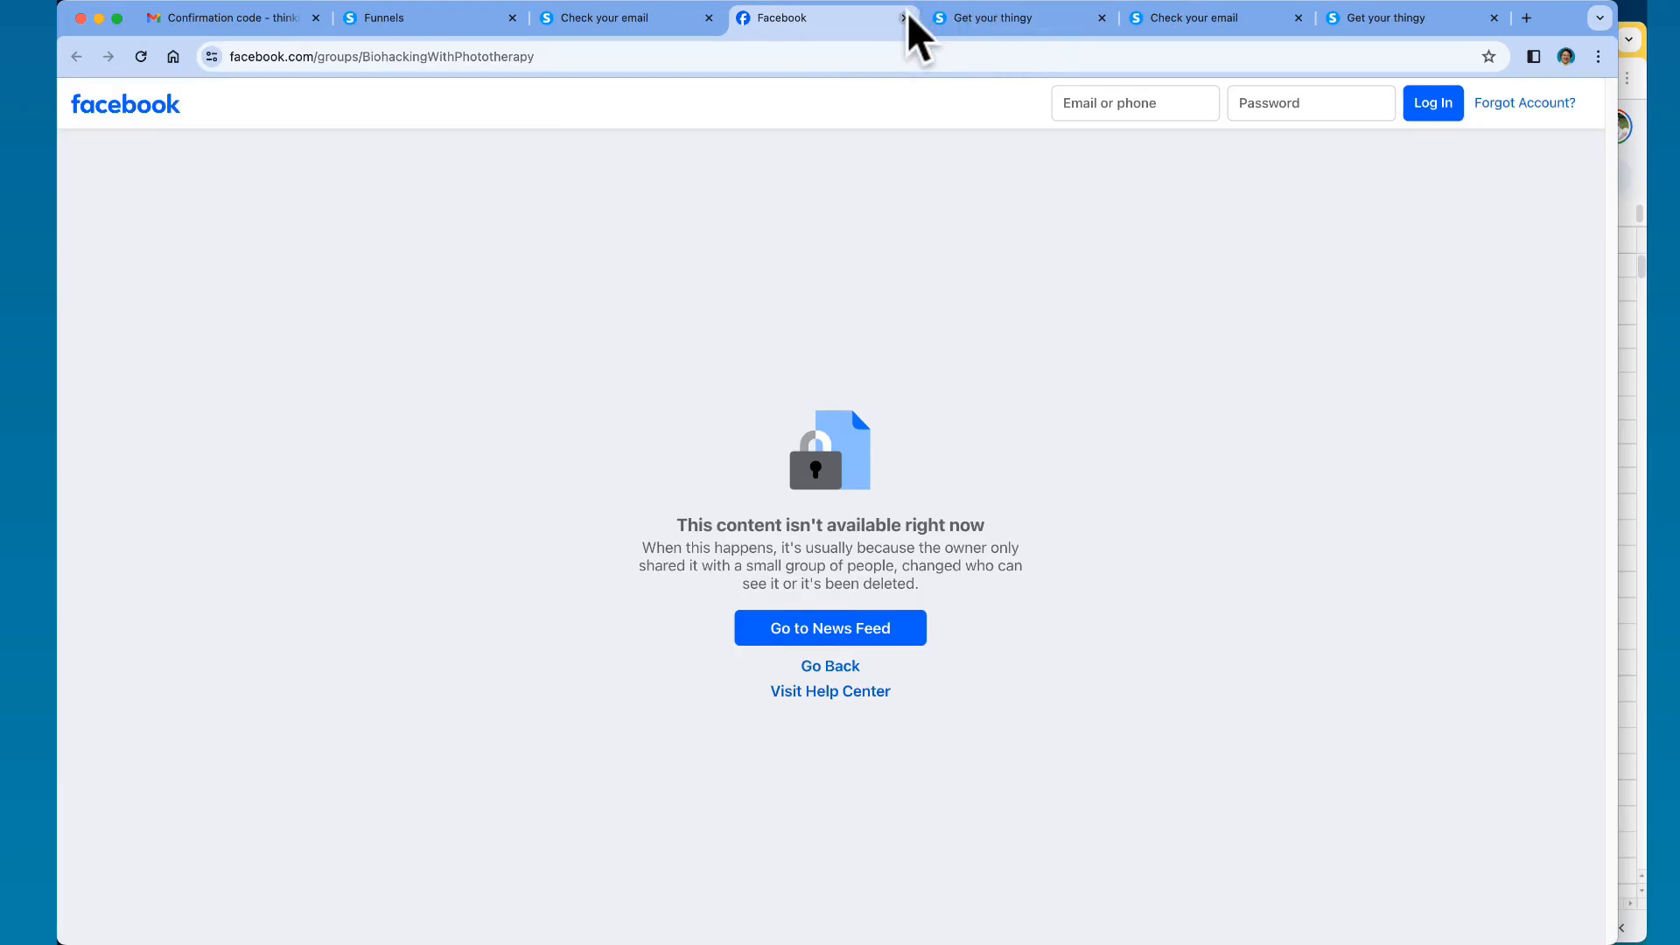
click(903, 18)
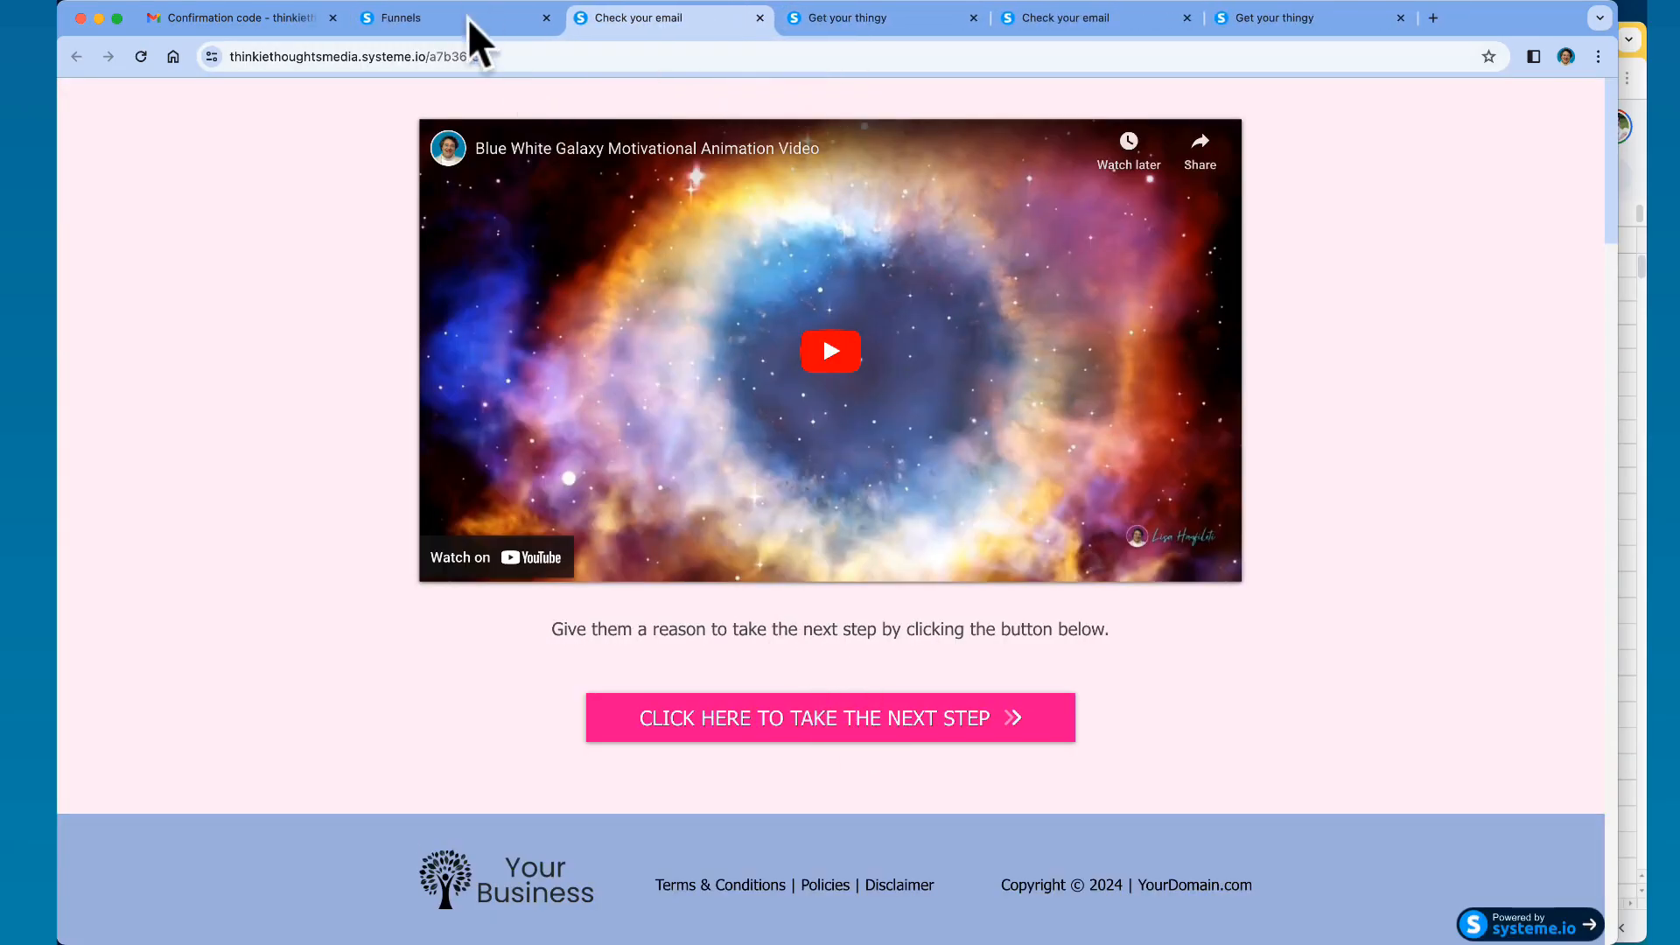
click(830, 718)
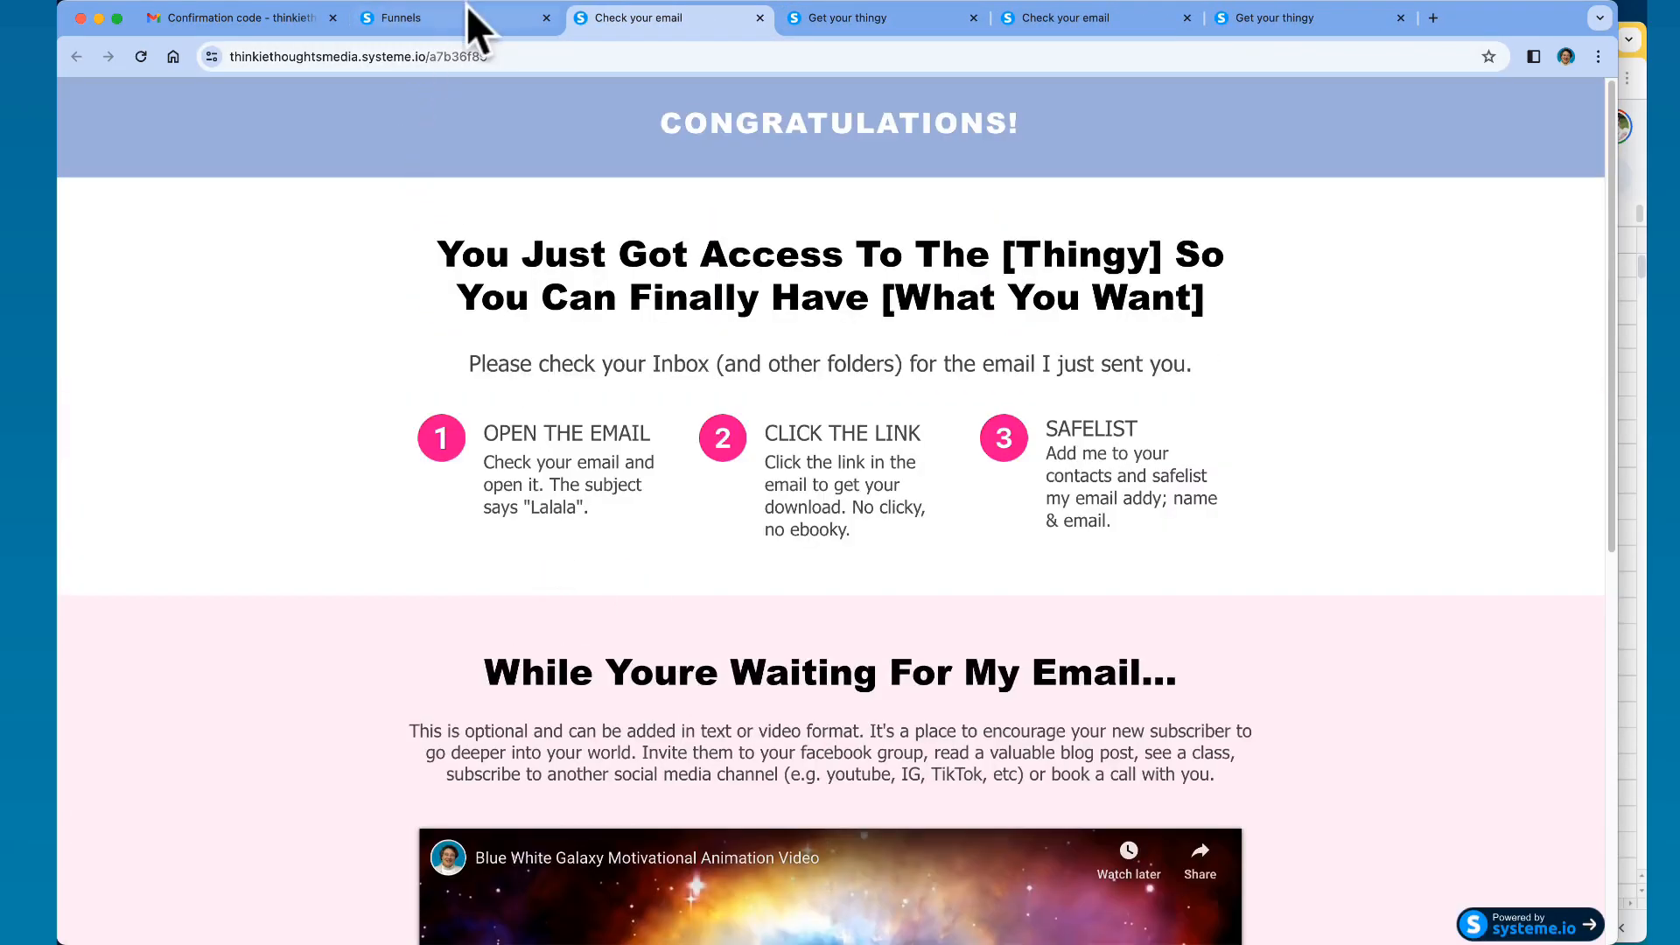
click(405, 17)
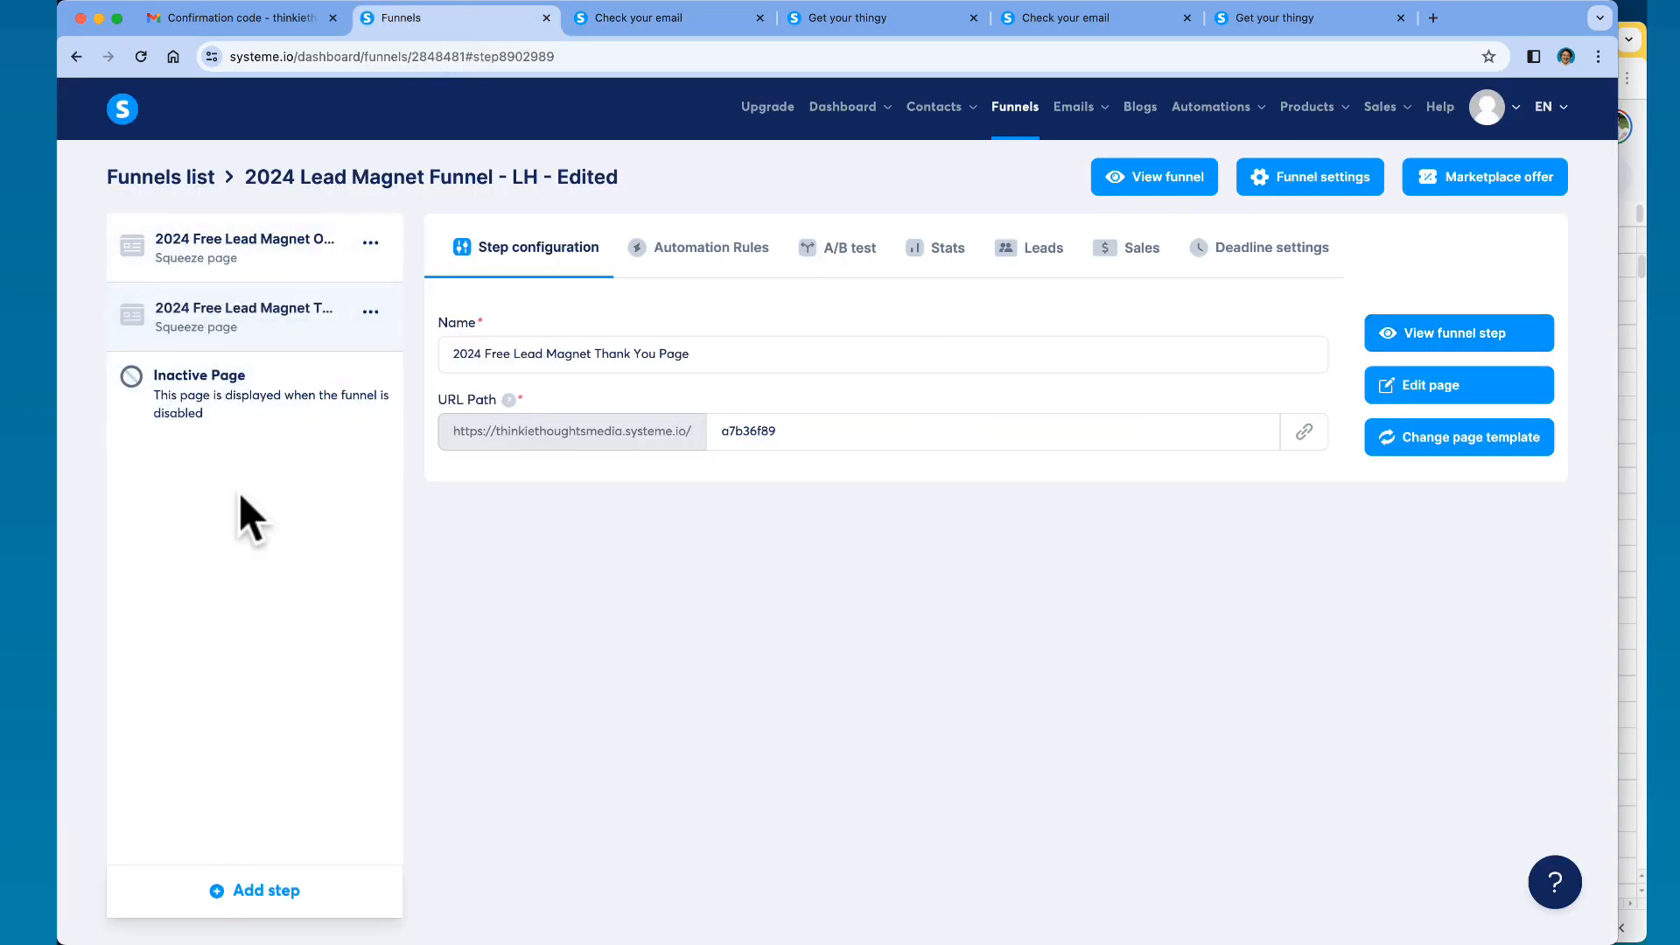
mouse_move(285, 388)
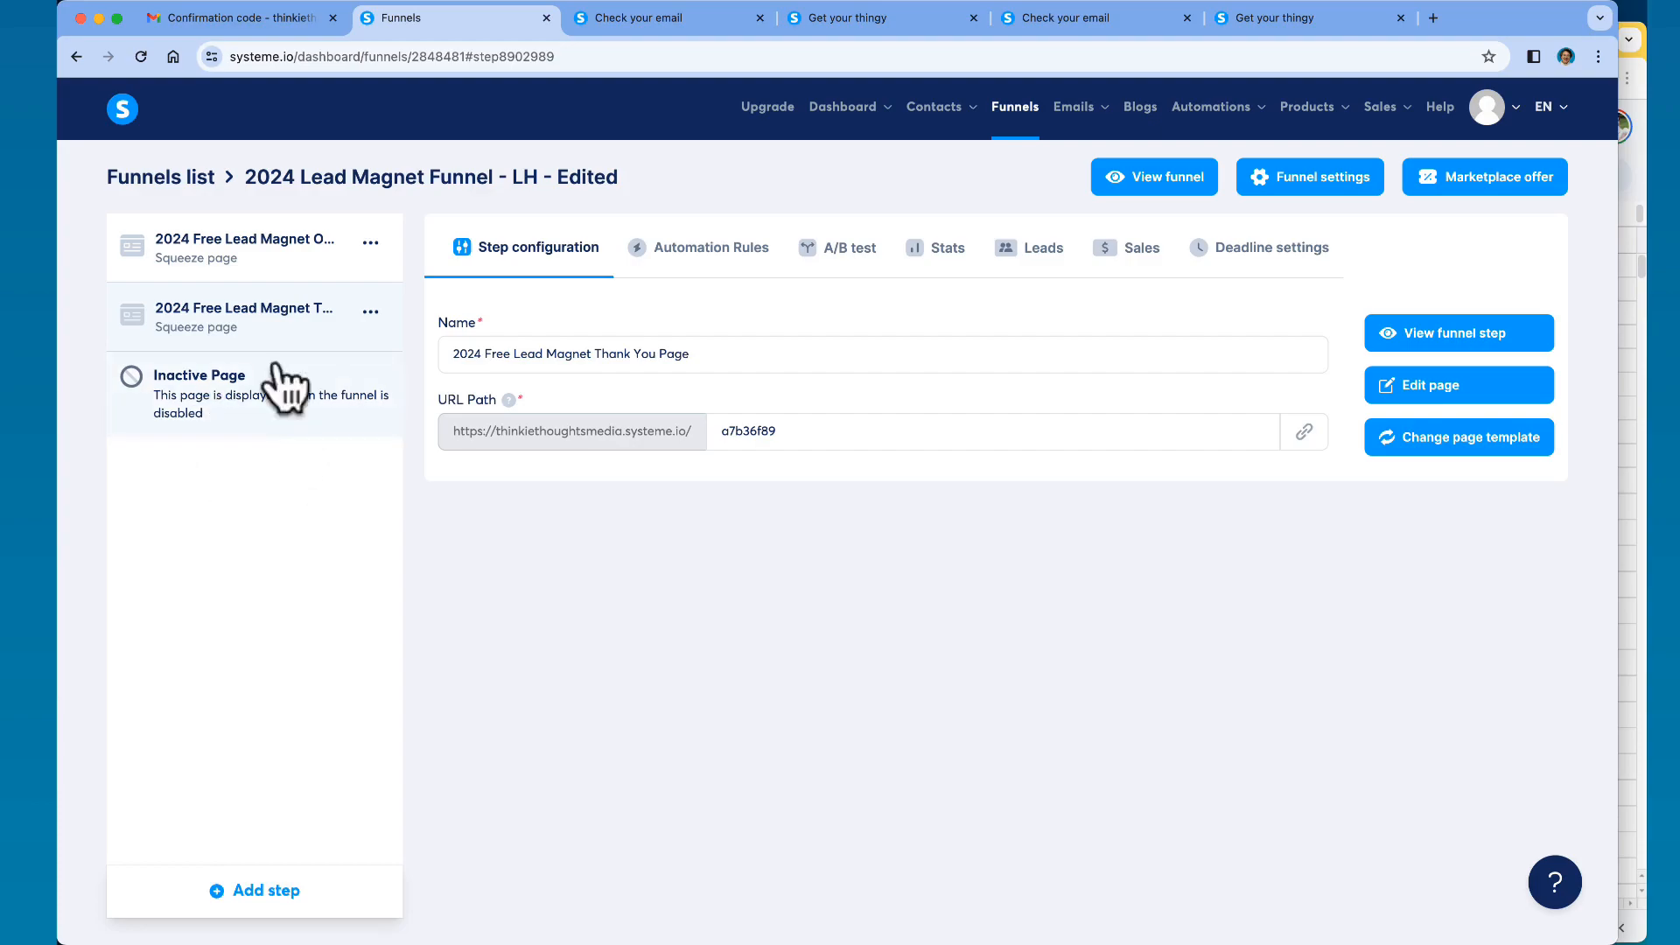
mouse_move(233, 415)
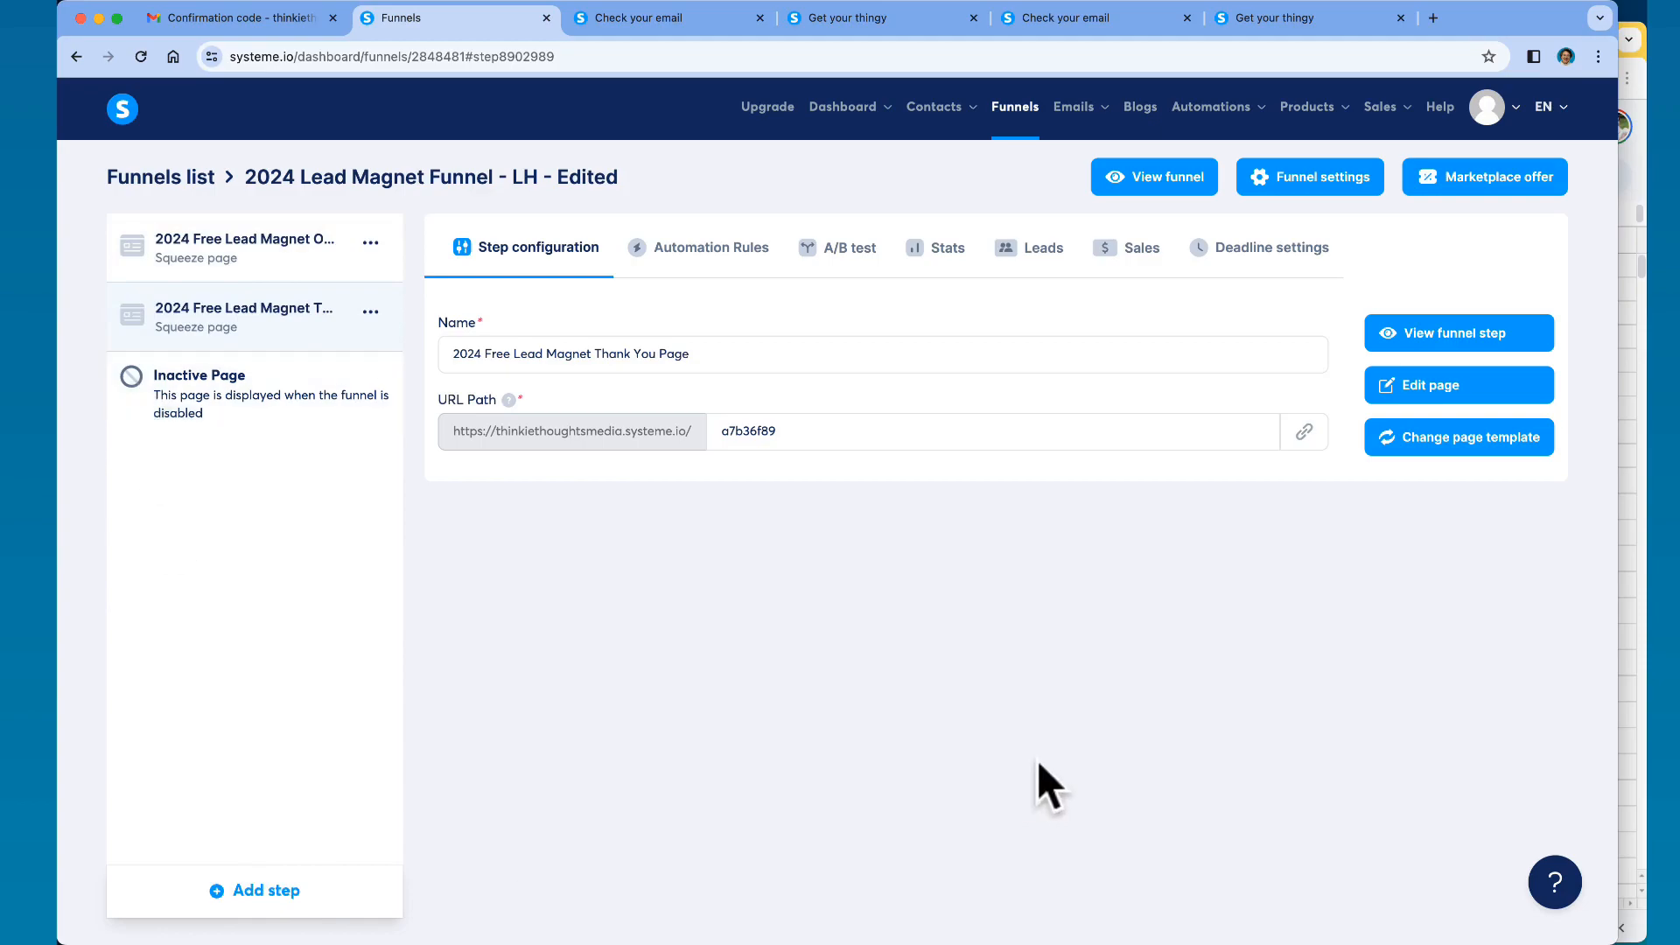
Step: Select the first step to show the renamed Optin Page title and URL path
click(245, 240)
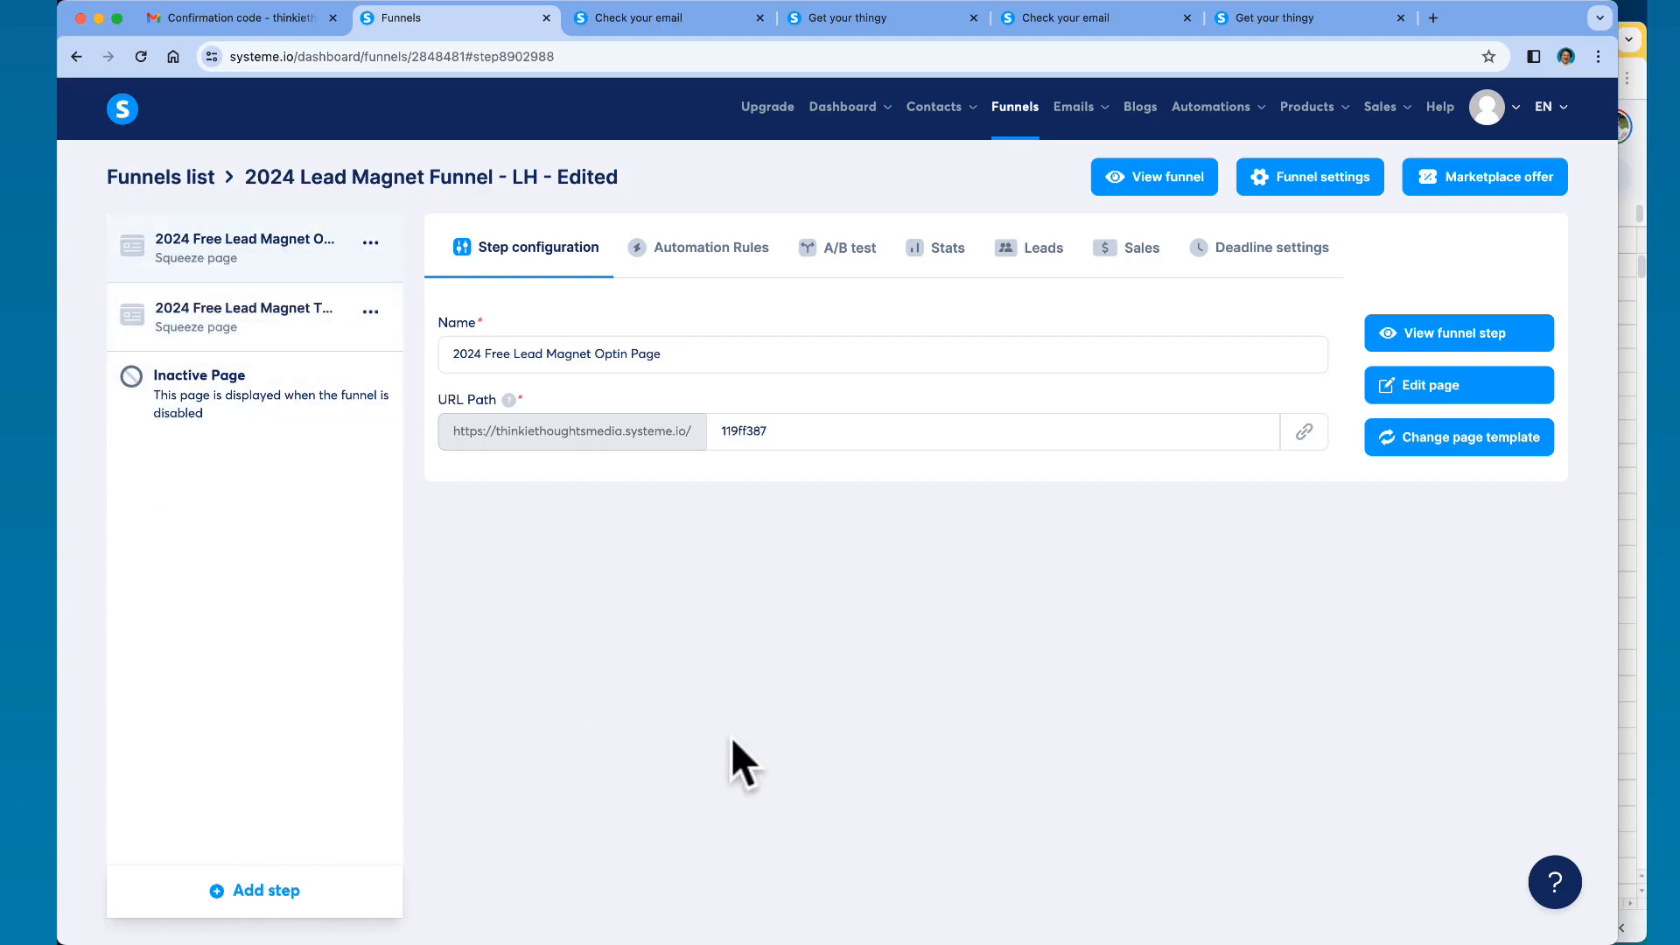
mouse_move(746, 798)
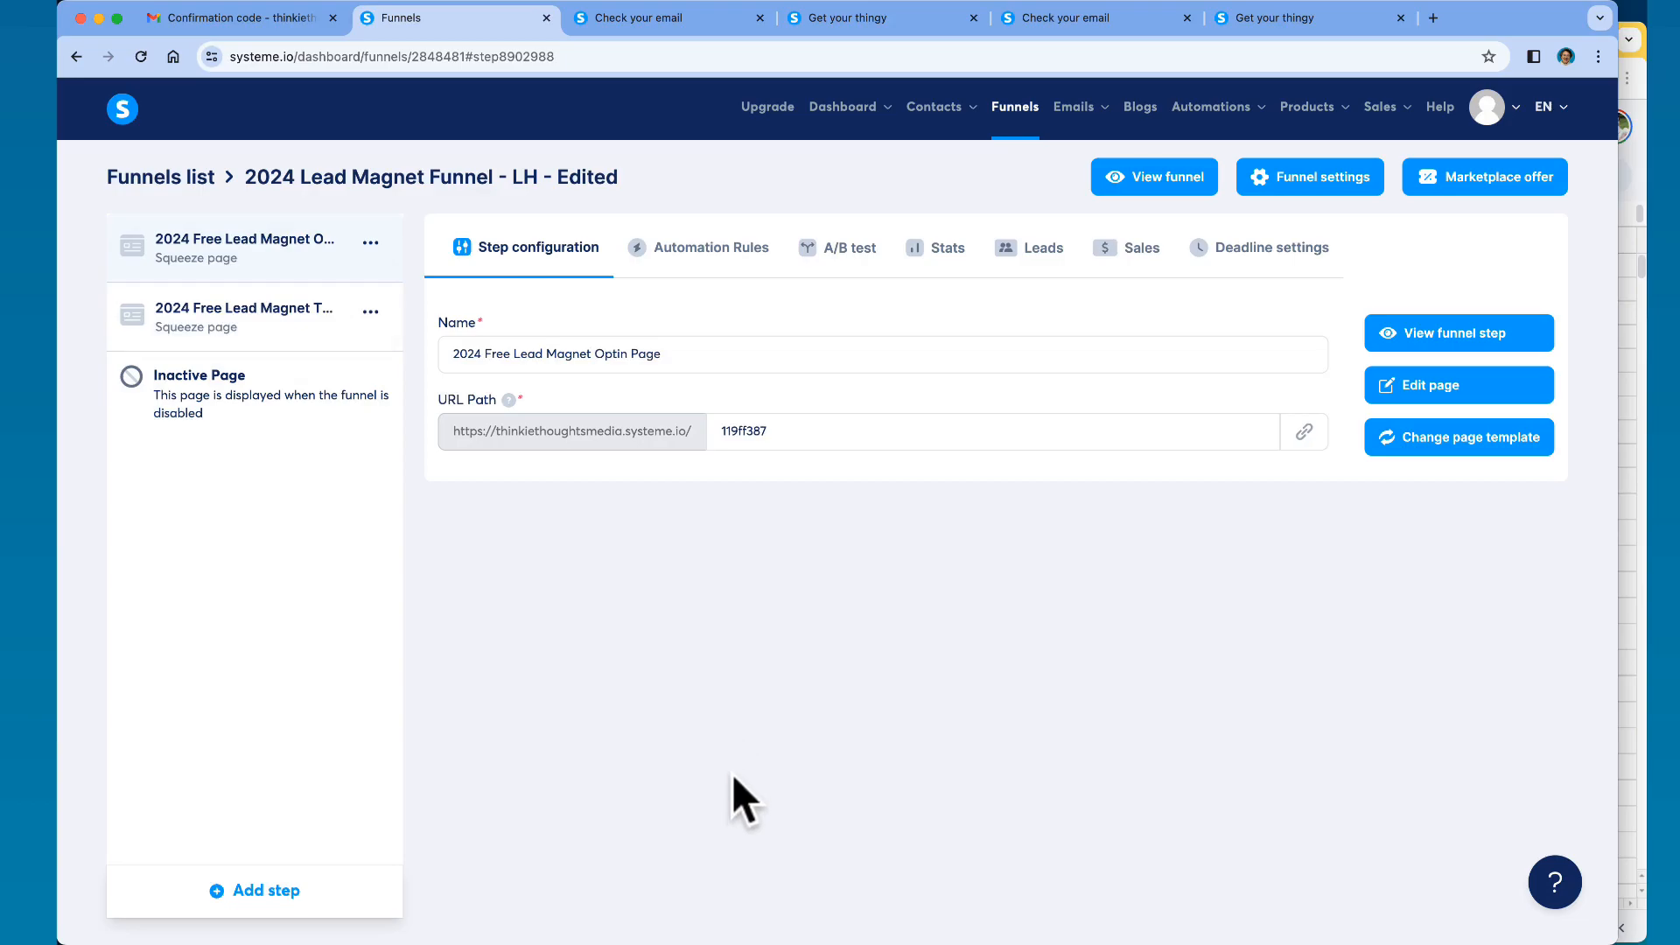